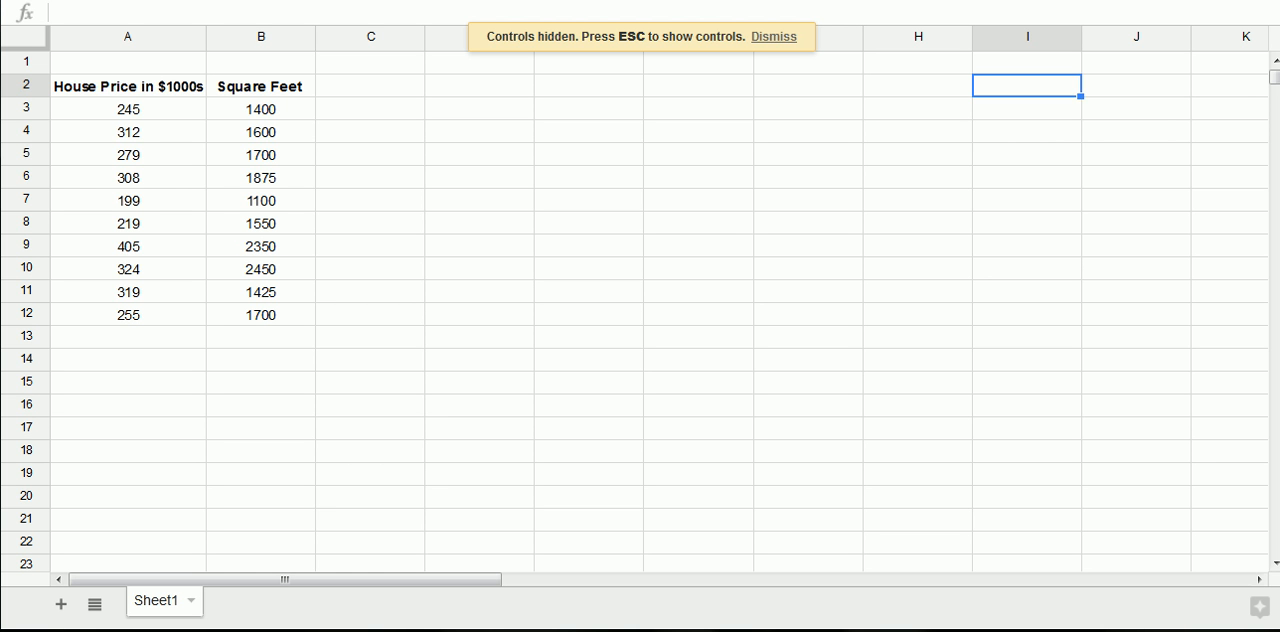
Dismiss the hidden-controls notice and enter Y as the column A heading.
{"action": "left_click", "coordinate": [773, 37]}
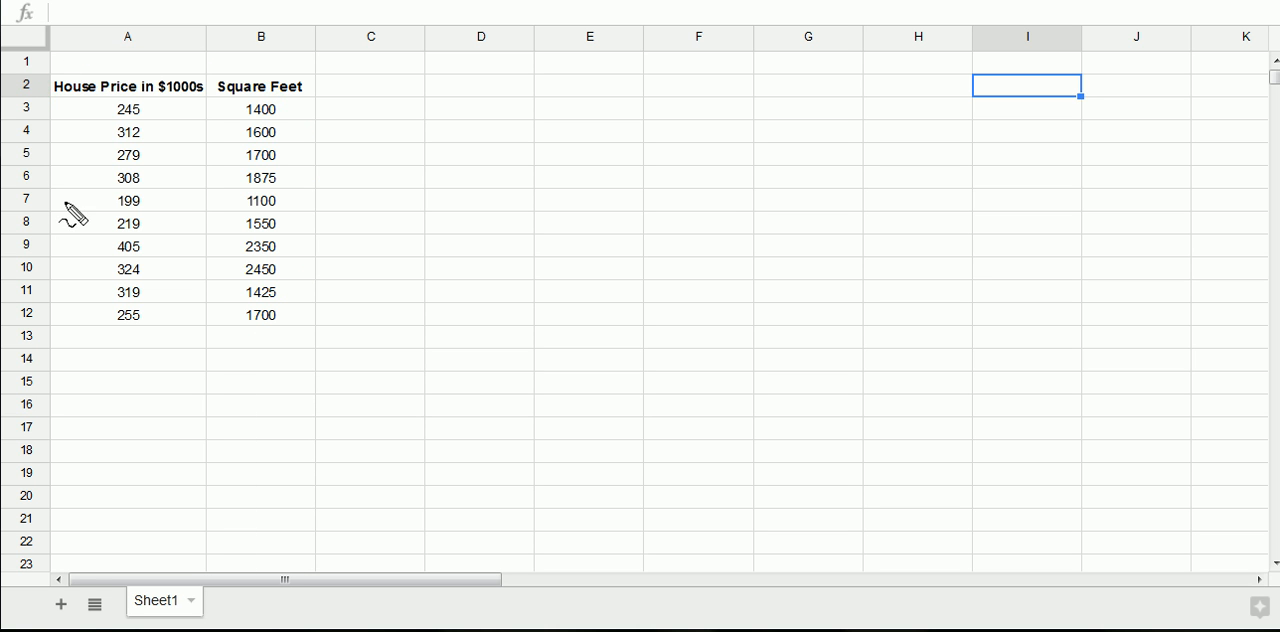
{"action": "mouse_move", "coordinate": [65, 97]}
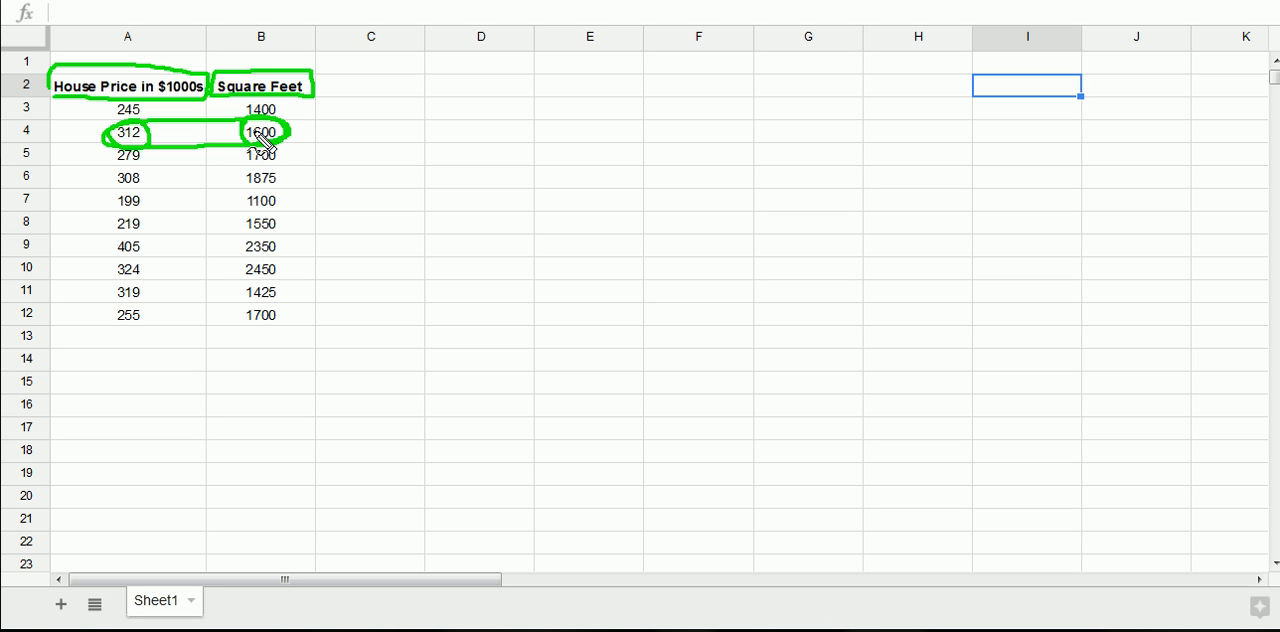
{"action": "mouse_move", "coordinate": [288, 117]}
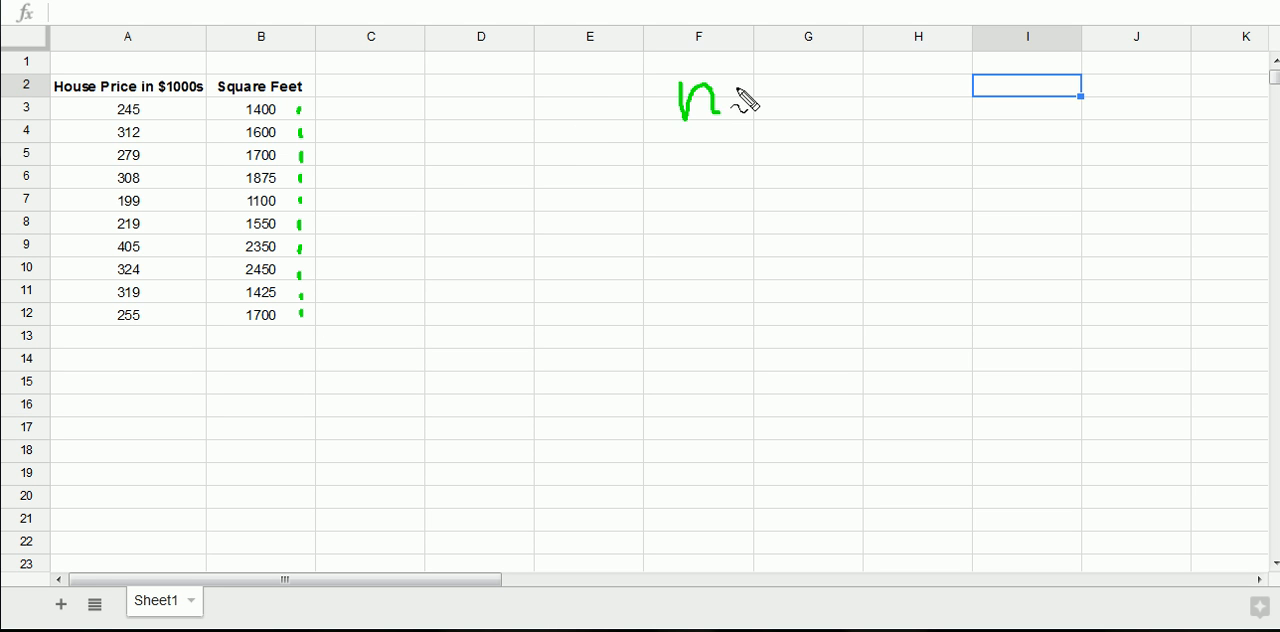
{"action": "left_click_drag", "start_coordinate": [730, 95], "coordinate": [820, 110]}
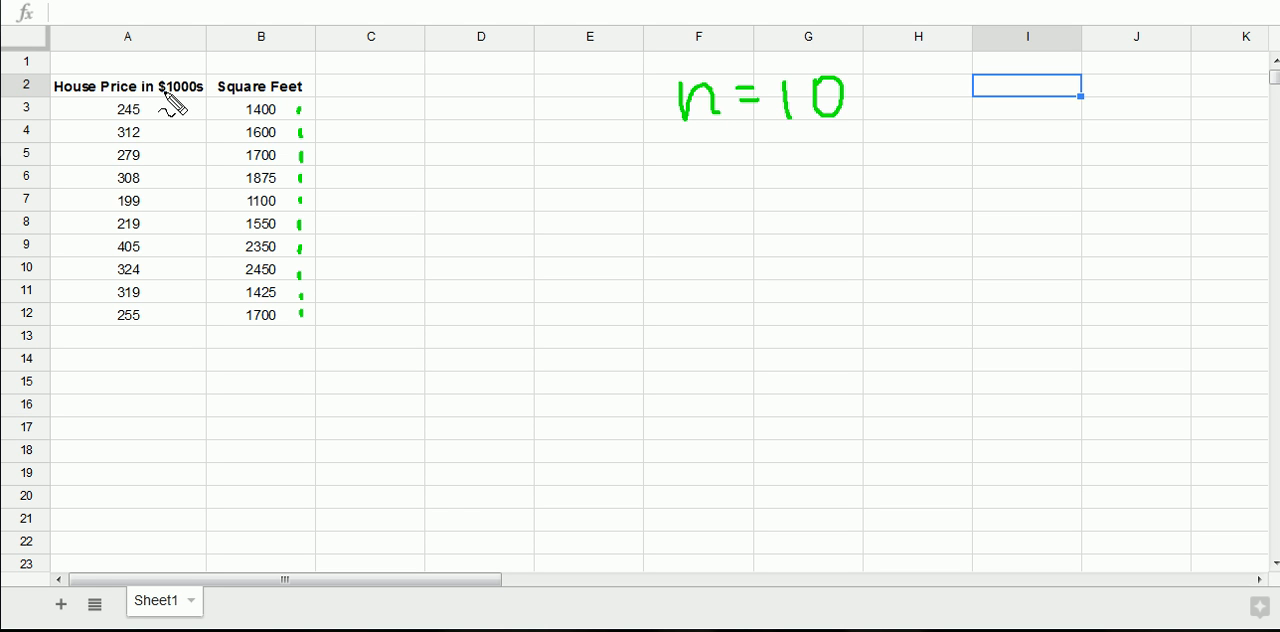
{"action": "mouse_move", "coordinate": [160, 110]}
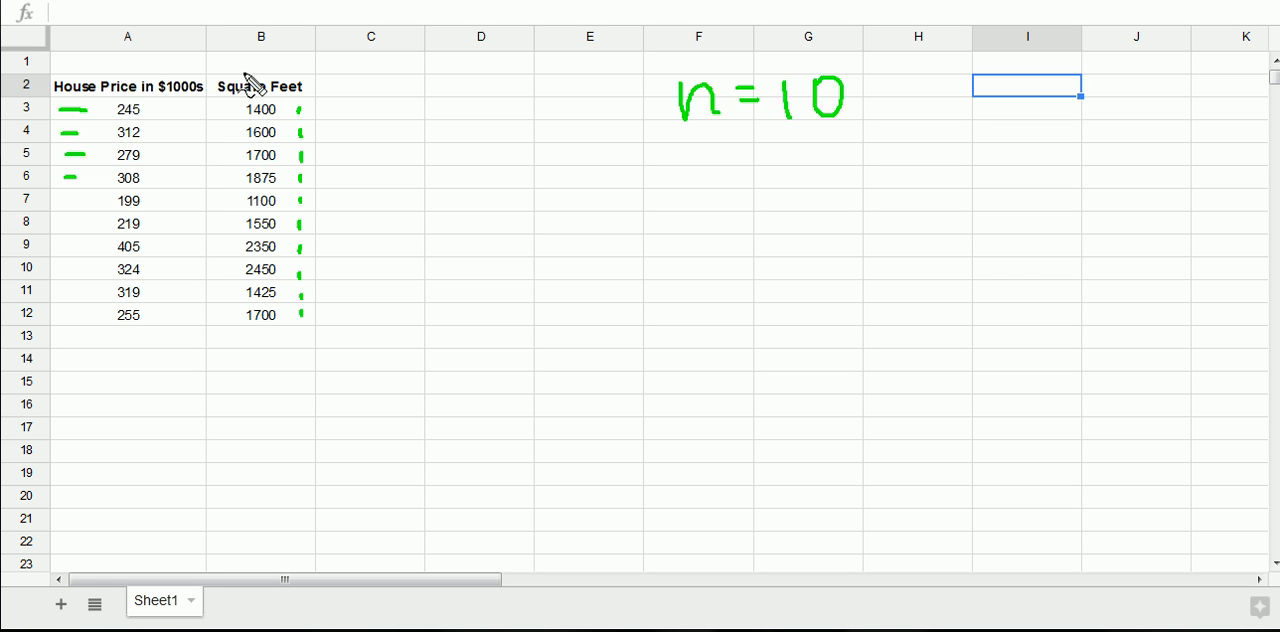
{"action": "mouse_move", "coordinate": [245, 82]}
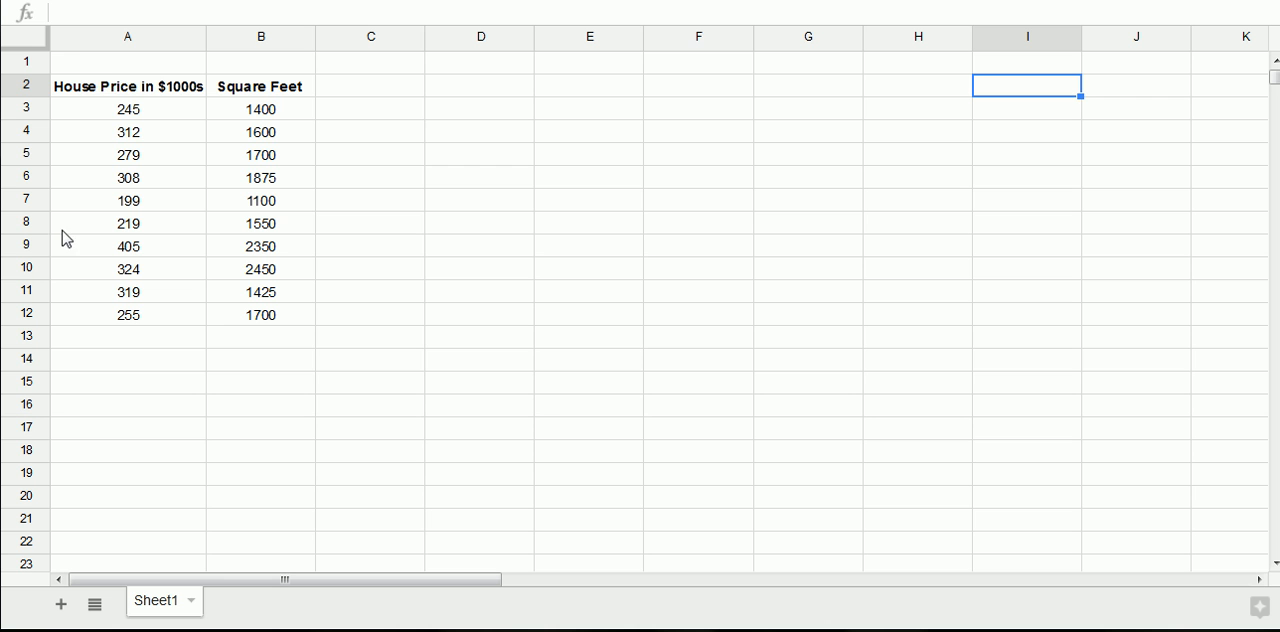
{"action": "mouse_move", "coordinate": [115, 65]}
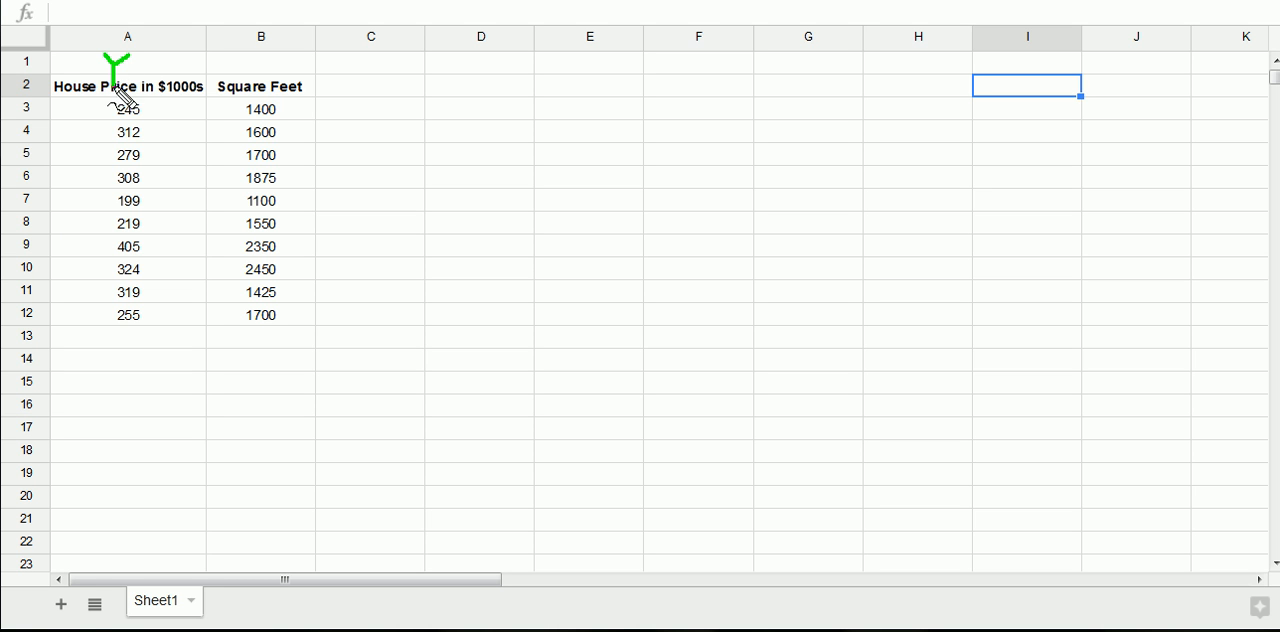
{"action": "mouse_move", "coordinate": [70, 150]}
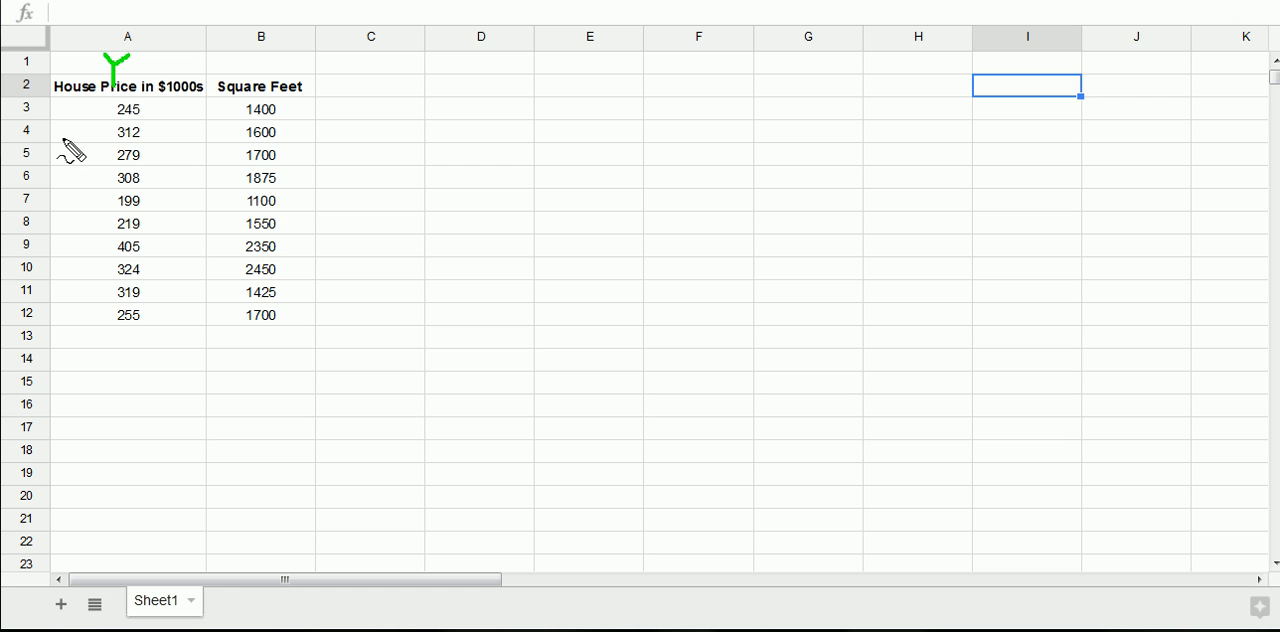
{"action": "mouse_move", "coordinate": [275, 88]}
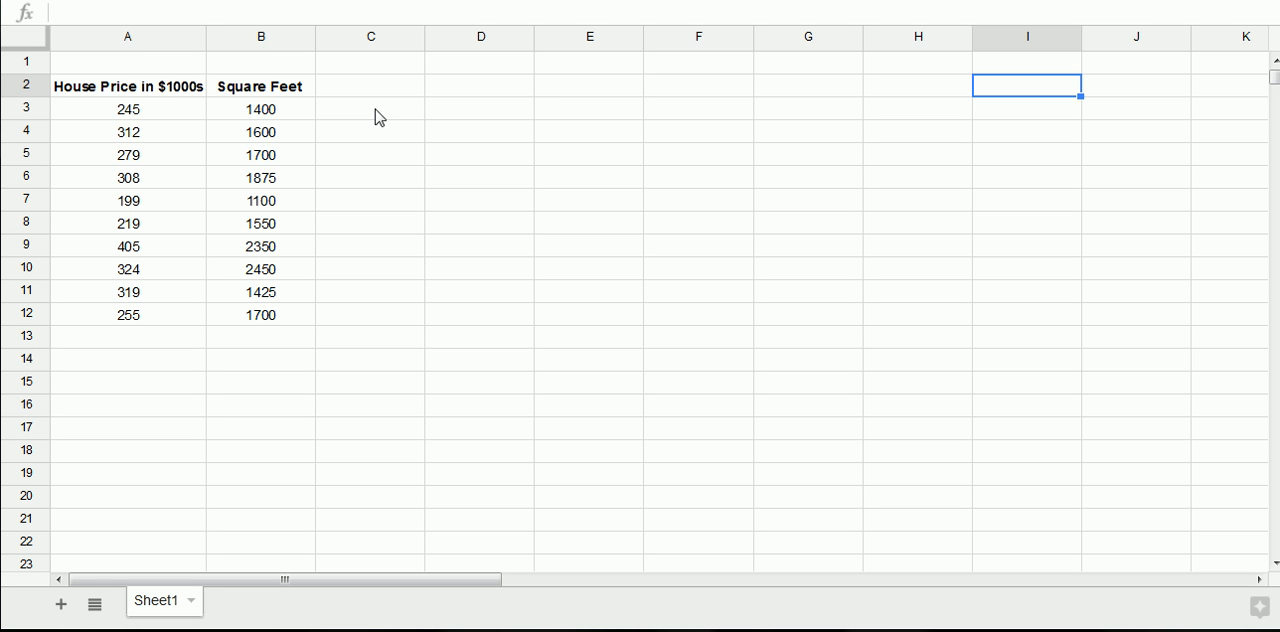
{"action": "type", "text": "Y"}
{"action": "left_click", "coordinate": [260, 62]}
{"action": "type", "text": "X"}
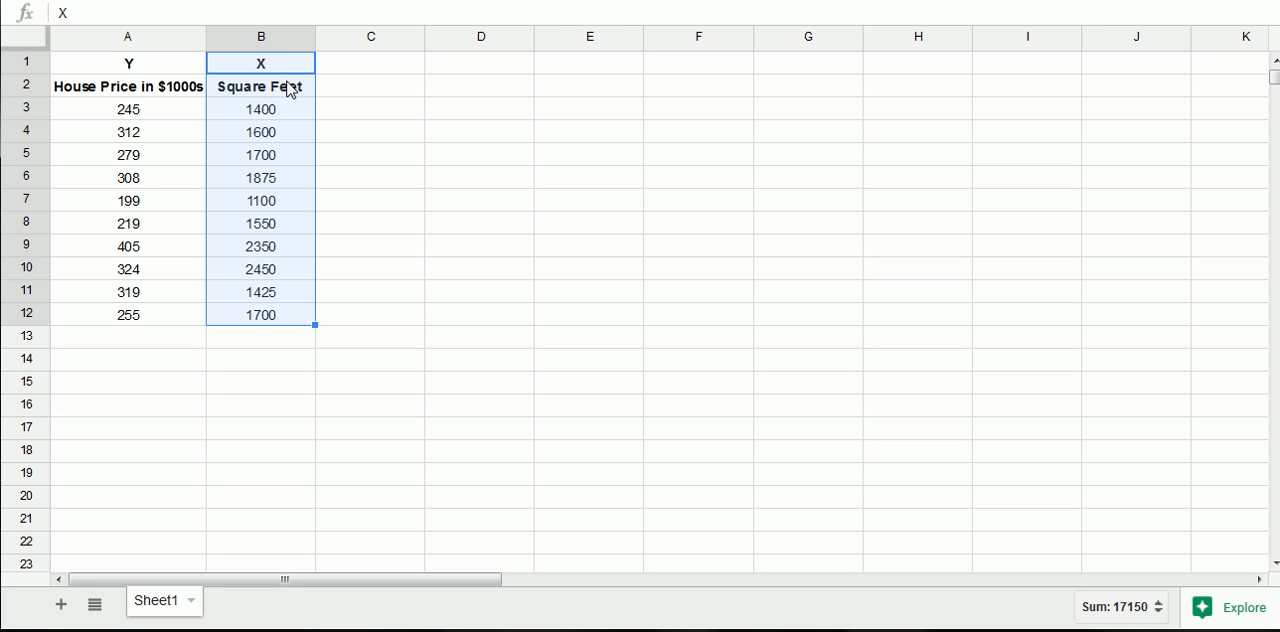
{"action": "mouse_move", "coordinate": [312, 82]}
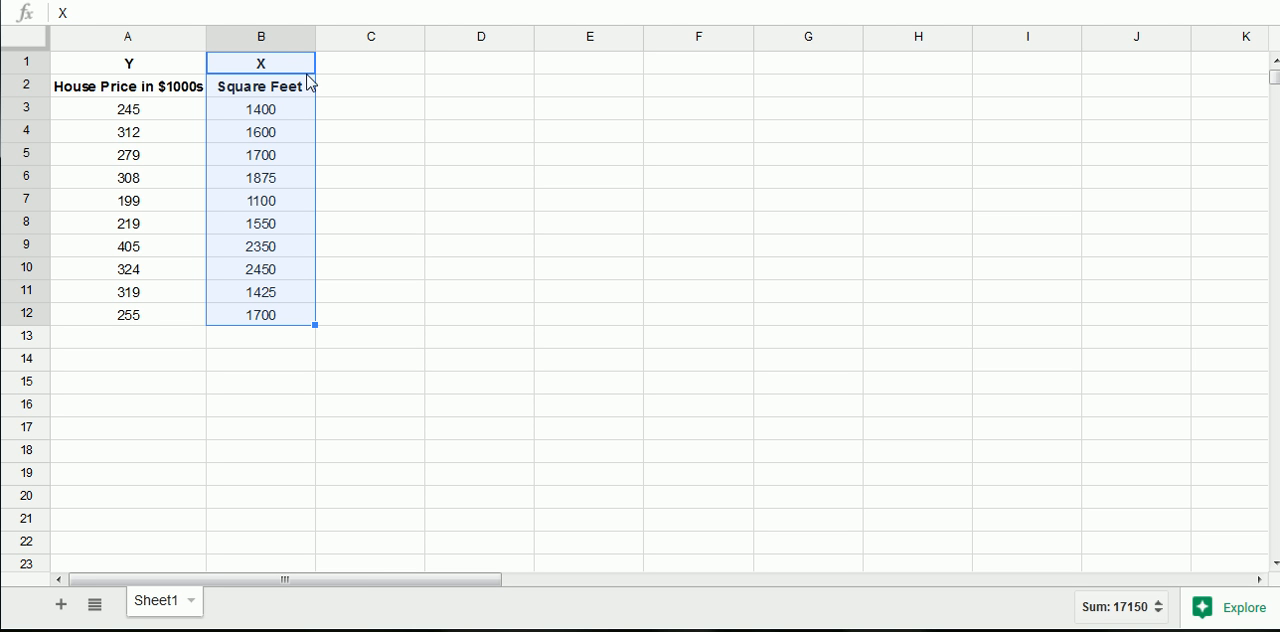
{"action": "mouse_move", "coordinate": [309, 76]}
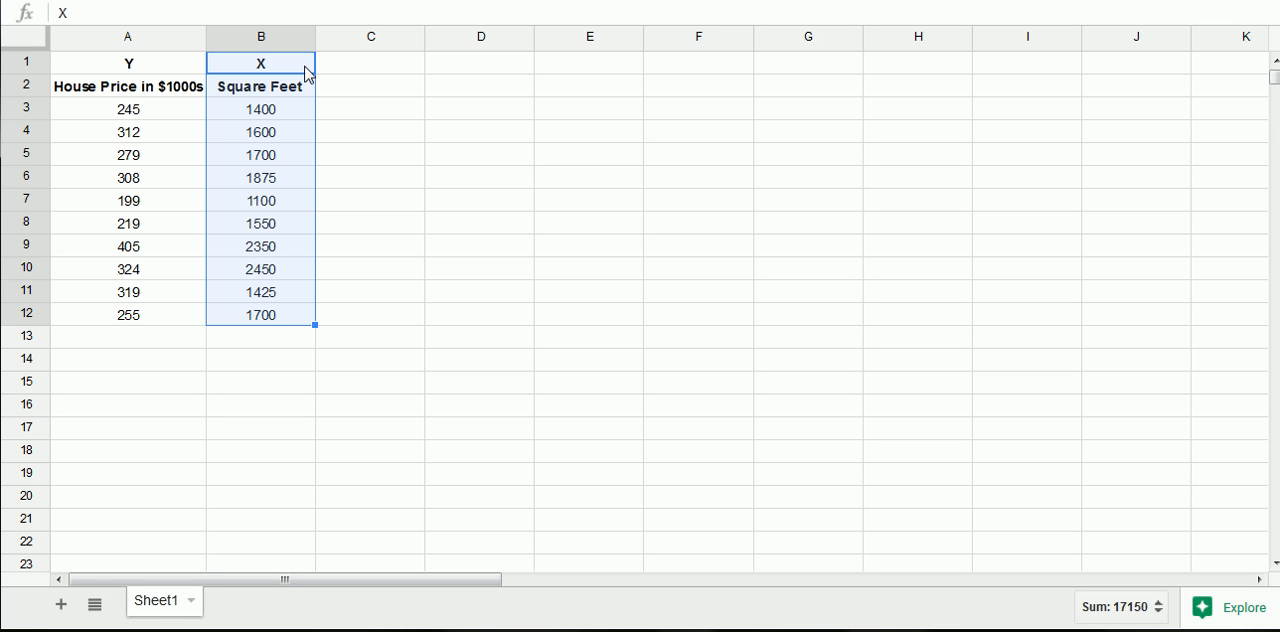
Select the square feet and price values, then move to empty cell A13.
{"action": "left_click", "coordinate": [128, 63]}
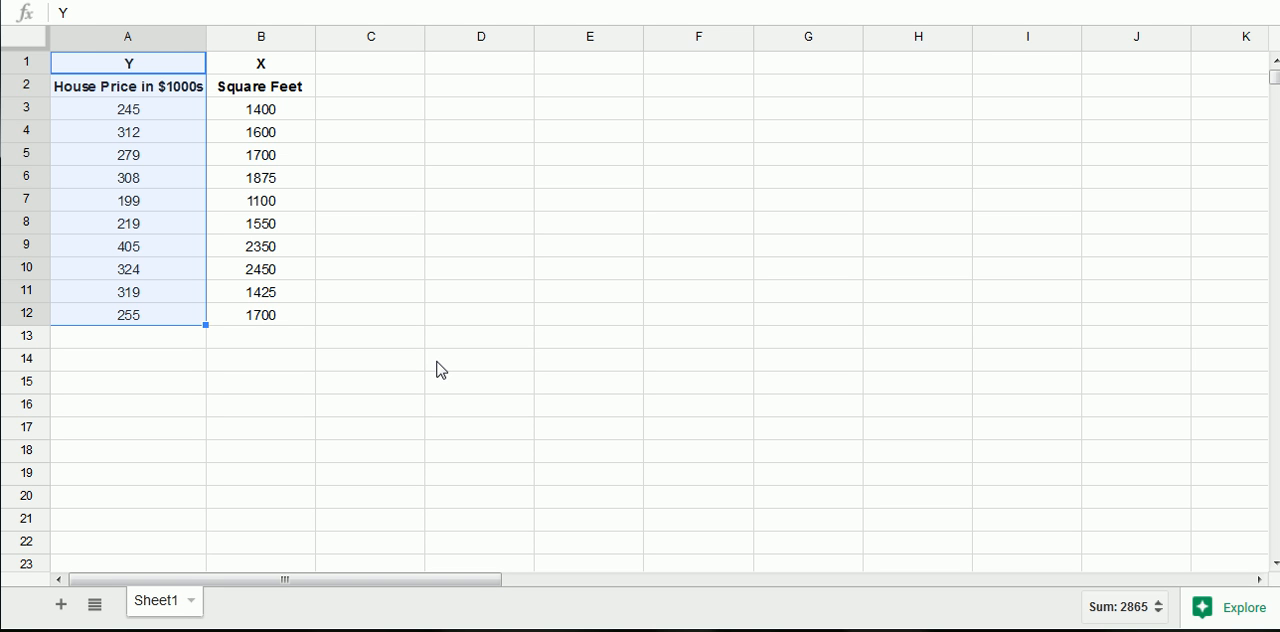
{"action": "left_click", "coordinate": [128, 246]}
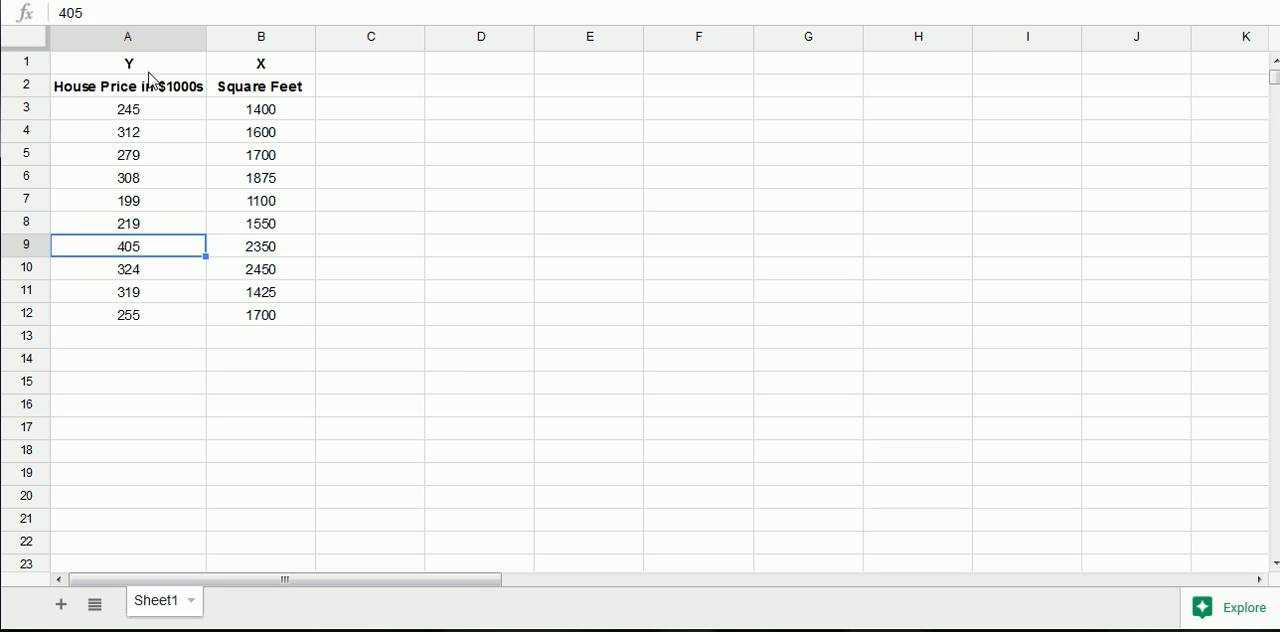
{"action": "left_click", "coordinate": [128, 62]}
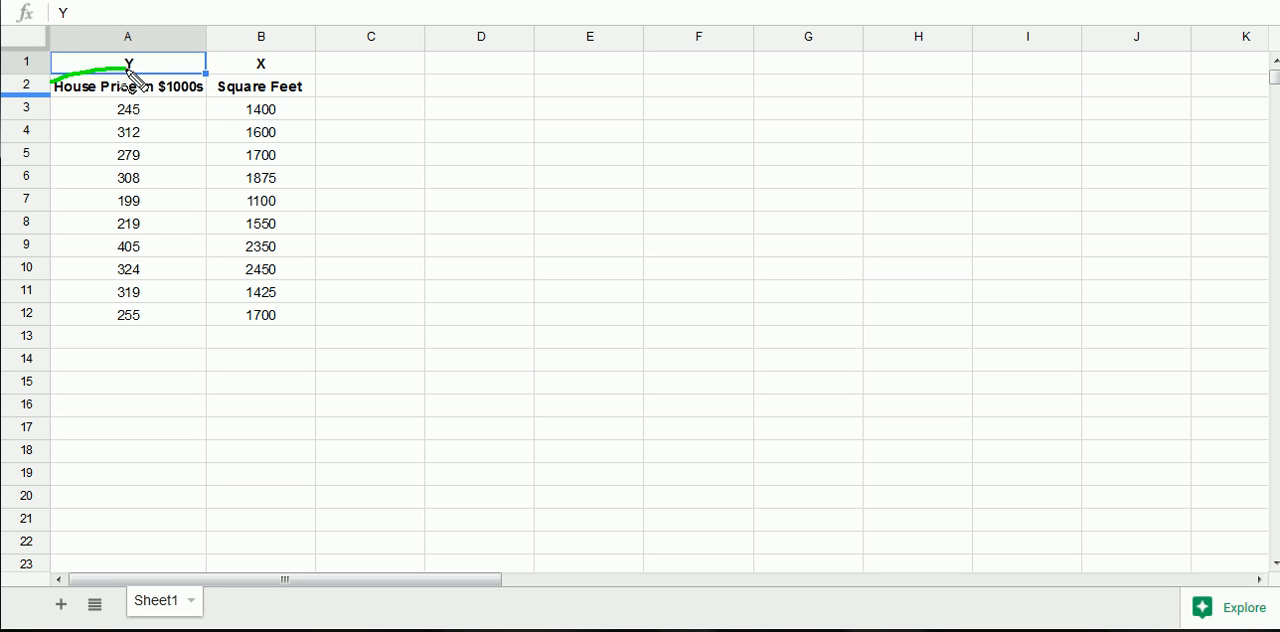
{"action": "left_click", "coordinate": [260, 154]}
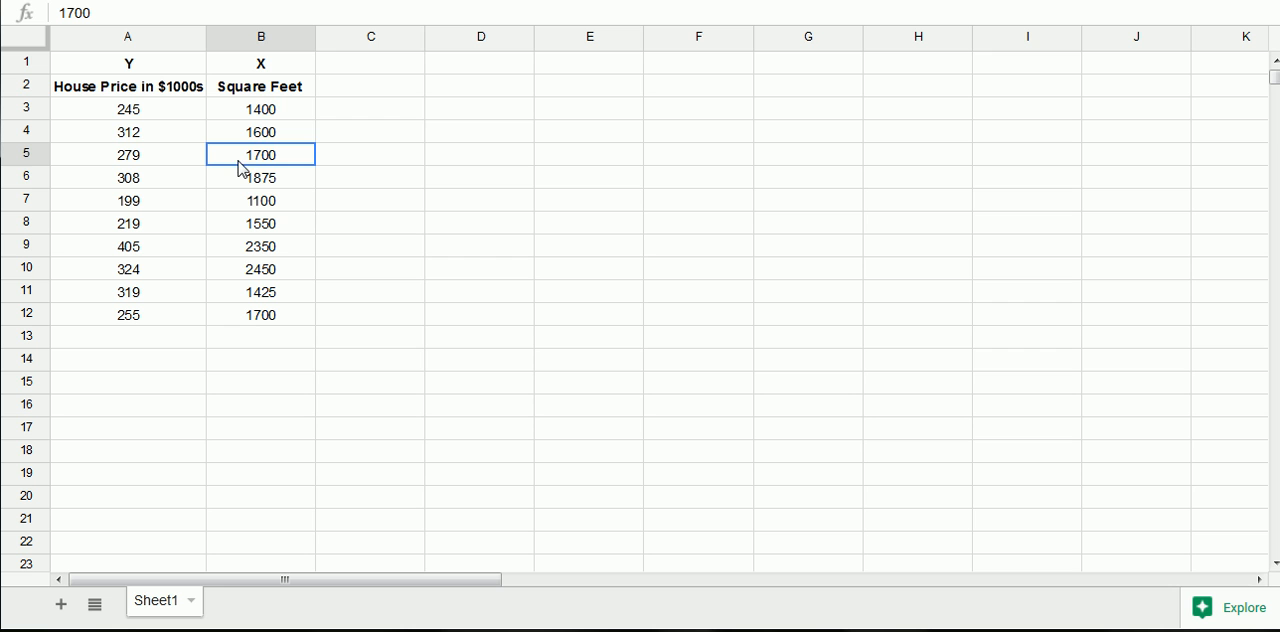
{"action": "mouse_move", "coordinate": [265, 100]}
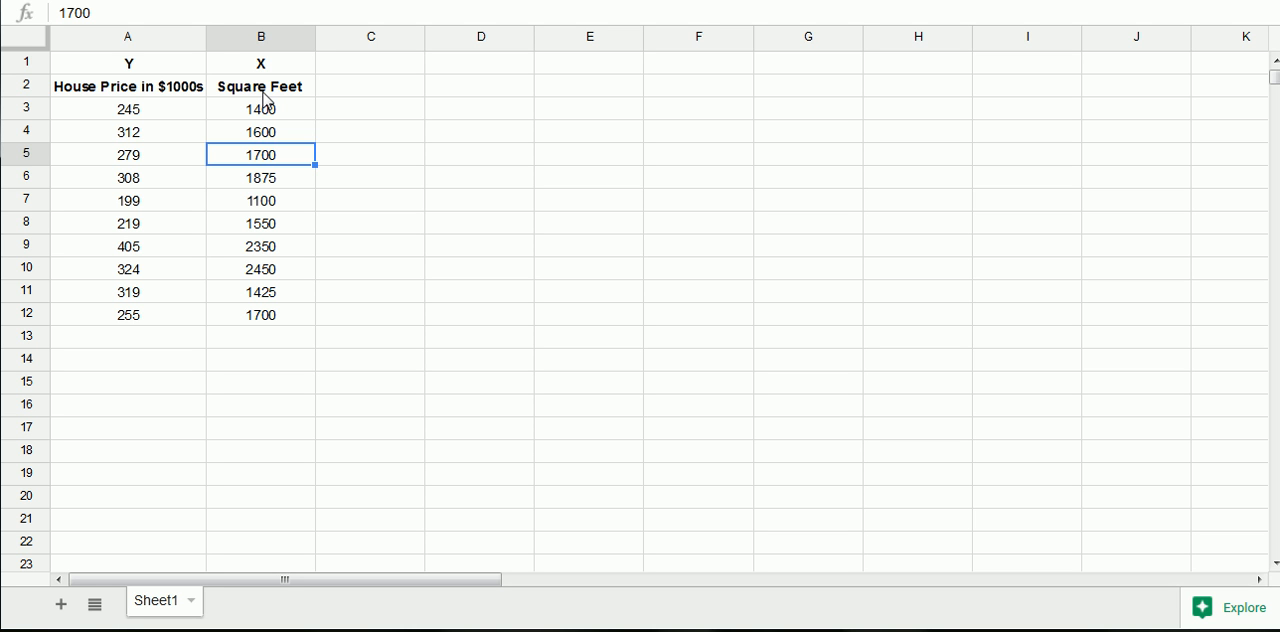
{"action": "mouse_move", "coordinate": [283, 83]}
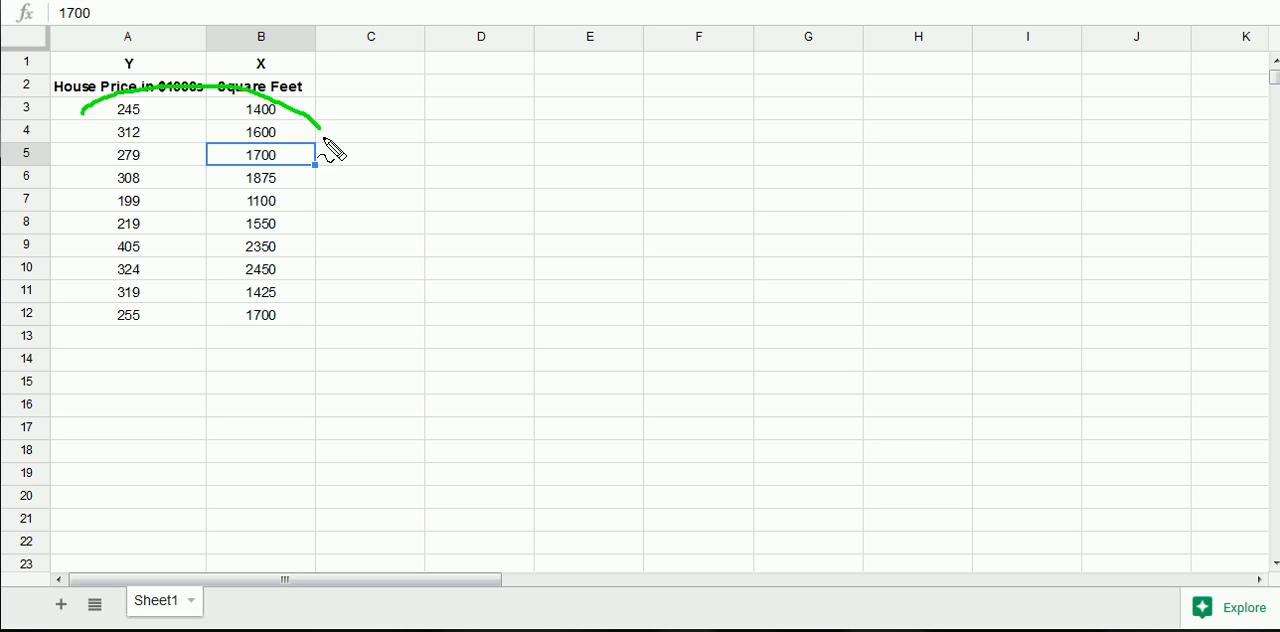
{"action": "left_click_drag", "start_coordinate": [330, 140], "coordinate": [140, 410]}
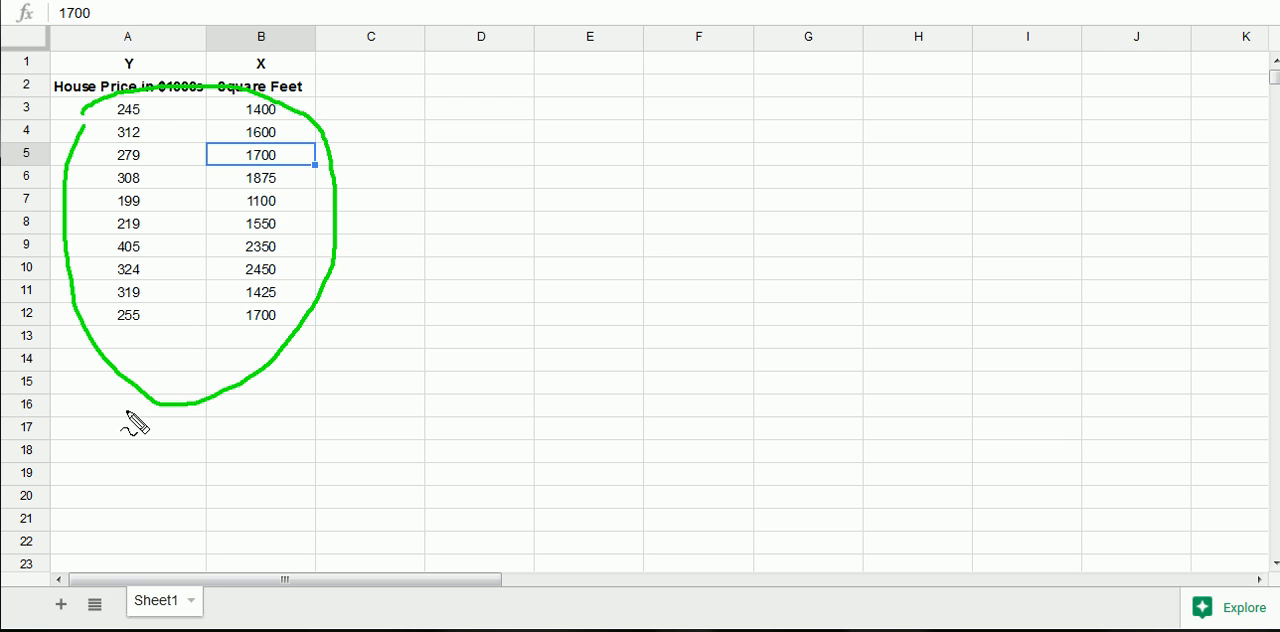
{"action": "left_click", "coordinate": [128, 336]}
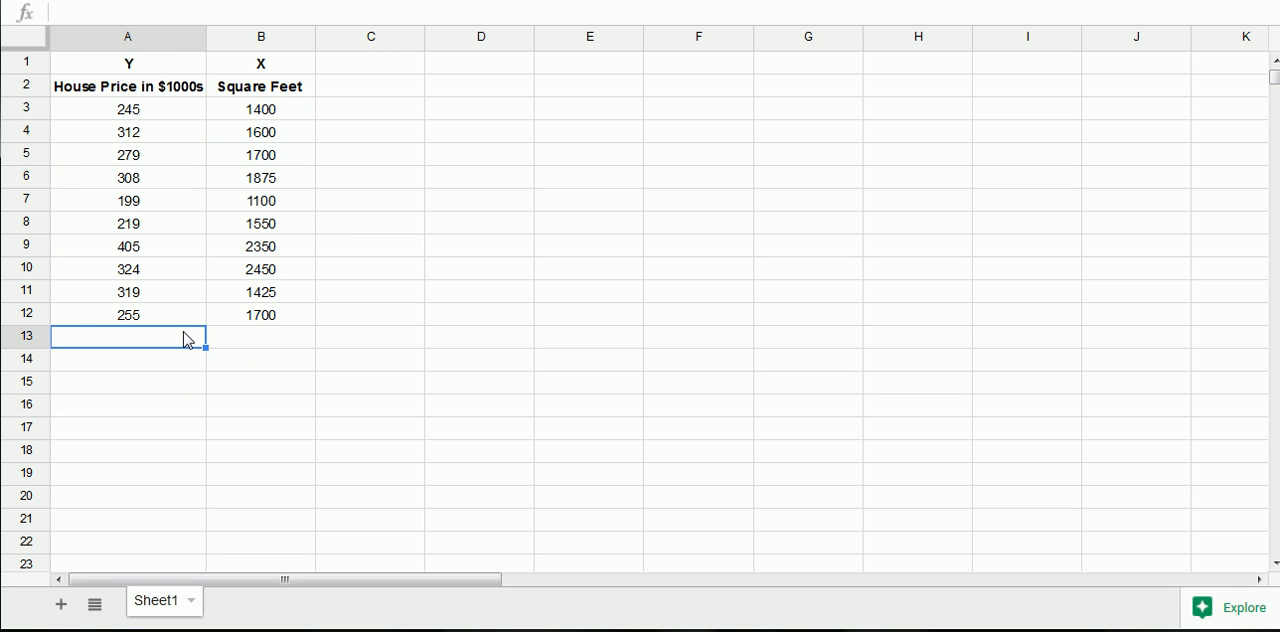
{"action": "mouse_move", "coordinate": [158, 97]}
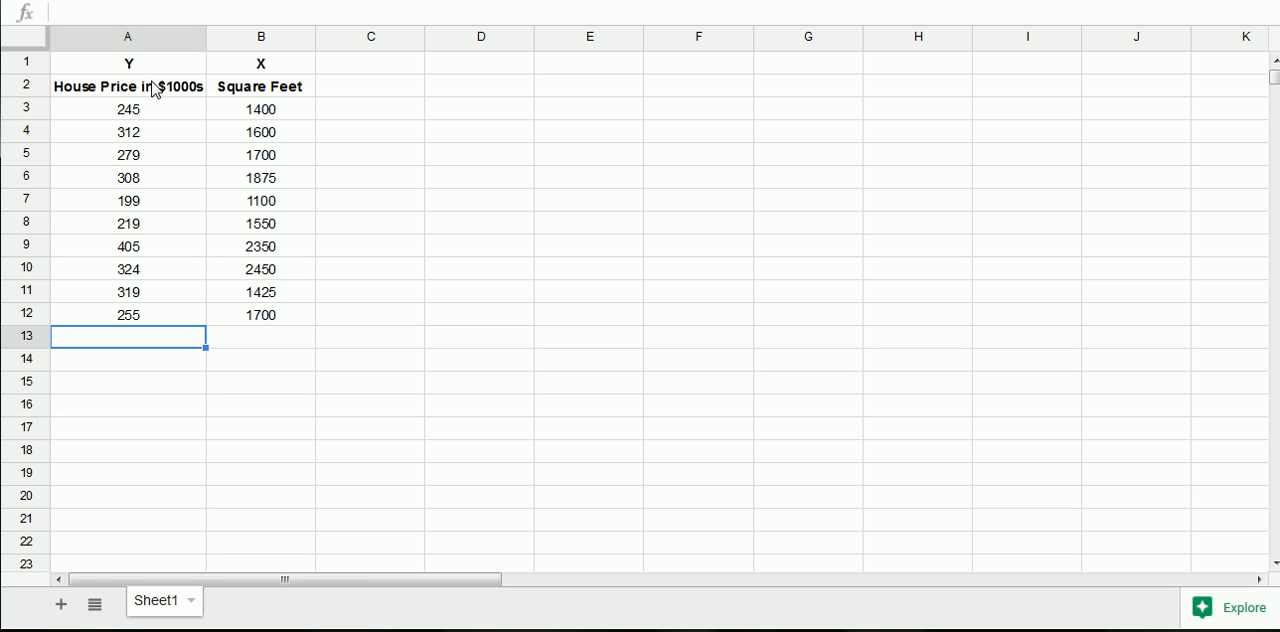
{"action": "mouse_move", "coordinate": [155, 70]}
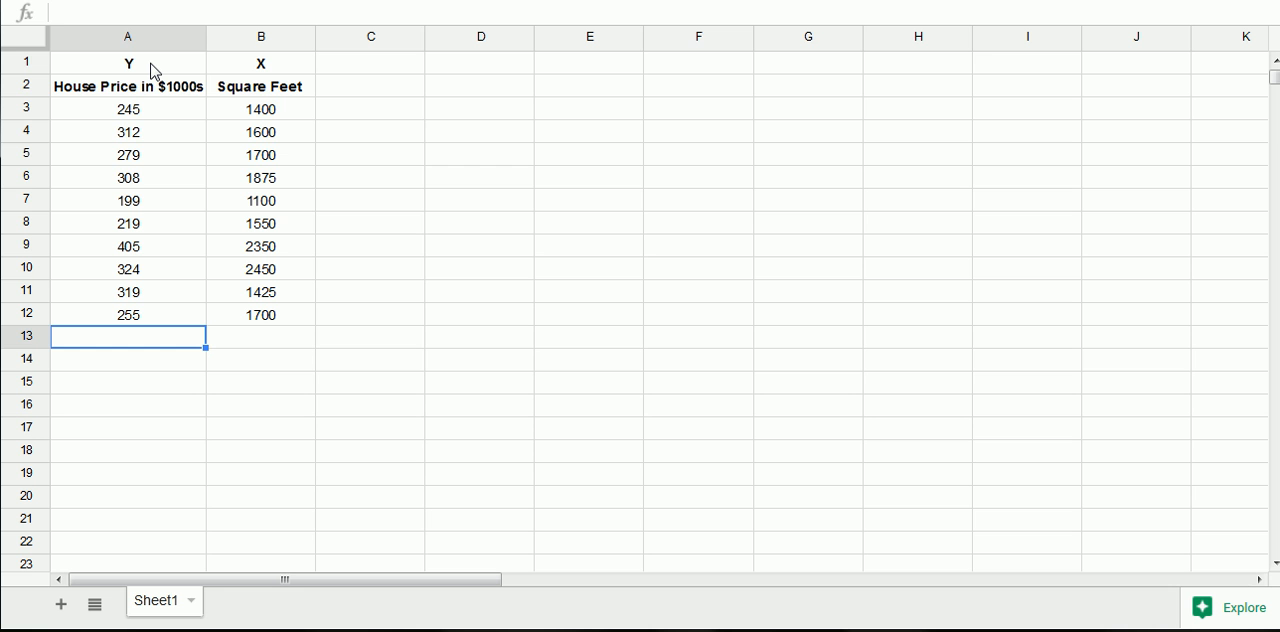
{"action": "mouse_move", "coordinate": [282, 82]}
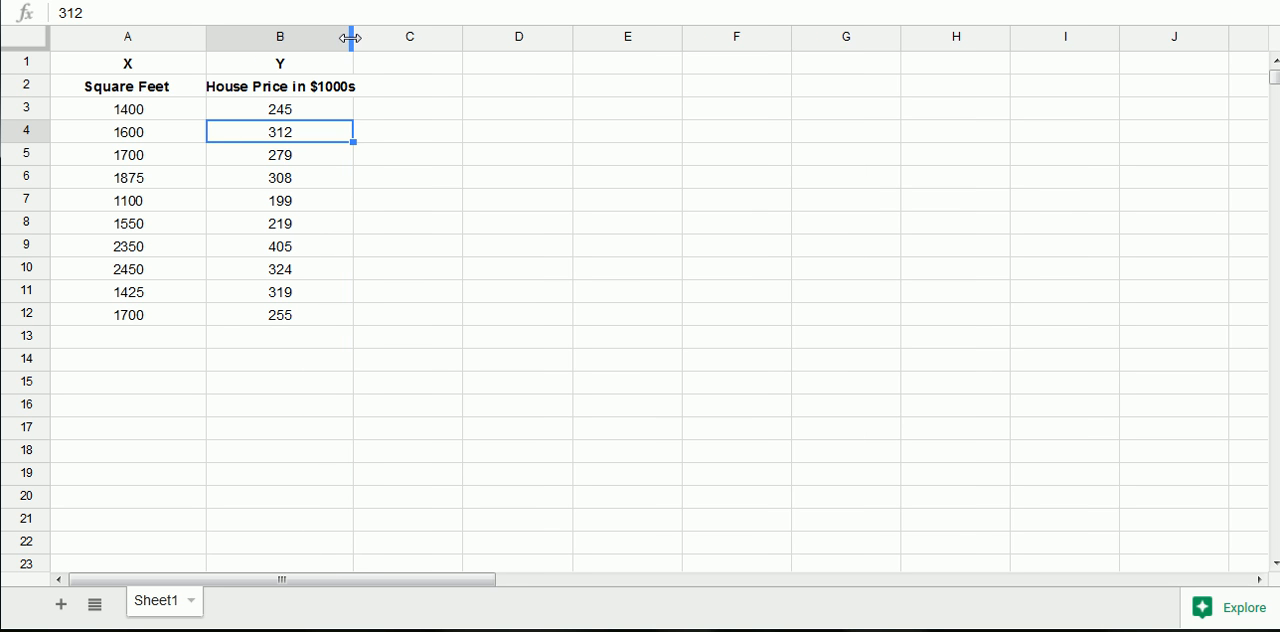
Widen column B so its heading fits.
{"action": "left_click_drag", "start_coordinate": [351, 37], "coordinate": [367, 37]}
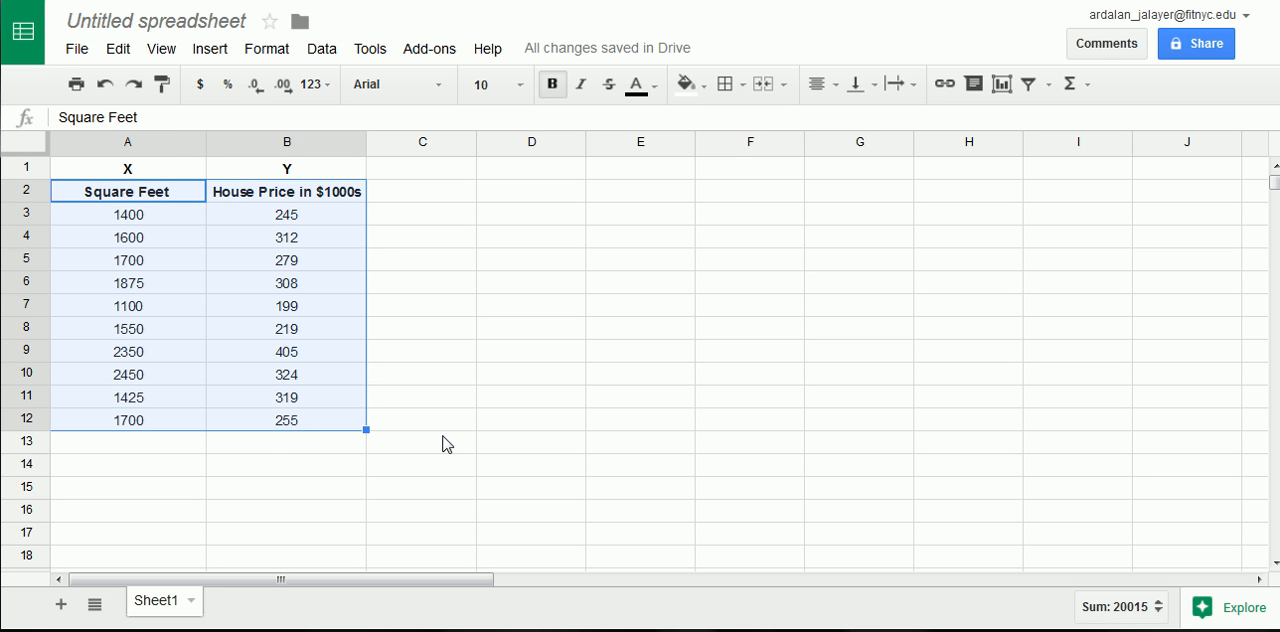
Insert a scatter chart from the data and turn off 'Use row 2 as headers'.
{"action": "left_click", "coordinate": [209, 48]}
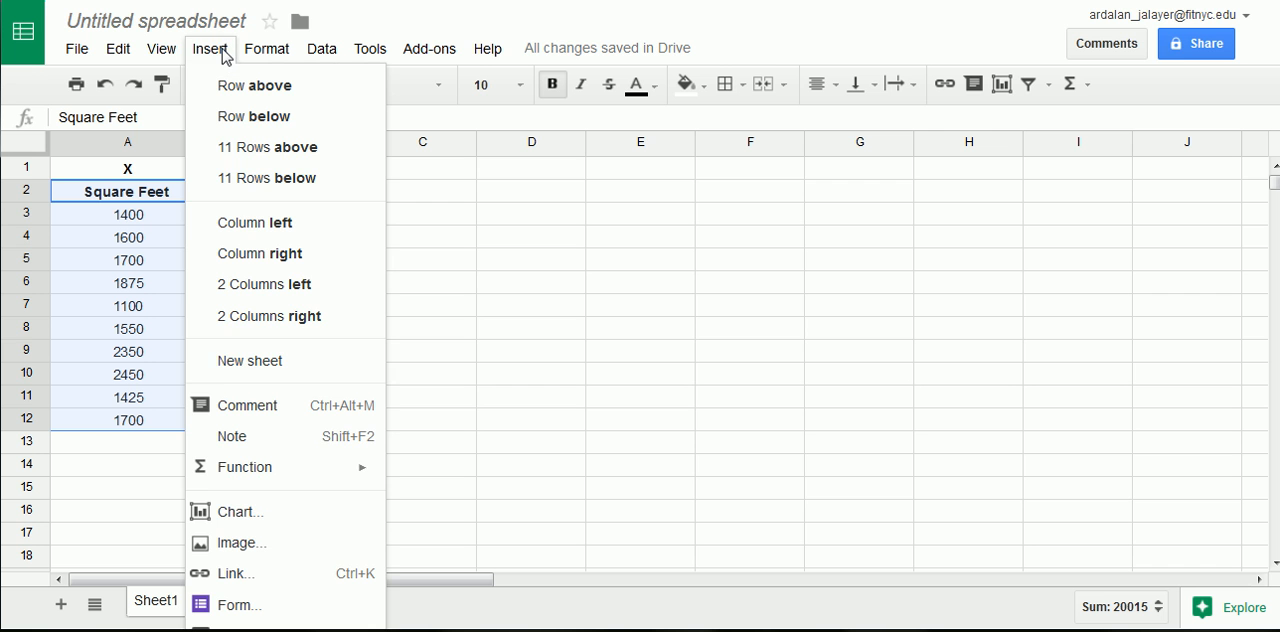
{"action": "mouse_move", "coordinate": [283, 512]}
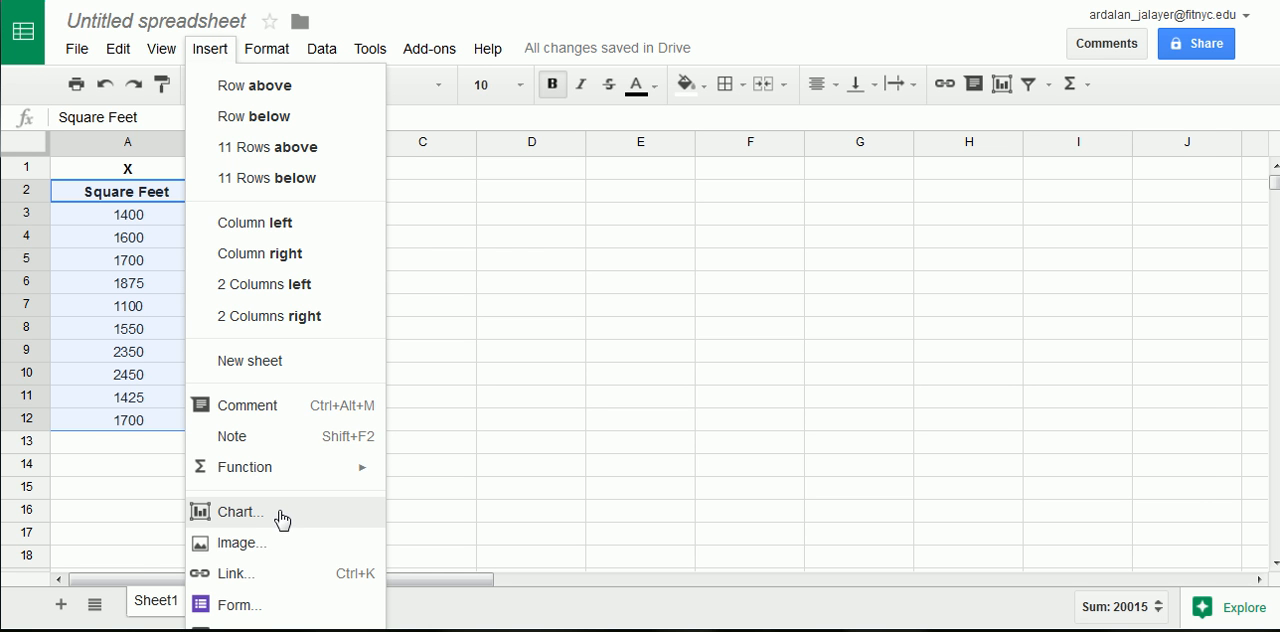
{"action": "left_click", "coordinate": [242, 512]}
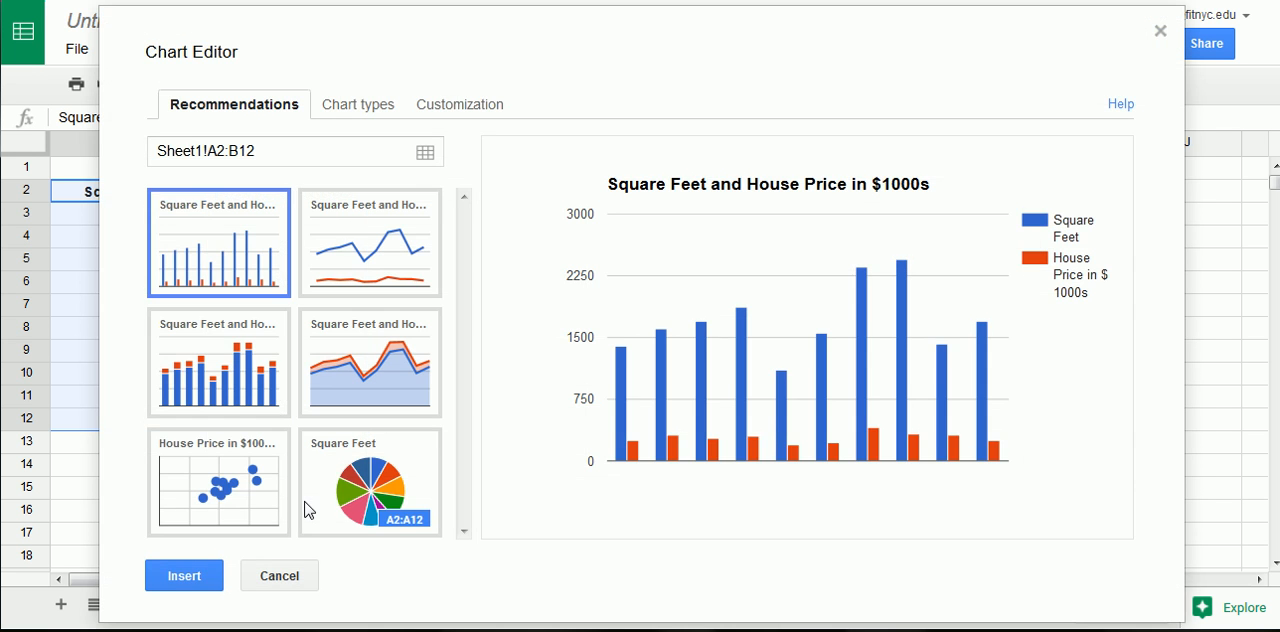
{"action": "mouse_move", "coordinate": [358, 104]}
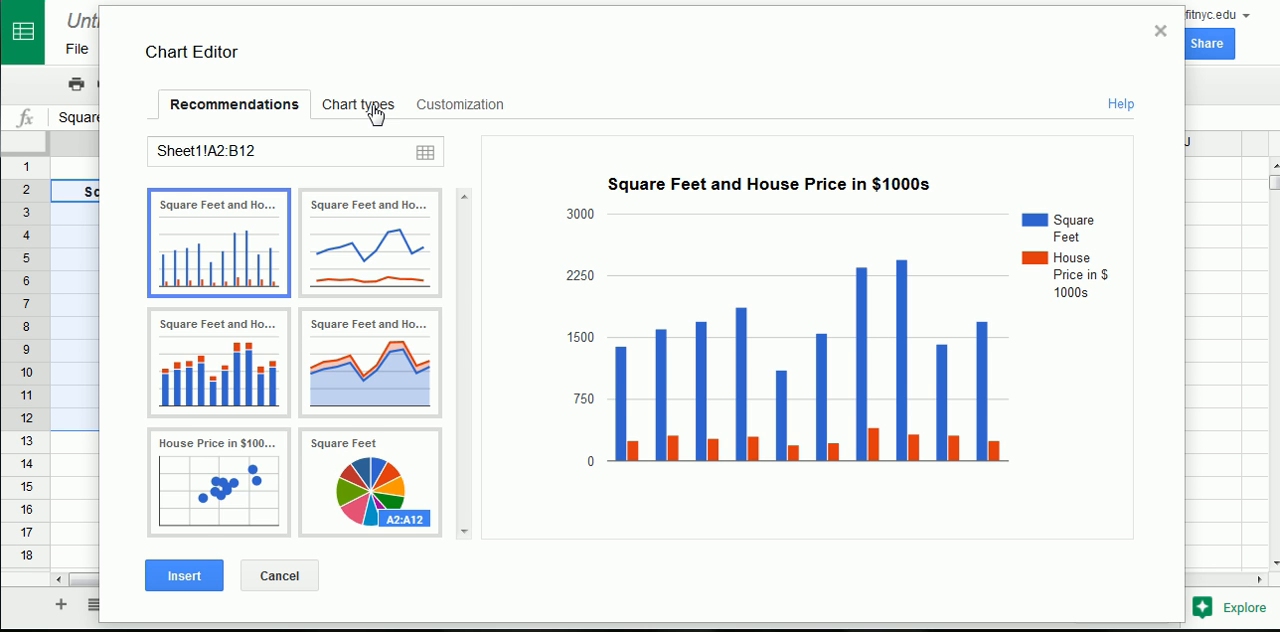
{"action": "left_click", "coordinate": [357, 104]}
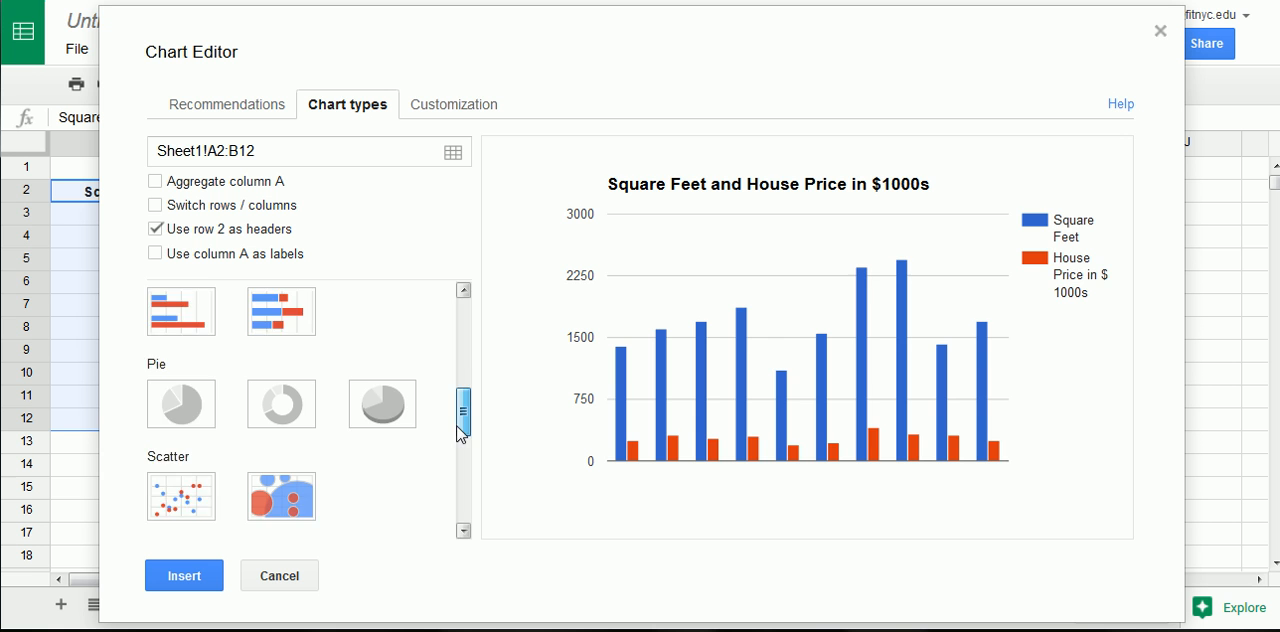
{"action": "scroll", "scroll_direction": "down", "scroll_amount": 3}
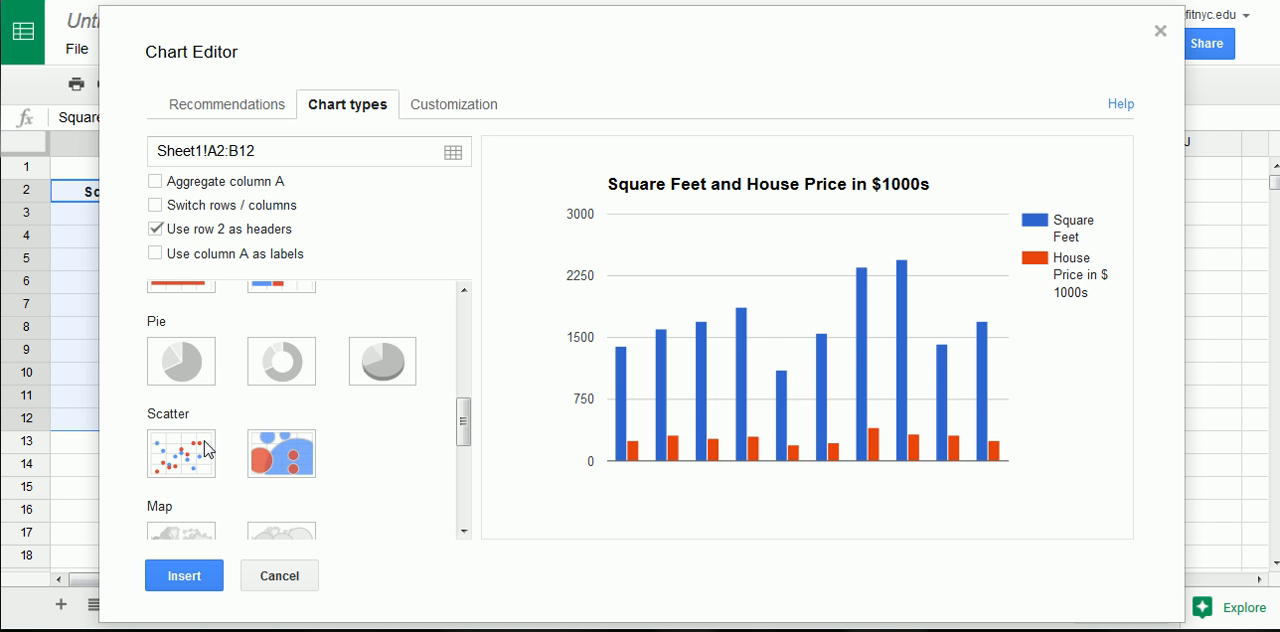
{"action": "left_click", "coordinate": [181, 453]}
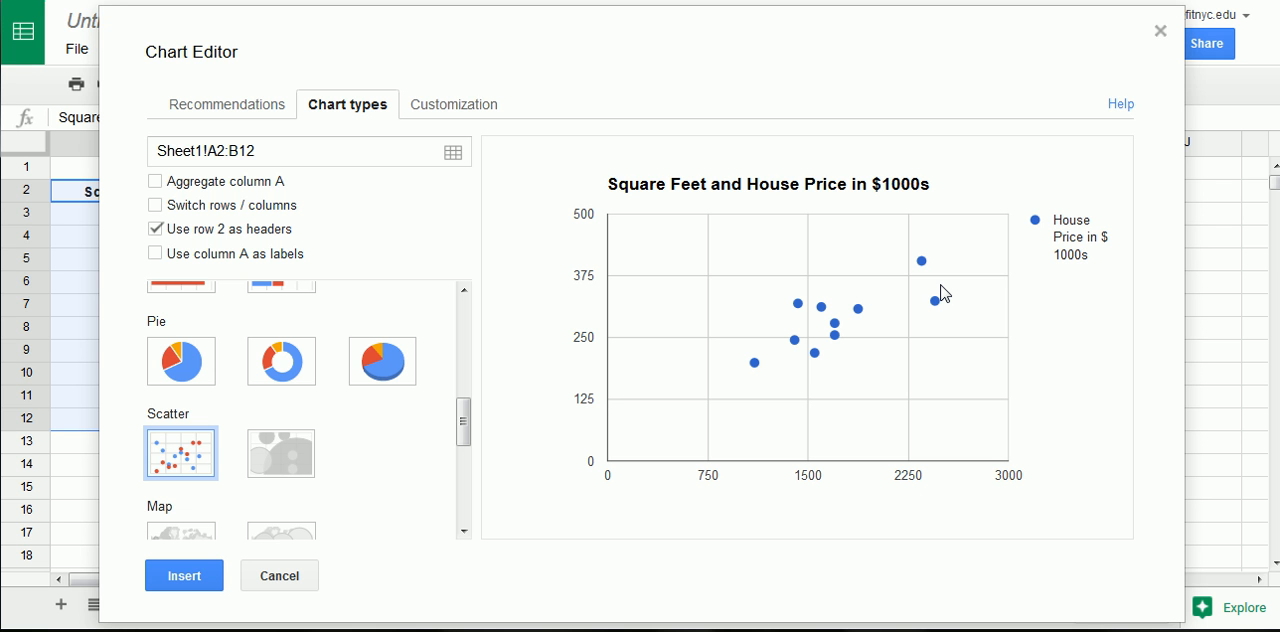
{"action": "mouse_move", "coordinate": [694, 260]}
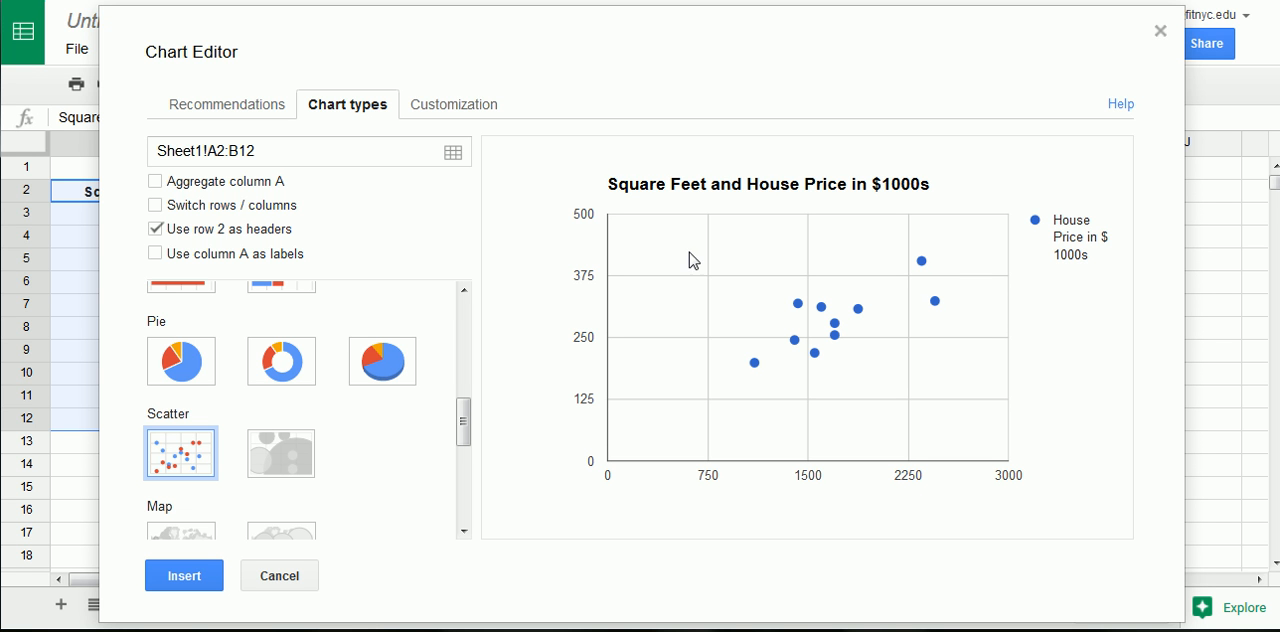
{"action": "mouse_move", "coordinate": [526, 242]}
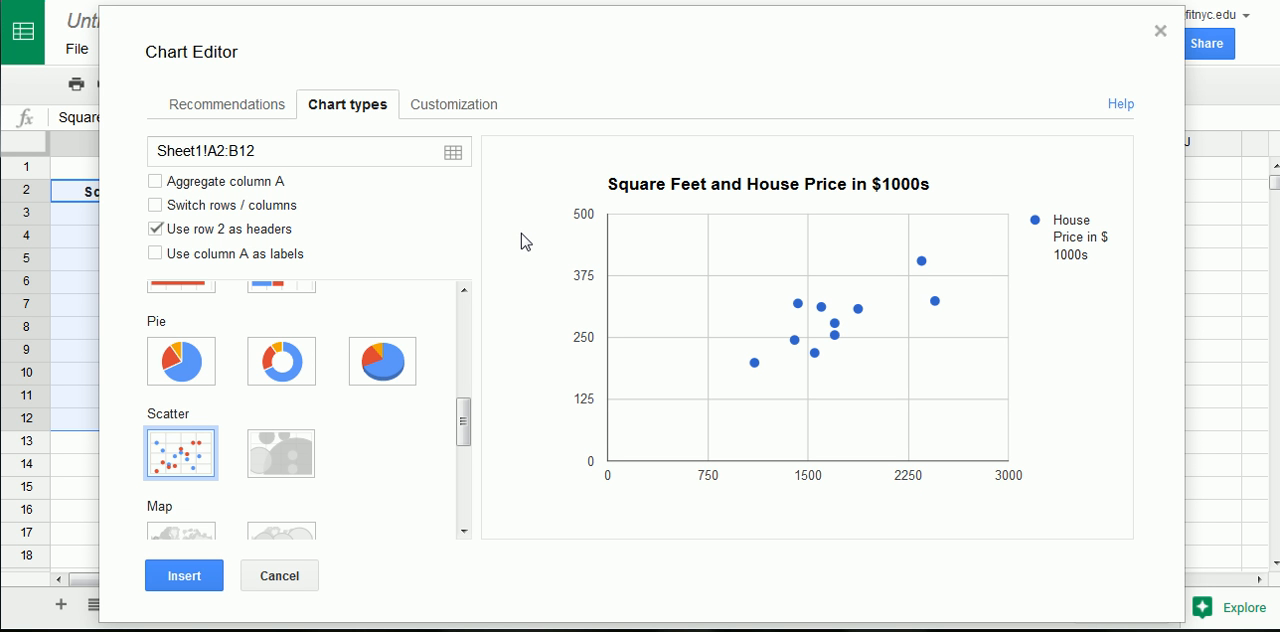
{"action": "mouse_move", "coordinate": [864, 124]}
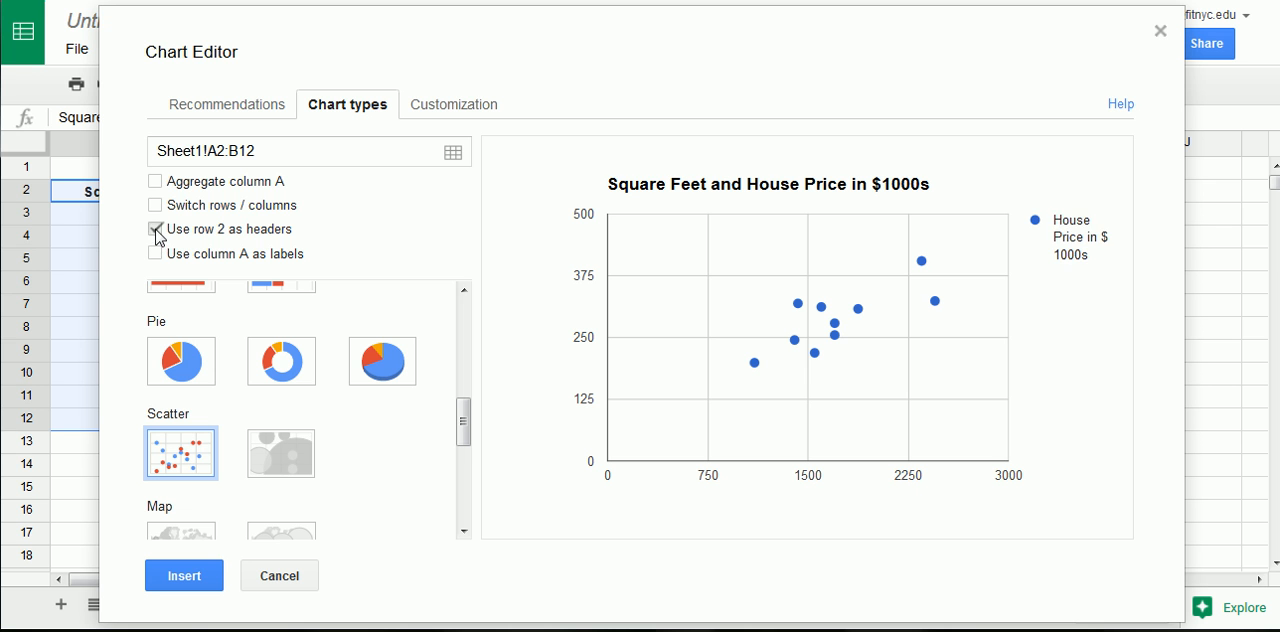
{"action": "left_click", "coordinate": [154, 229]}
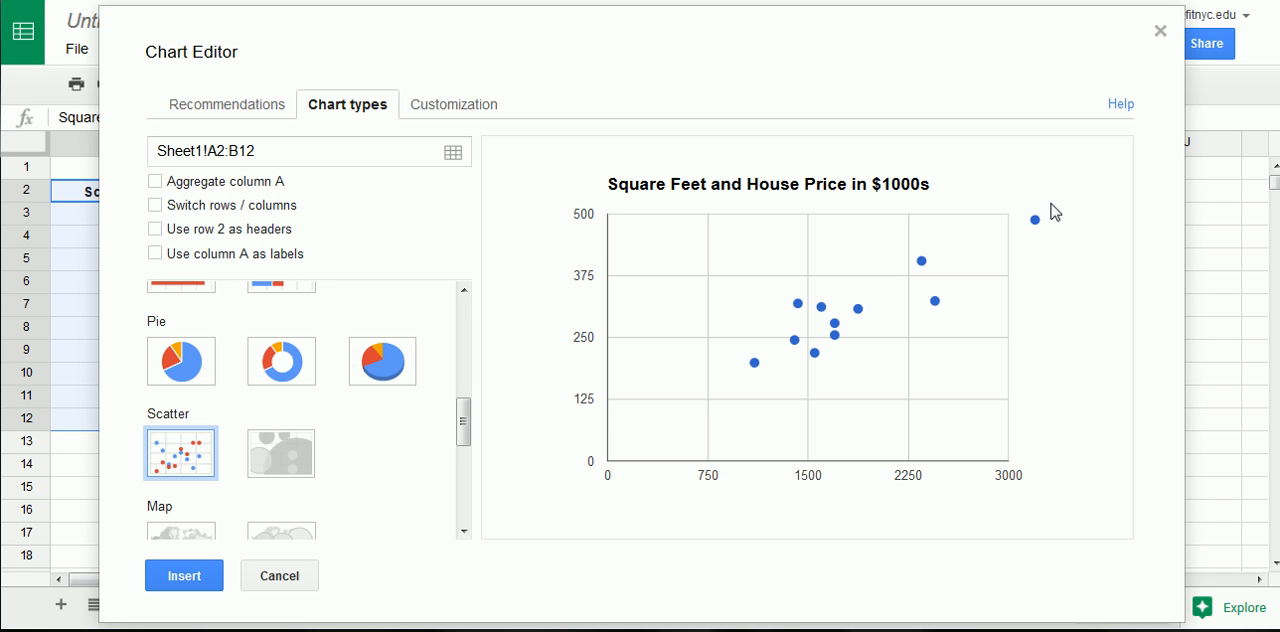
{"action": "mouse_move", "coordinate": [1043, 230]}
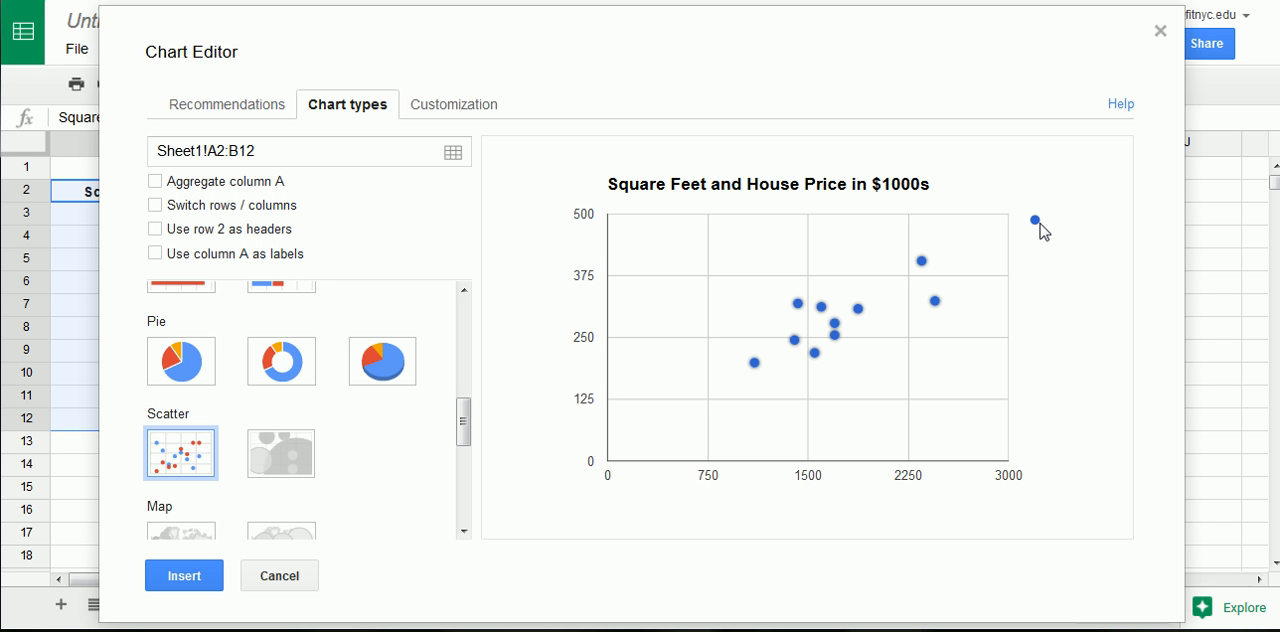
{"action": "mouse_move", "coordinate": [1030, 222]}
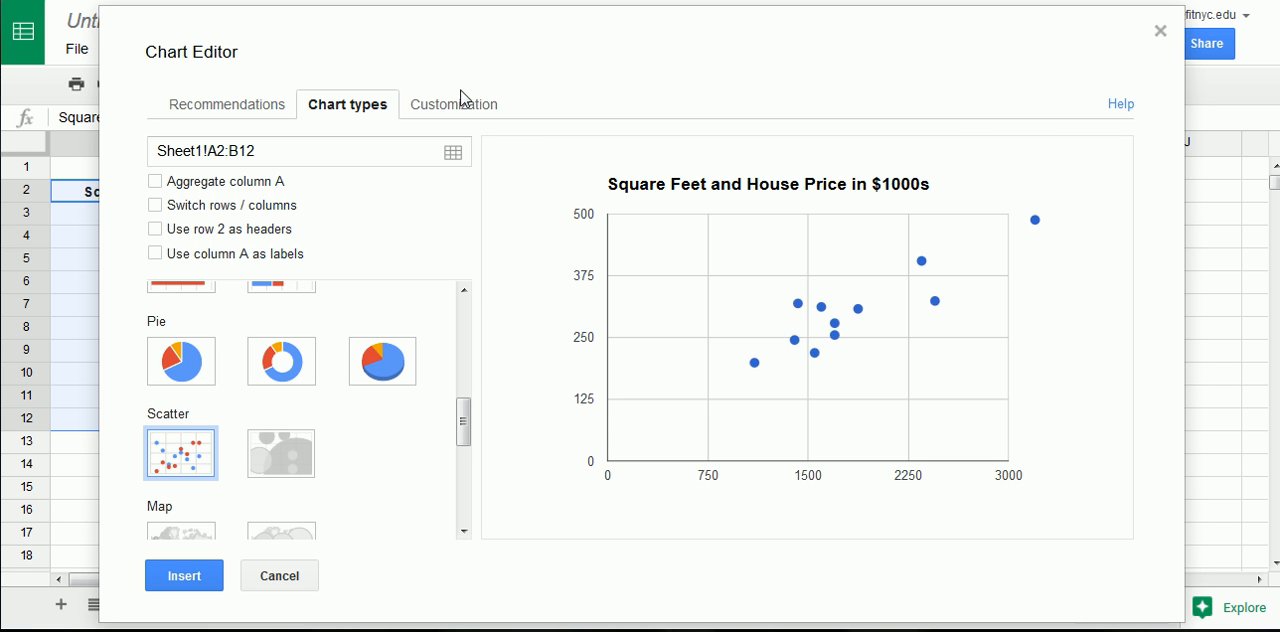
Replace the chart title with 'House Price ($1000) versus Square Feet'.
{"action": "left_click", "coordinate": [452, 104]}
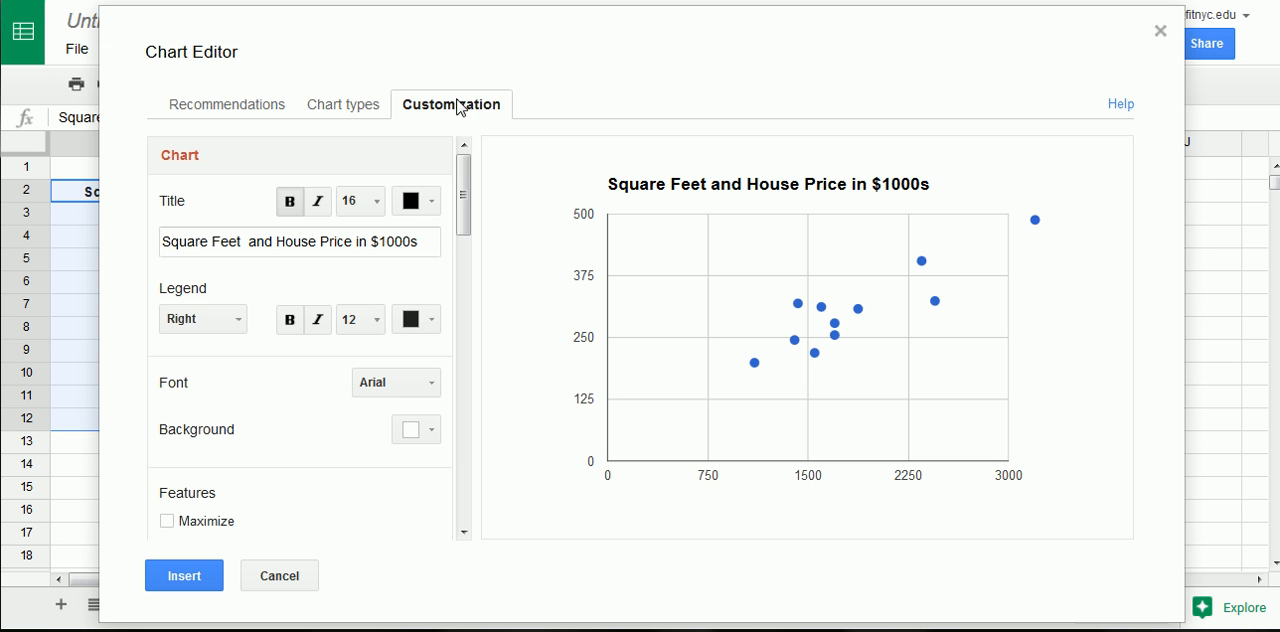
{"action": "triple_click", "coordinate": [298, 241]}
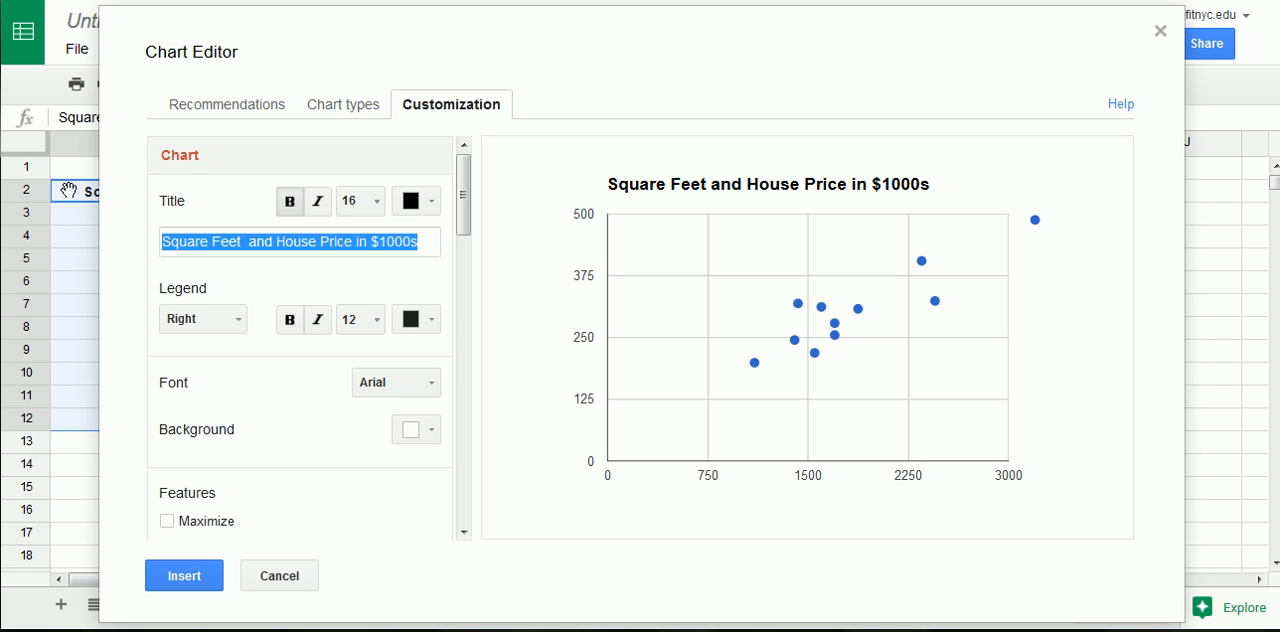
{"action": "type", "text": "House Price ($"}
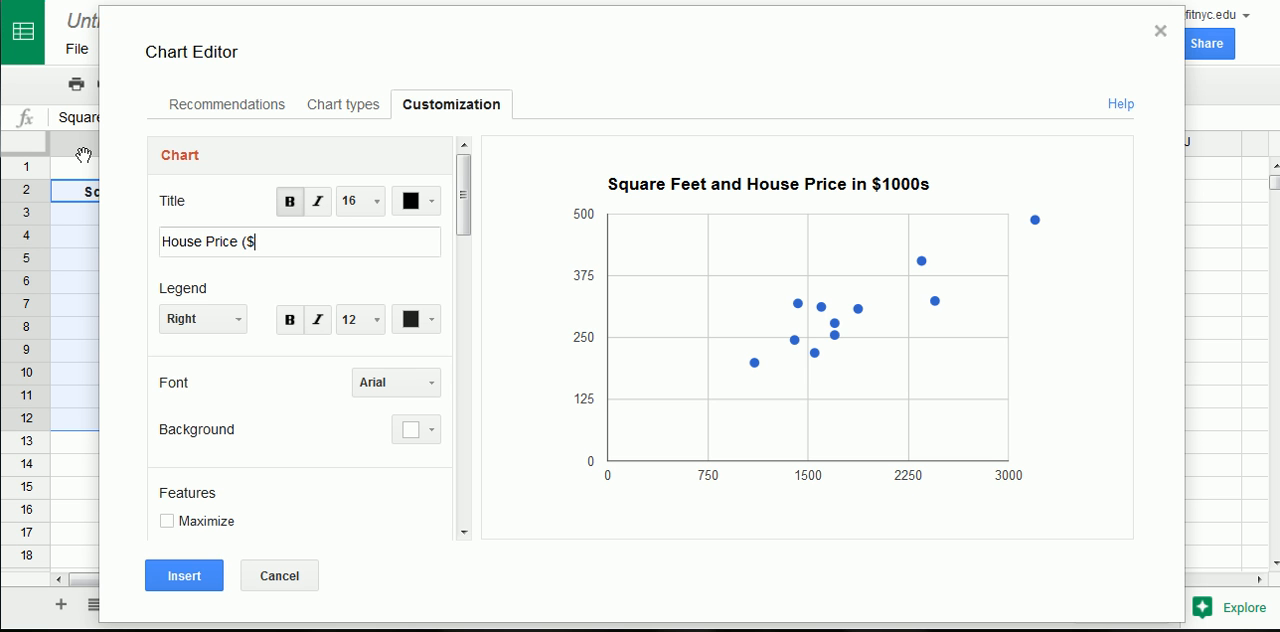
{"action": "type", "text": "1000"}
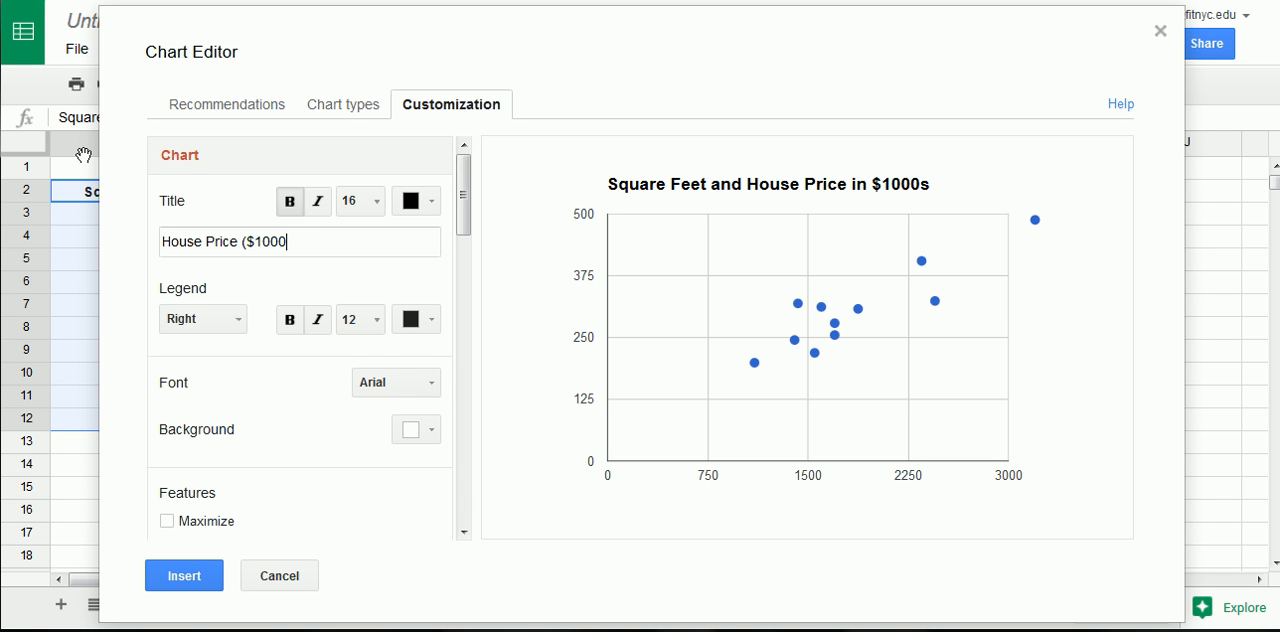
{"action": "type", "text": "versu"}
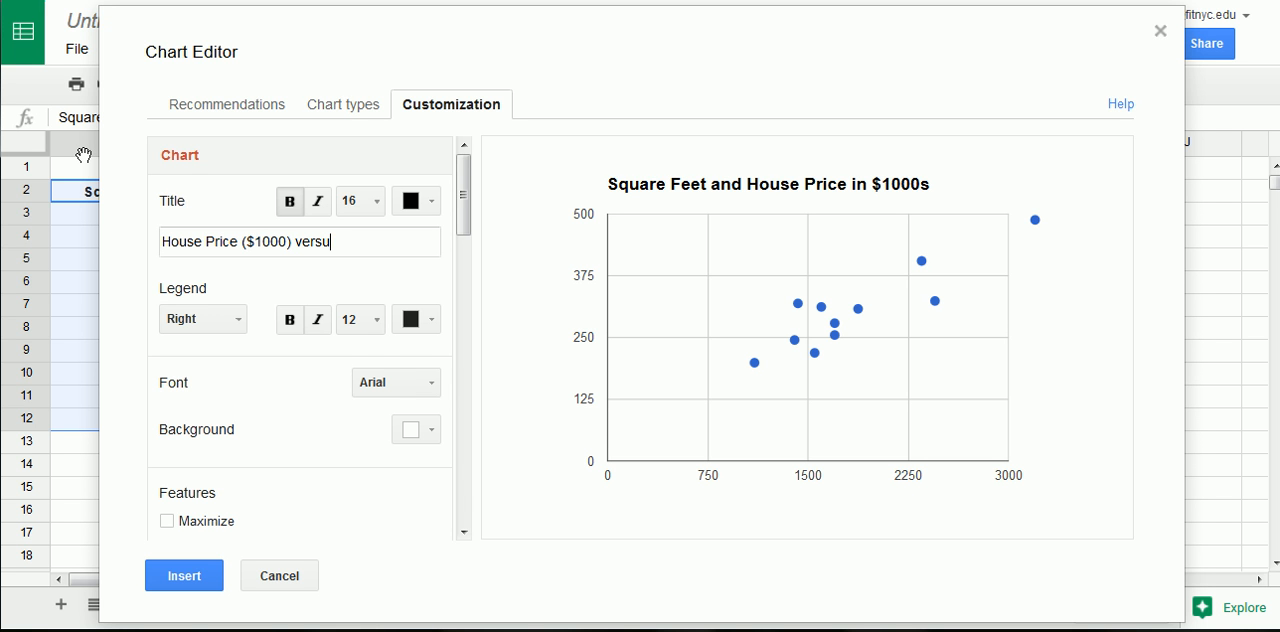
{"action": "type", "text": "s"}
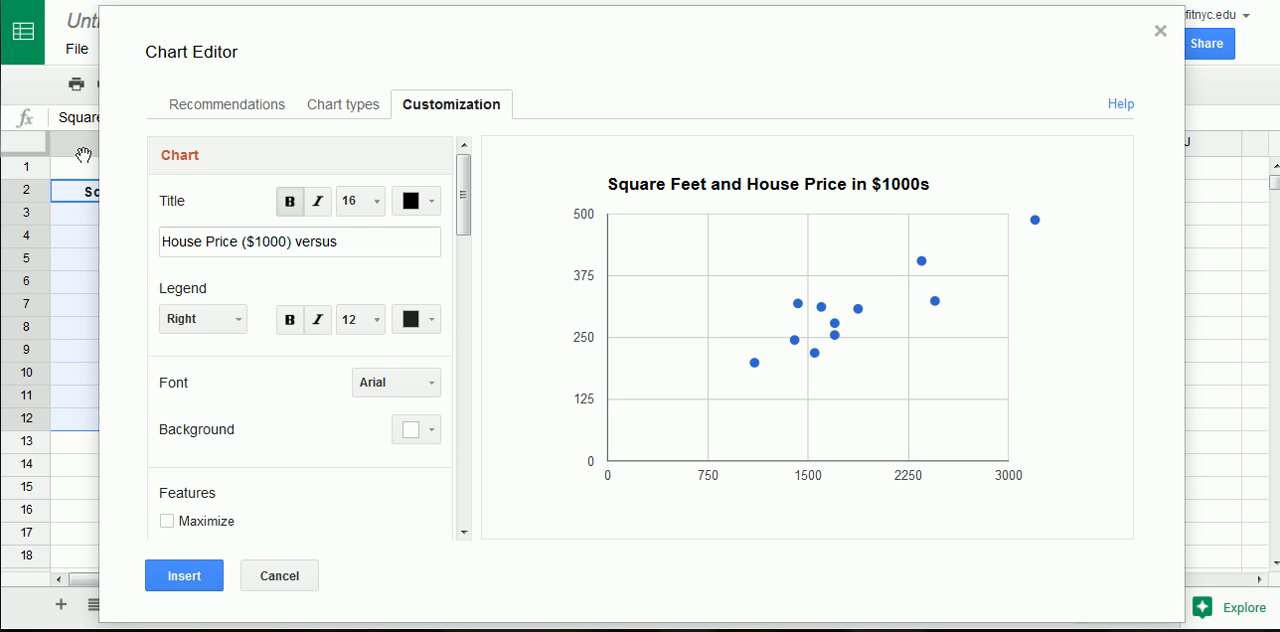
{"action": "type", "text": "Squa"}
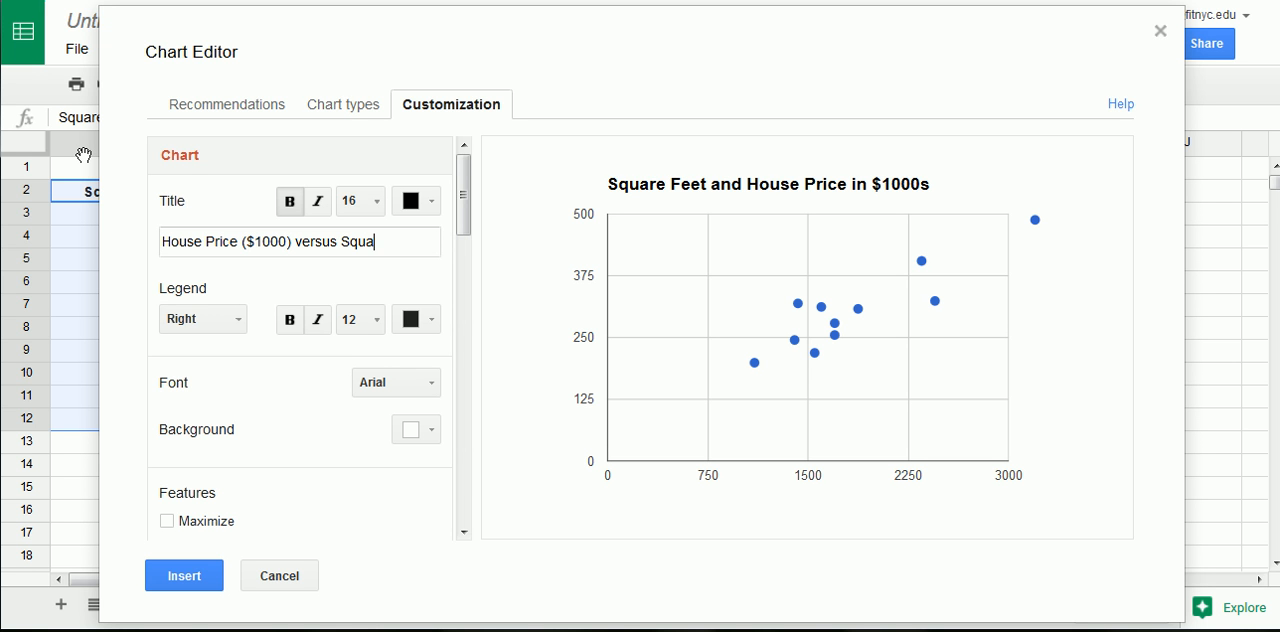
{"action": "type", "text": "re Feet"}
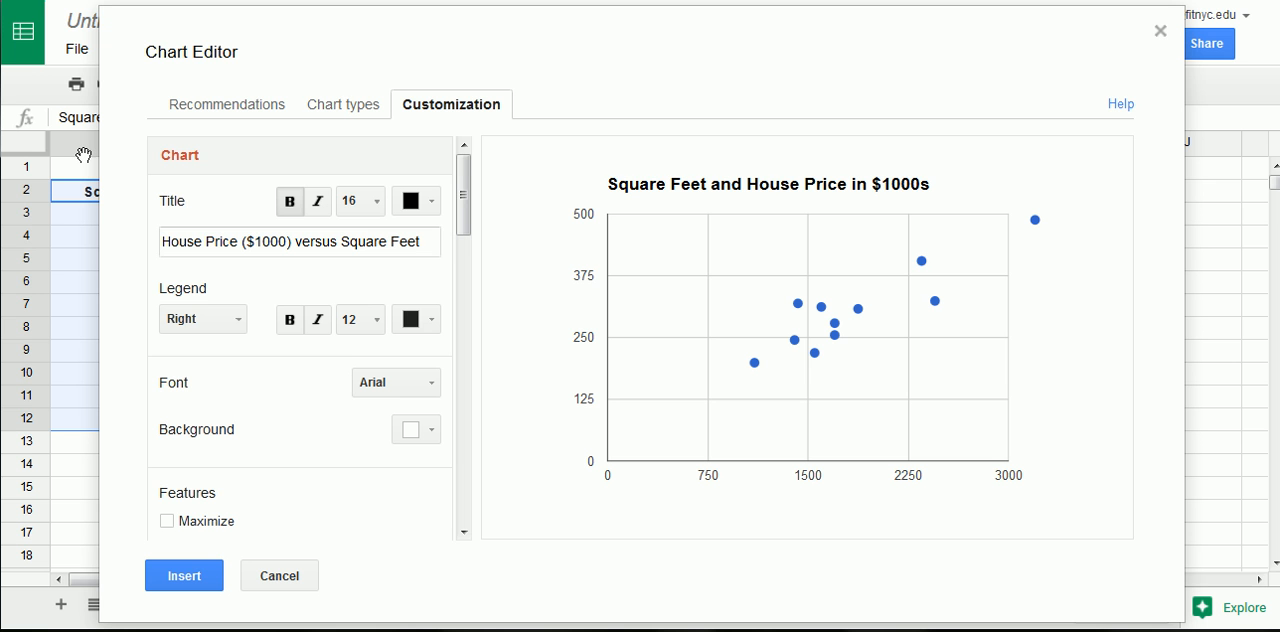
Check the new title text and set the chart legend to None.
{"action": "left_click", "coordinate": [300, 241]}
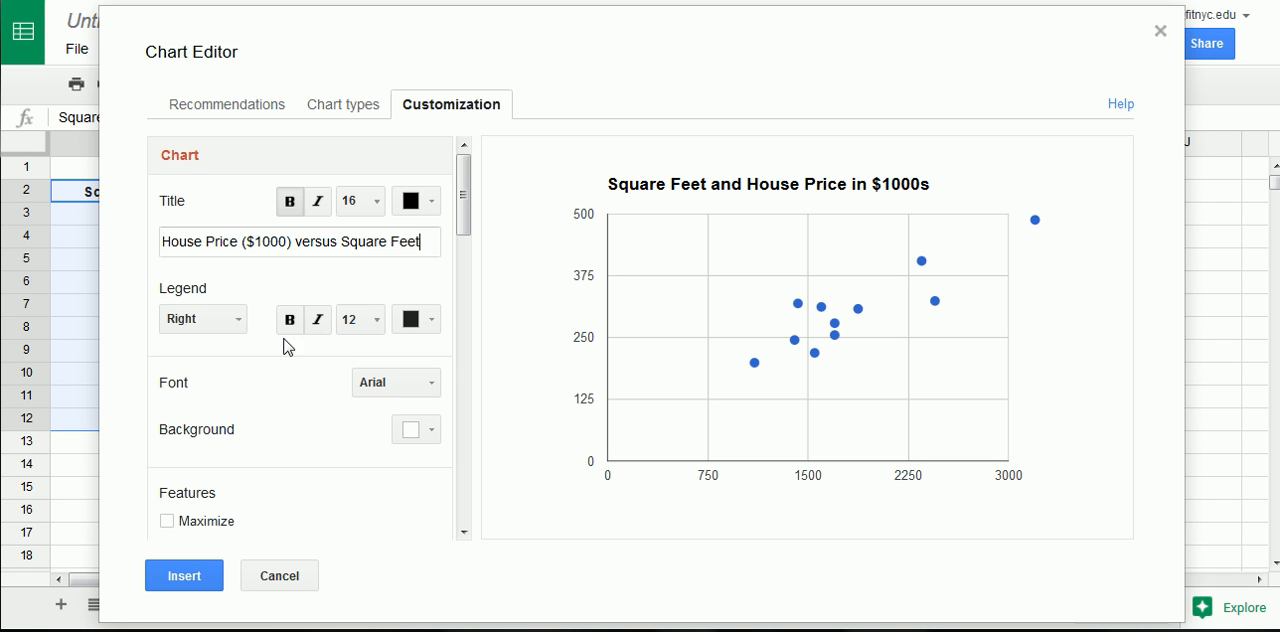
{"action": "double_click", "coordinate": [192, 241]}
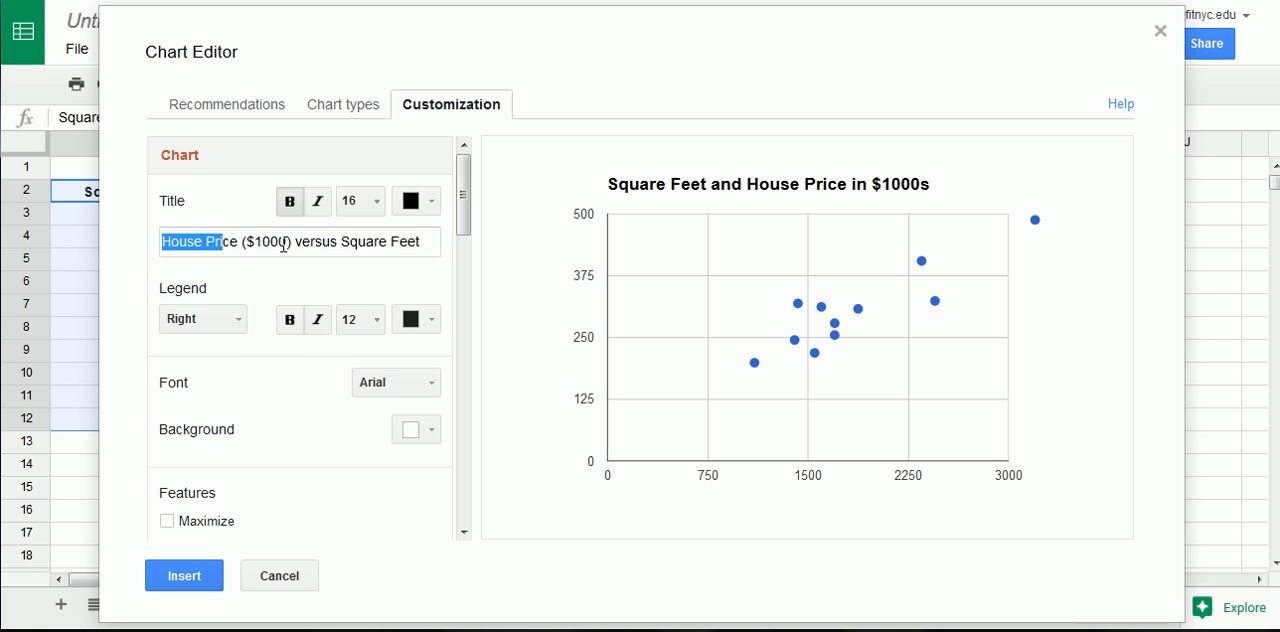
{"action": "double_click", "coordinate": [388, 241]}
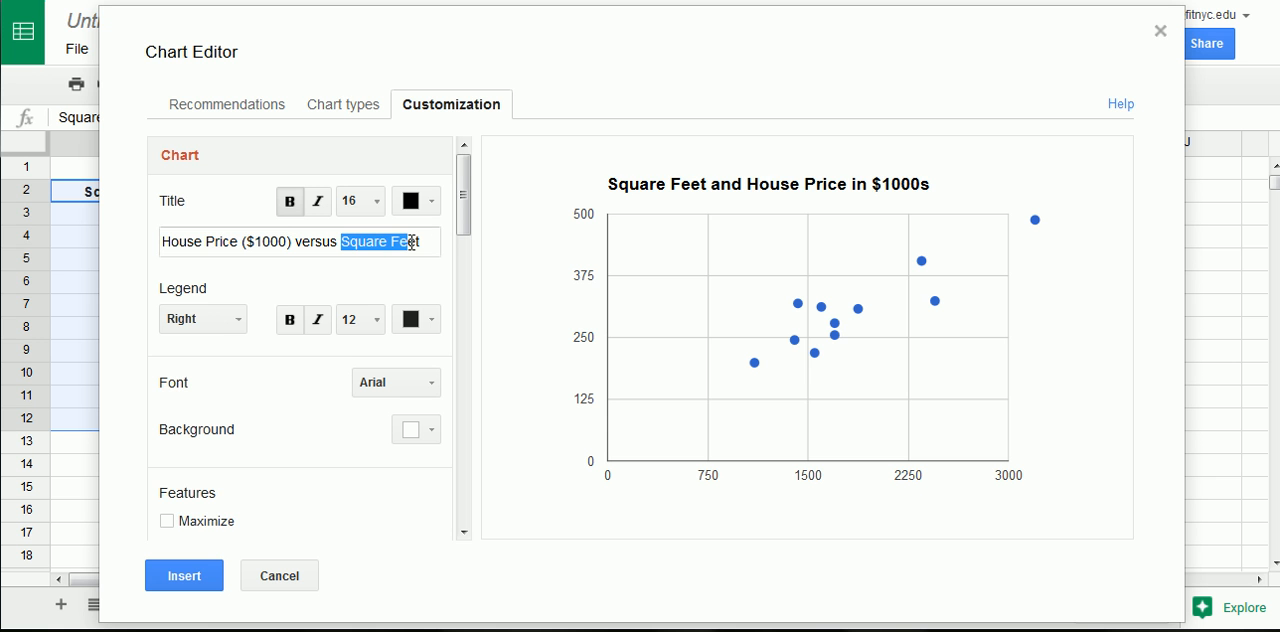
{"action": "mouse_move", "coordinate": [200, 319]}
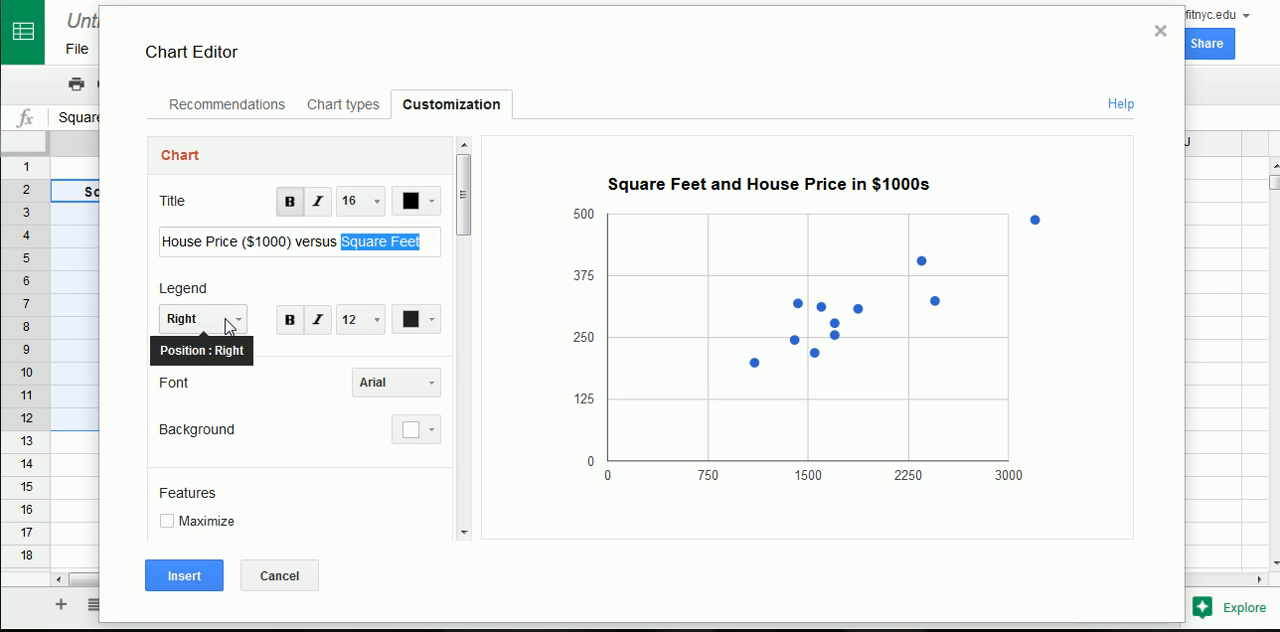
{"action": "left_click", "coordinate": [202, 319]}
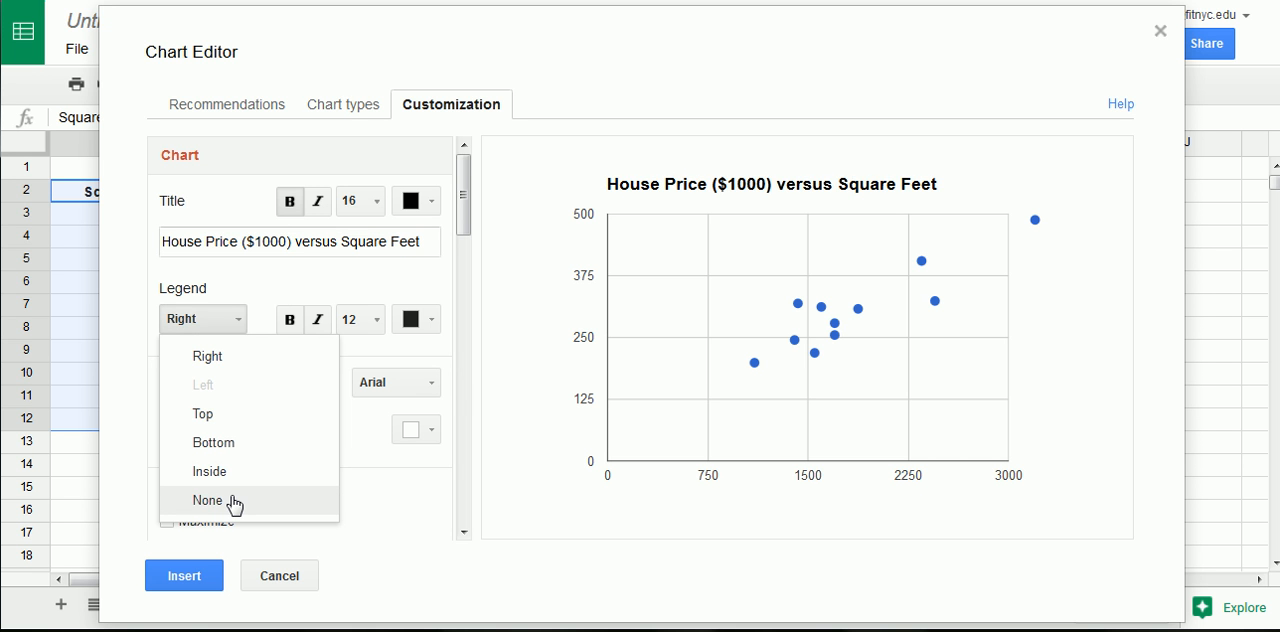
{"action": "left_click", "coordinate": [208, 500]}
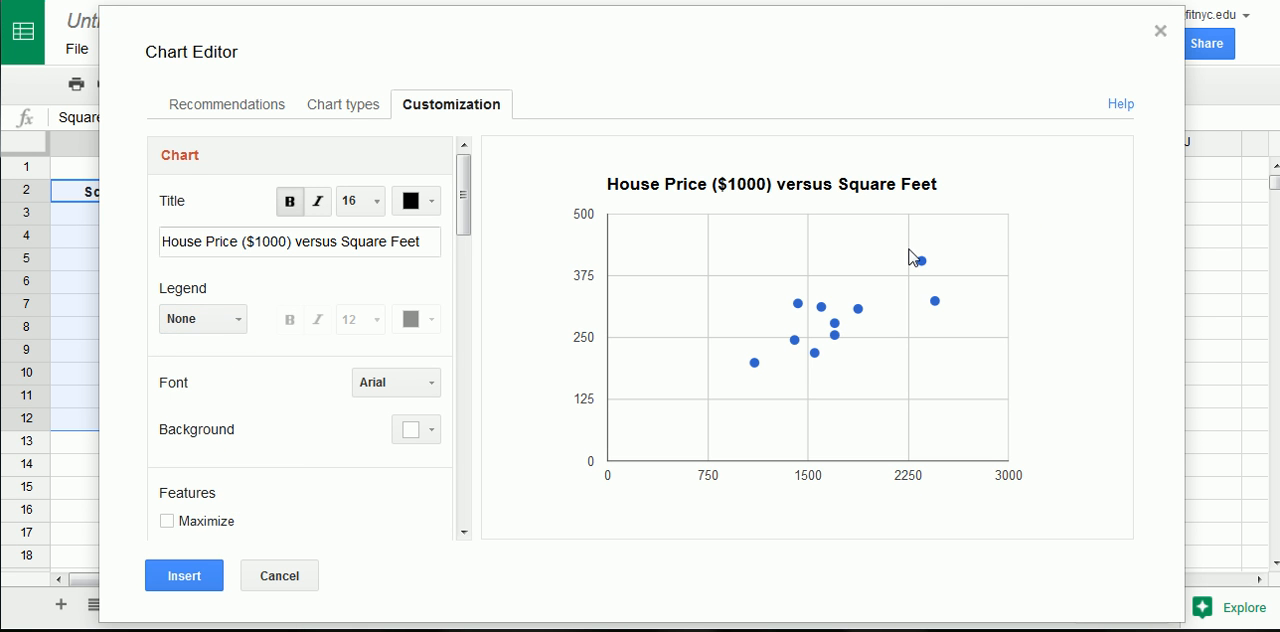
{"action": "mouse_move", "coordinate": [178, 446]}
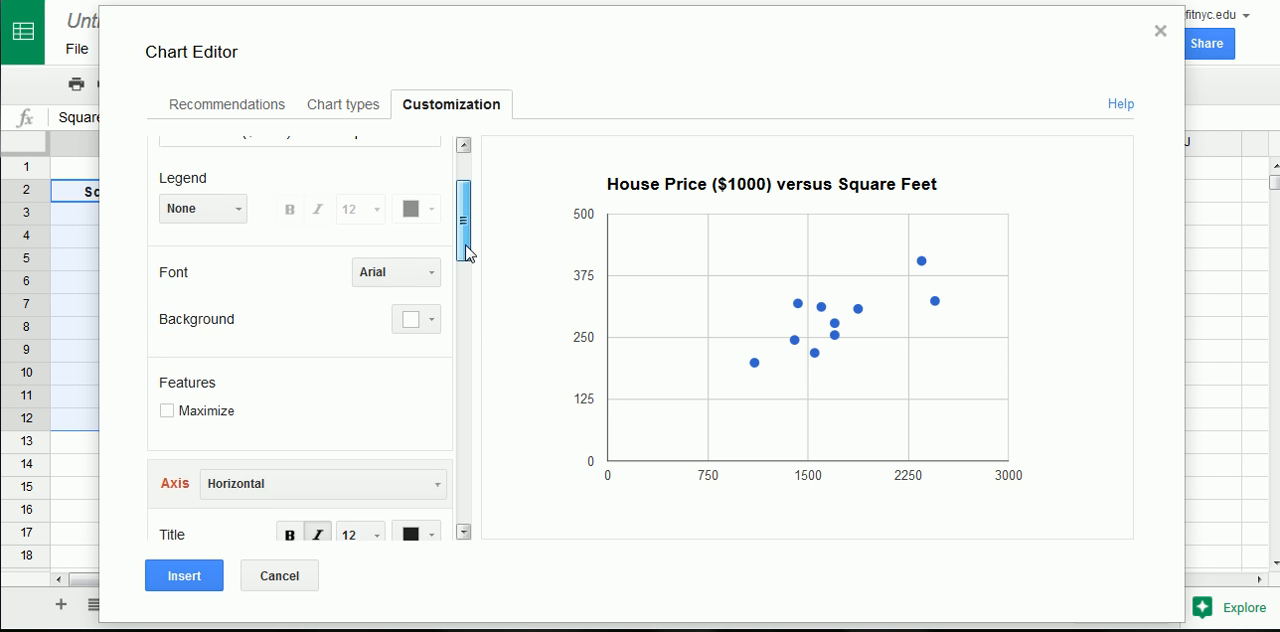
Title the horizontal axis 'Square Feet' and the vertical axis 'House Price ($1000)', then insert the chart.
{"action": "scroll", "scroll_direction": "down", "scroll_amount": 3}
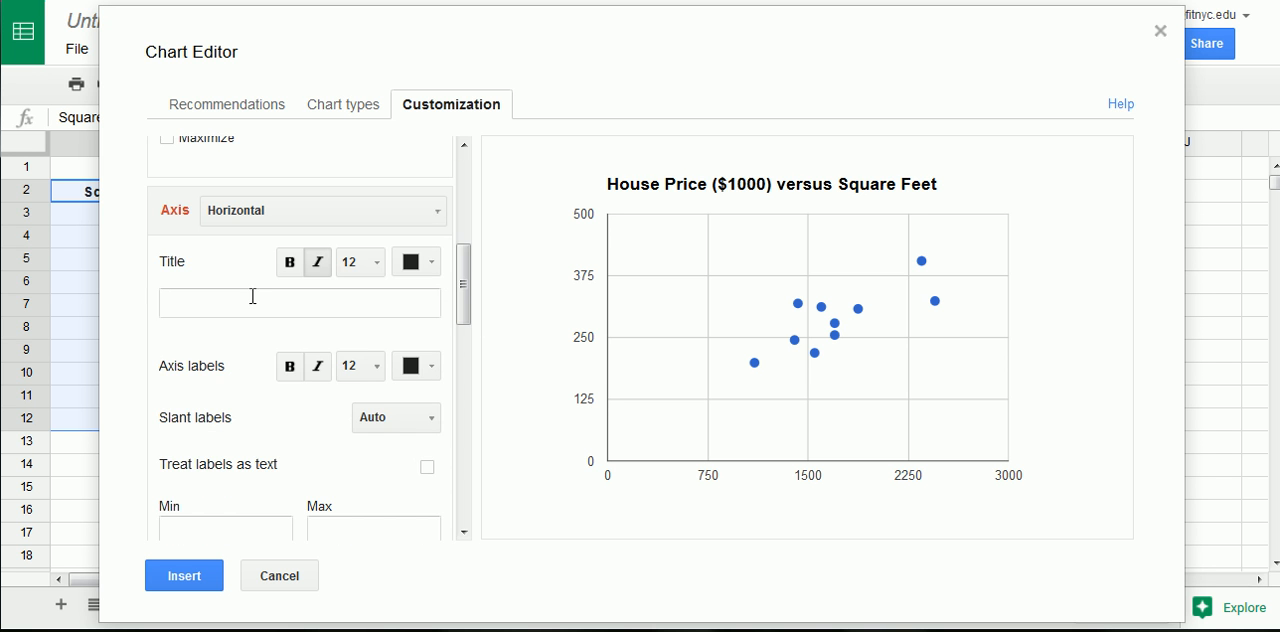
{"action": "type", "text": "Square"}
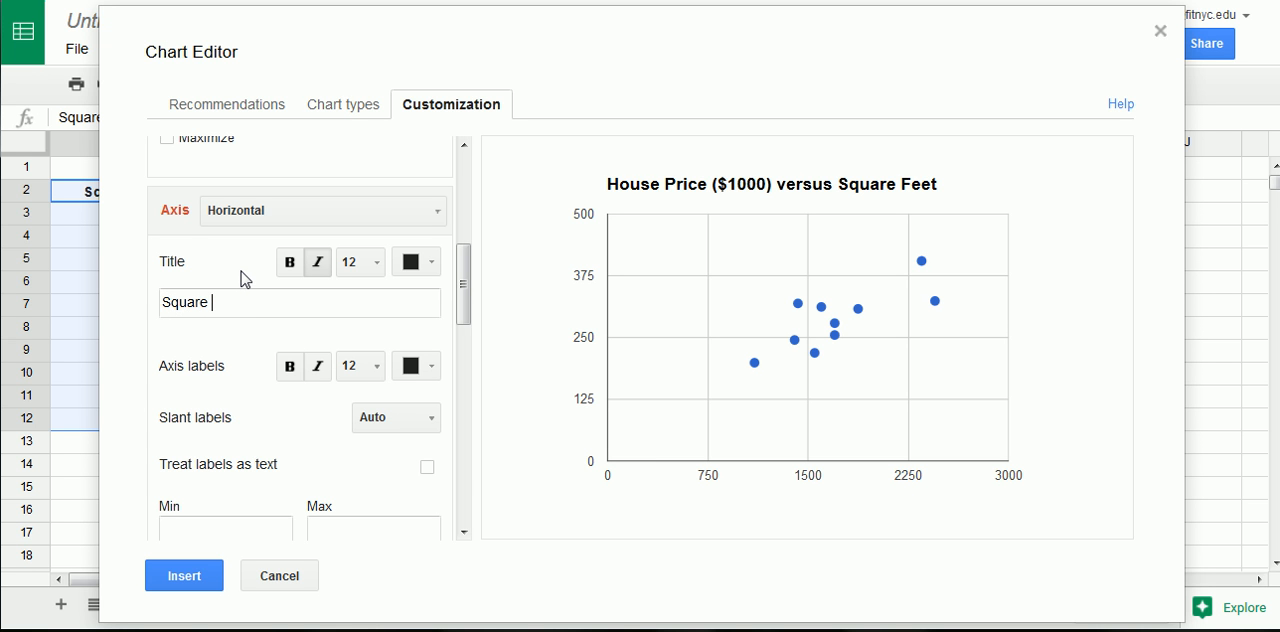
{"action": "type", "text": "Feet"}
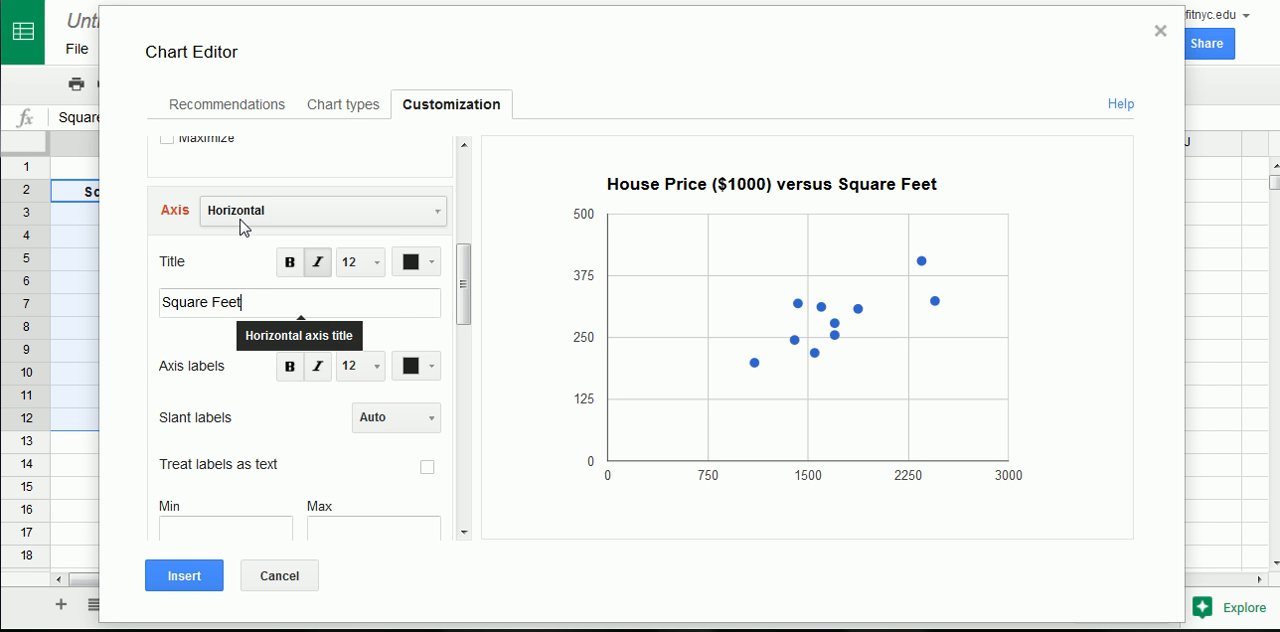
{"action": "left_click", "coordinate": [322, 210]}
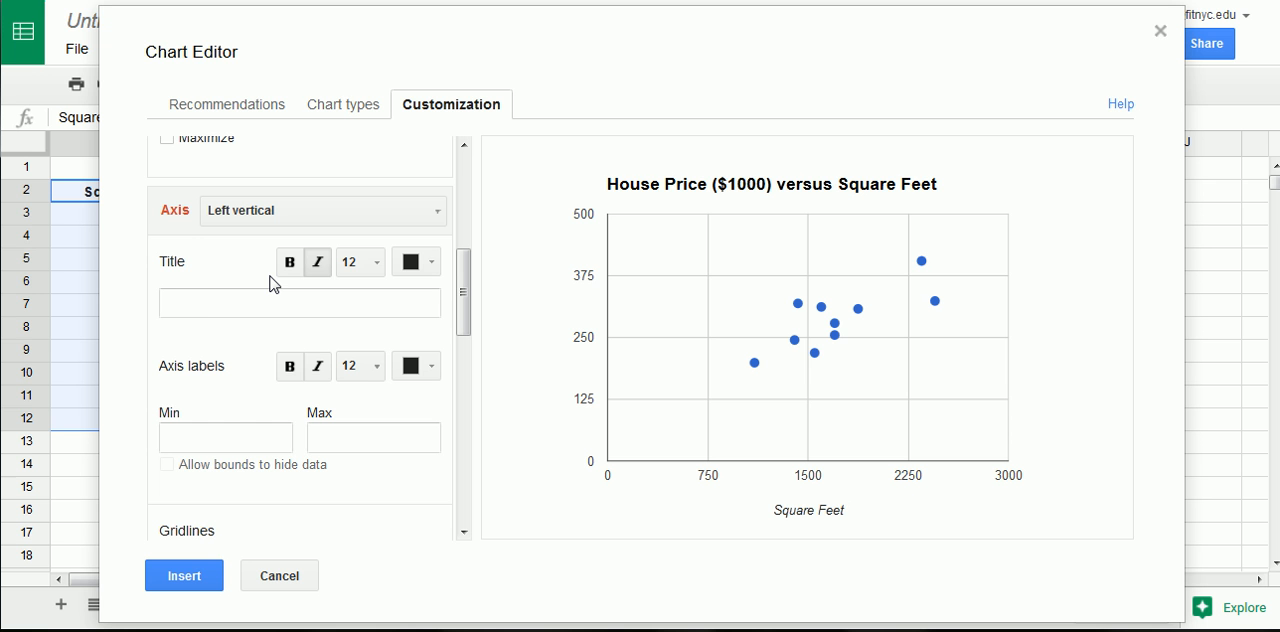
{"action": "type", "text": "House Price"}
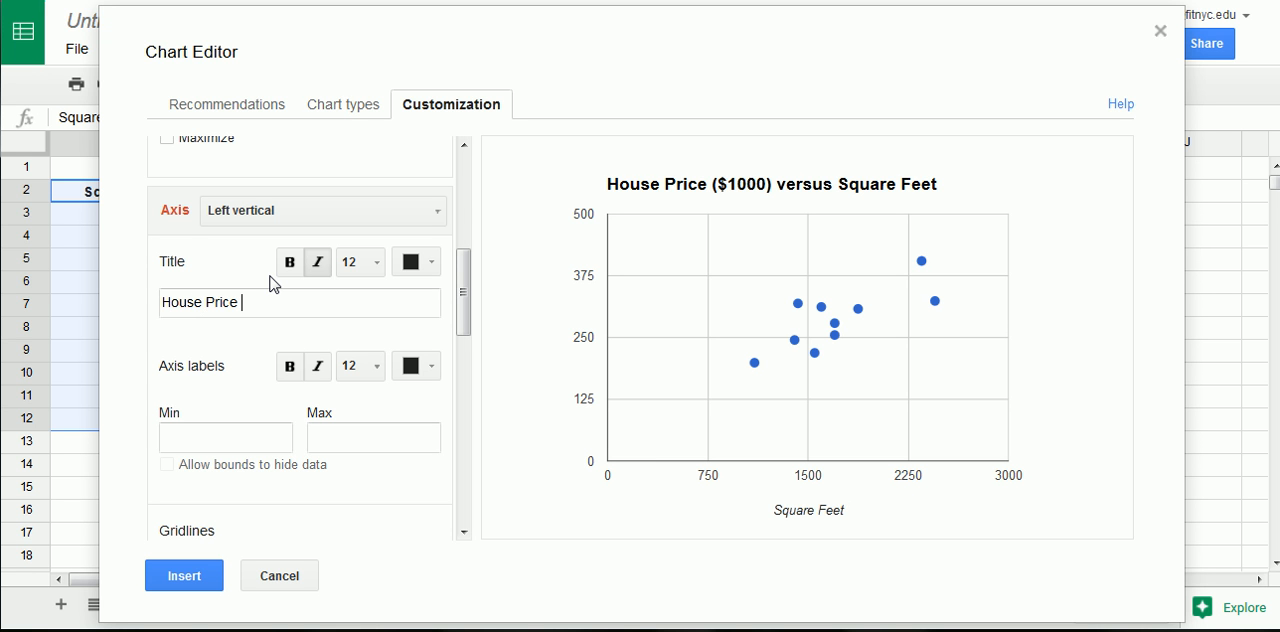
{"action": "type", "text": "($1000"}
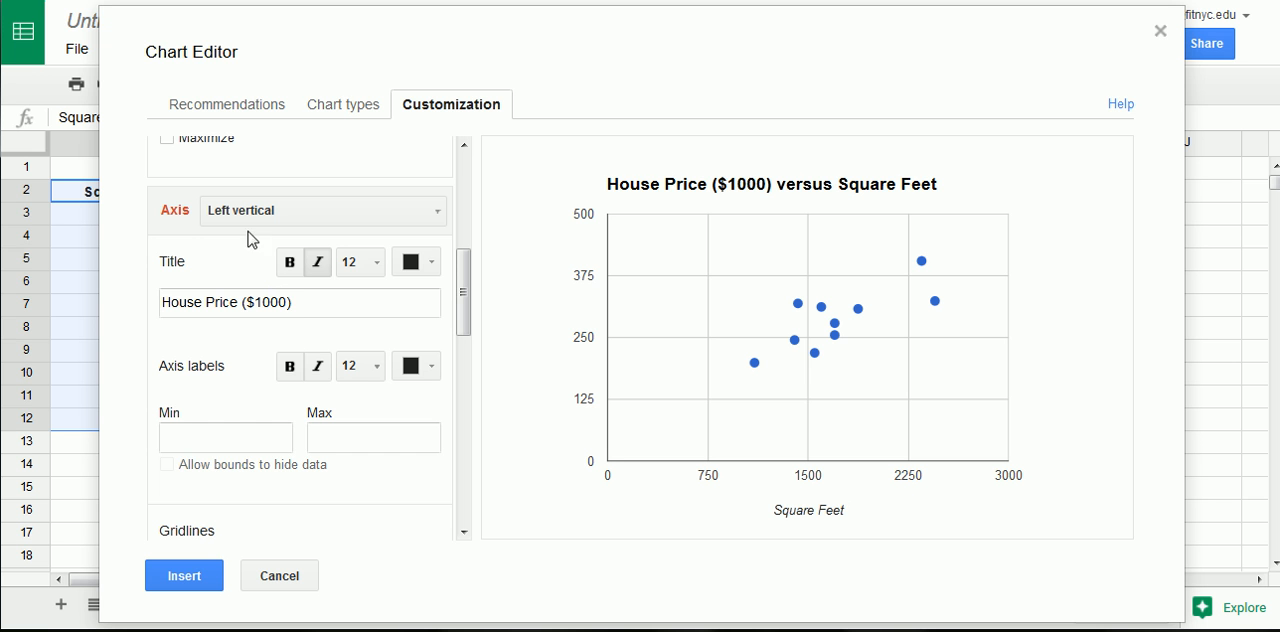
{"action": "mouse_move", "coordinate": [225, 438]}
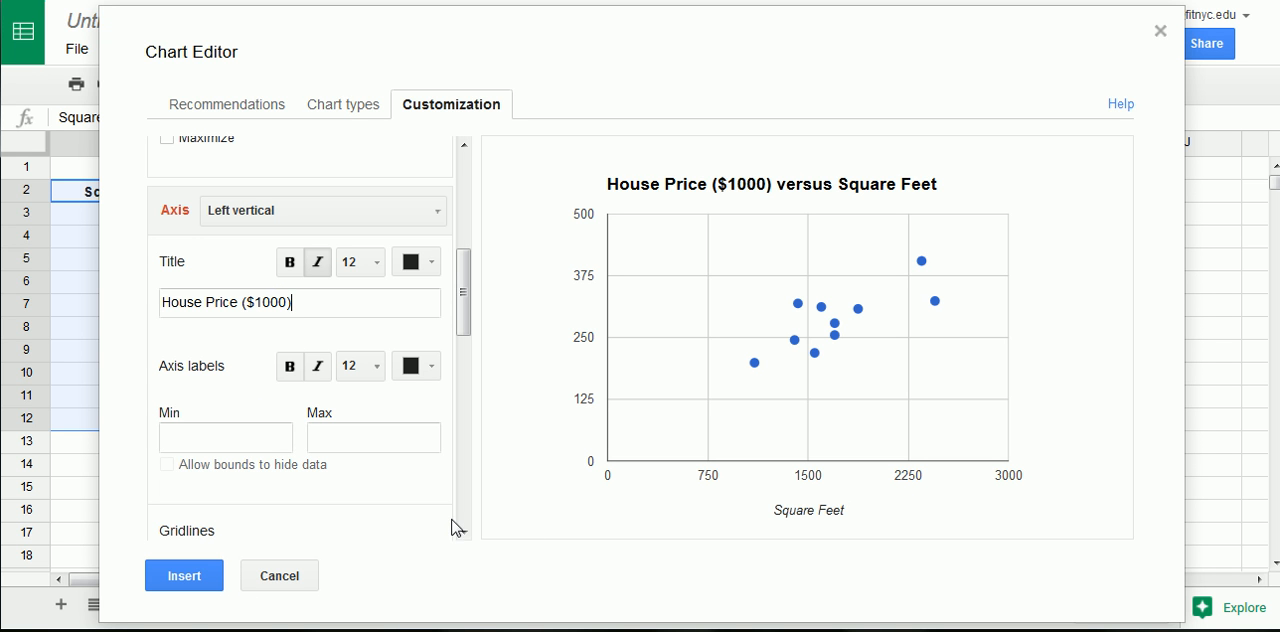
{"action": "scroll", "scroll_direction": "down", "scroll_amount": 3}
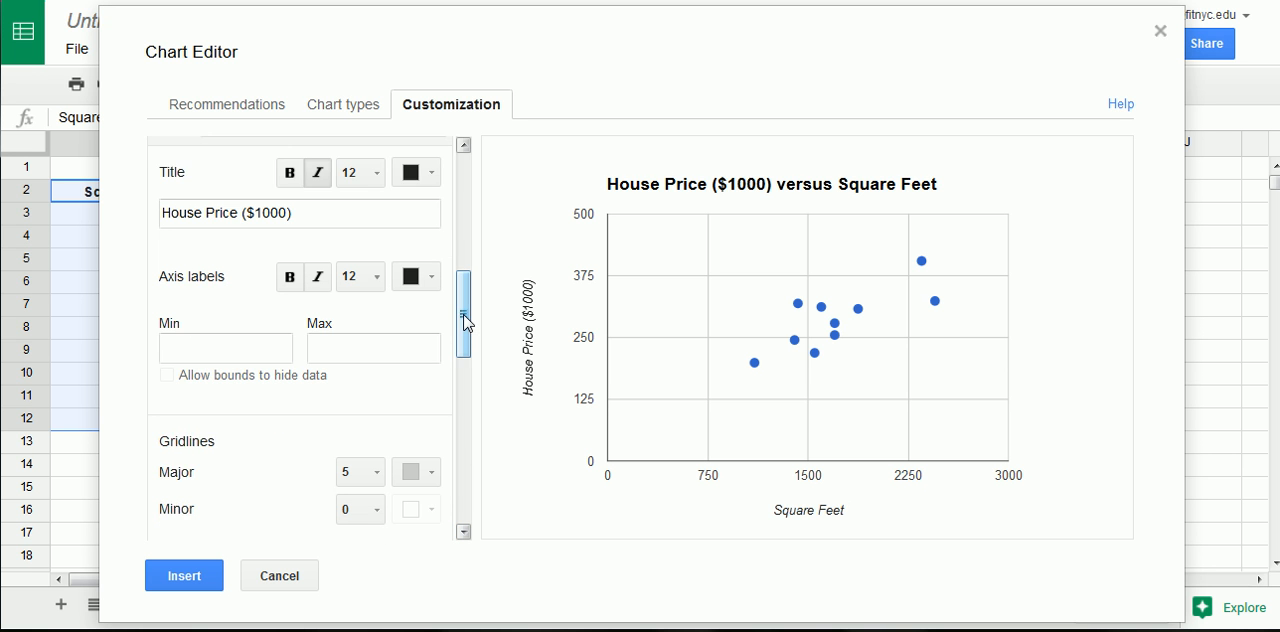
{"action": "scroll", "scroll_direction": "down", "scroll_amount": 3}
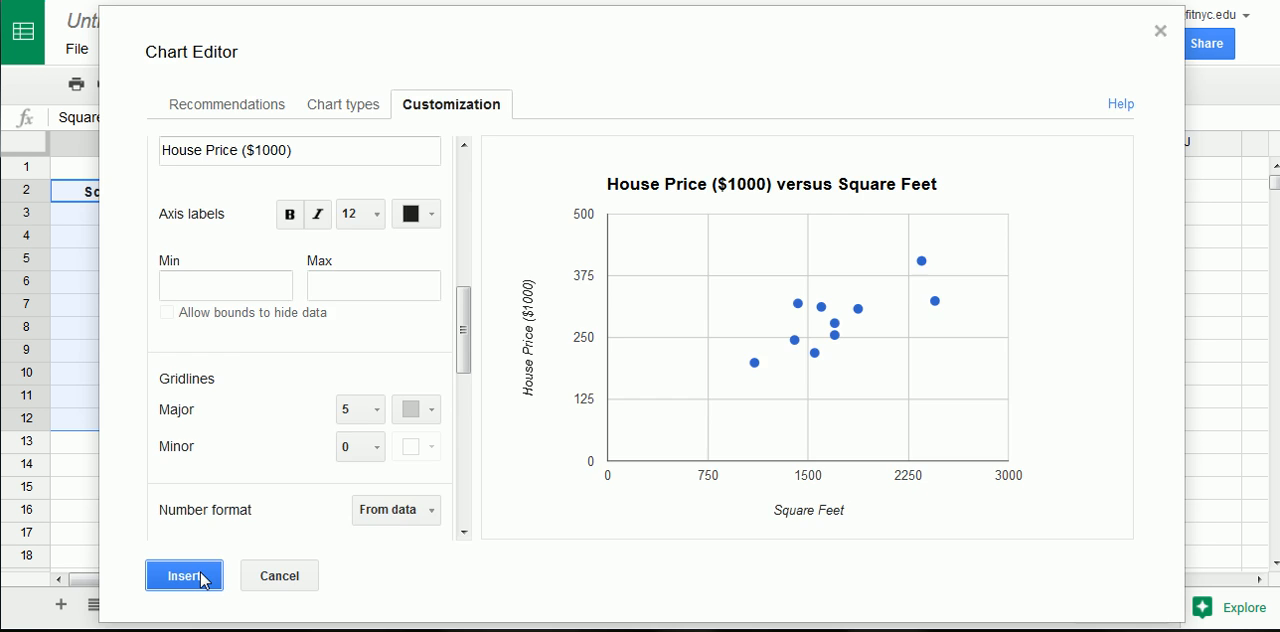
{"action": "left_click", "coordinate": [184, 576]}
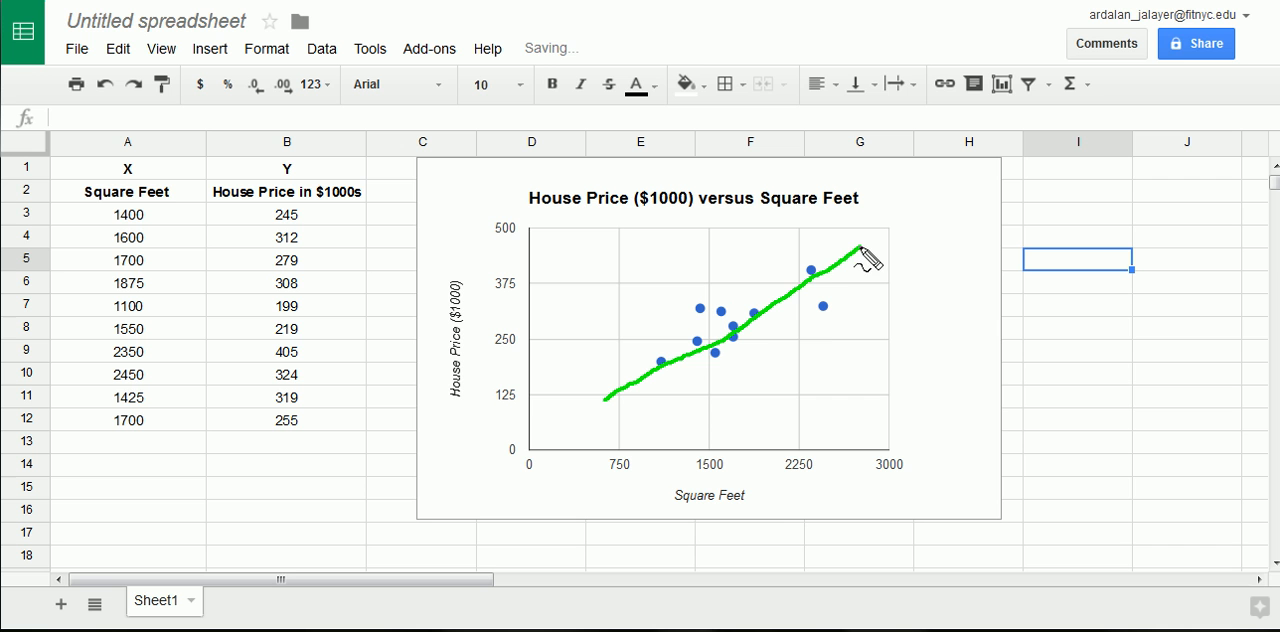
{"action": "mouse_move", "coordinate": [45, 280]}
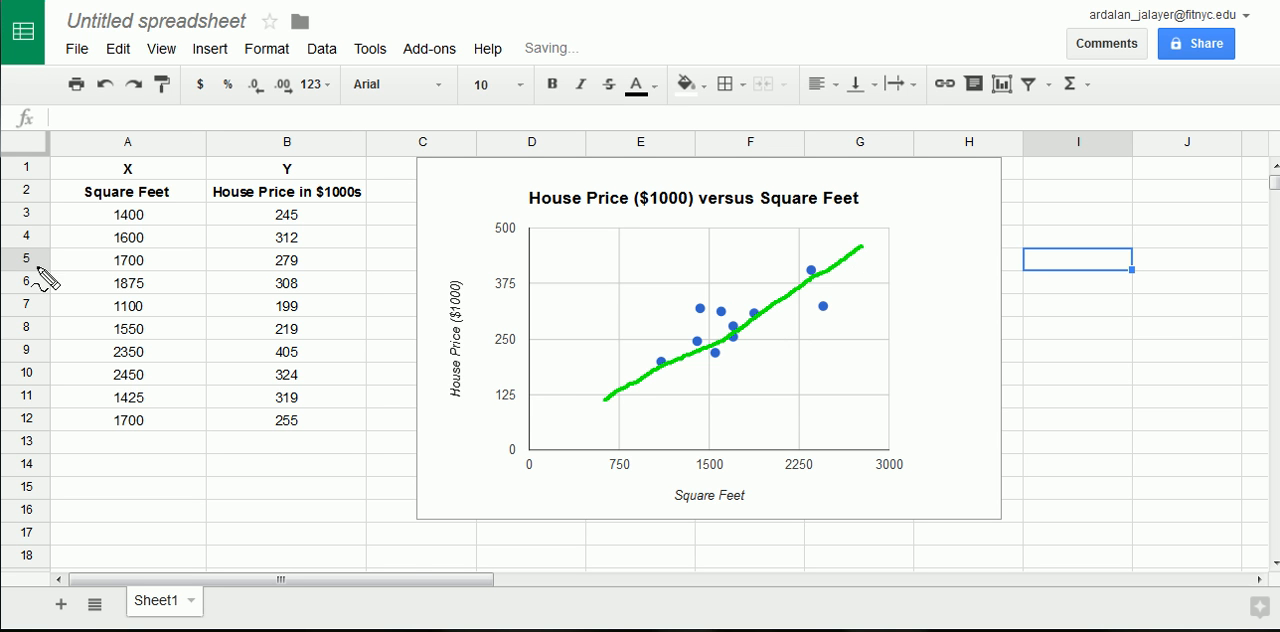
{"action": "mouse_move", "coordinate": [522, 408]}
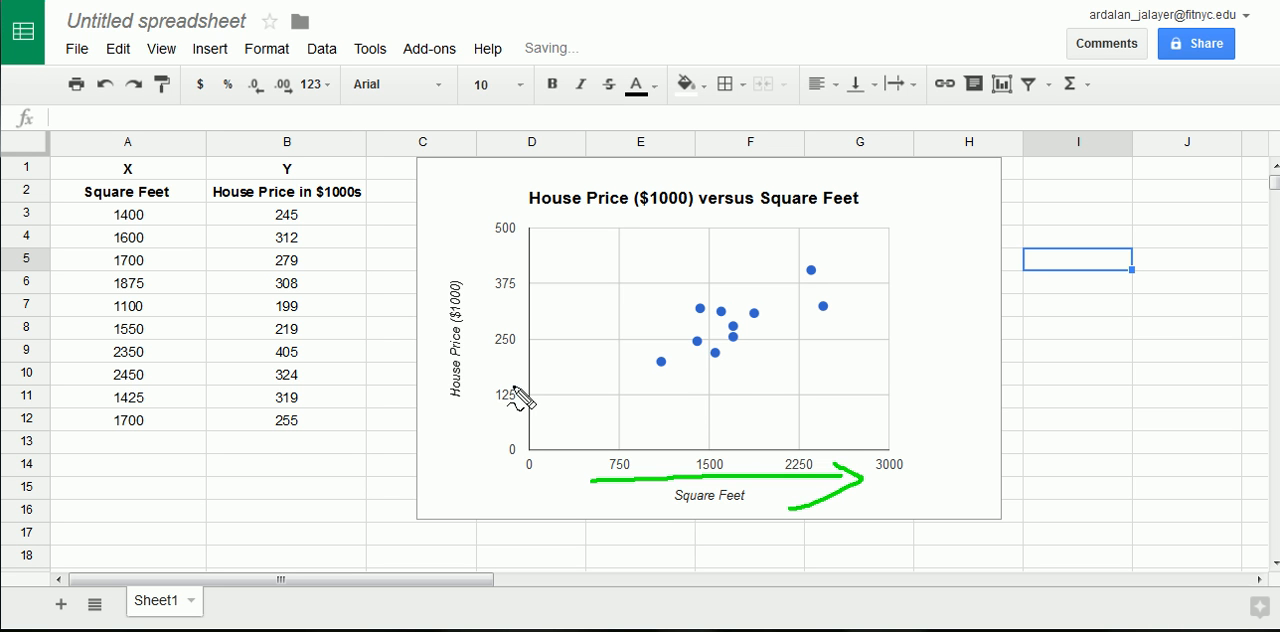
{"action": "left_click_drag", "start_coordinate": [478, 432], "coordinate": [452, 282]}
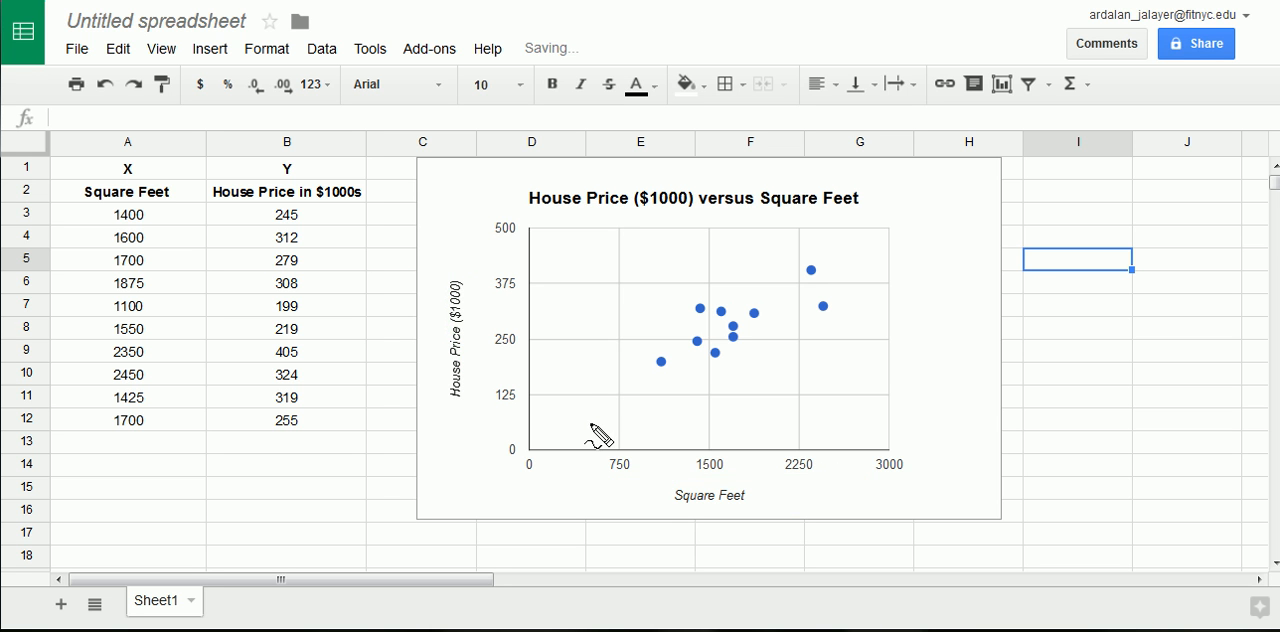
{"action": "left_click_drag", "start_coordinate": [593, 420], "coordinate": [838, 250]}
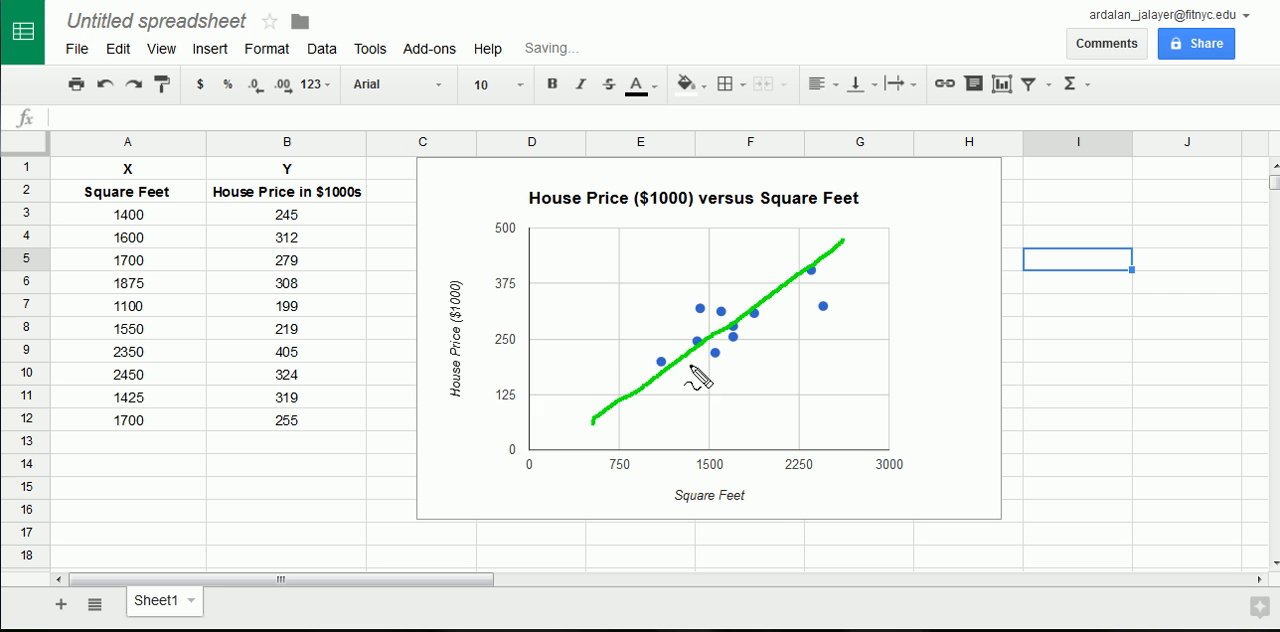
{"action": "mouse_move", "coordinate": [620, 400]}
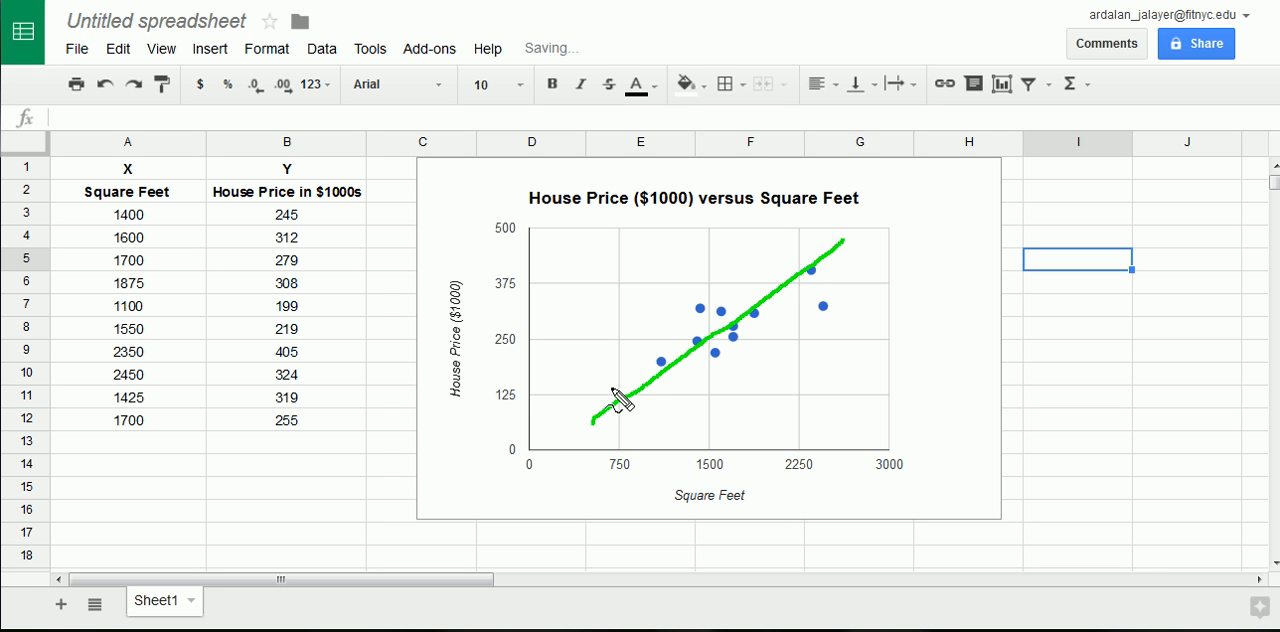
{"action": "mouse_move", "coordinate": [905, 248]}
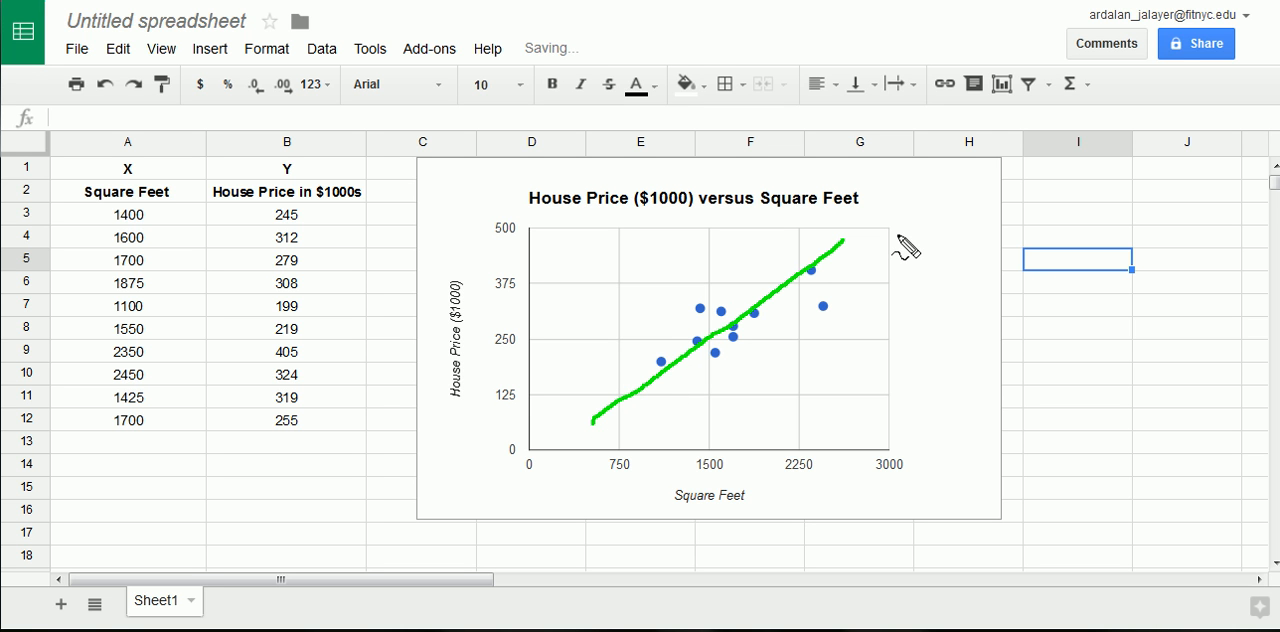
{"action": "mouse_move", "coordinate": [900, 240]}
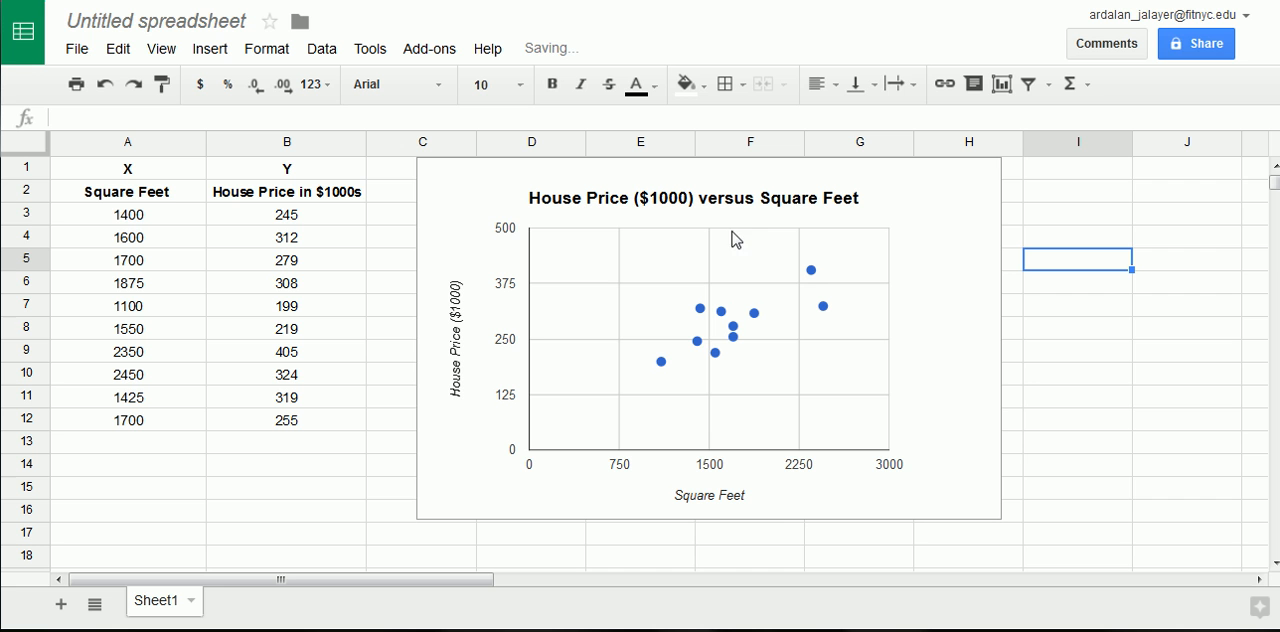
{"action": "mouse_move", "coordinate": [568, 225]}
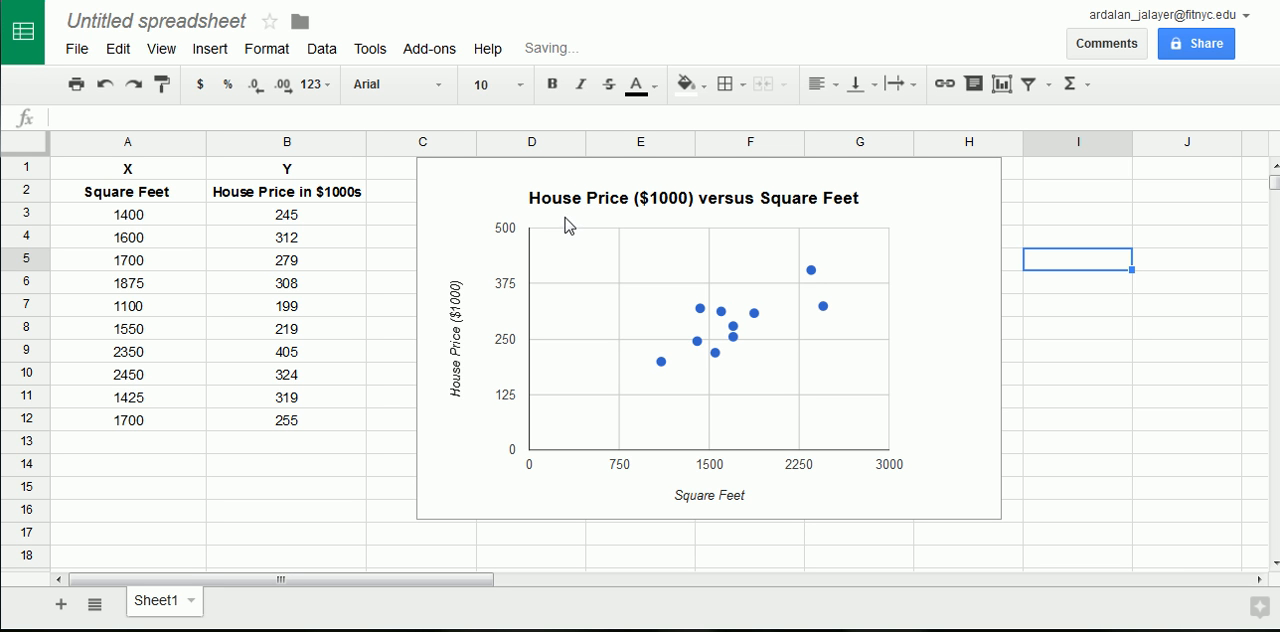
{"action": "mouse_move", "coordinate": [562, 230]}
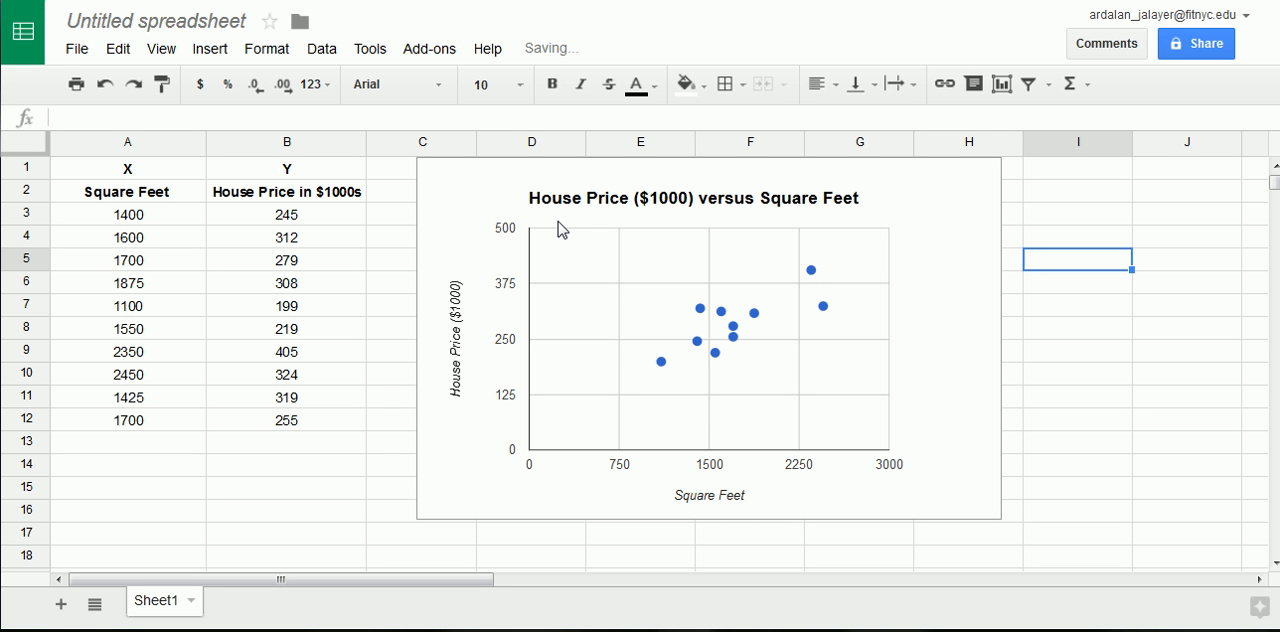
Label I2 as r and enter =CORREL(A3:A12, B3:B12) in J2, giving 0.7621137132.
{"action": "left_click", "coordinate": [1077, 190]}
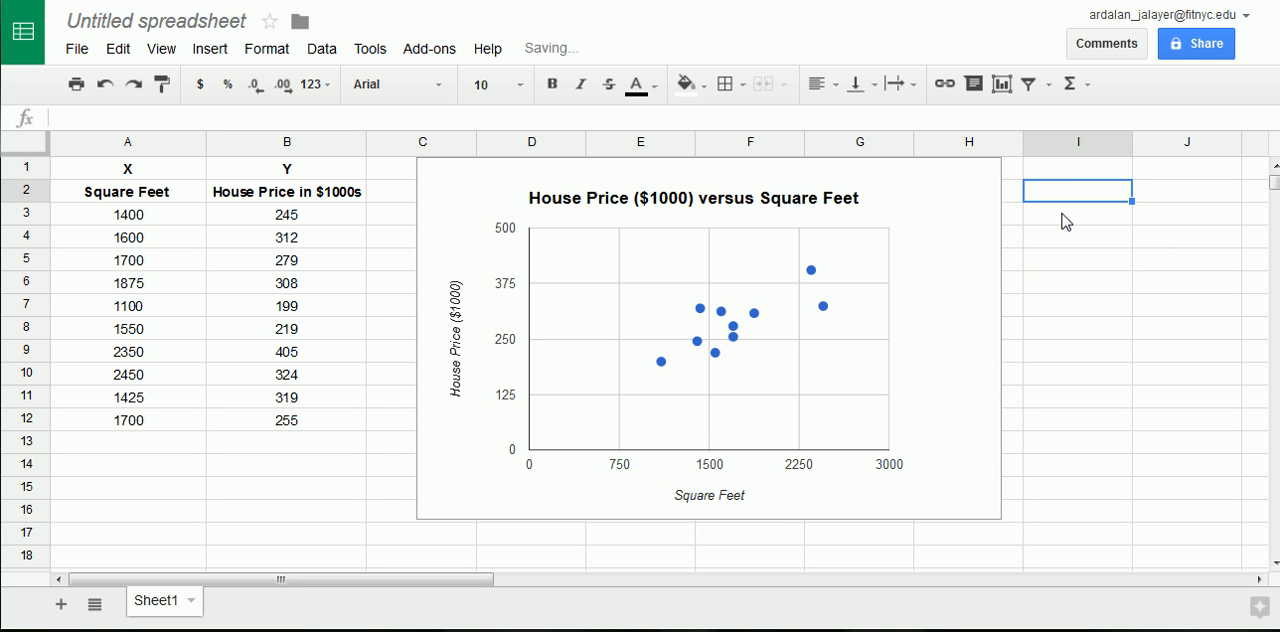
{"action": "type", "text": "r"}
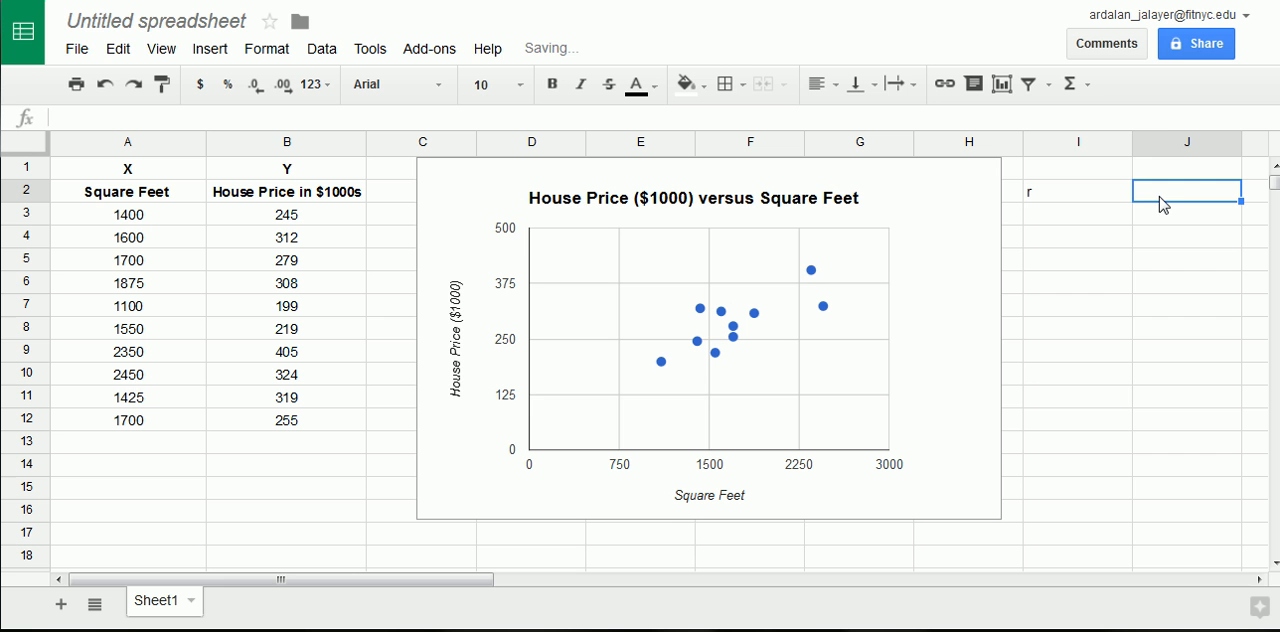
{"action": "type", "text": "="}
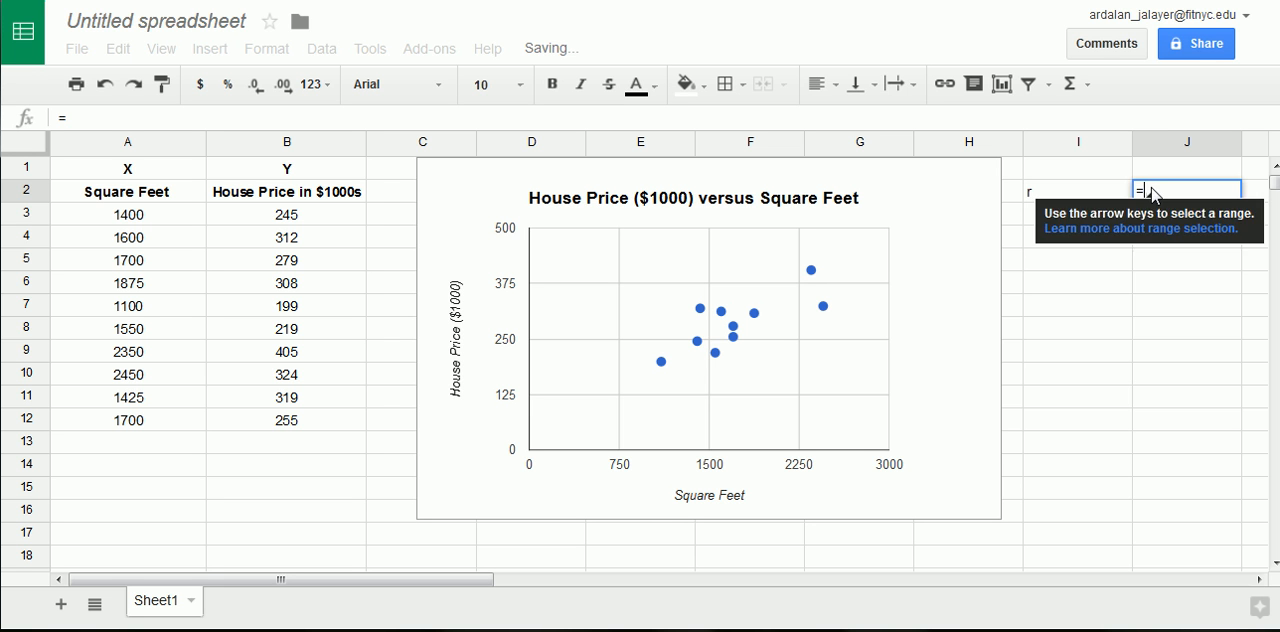
{"action": "type", "text": "correl("}
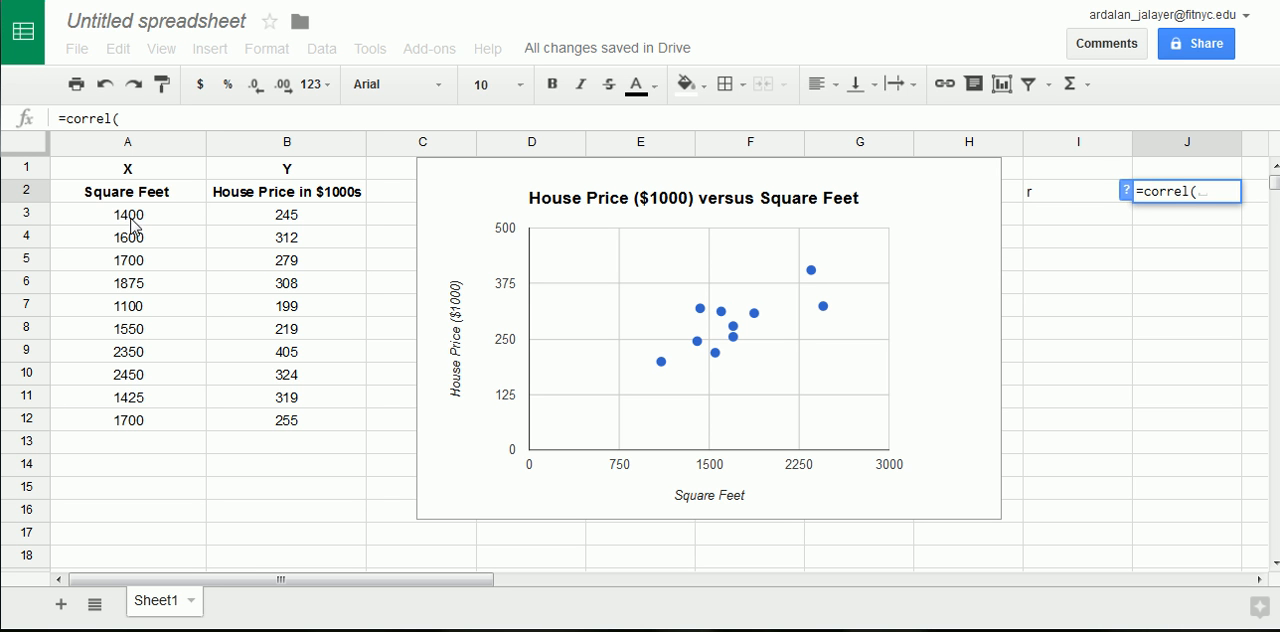
{"action": "left_click_drag", "start_coordinate": [128, 214], "coordinate": [128, 420]}
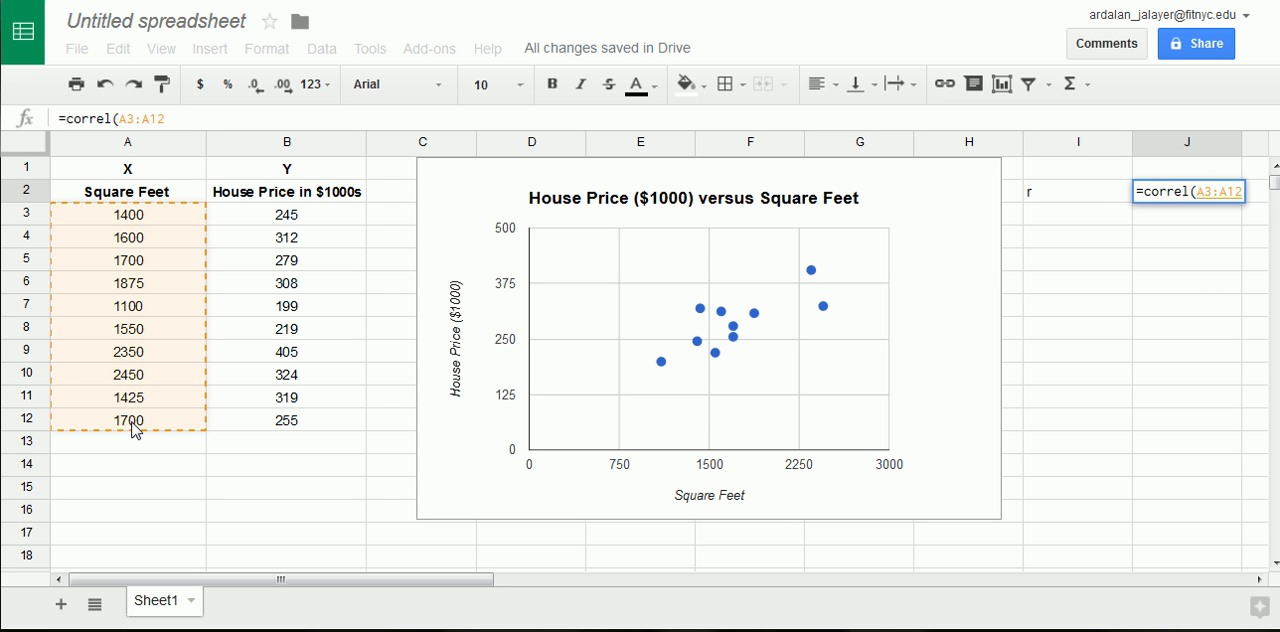
{"action": "left_click_drag", "start_coordinate": [287, 214], "coordinate": [287, 420]}
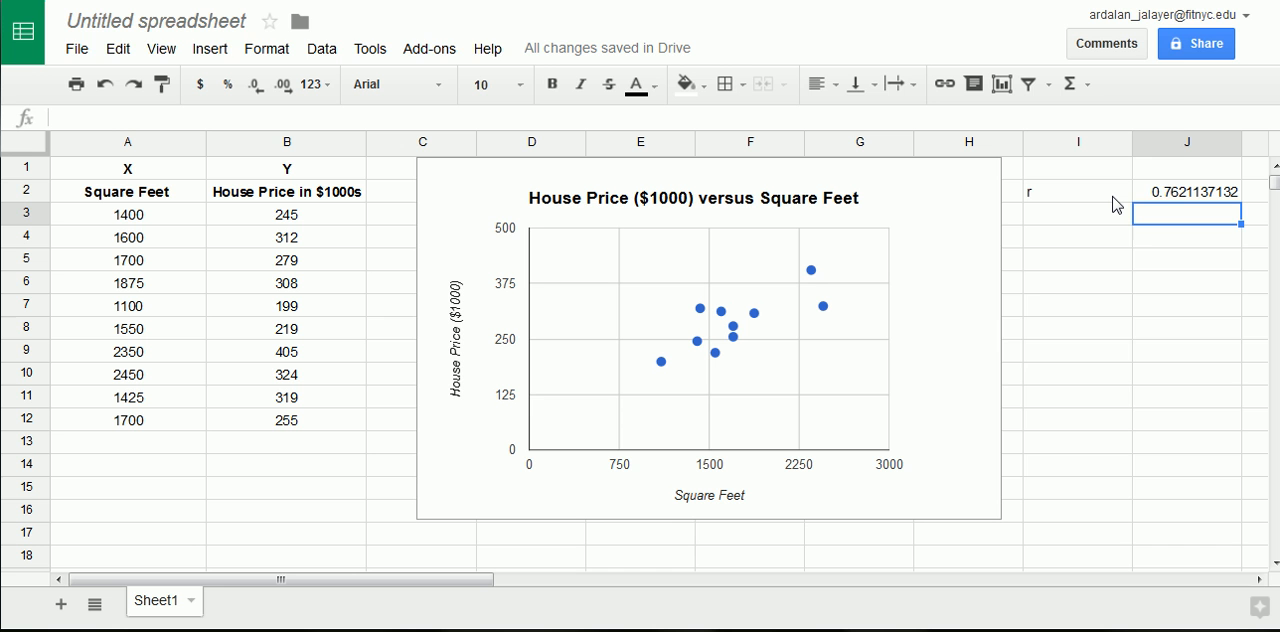
{"action": "type", "text": "=correl("}
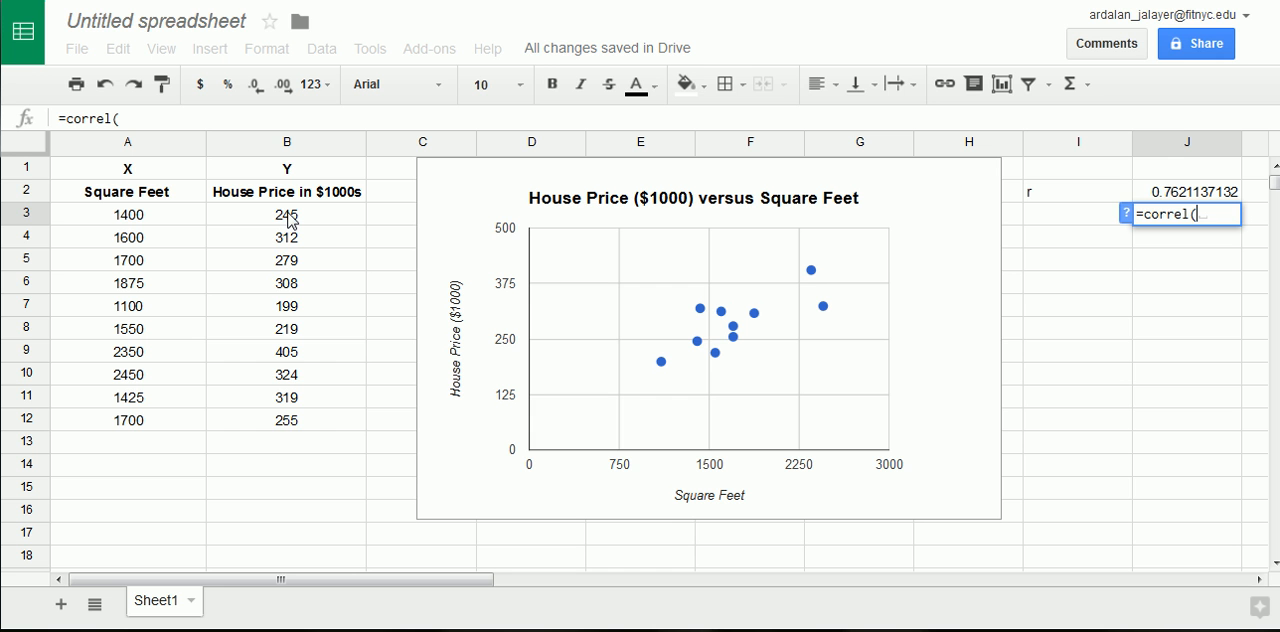
Preview CORREL with reversed ranges B3:B12 and A3:A12, confirming 0.7621137132, then discard it.
{"action": "left_click_drag", "start_coordinate": [287, 214], "coordinate": [287, 420]}
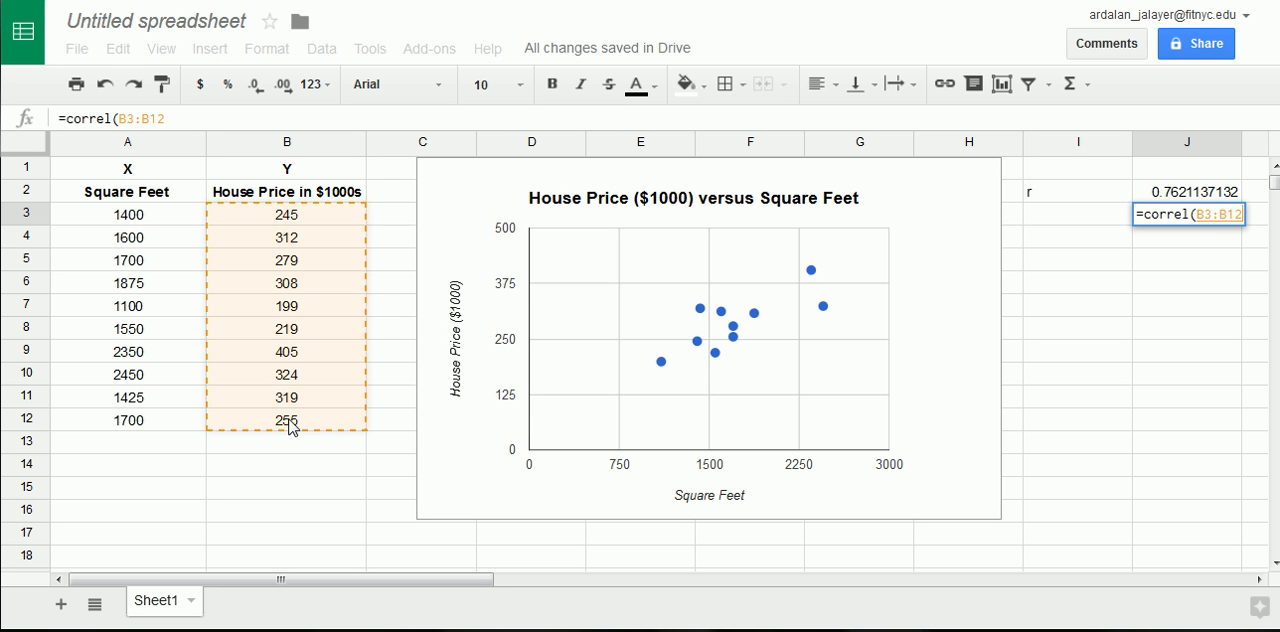
{"action": "left_click", "coordinate": [128, 214]}
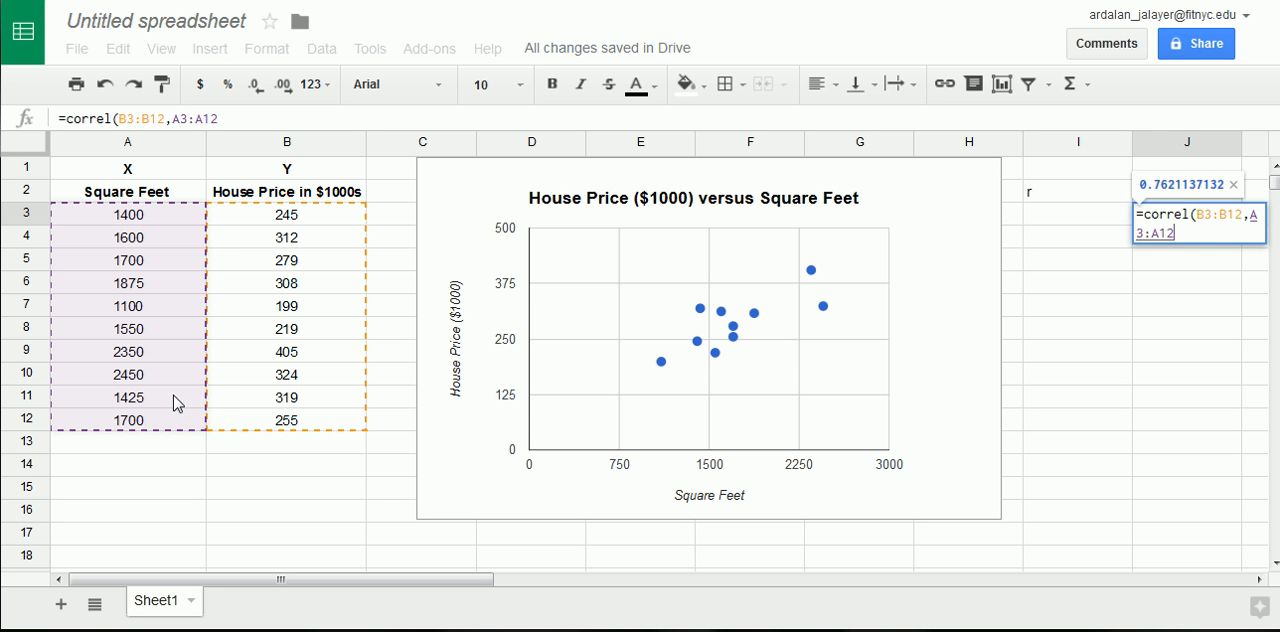
{"action": "key", "text": "enter"}
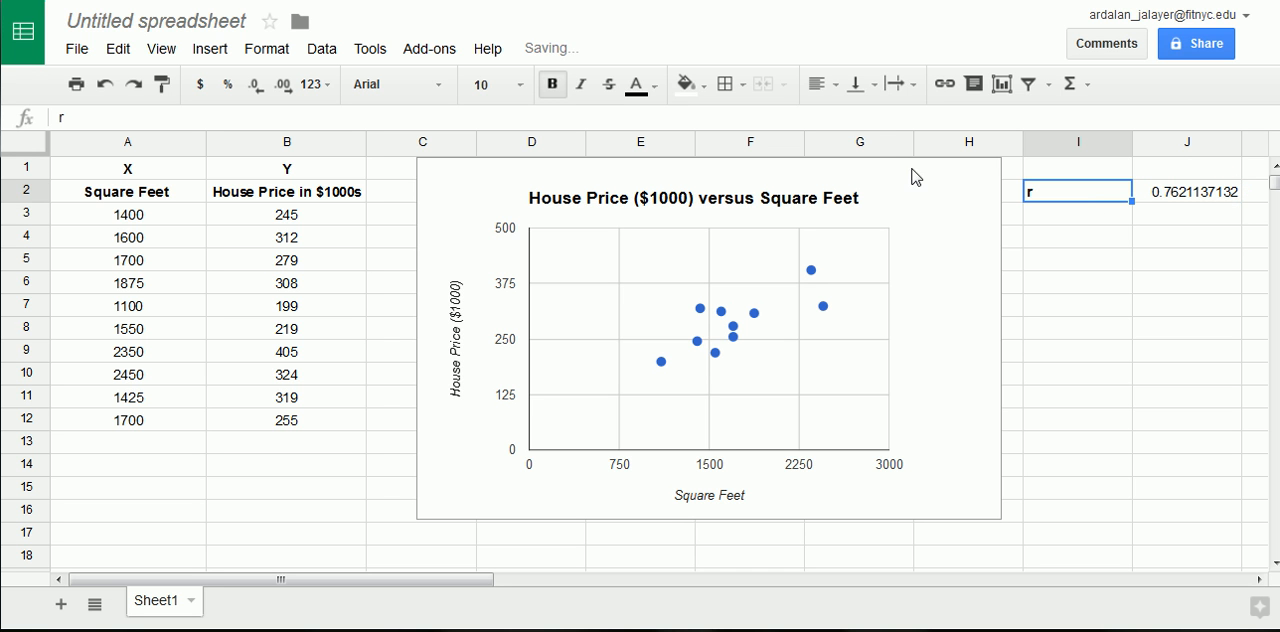
{"action": "left_click", "coordinate": [815, 84]}
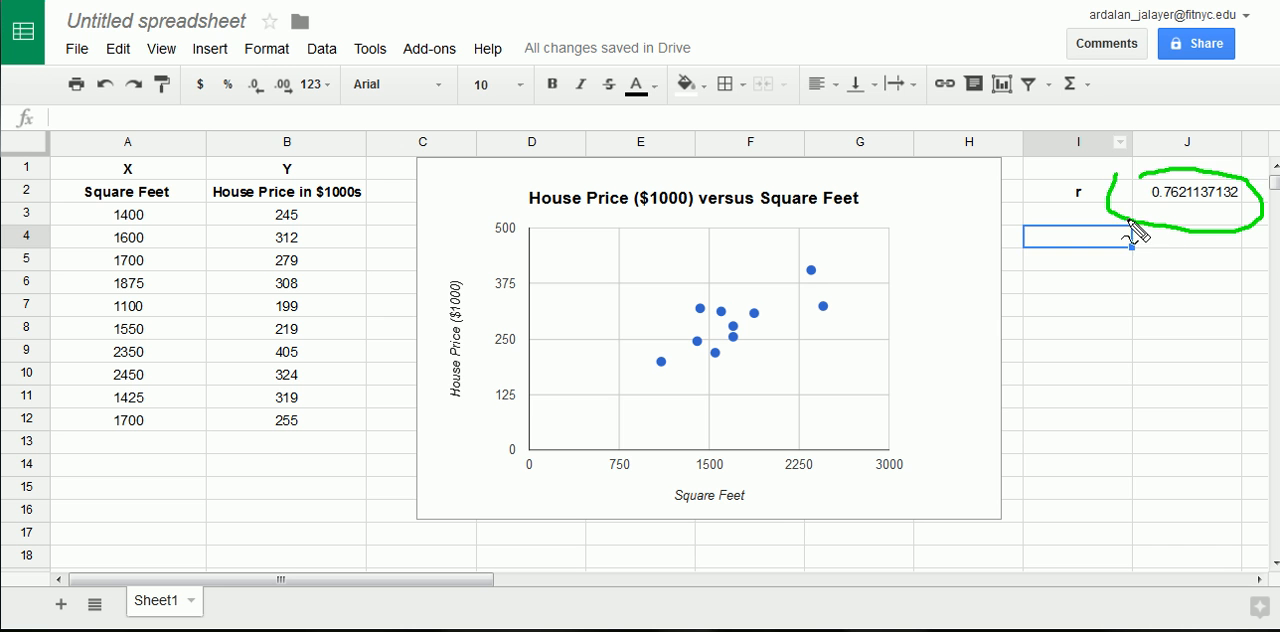
{"action": "left_click", "coordinate": [1187, 191]}
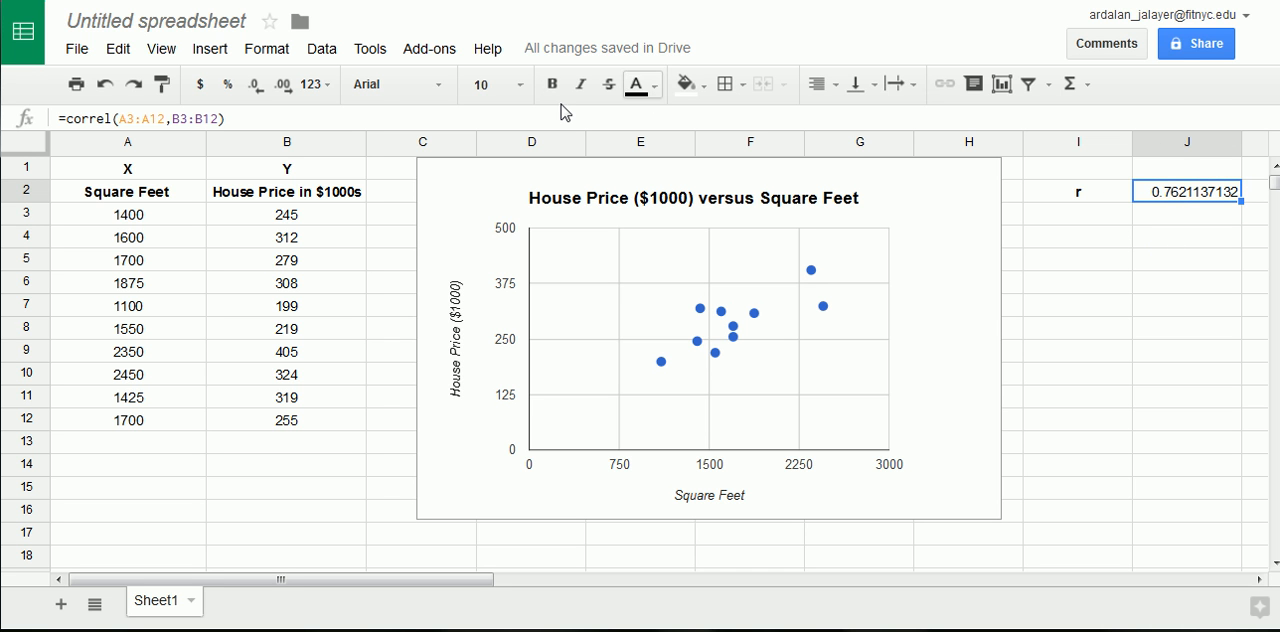
{"action": "left_click", "coordinate": [254, 84]}
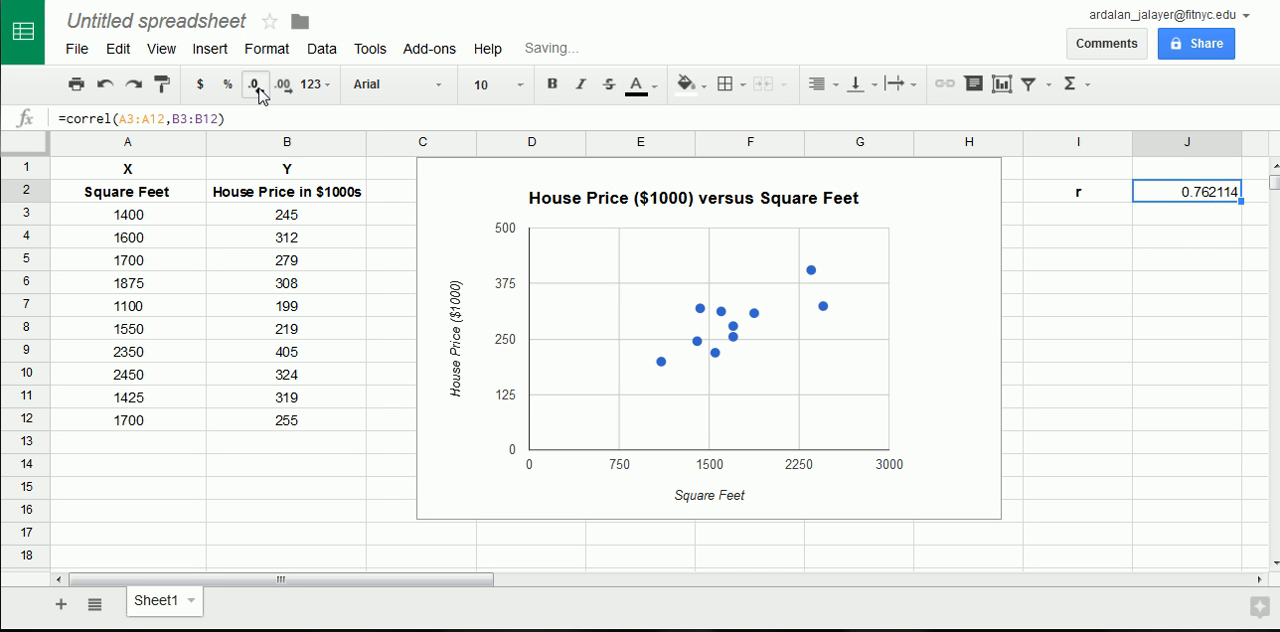
{"action": "left_click", "coordinate": [255, 84]}
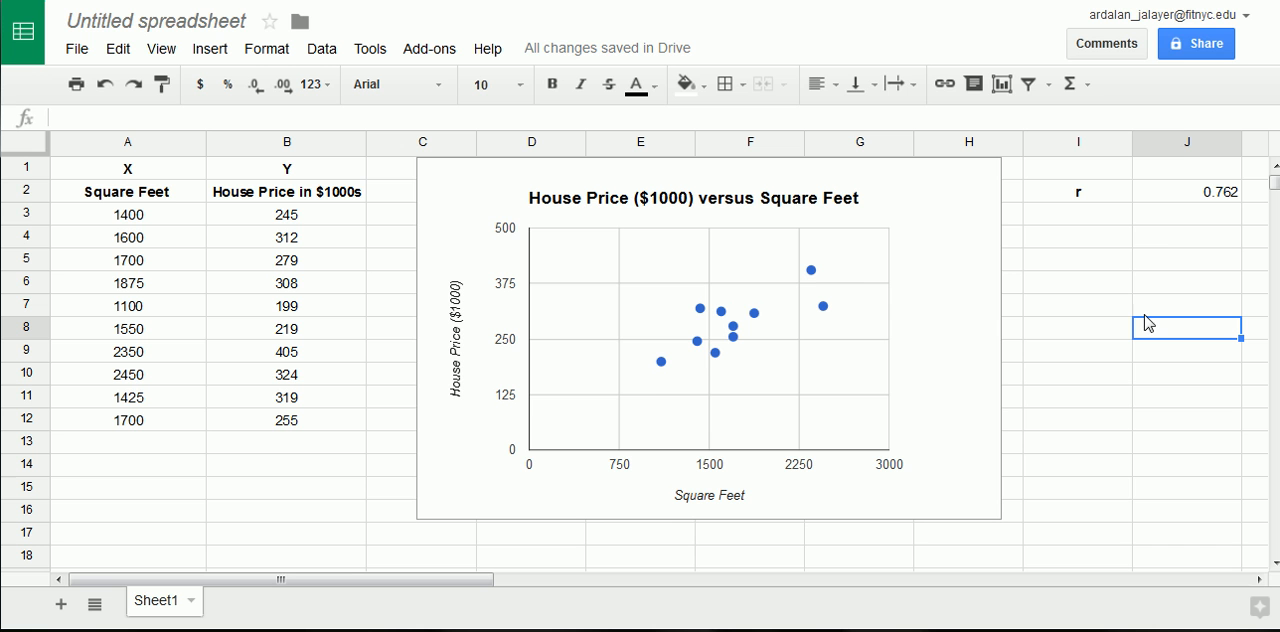
{"action": "mouse_move", "coordinate": [860, 262]}
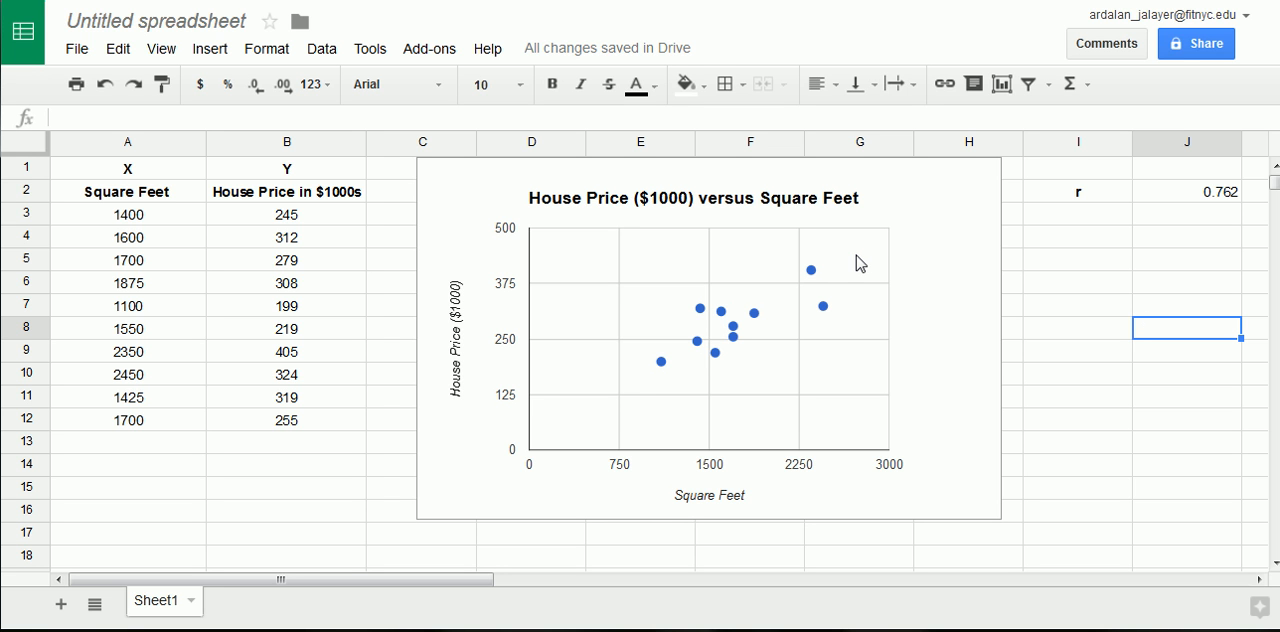
{"action": "mouse_move", "coordinate": [878, 267]}
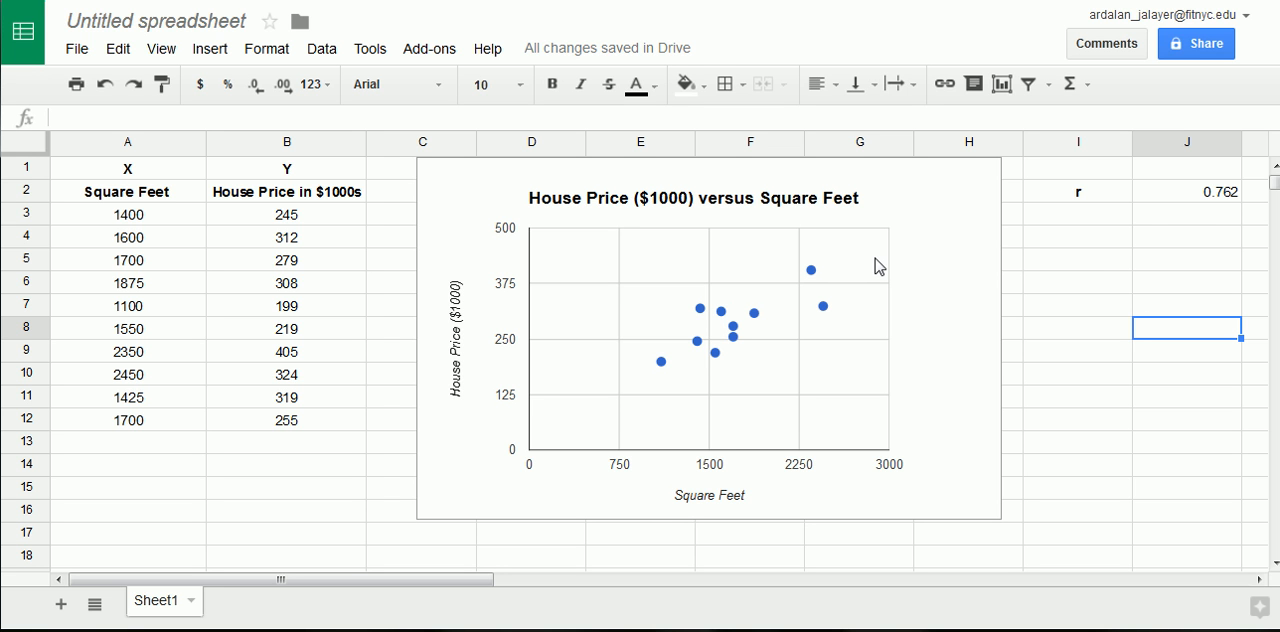
{"action": "mouse_move", "coordinate": [1230, 213]}
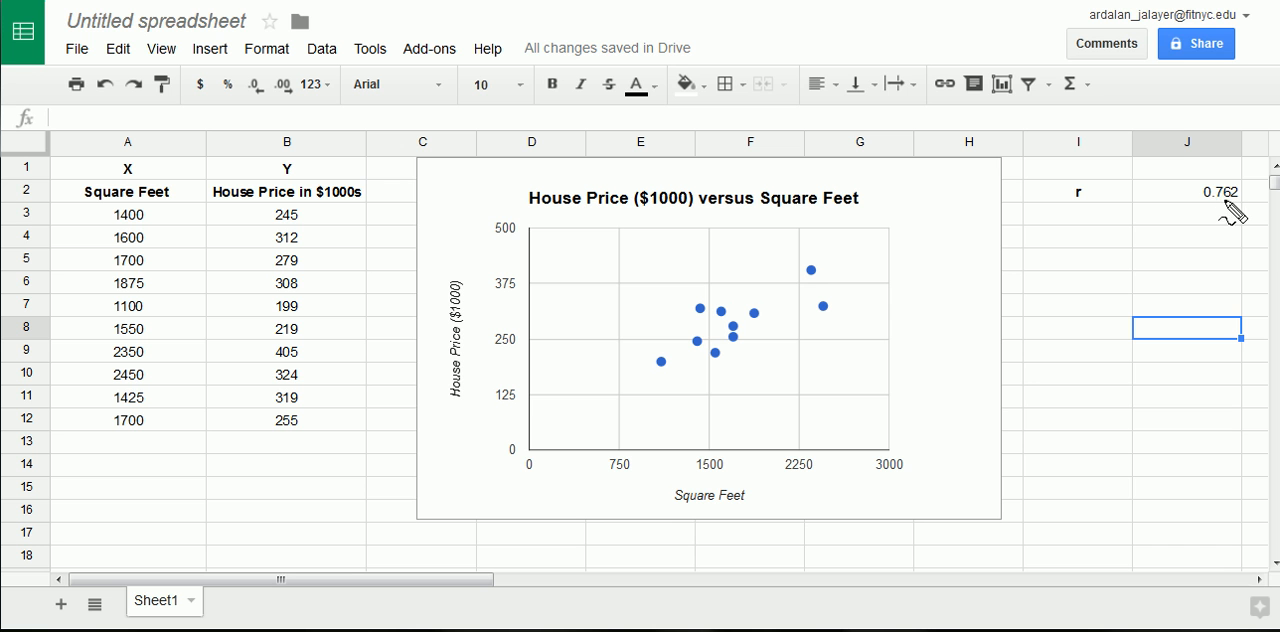
{"action": "mouse_move", "coordinate": [1215, 210]}
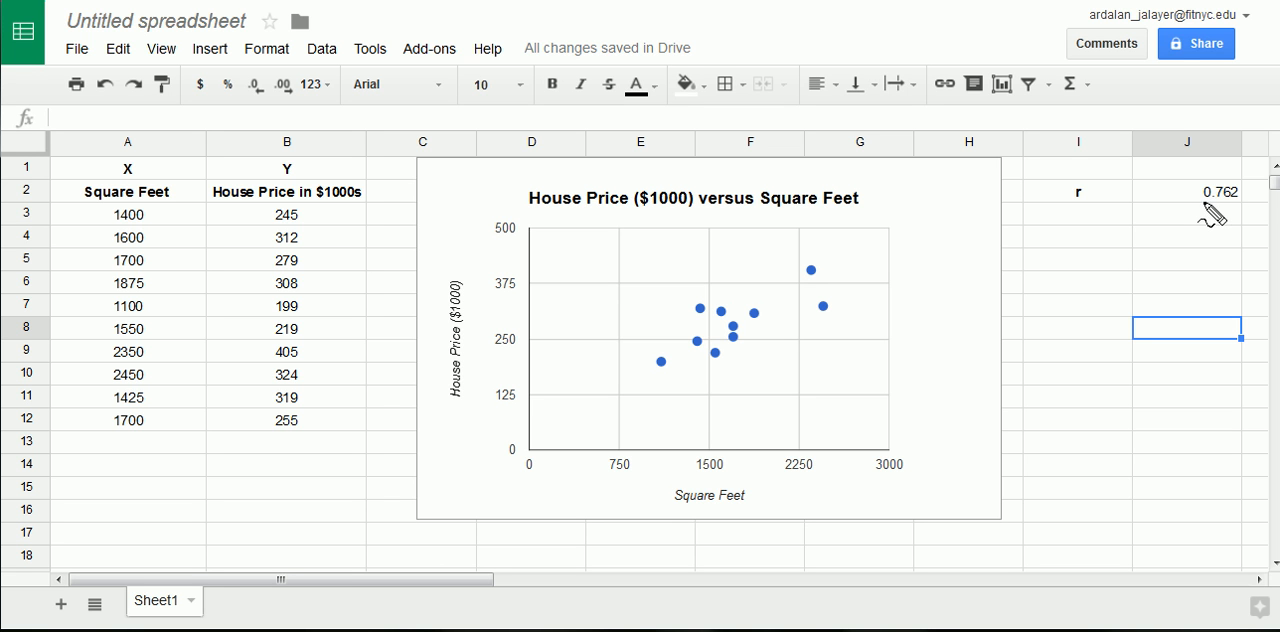
{"action": "mouse_move", "coordinate": [1200, 195]}
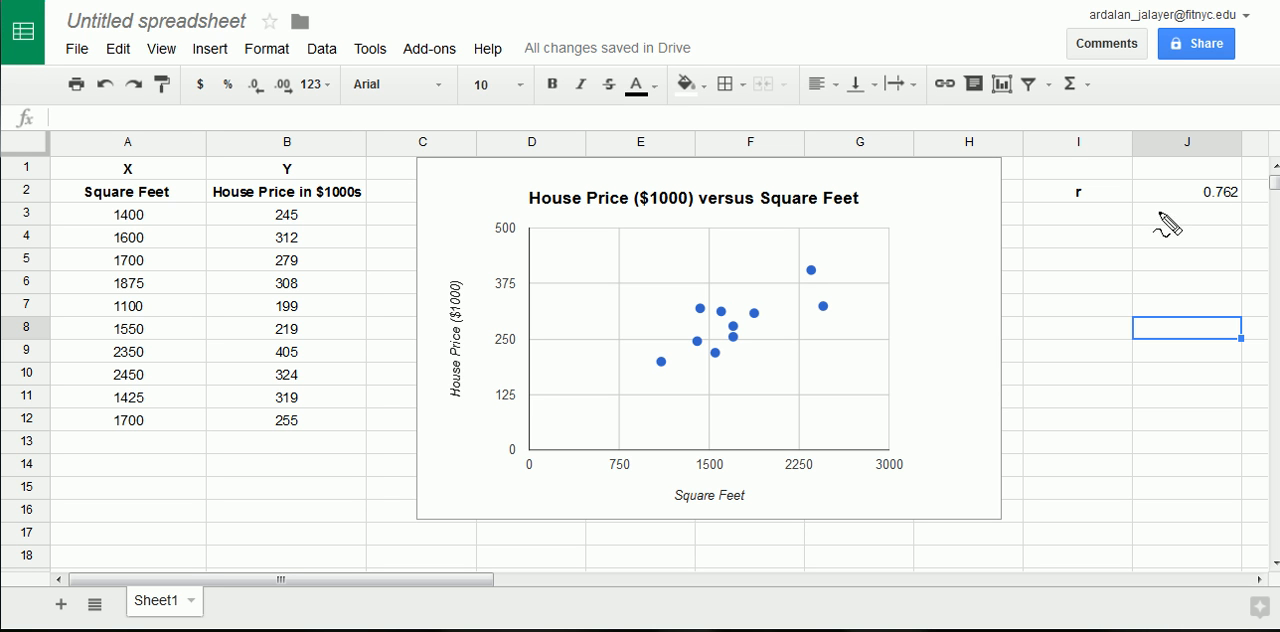
{"action": "mouse_move", "coordinate": [1213, 195]}
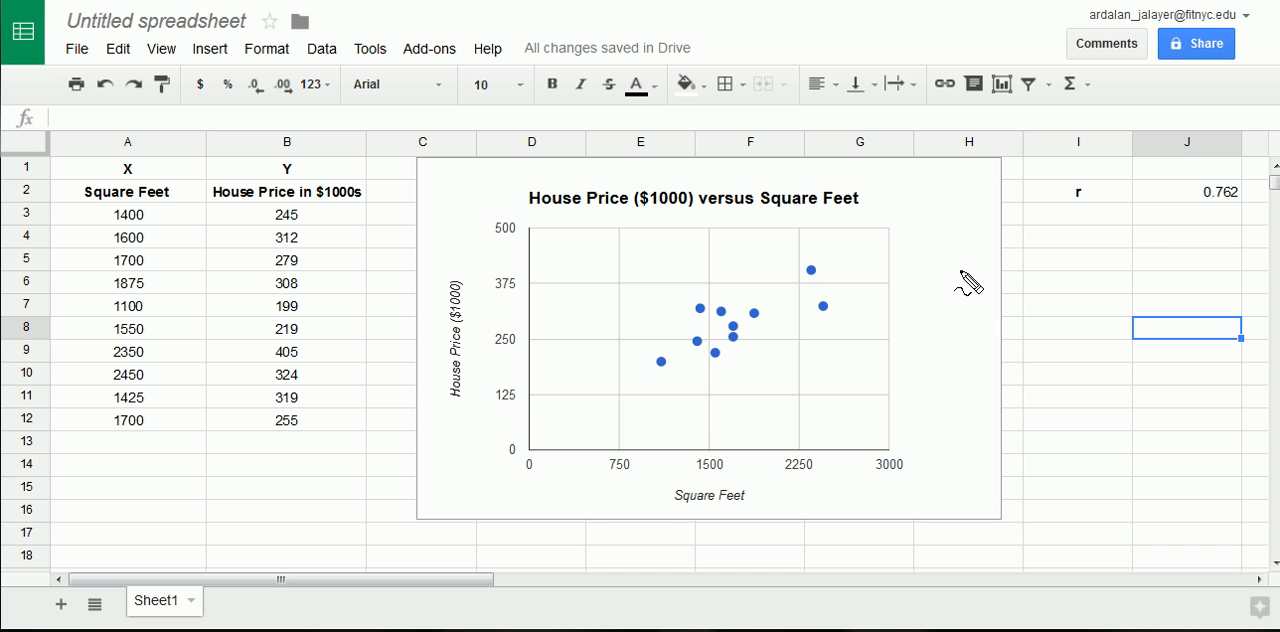
{"action": "mouse_move", "coordinate": [1188, 195]}
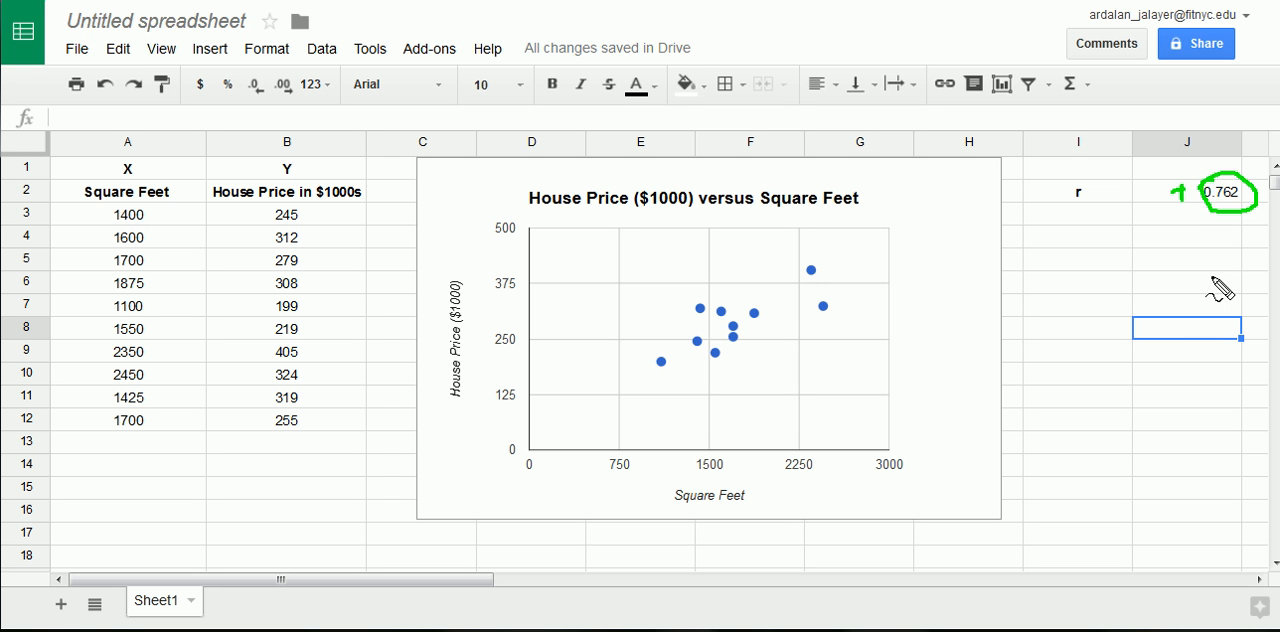
{"action": "mouse_move", "coordinate": [1107, 263]}
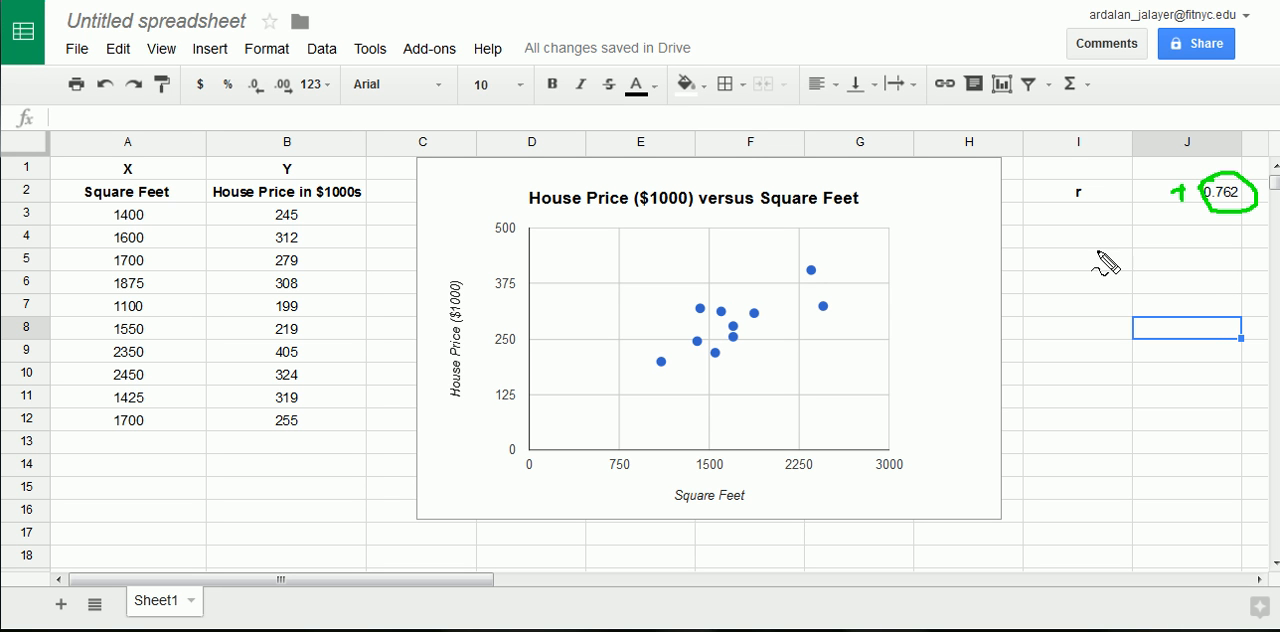
{"action": "mouse_move", "coordinate": [1100, 218]}
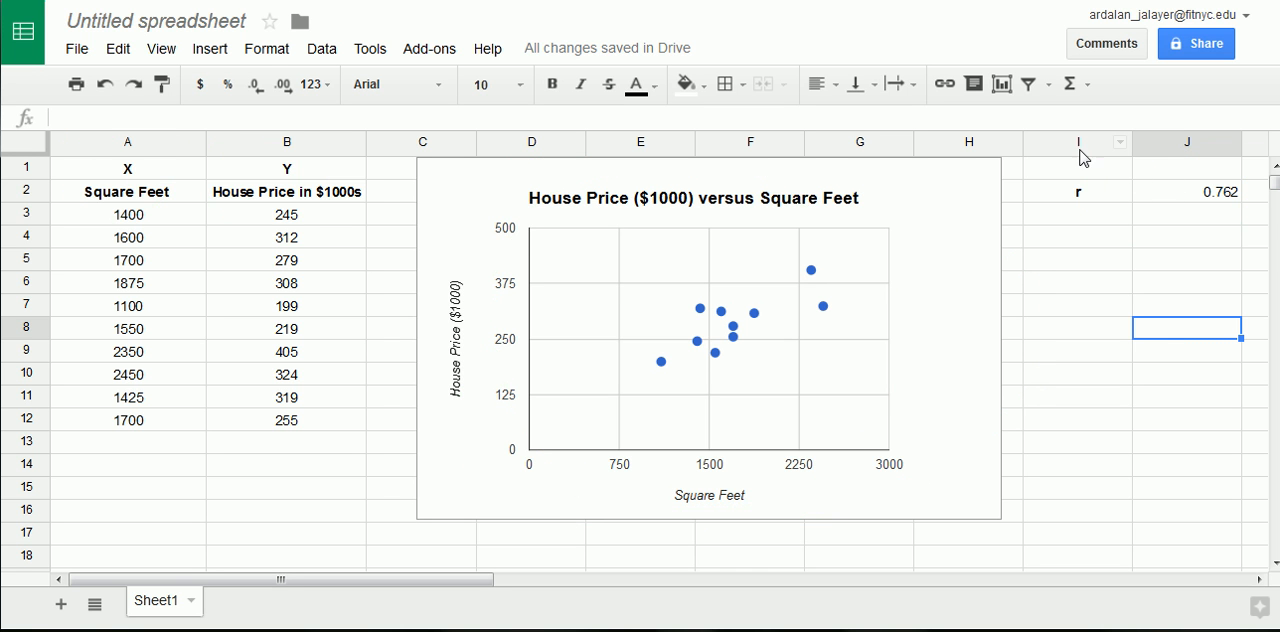
{"action": "mouse_move", "coordinate": [791, 270]}
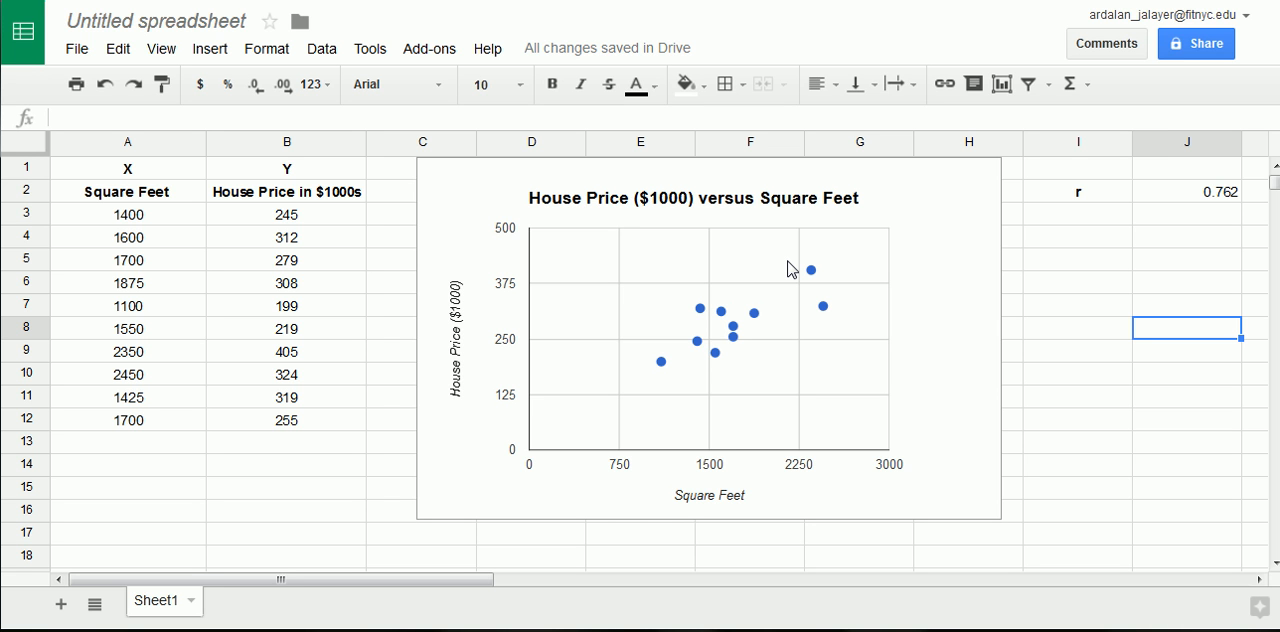
{"action": "left_click_drag", "start_coordinate": [600, 405], "coordinate": [690, 358]}
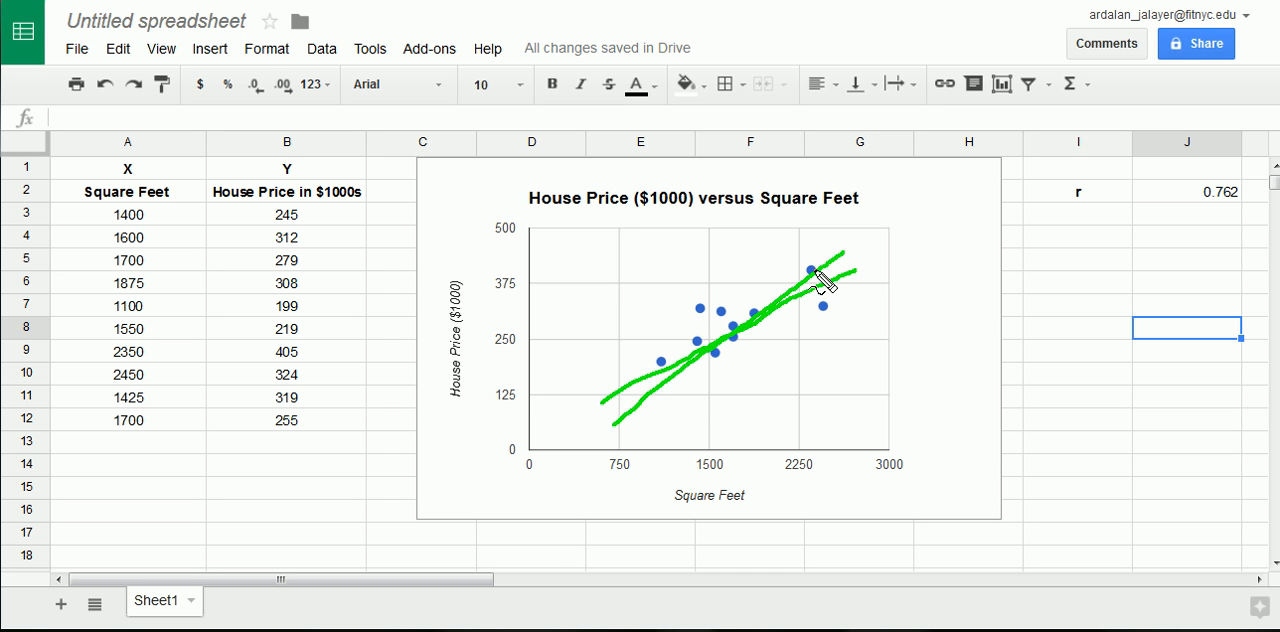
{"action": "mouse_move", "coordinate": [685, 365]}
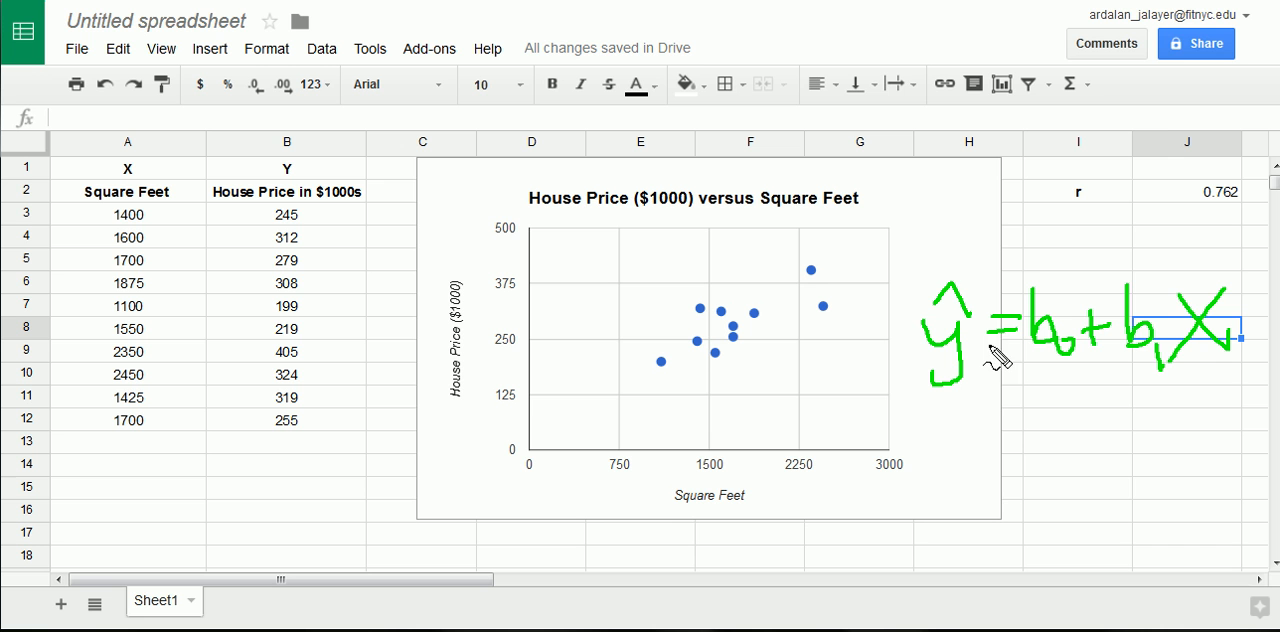
{"action": "left_click_drag", "start_coordinate": [900, 265], "coordinate": [1240, 410]}
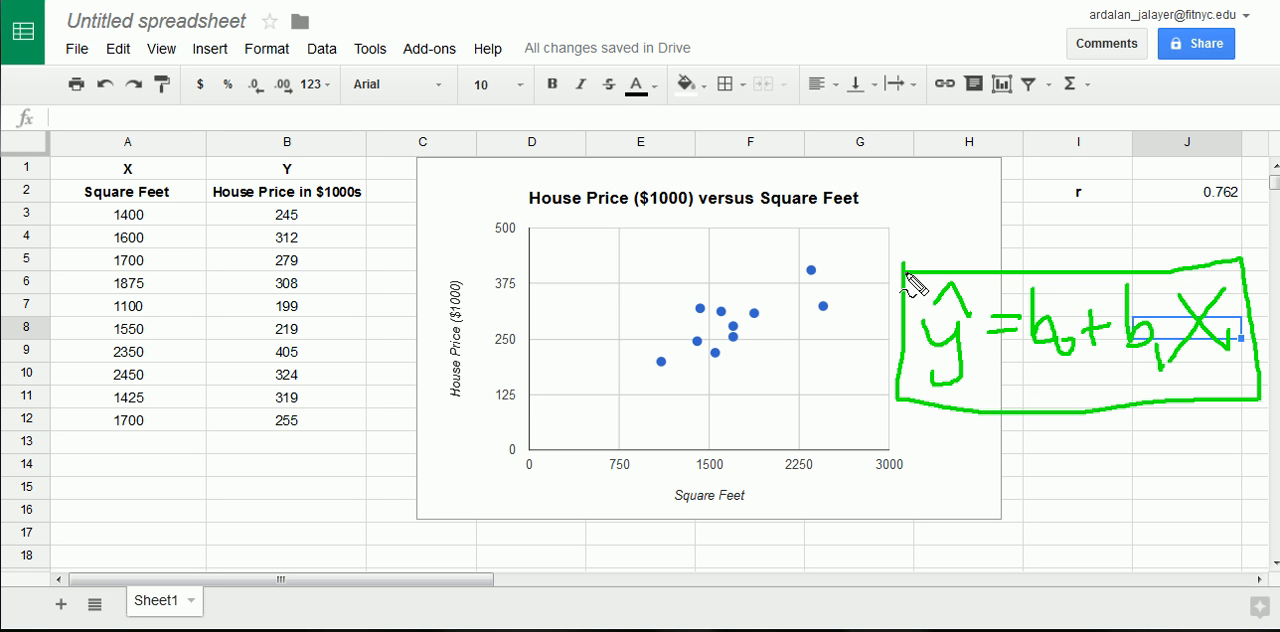
{"action": "mouse_move", "coordinate": [1065, 458]}
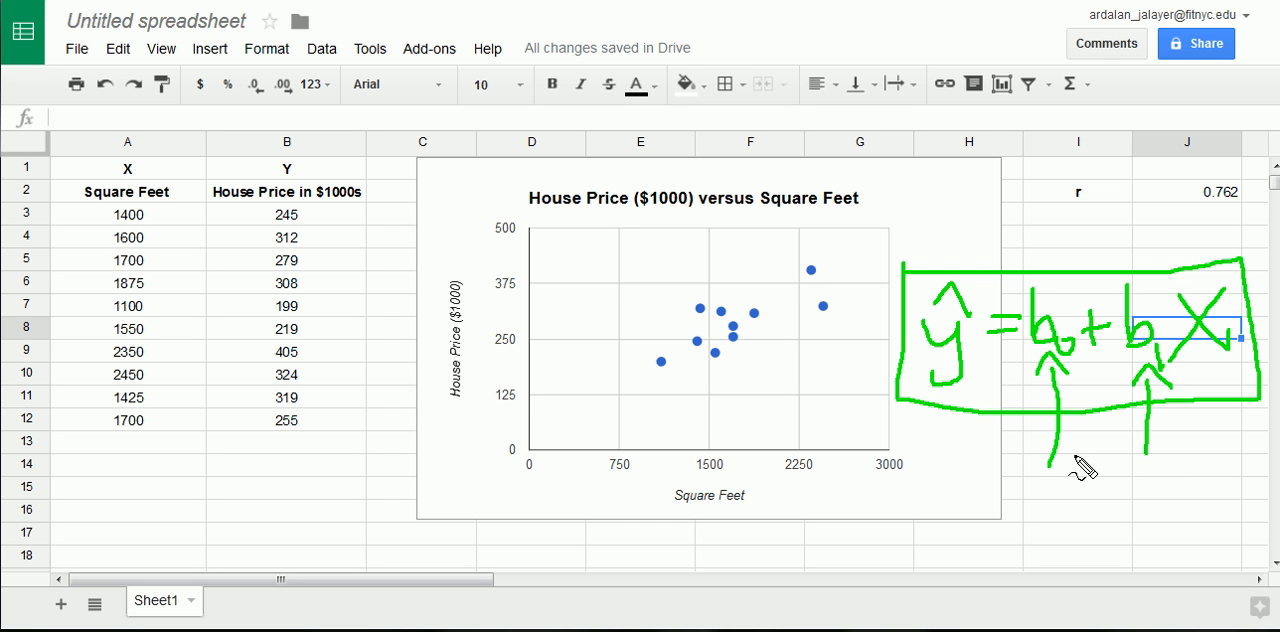
{"action": "mouse_move", "coordinate": [1080, 445]}
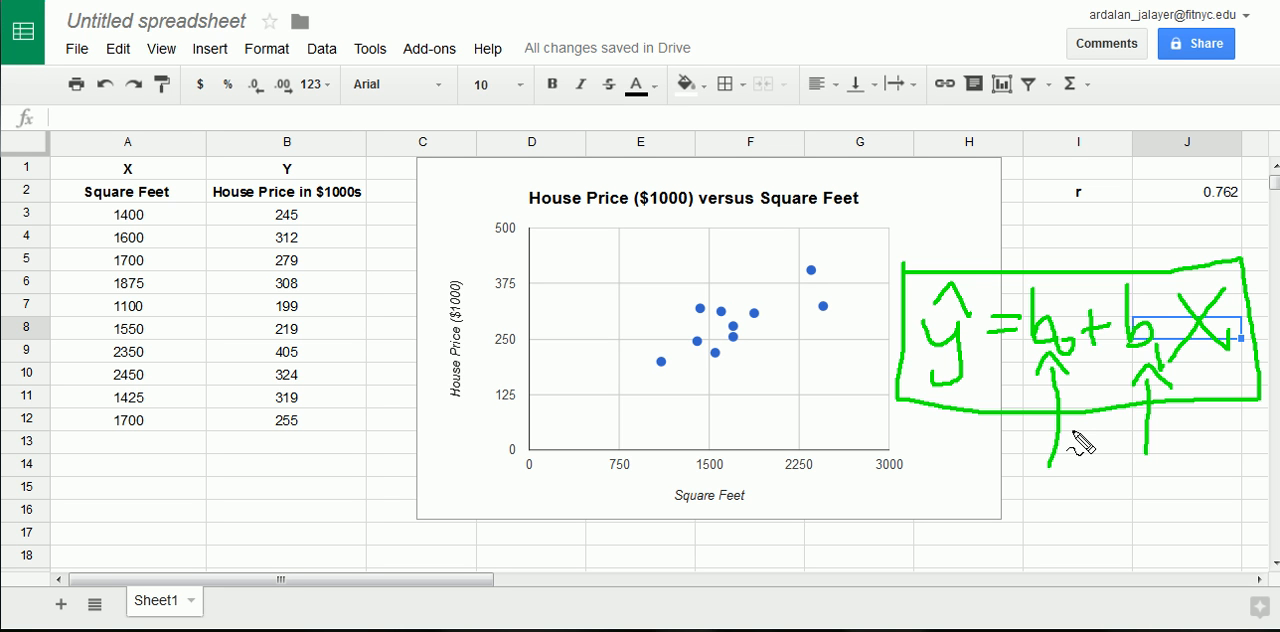
{"action": "left_click_drag", "start_coordinate": [595, 394], "coordinate": [810, 300]}
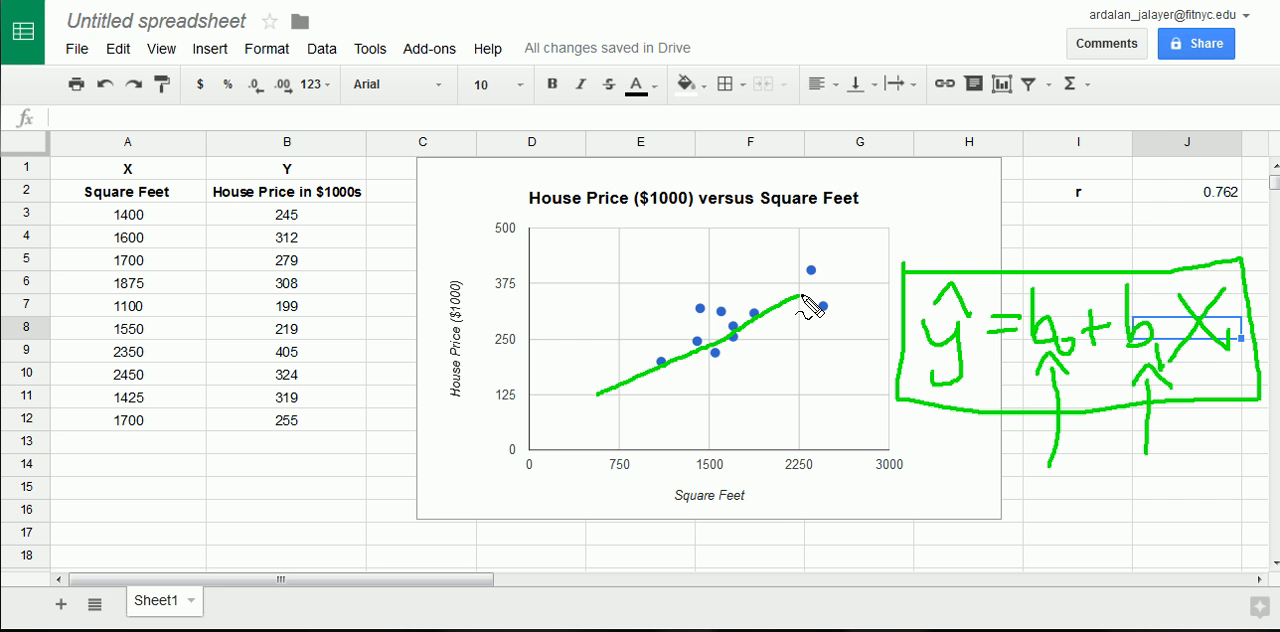
{"action": "left_click_drag", "start_coordinate": [810, 305], "coordinate": [880, 278]}
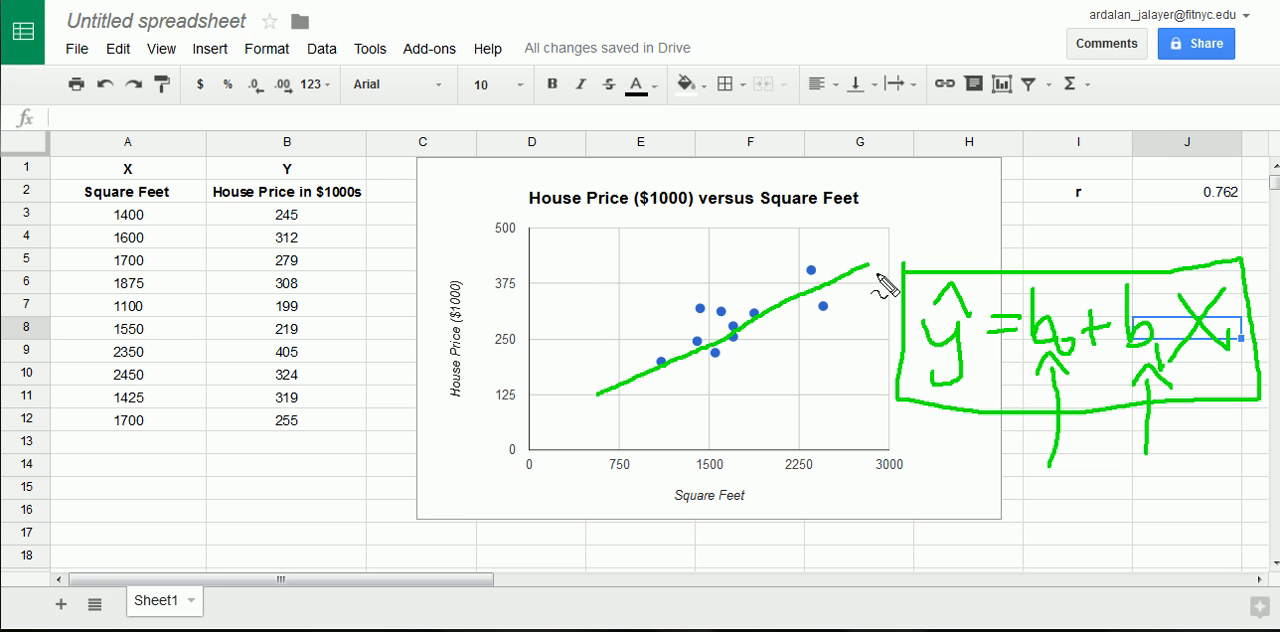
{"action": "mouse_move", "coordinate": [828, 275]}
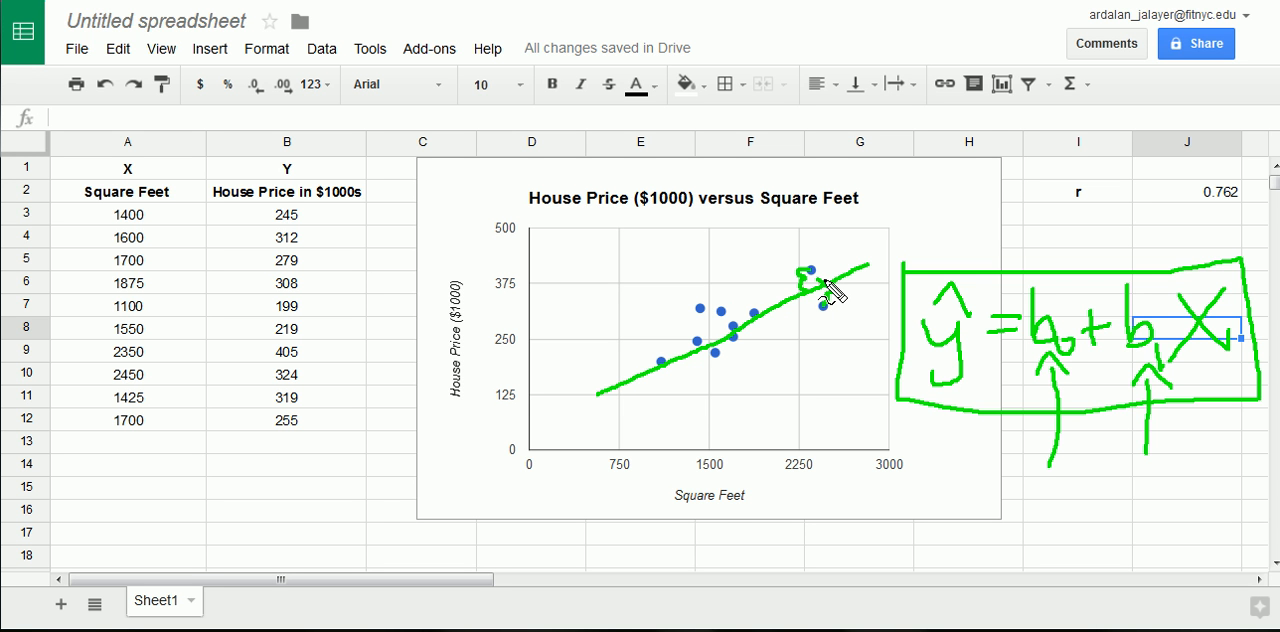
{"action": "mouse_move", "coordinate": [830, 290]}
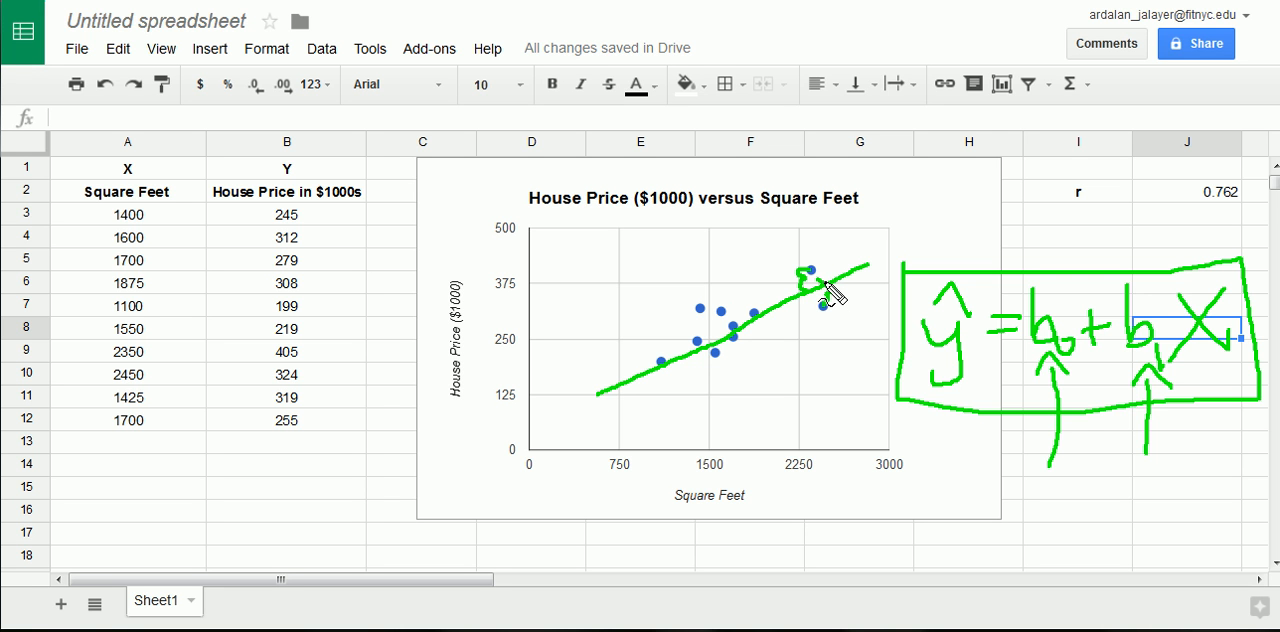
{"action": "mouse_move", "coordinate": [1013, 363]}
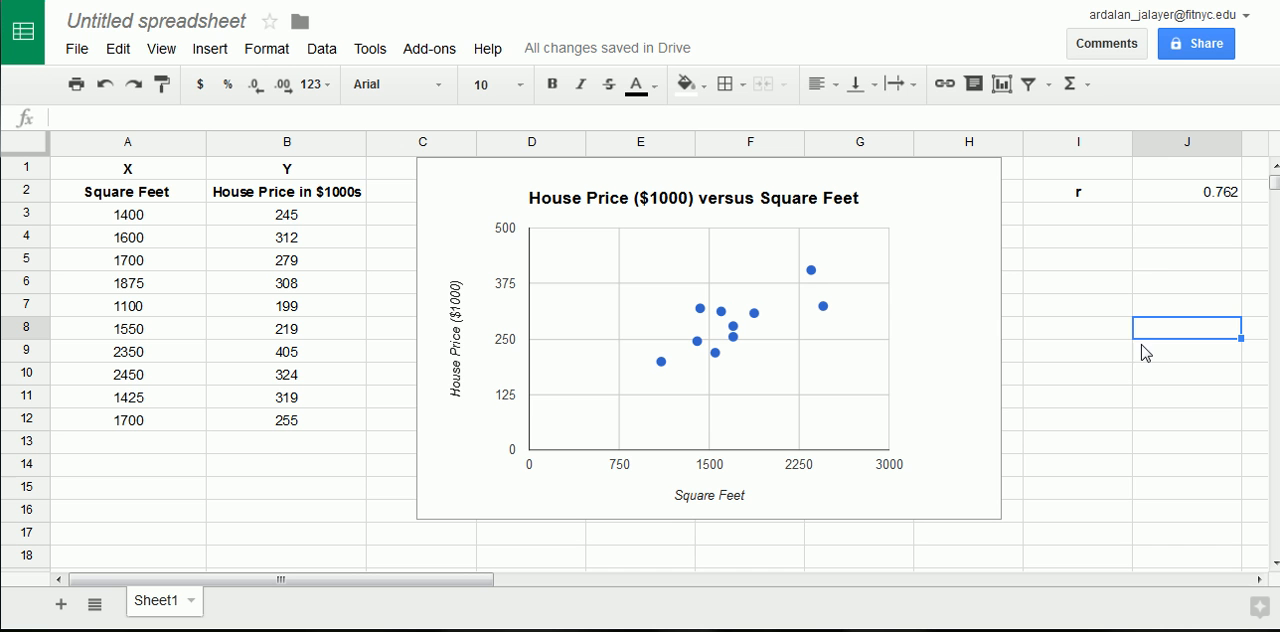
{"action": "mouse_move", "coordinate": [1070, 350]}
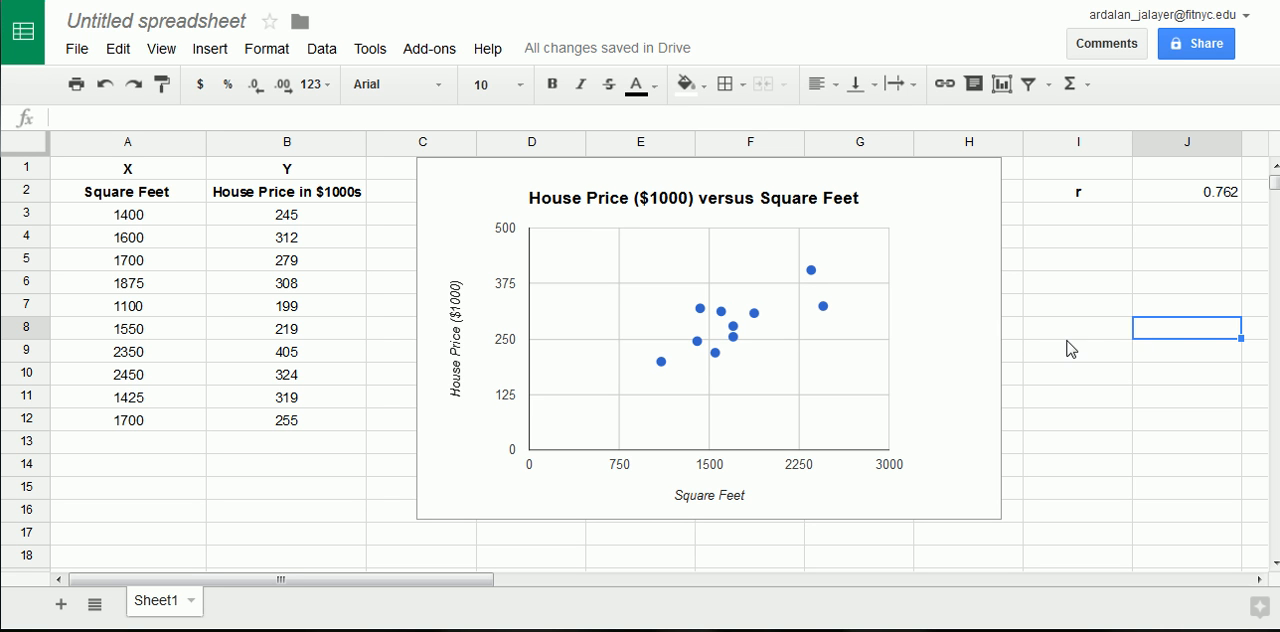
{"action": "mouse_move", "coordinate": [414, 58]}
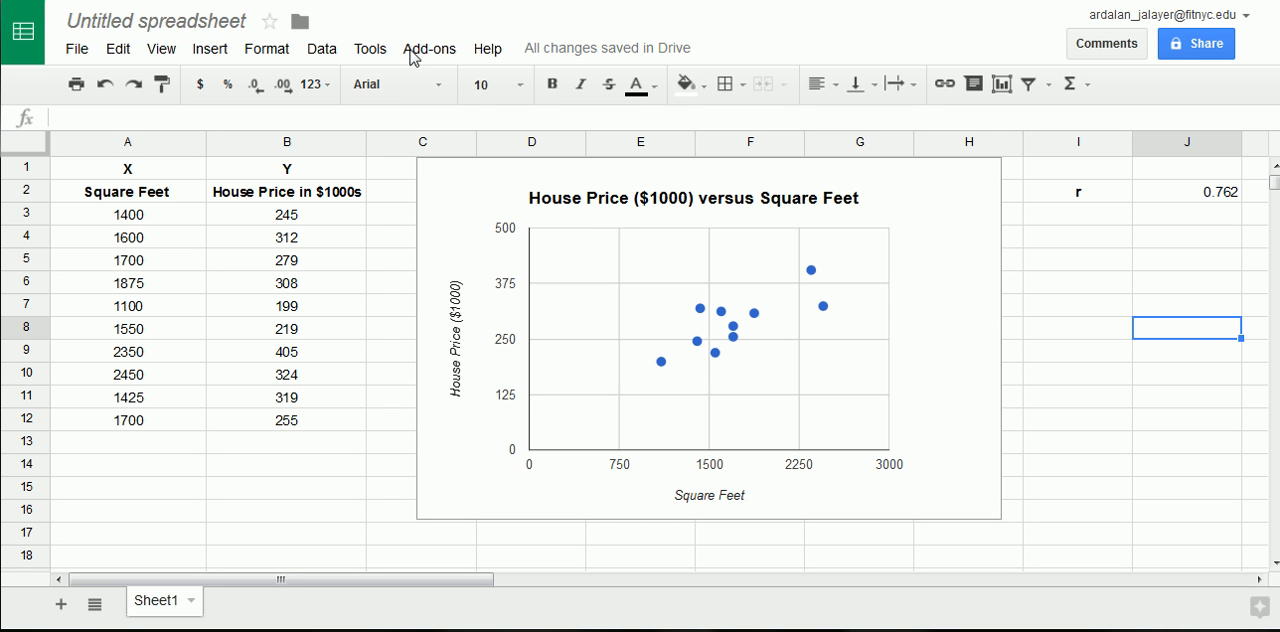
Launch the XLMiner Analysis ToolPak add-on and expand its Linear Regression tool.
{"action": "left_click", "coordinate": [429, 48]}
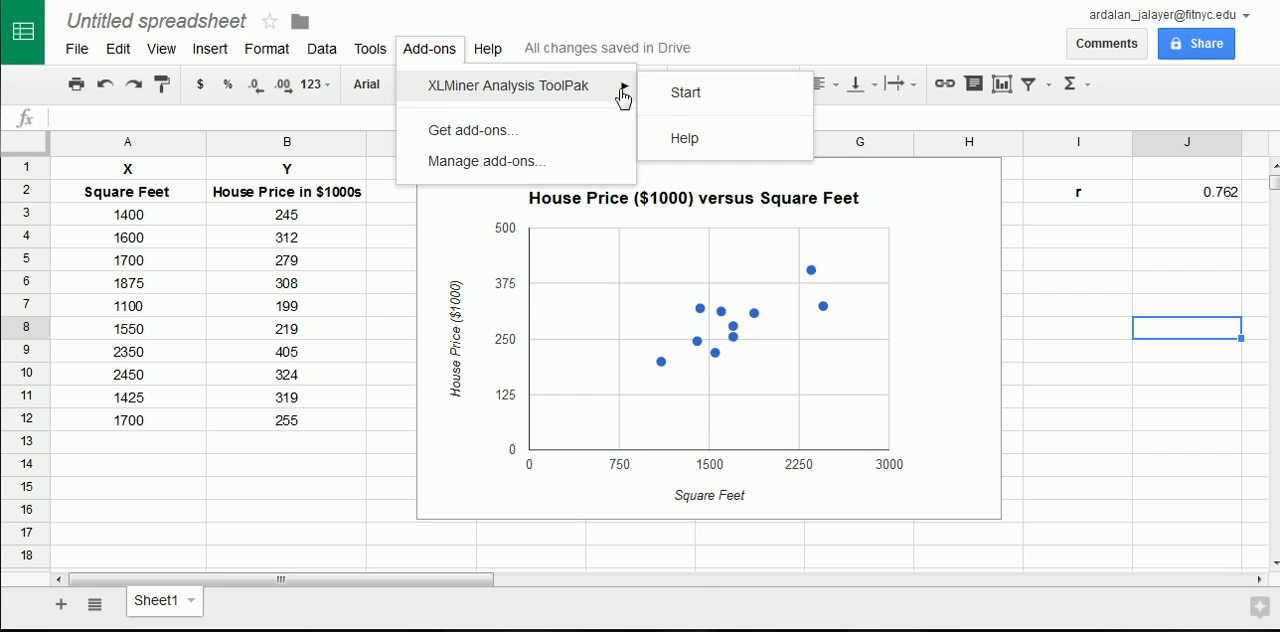
{"action": "left_click", "coordinate": [685, 92]}
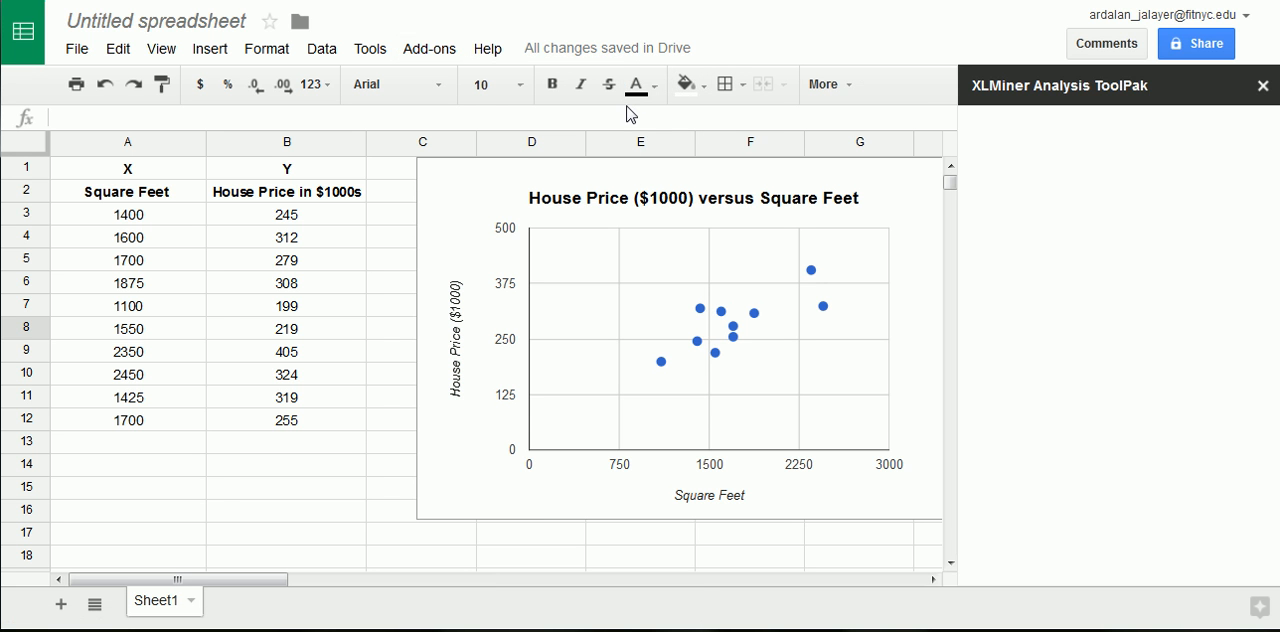
{"action": "mouse_move", "coordinate": [621, 110]}
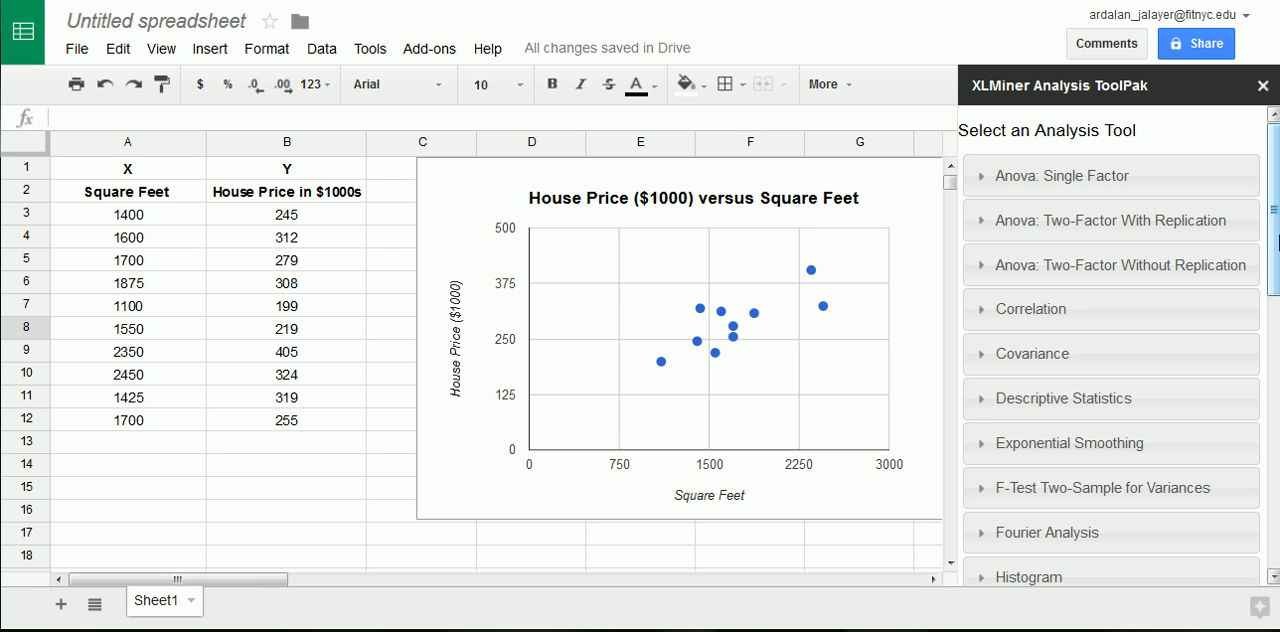
{"action": "scroll", "scroll_direction": "down", "scroll_amount": 3}
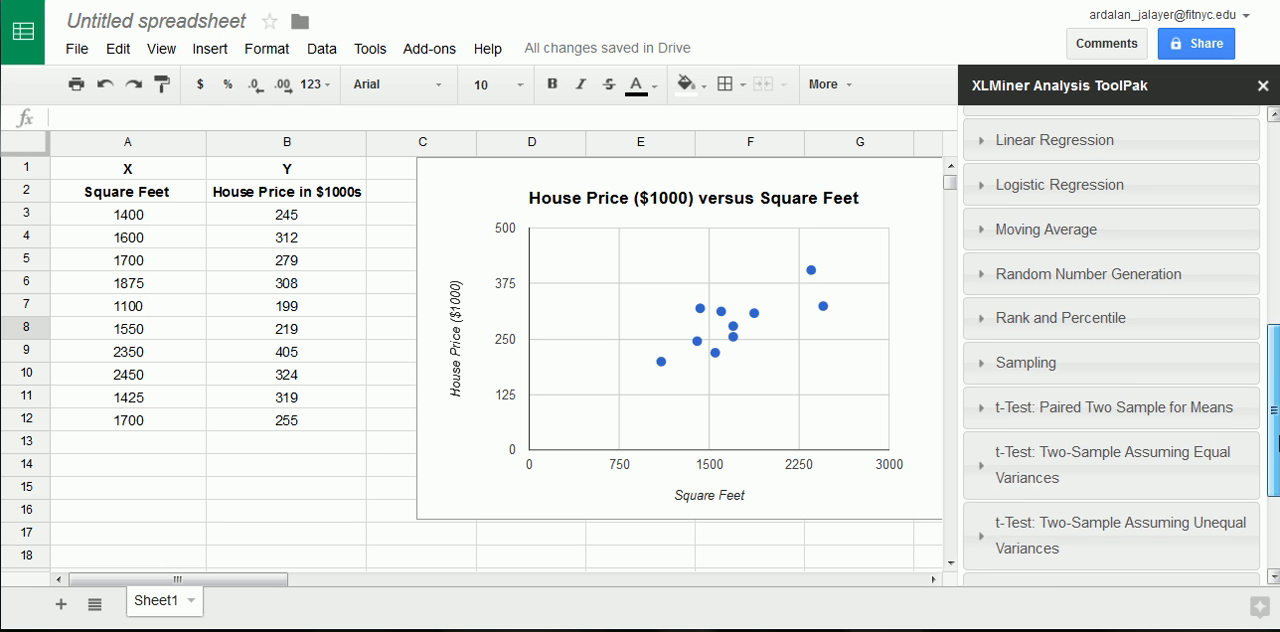
{"action": "scroll", "scroll_direction": "down", "scroll_amount": 3}
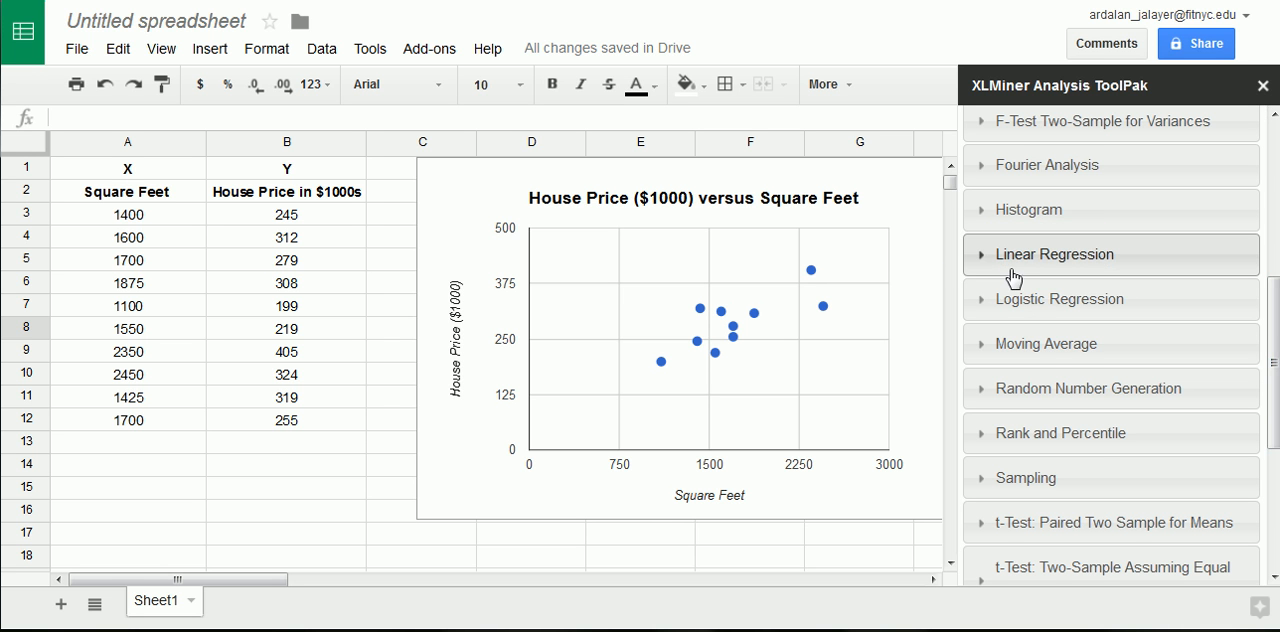
{"action": "left_click", "coordinate": [1053, 254]}
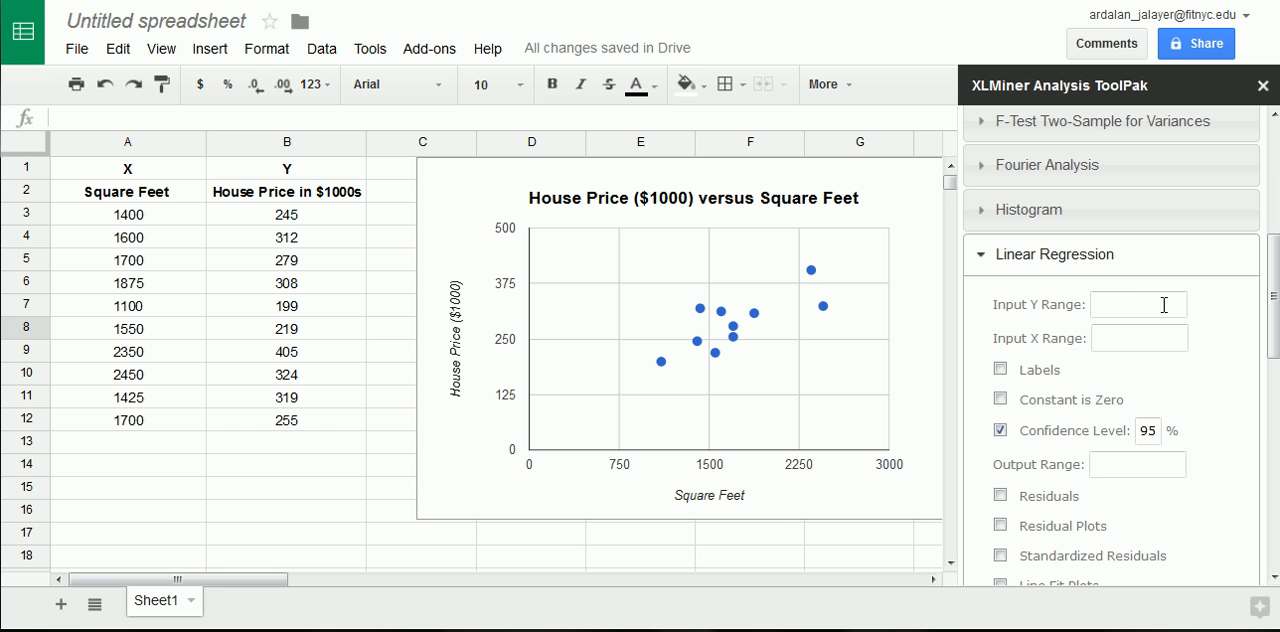
Run linear regression with Y B2:B12, X A2:A12, labels on, and output at A18.
{"action": "type", "text": "J8"}
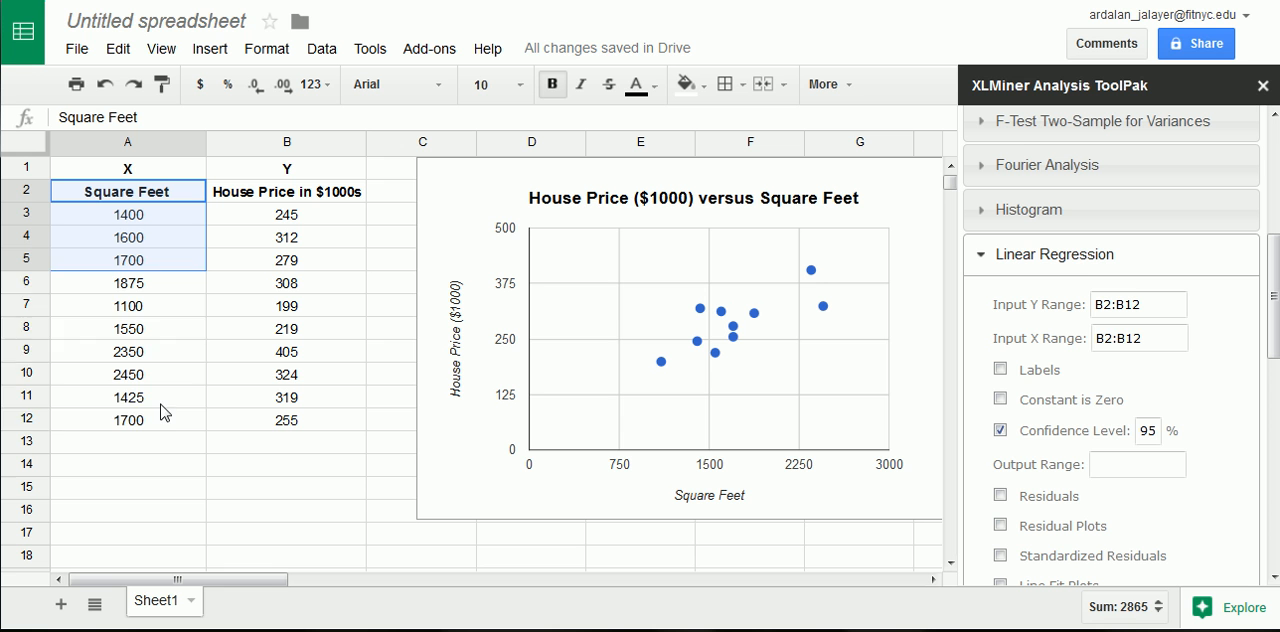
{"action": "left_click", "coordinate": [1137, 338]}
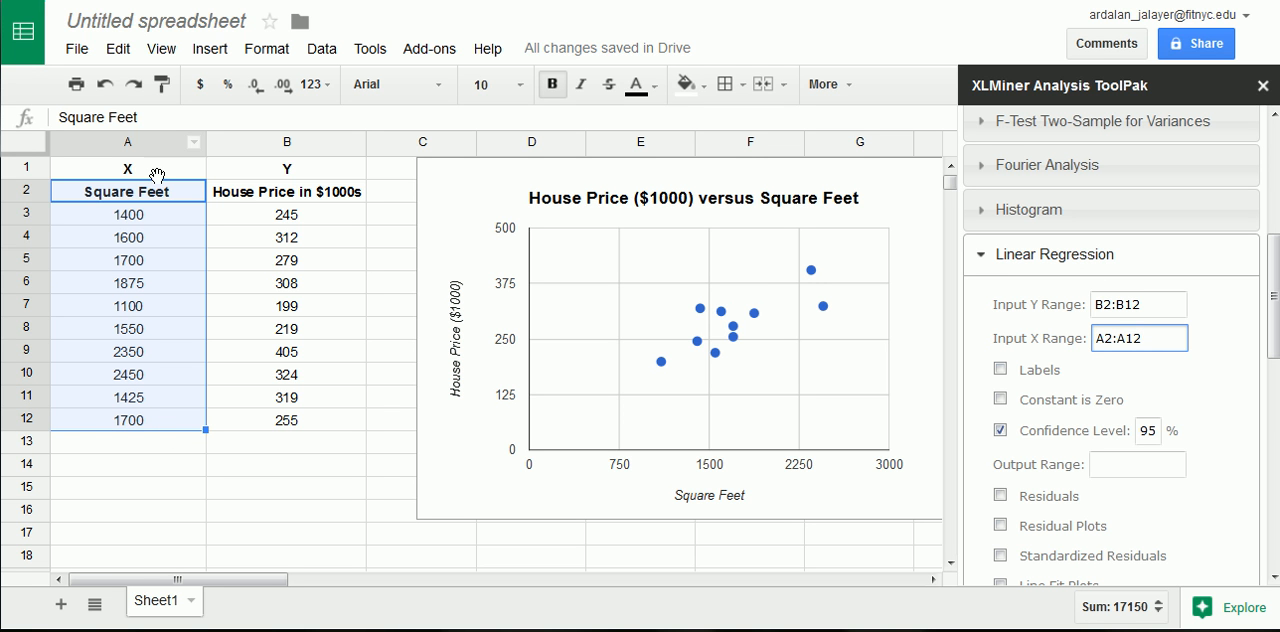
{"action": "left_click", "coordinate": [1000, 369]}
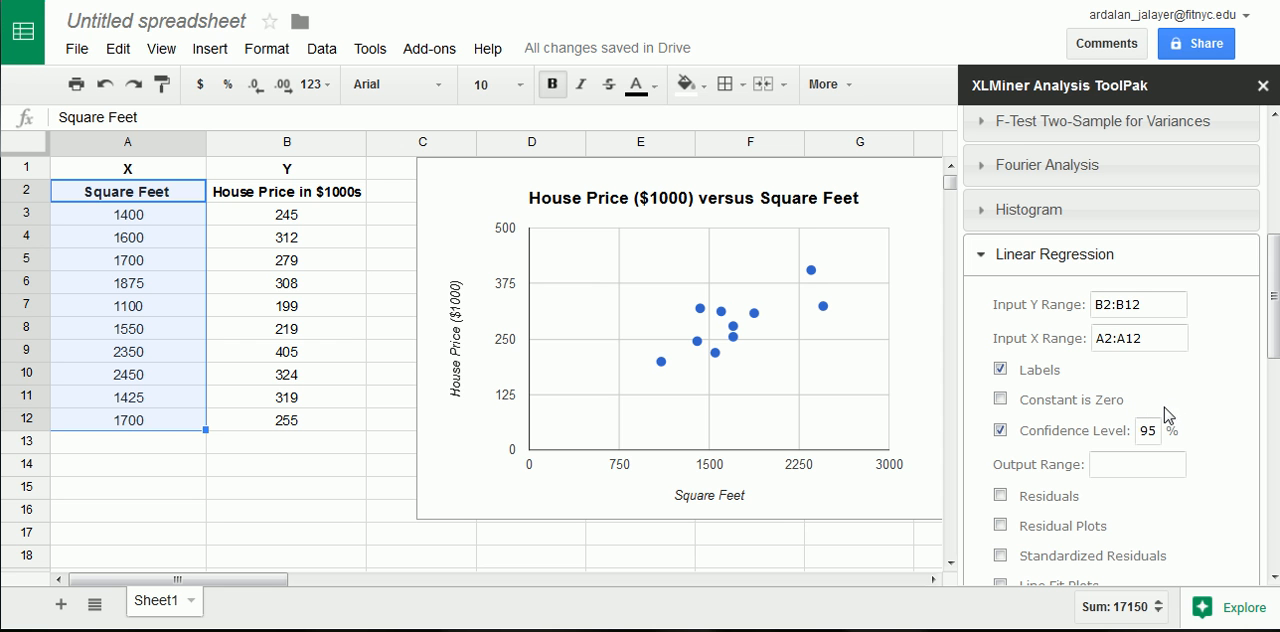
{"action": "mouse_move", "coordinate": [1152, 410]}
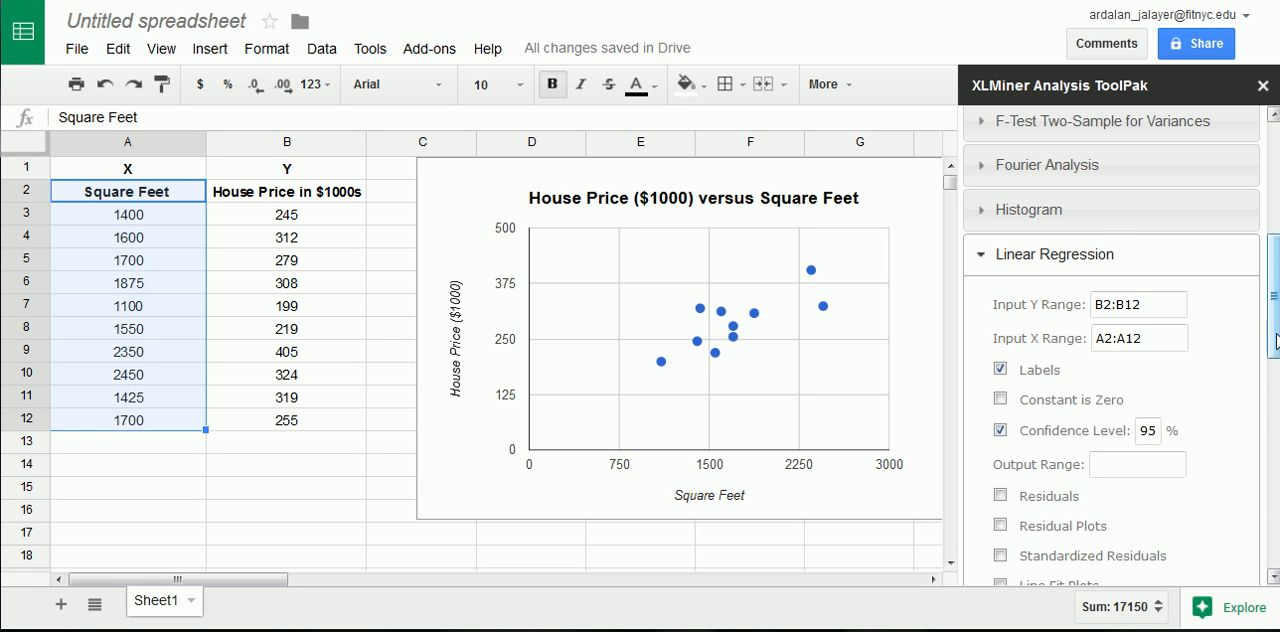
{"action": "scroll", "scroll_direction": "down", "scroll_amount": 3}
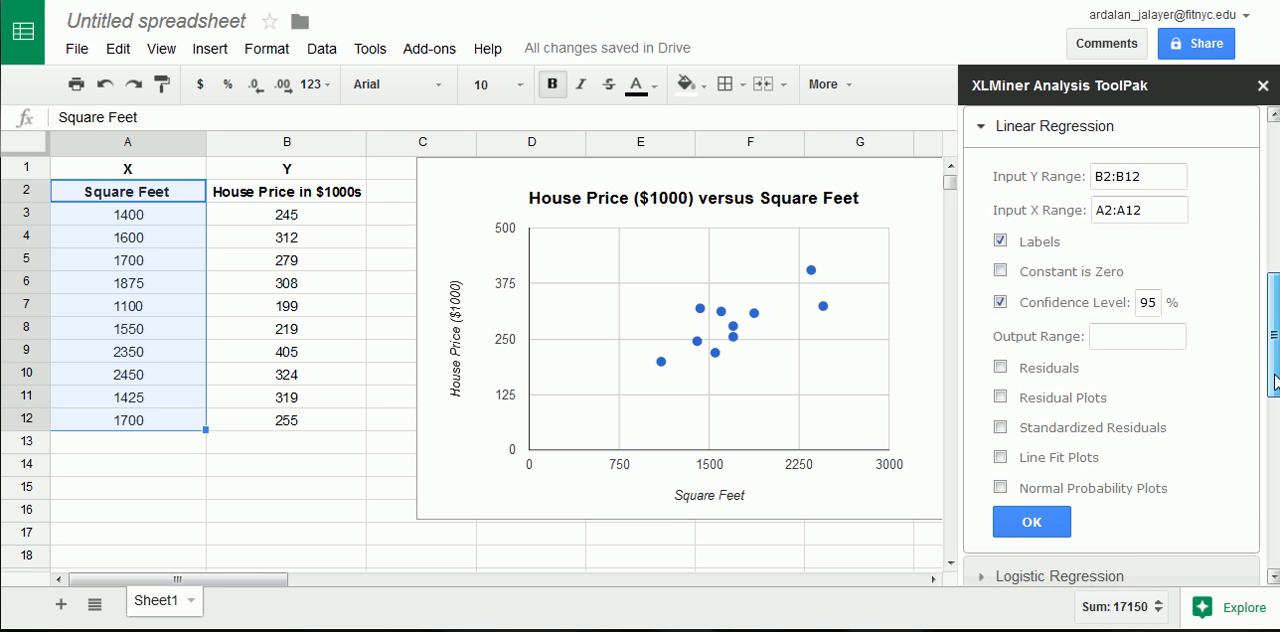
{"action": "scroll", "scroll_direction": "down", "scroll_amount": 3}
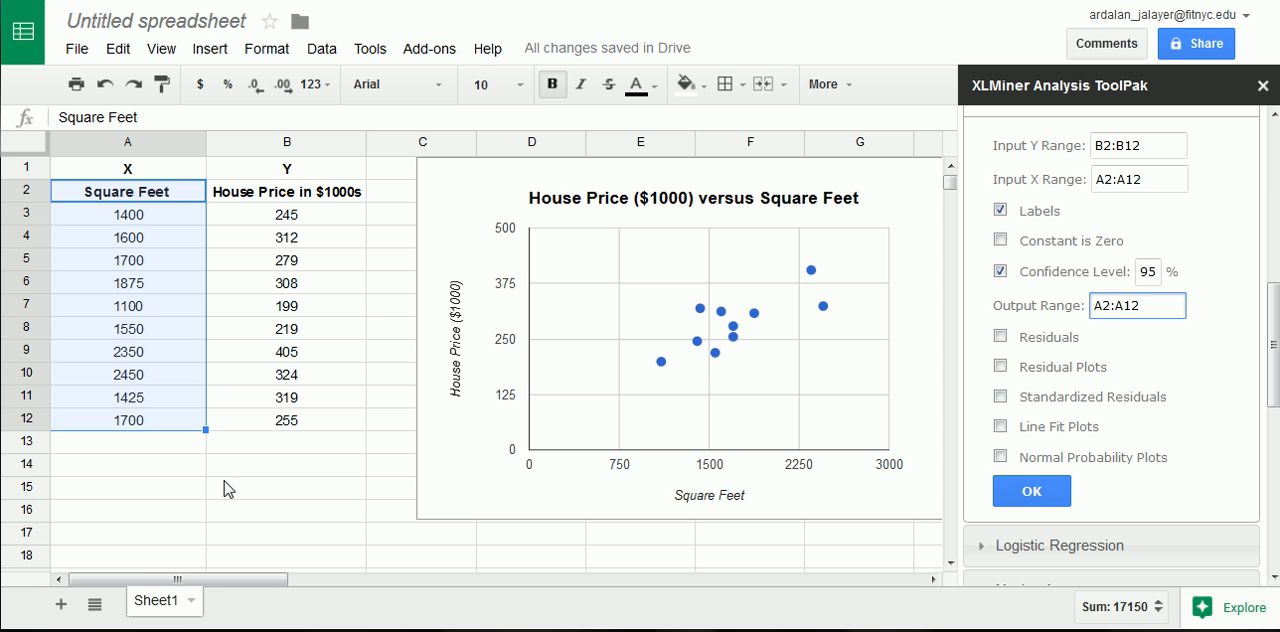
{"action": "left_click", "coordinate": [128, 556]}
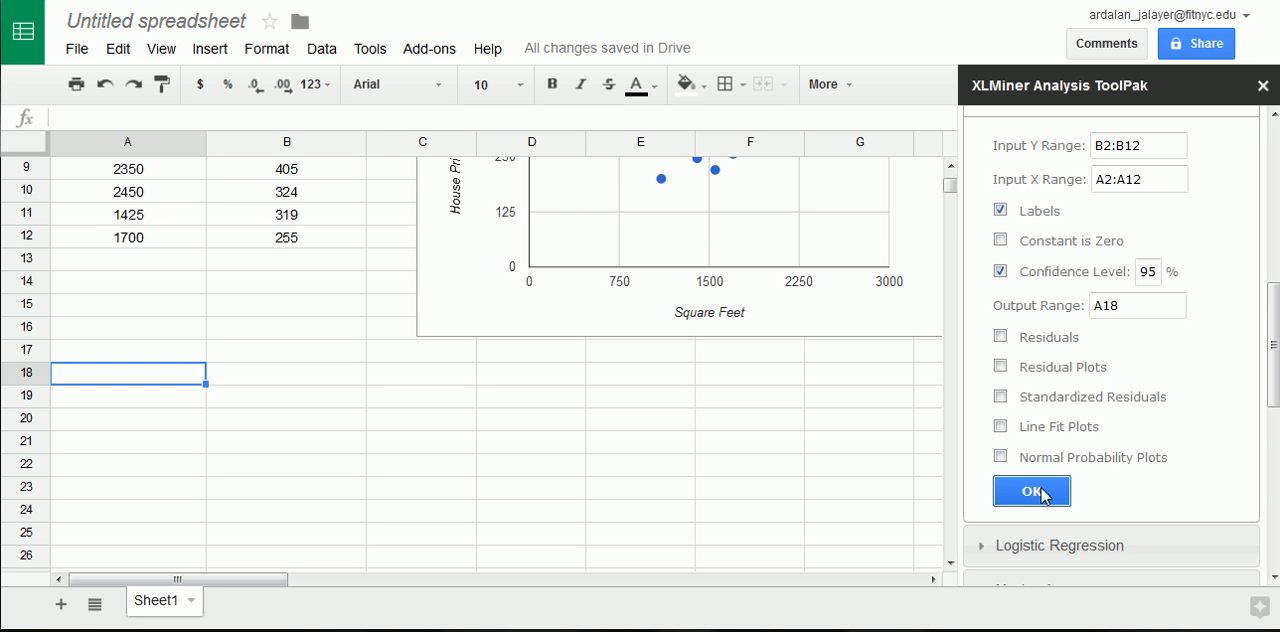
{"action": "left_click", "coordinate": [1031, 491]}
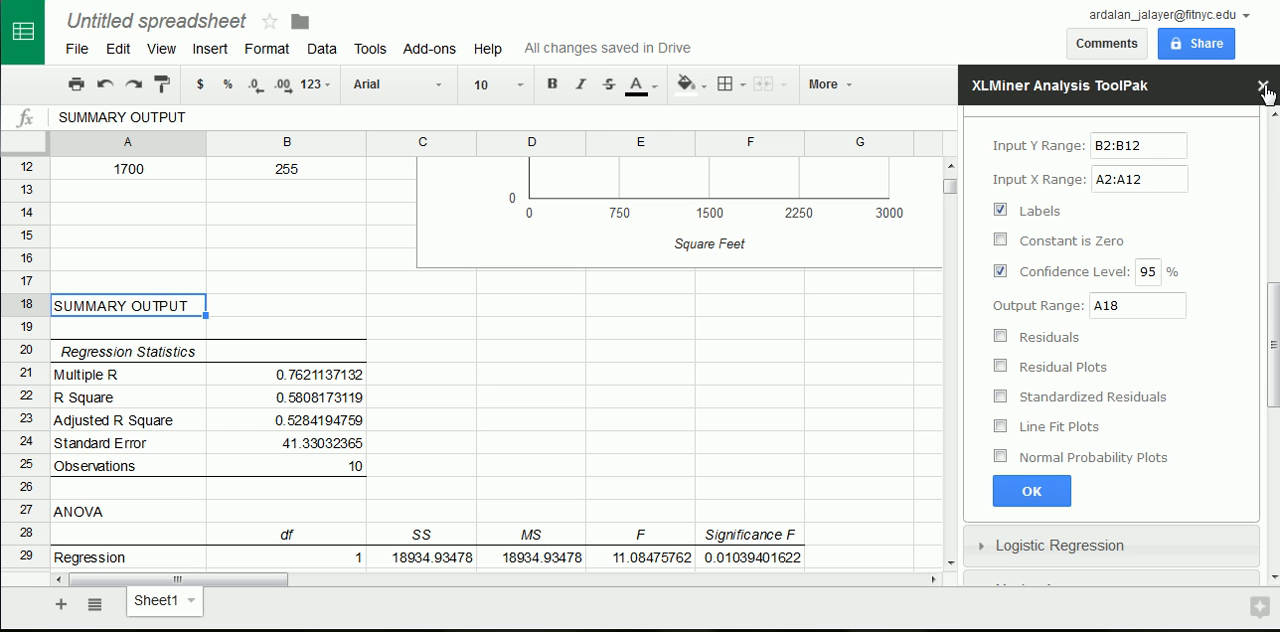
{"action": "mouse_move", "coordinate": [1267, 92]}
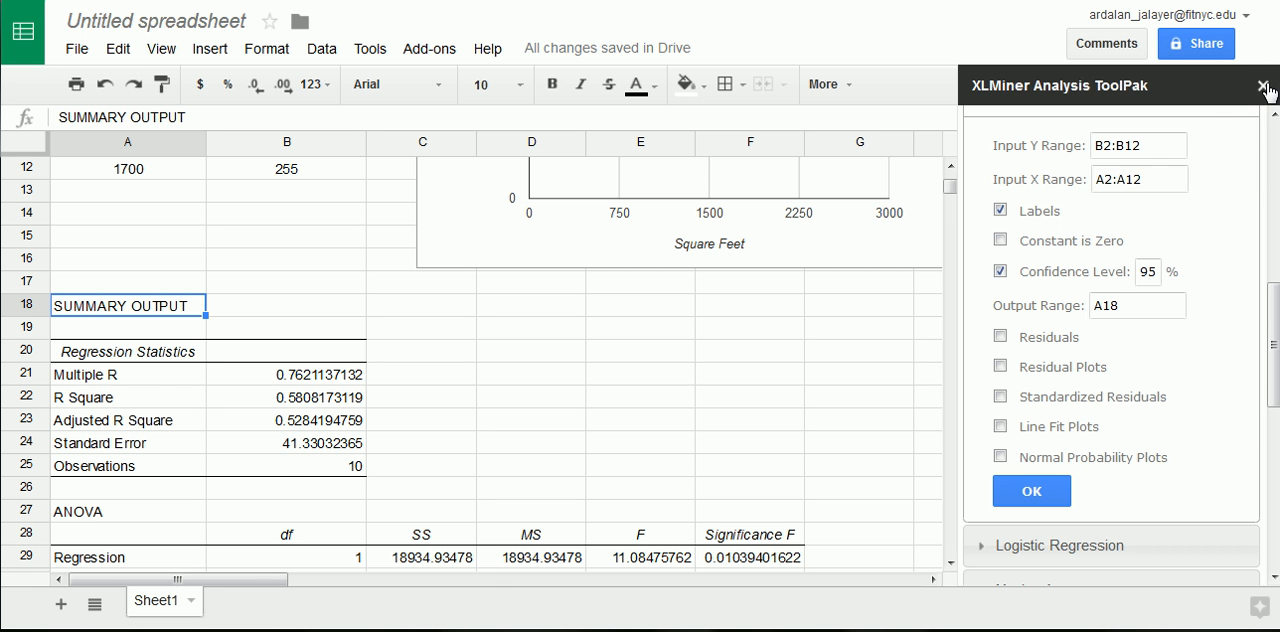
{"action": "left_click", "coordinate": [1262, 88]}
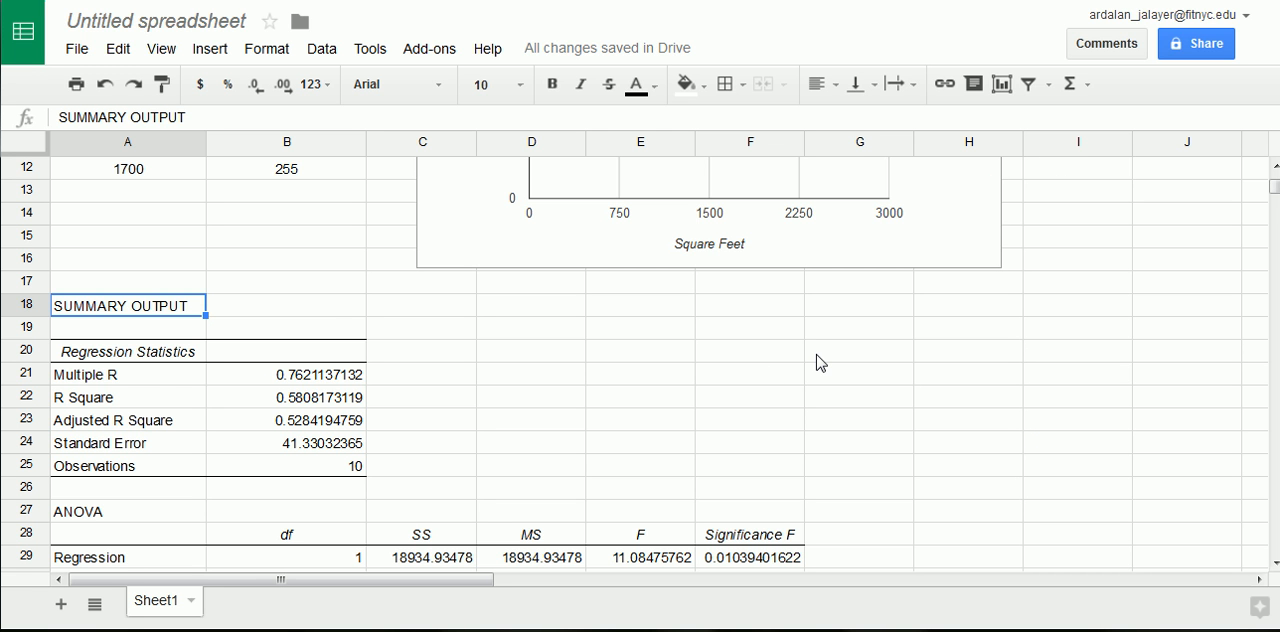
{"action": "scroll", "scroll_direction": "down", "scroll_amount": 3}
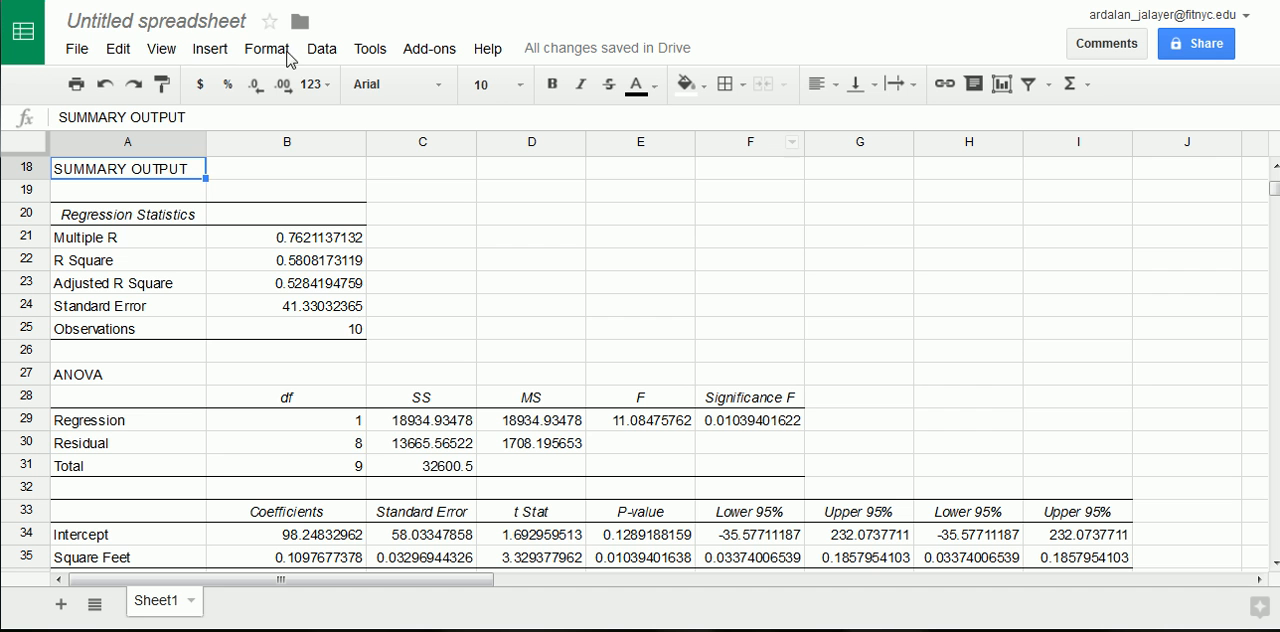
{"action": "left_click", "coordinate": [209, 48]}
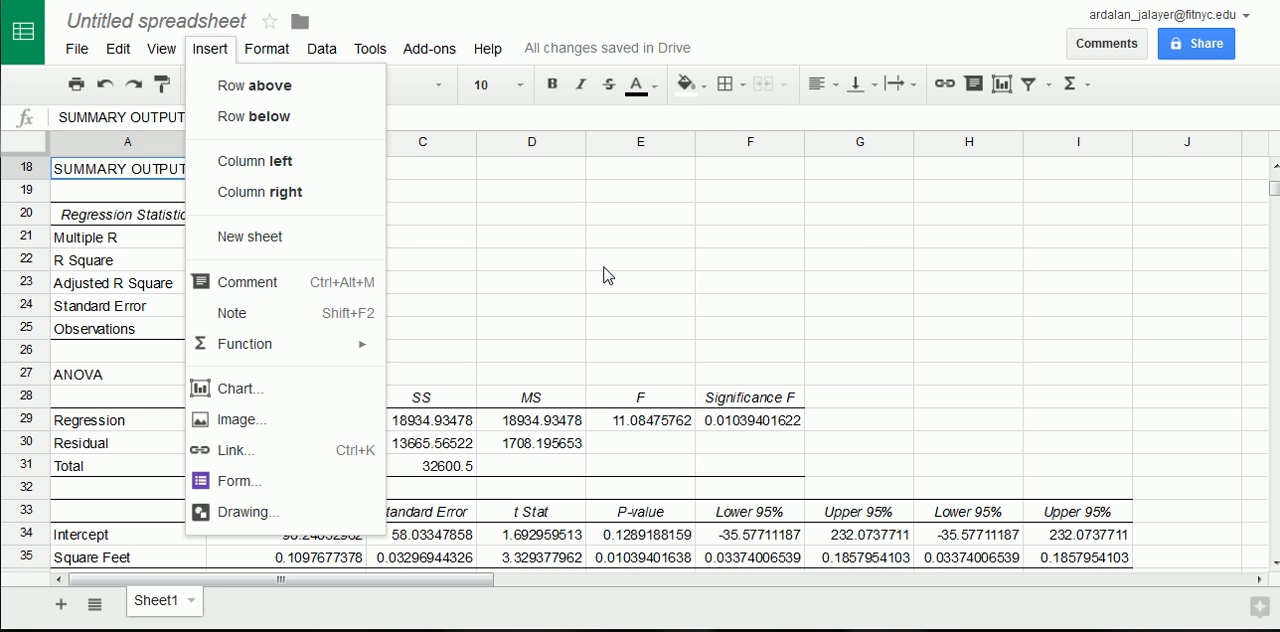
{"action": "left_click", "coordinate": [640, 260]}
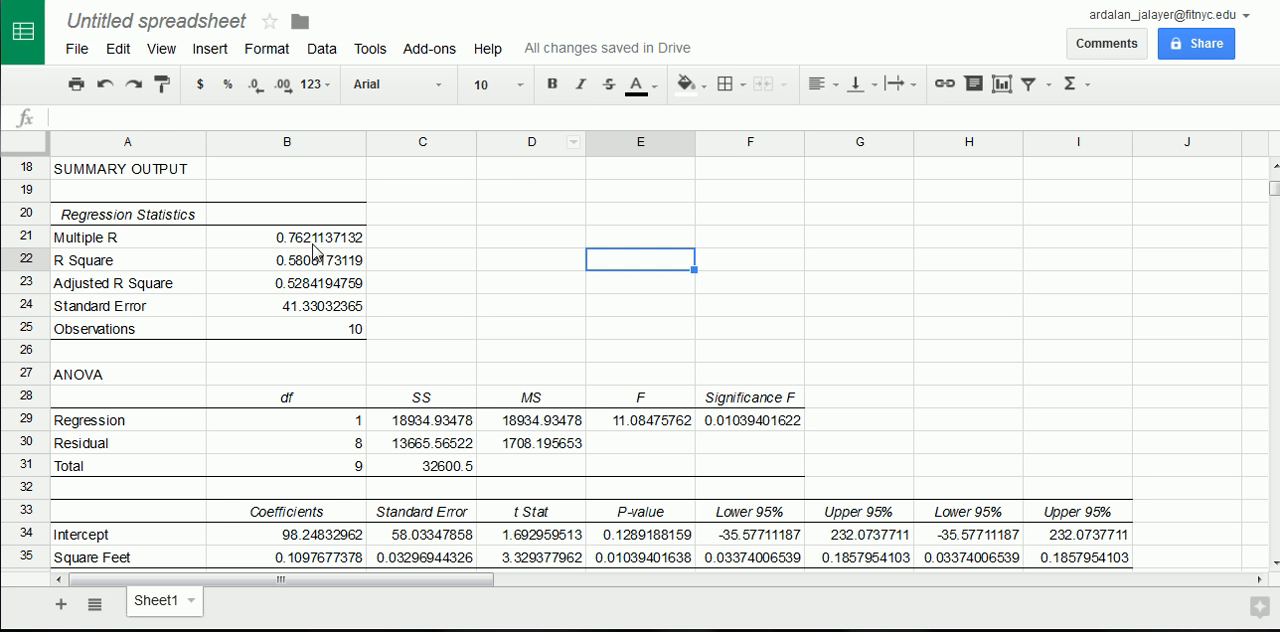
{"action": "left_click", "coordinate": [287, 260]}
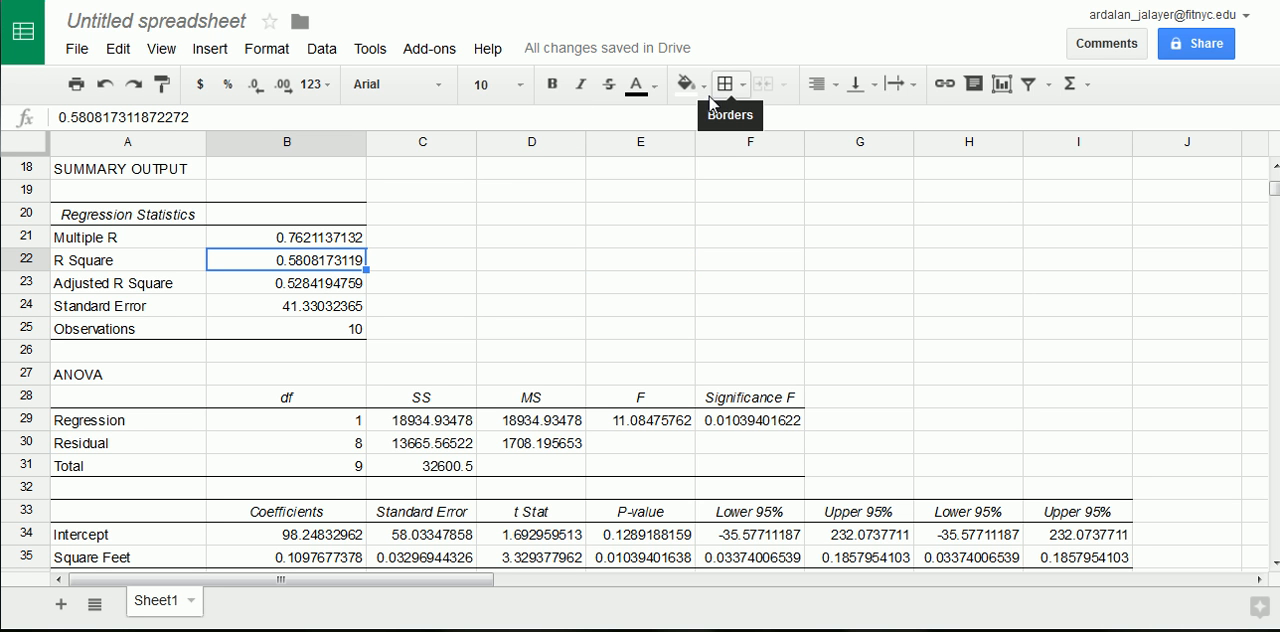
{"action": "scroll", "scroll_direction": "down", "scroll_amount": 3}
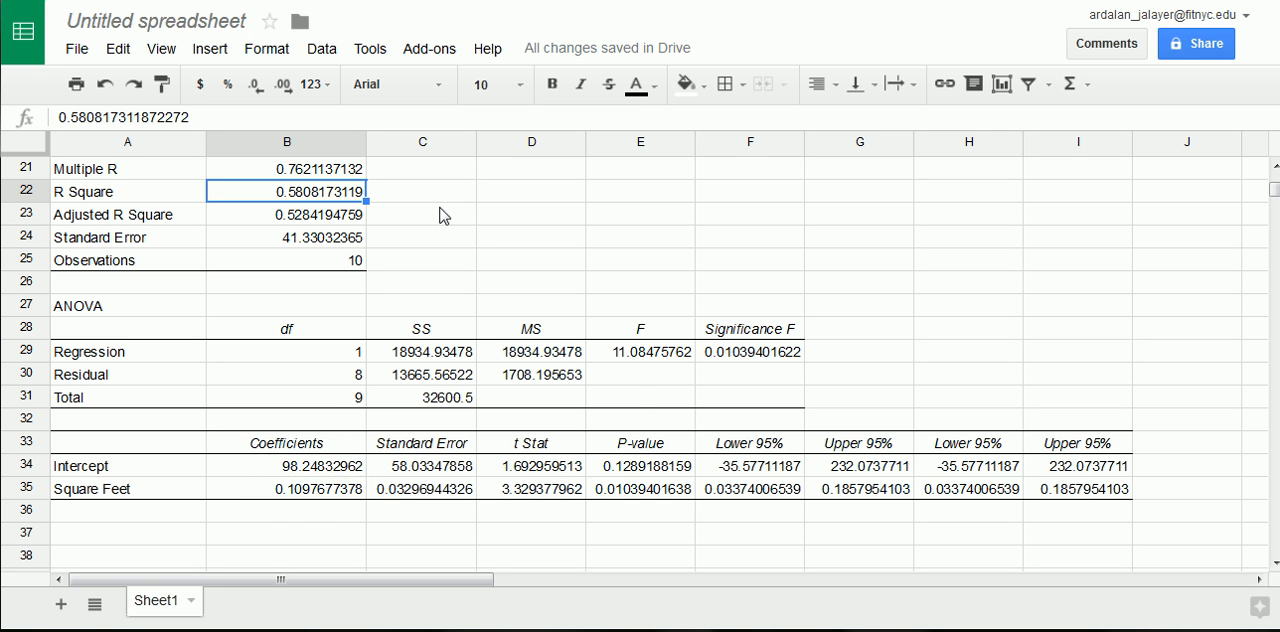
Fill the coefficients, R Square, slope P-value and Observations count with yellow.
{"action": "left_click", "coordinate": [286, 465]}
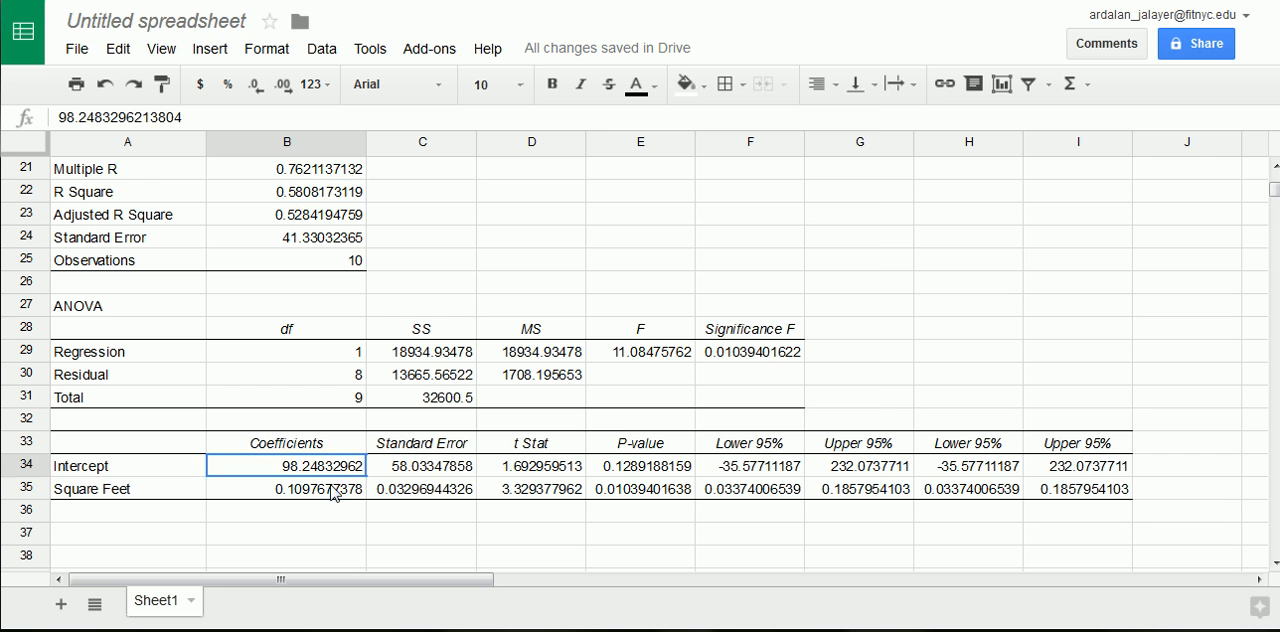
{"action": "left_click", "coordinate": [637, 84]}
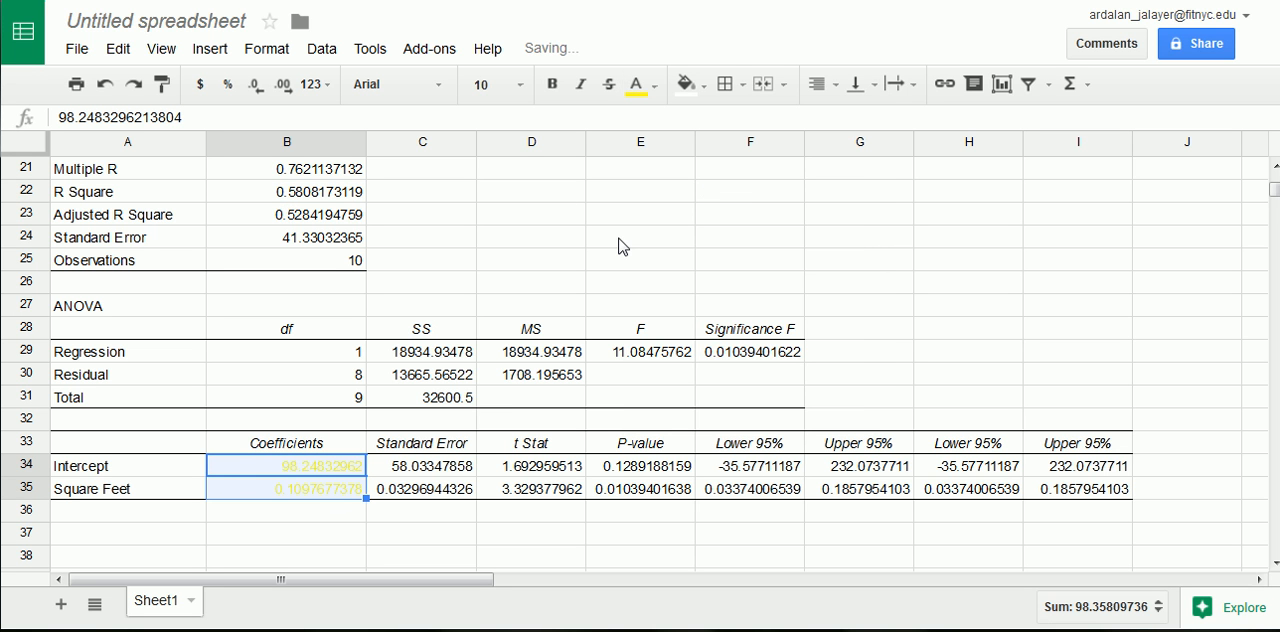
{"action": "left_click", "coordinate": [632, 84]}
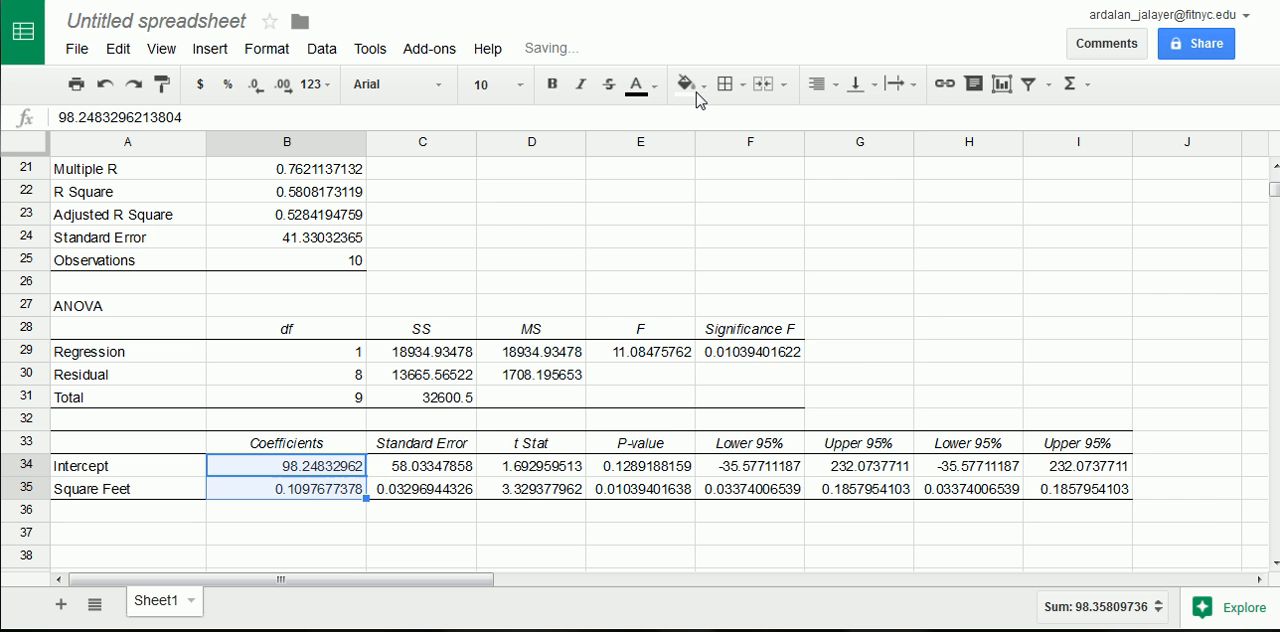
{"action": "left_click", "coordinate": [683, 84]}
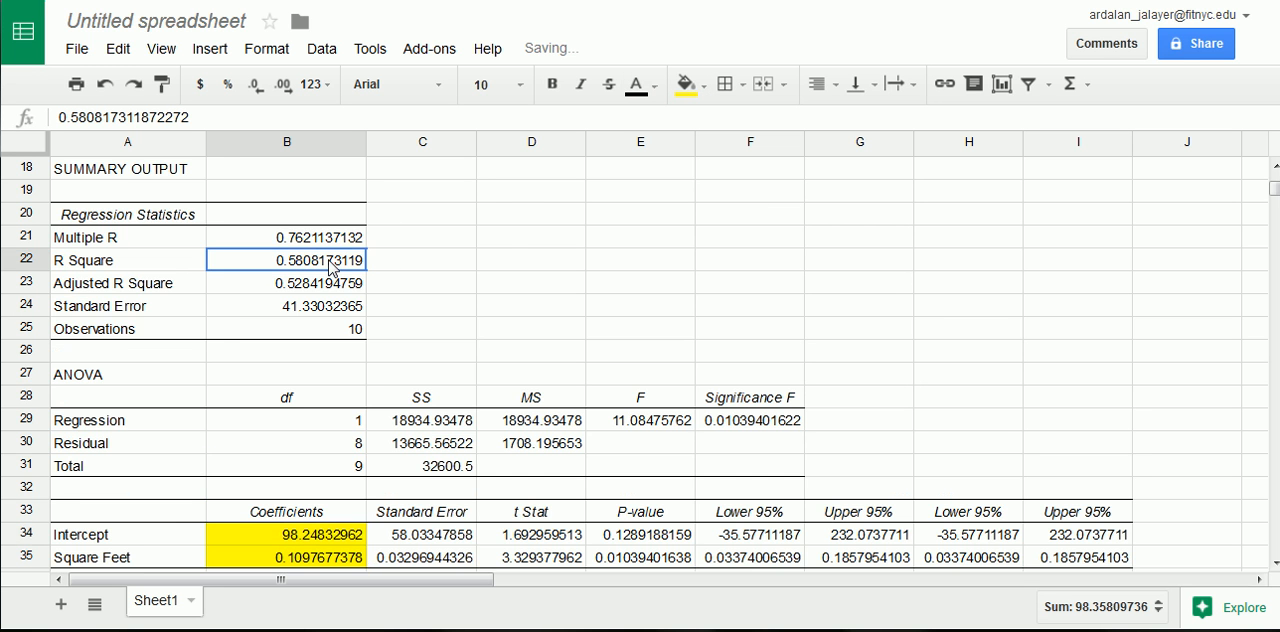
{"action": "left_click", "coordinate": [684, 84]}
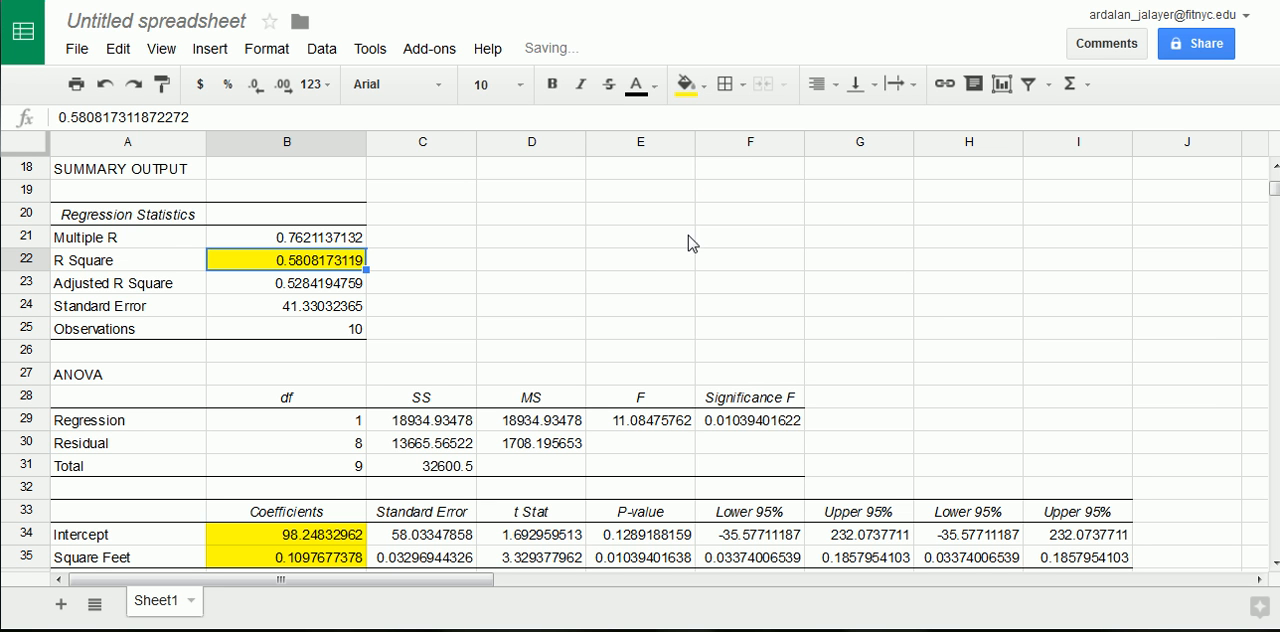
{"action": "scroll", "scroll_direction": "down", "scroll_amount": 3}
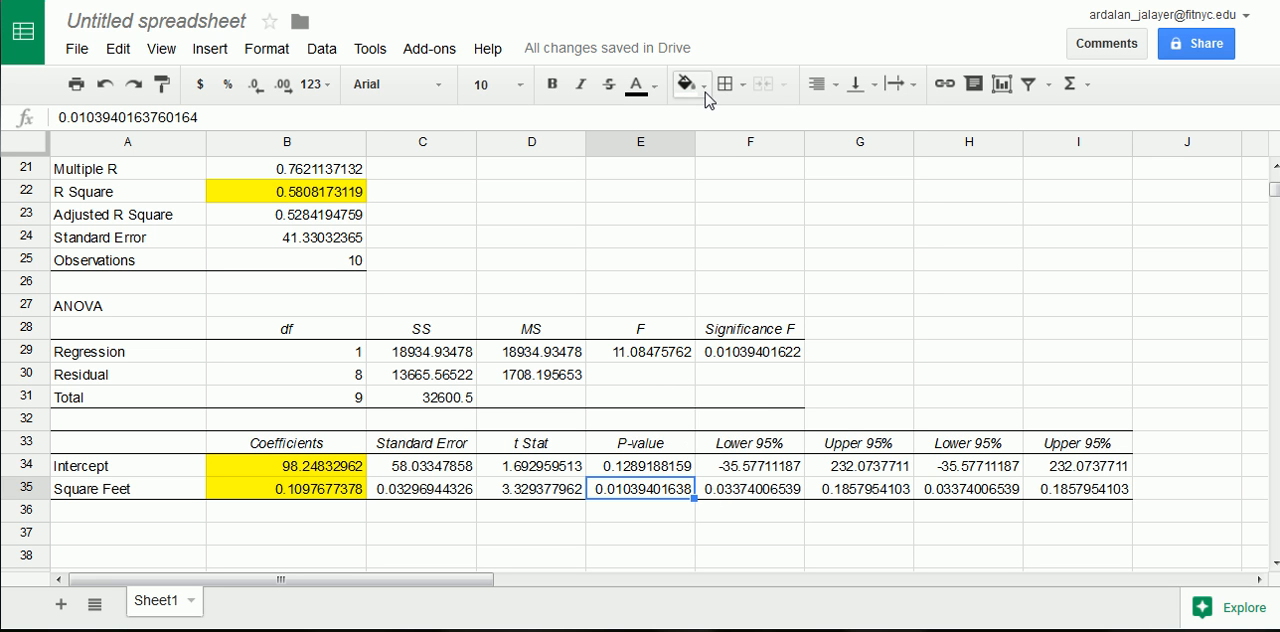
{"action": "left_click", "coordinate": [684, 84]}
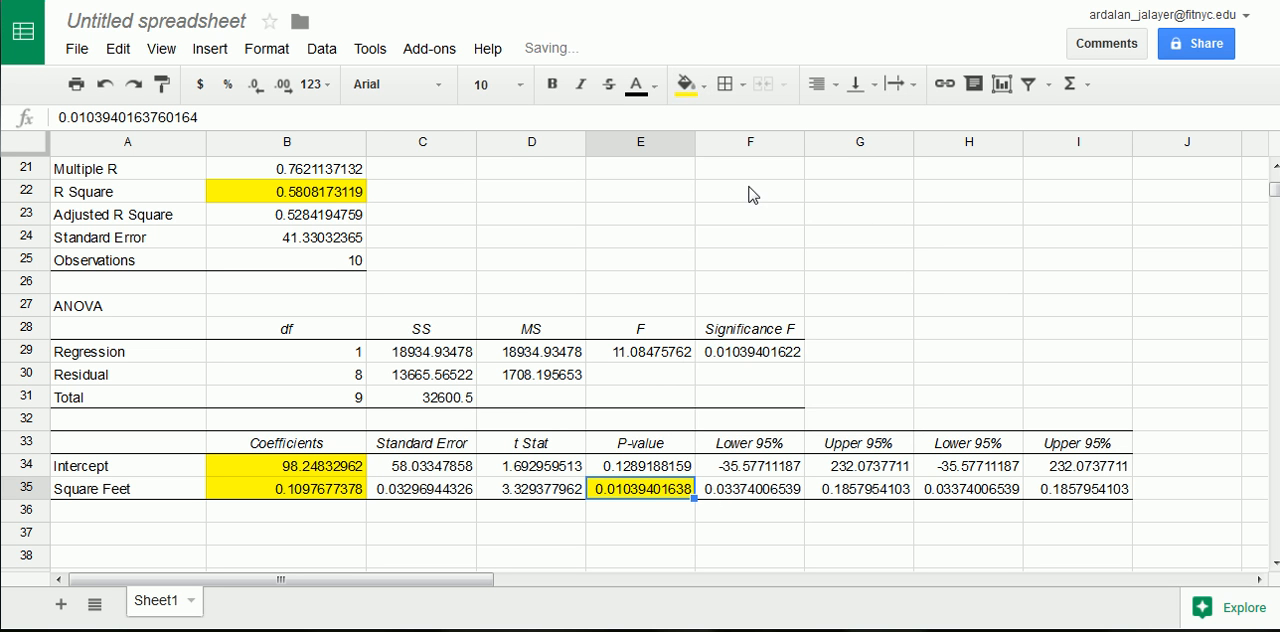
{"action": "left_click", "coordinate": [640, 214]}
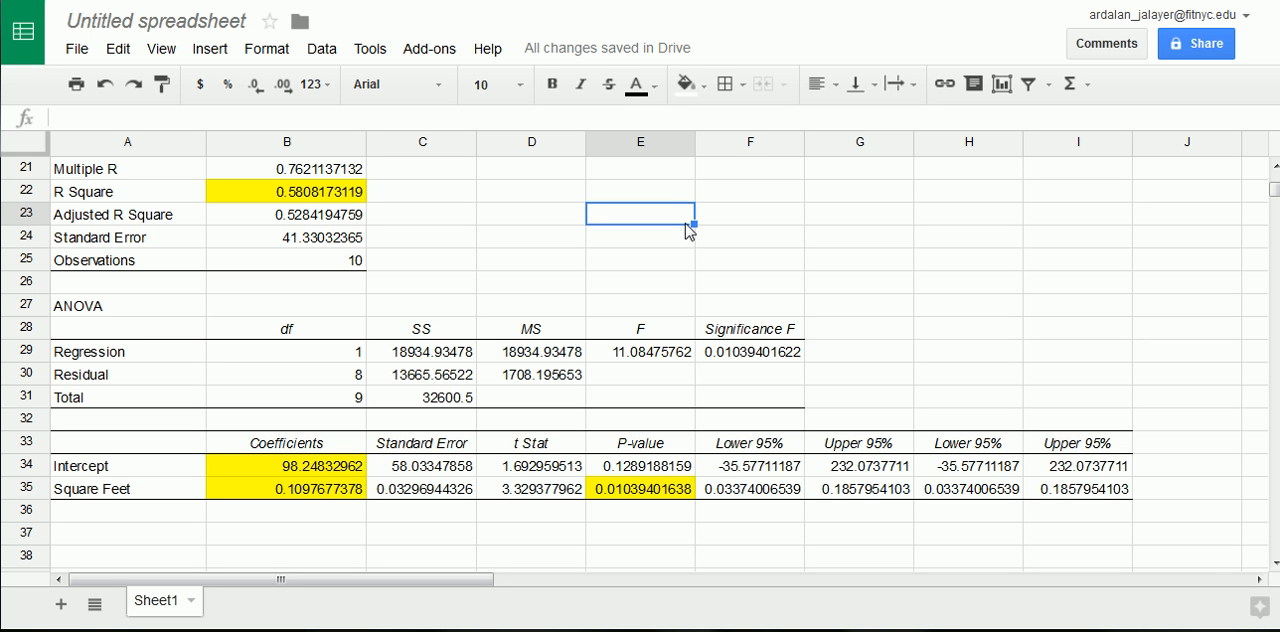
{"action": "mouse_move", "coordinate": [372, 262]}
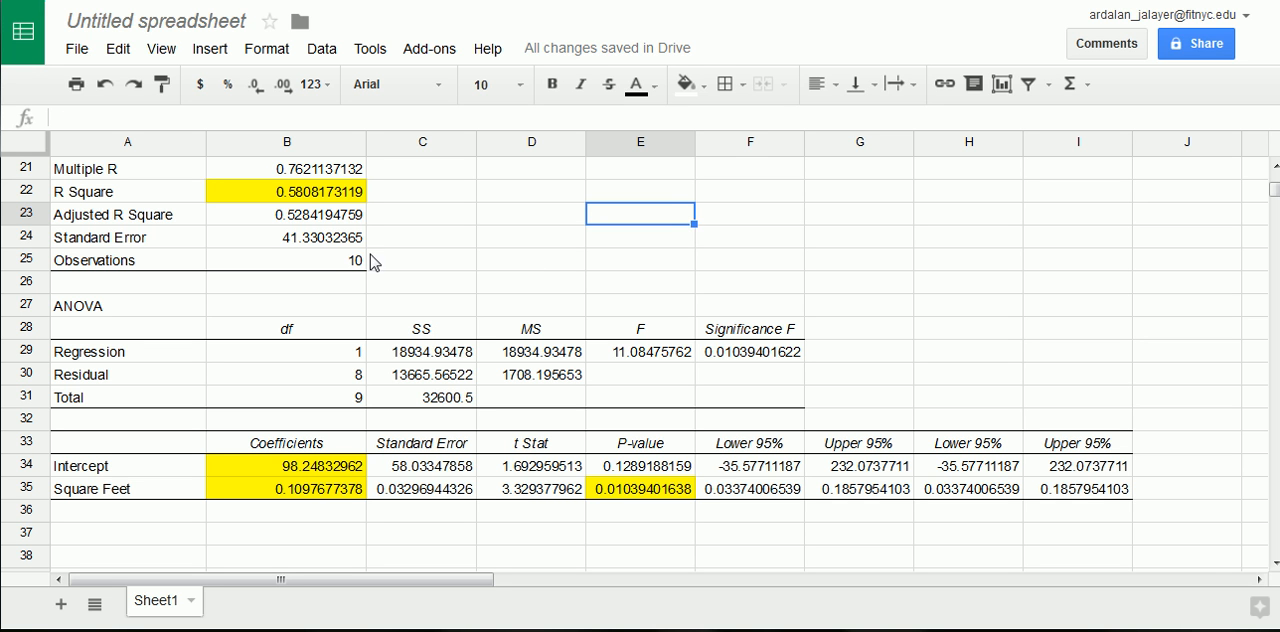
{"action": "left_click", "coordinate": [685, 84]}
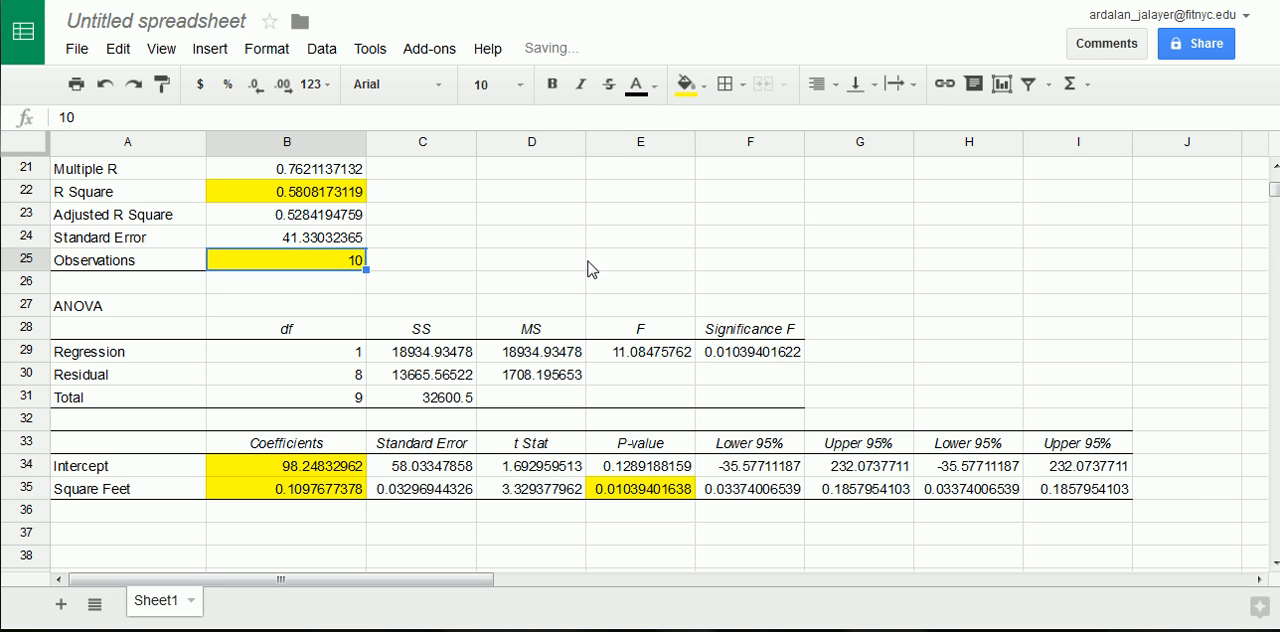
{"action": "mouse_move", "coordinate": [708, 280]}
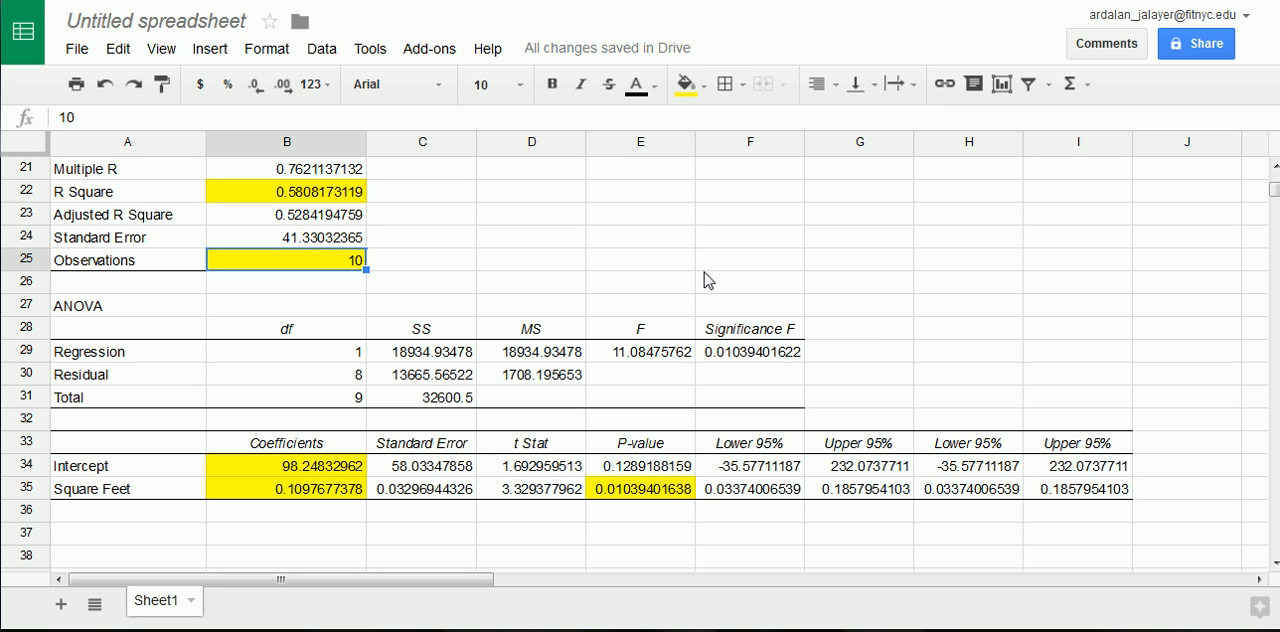
{"action": "scroll", "scroll_direction": "down", "scroll_amount": 3}
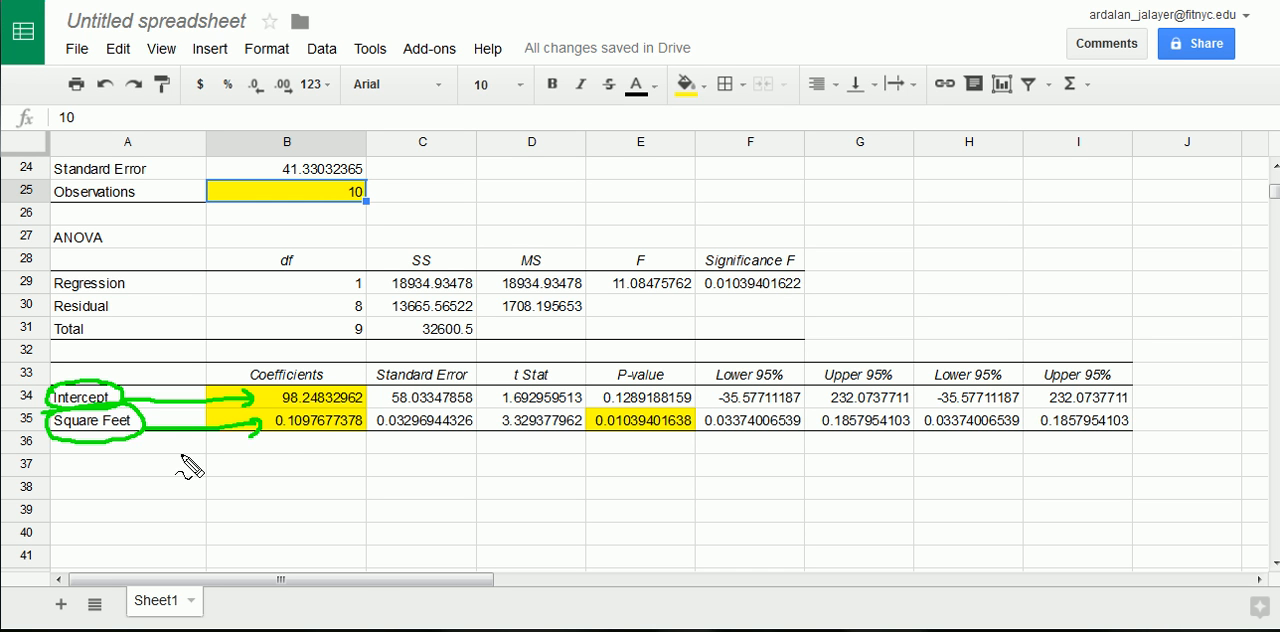
Type the general equation 'yhat = b0 + b1(X)' into cell B37 below the coefficients.
{"action": "left_click", "coordinate": [285, 464]}
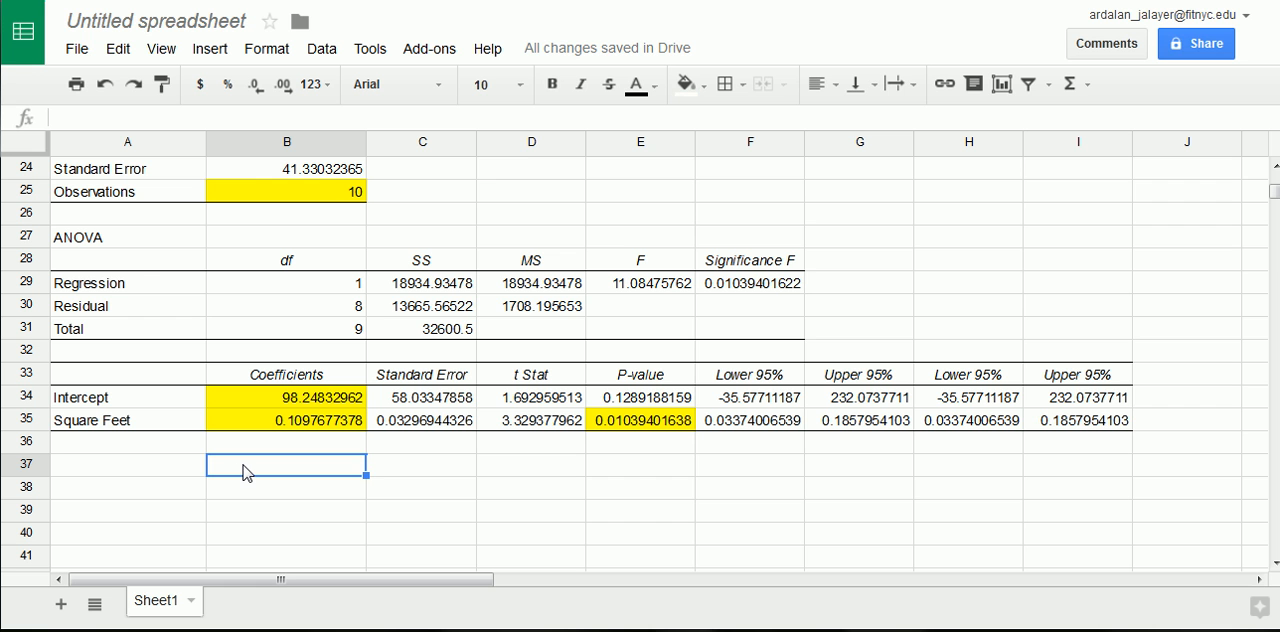
{"action": "type", "text": "y"}
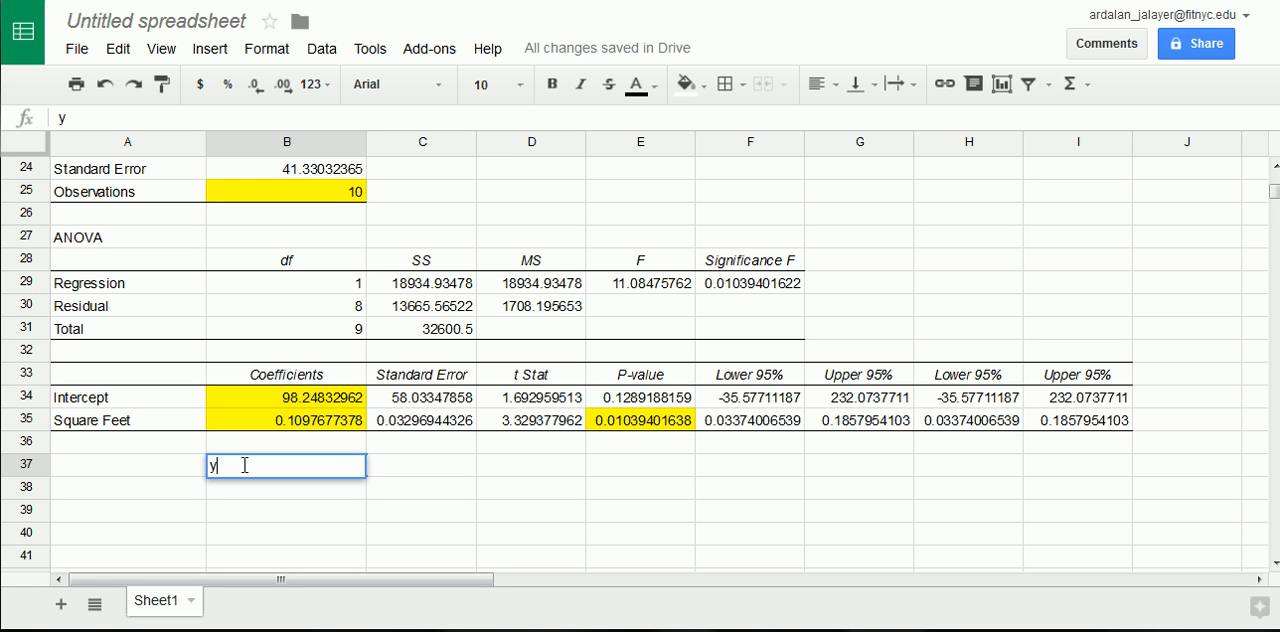
{"action": "type", "text": "hat"}
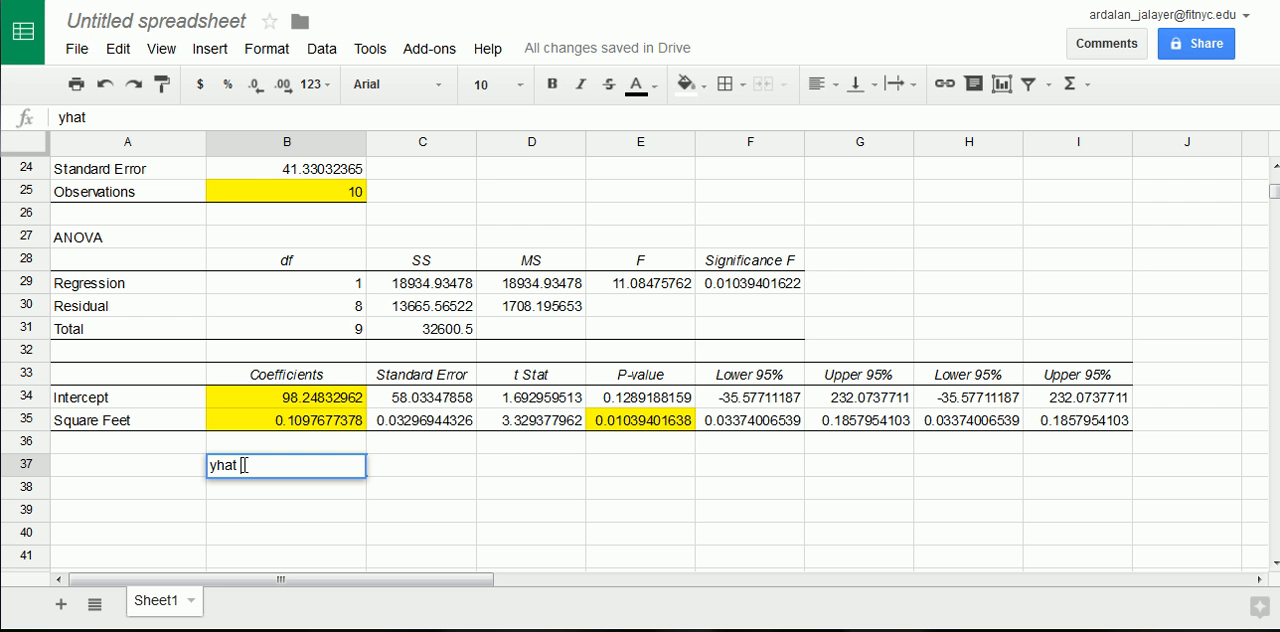
{"action": "type", "text": "="}
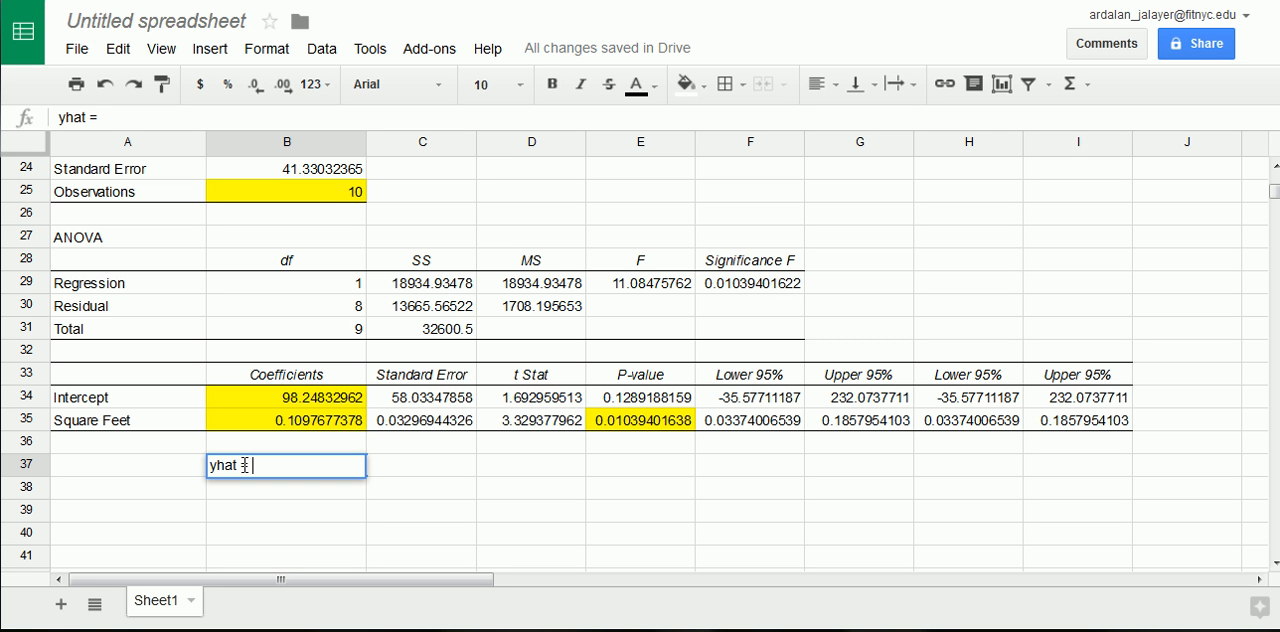
{"action": "type", "text": "b0"}
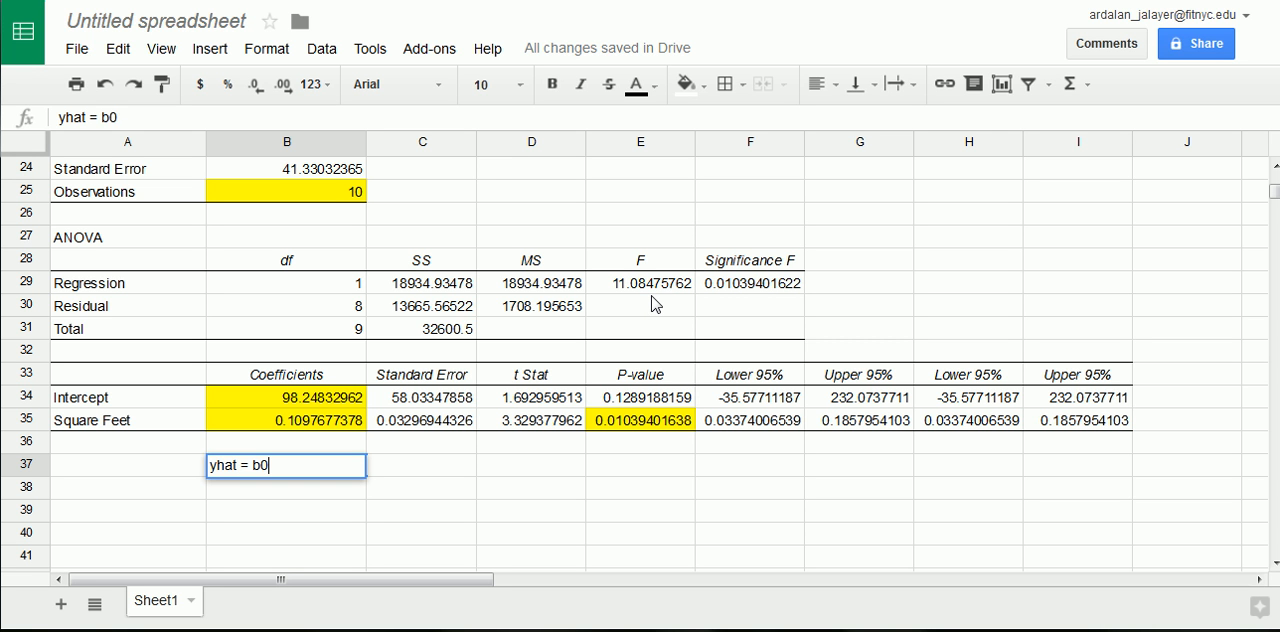
{"action": "type", "text": "+ b1"}
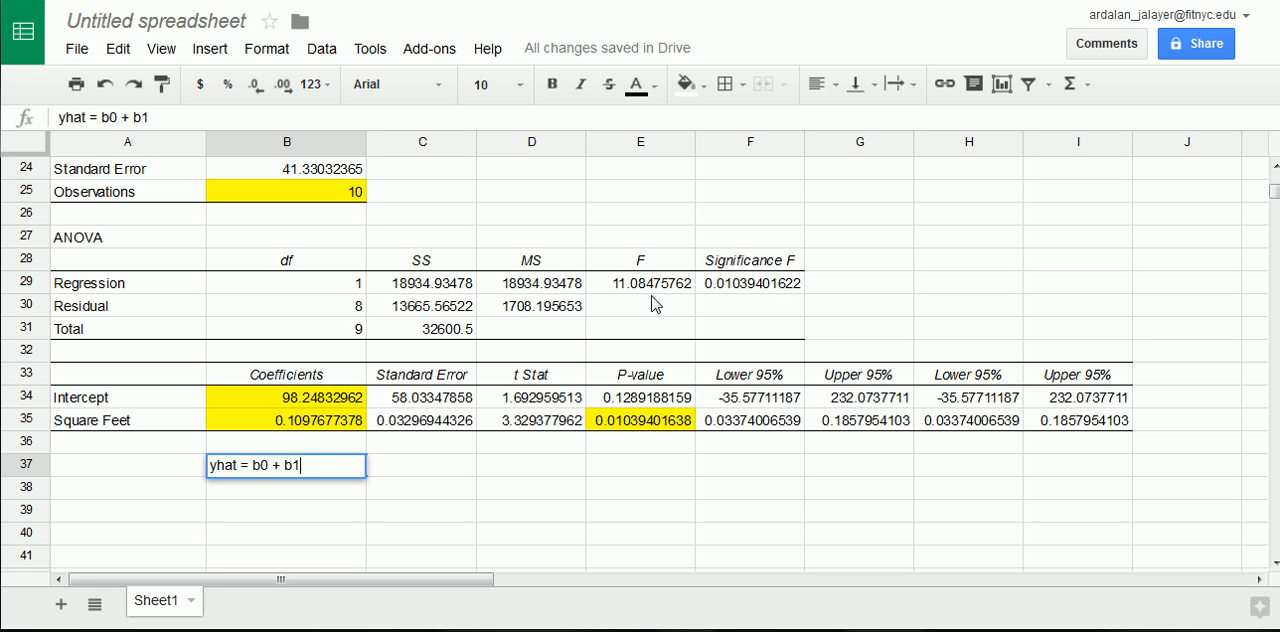
{"action": "type", "text": "(X"}
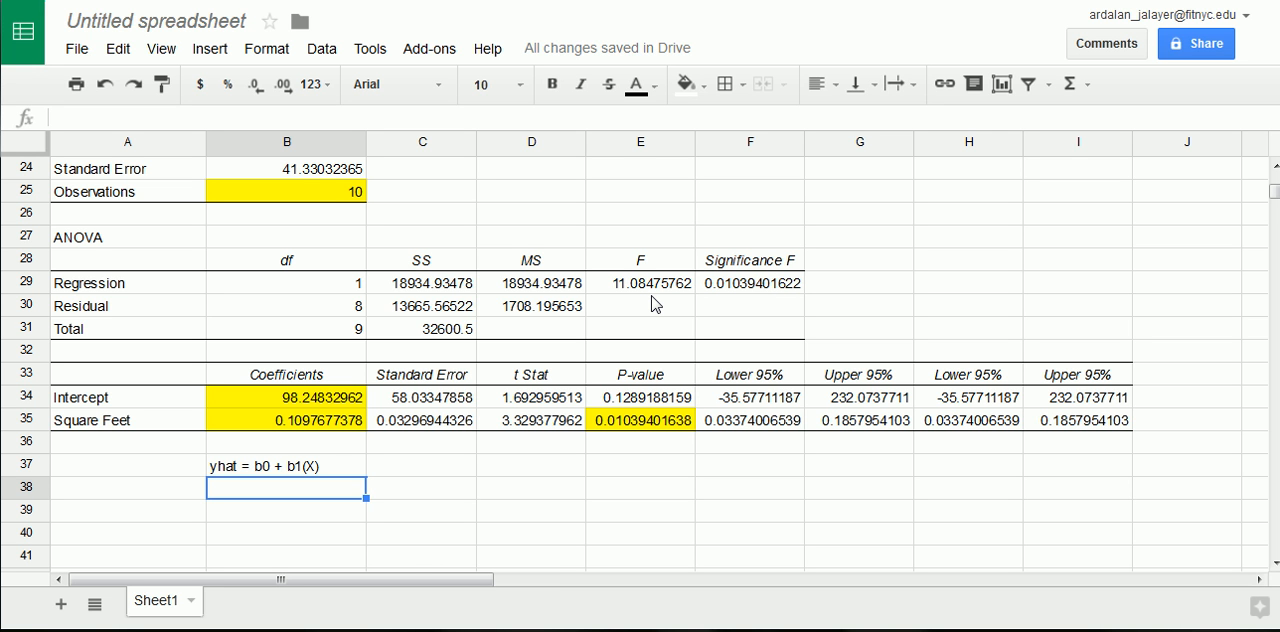
Type 'Pricehat = 98.25 + 0.11(Sqr Ft)' into cell B38 using the fitted coefficients.
{"action": "type", "text": "P"}
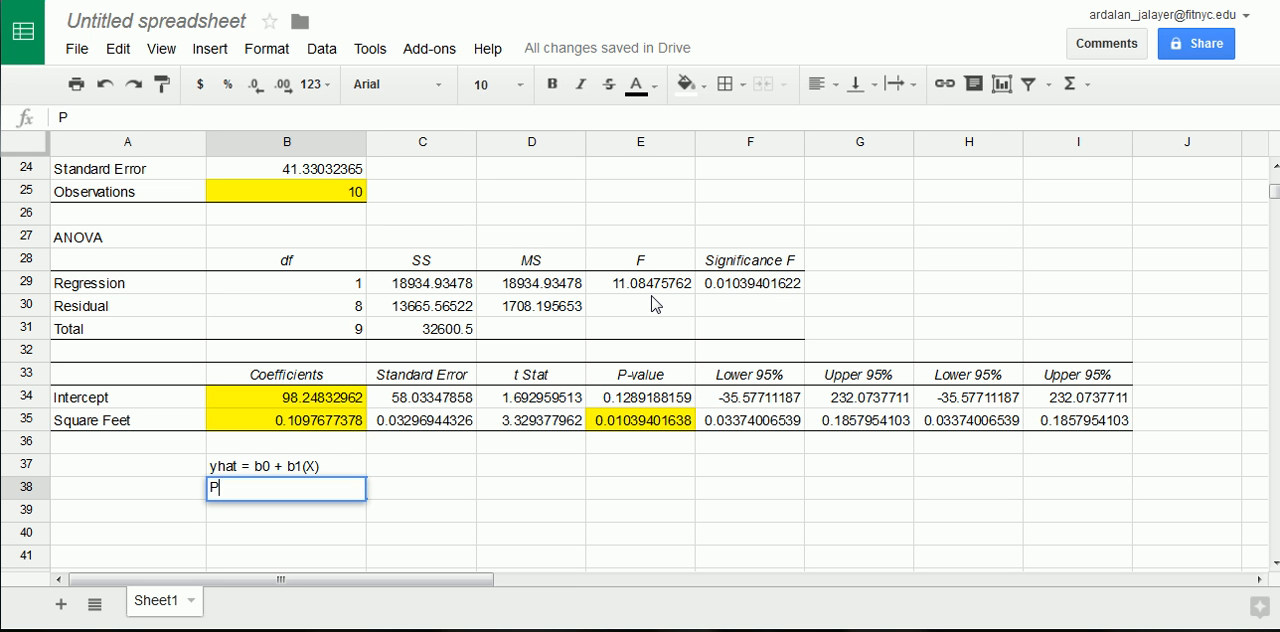
{"action": "type", "text": "rice"}
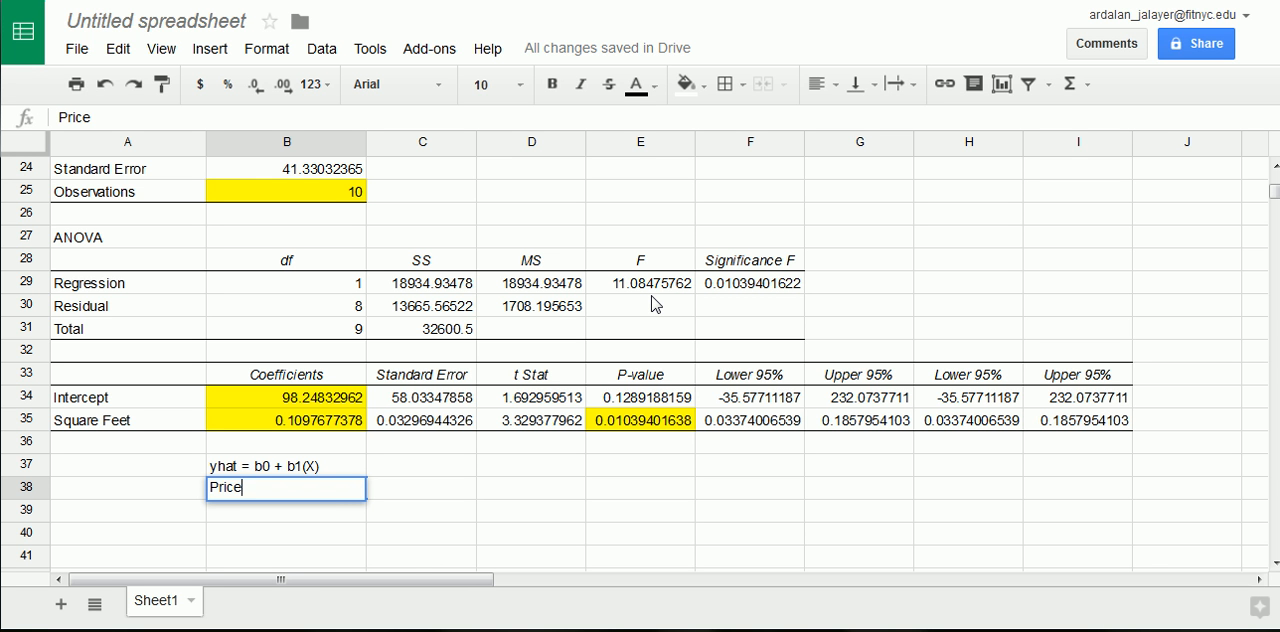
{"action": "type", "text": "hat"}
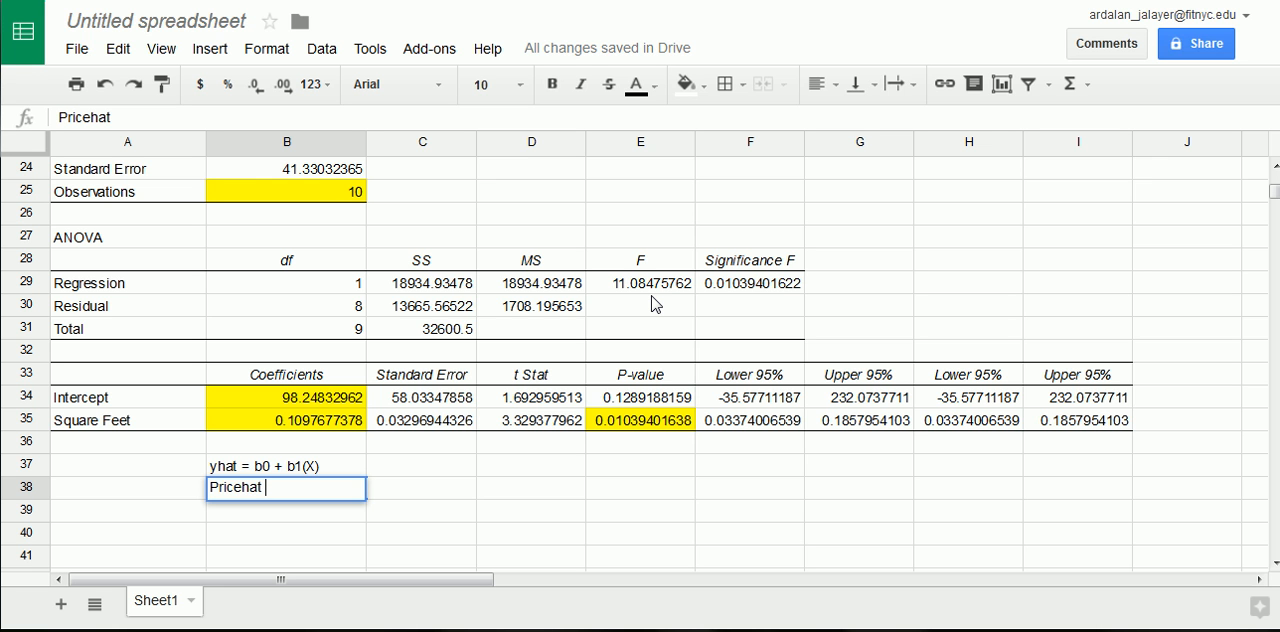
{"action": "type", "text": "="}
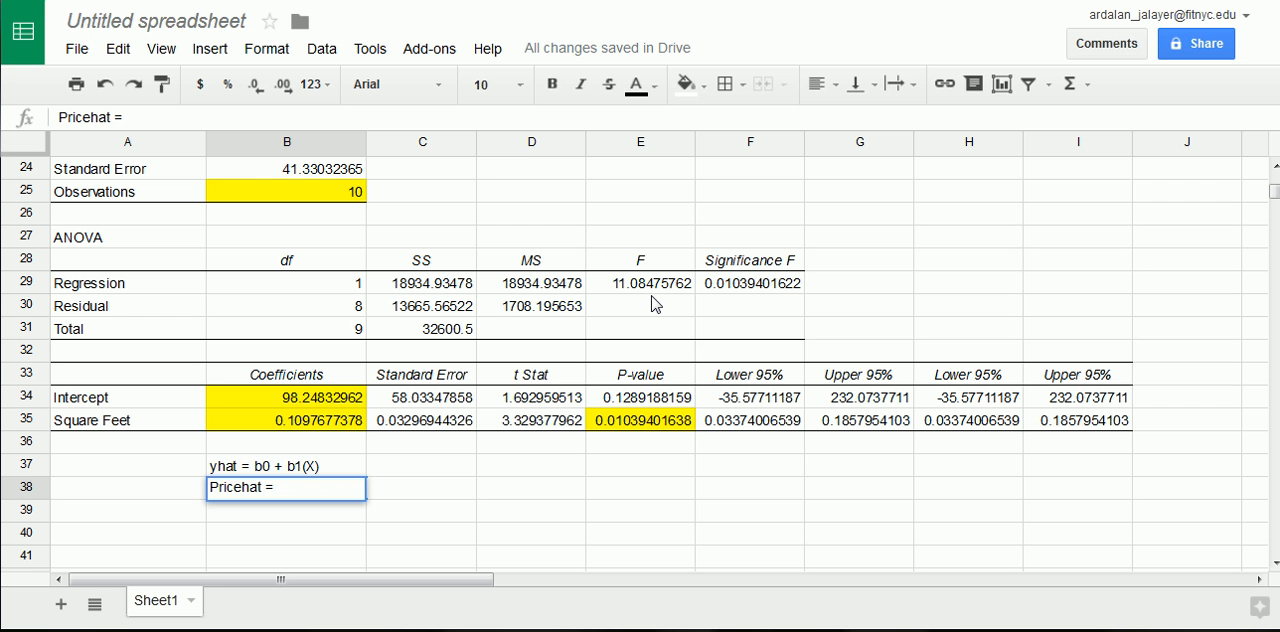
{"action": "left_click", "coordinate": [286, 487]}
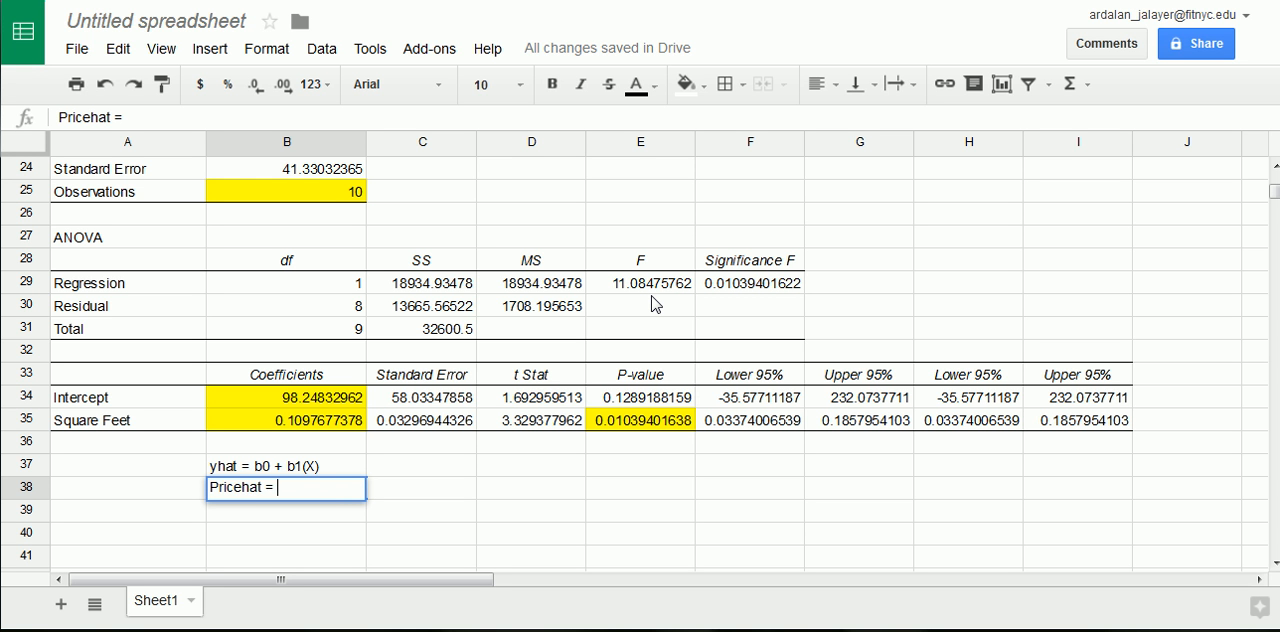
{"action": "type", "text": "98"}
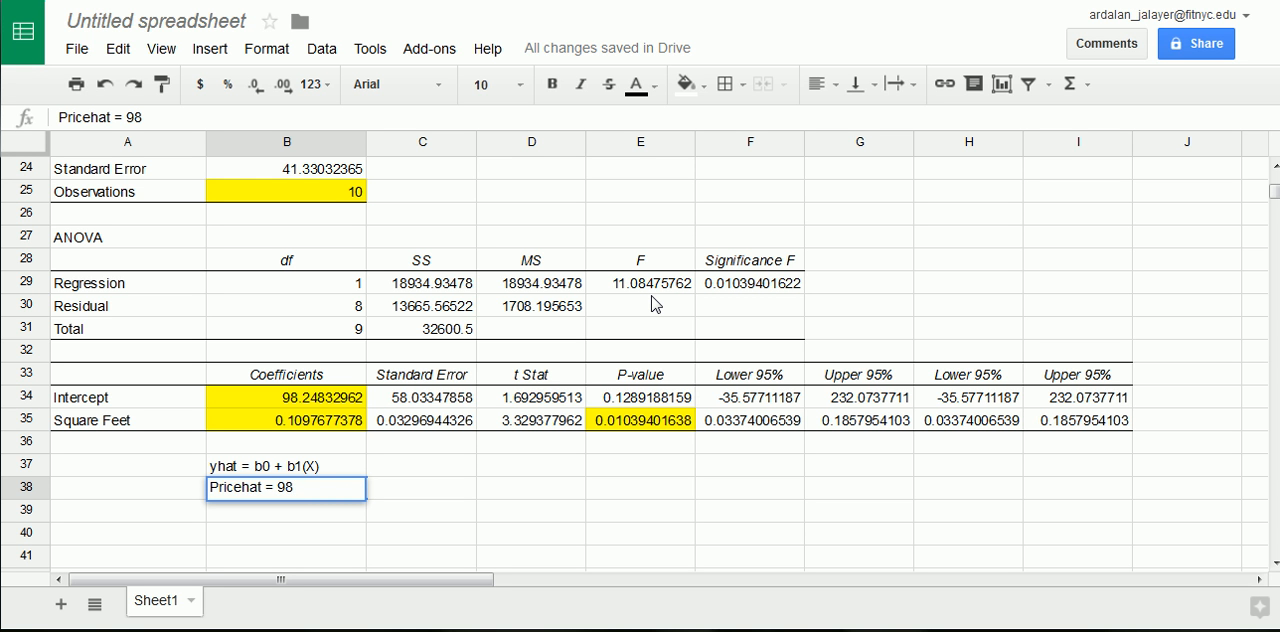
{"action": "type", "text": ".25"}
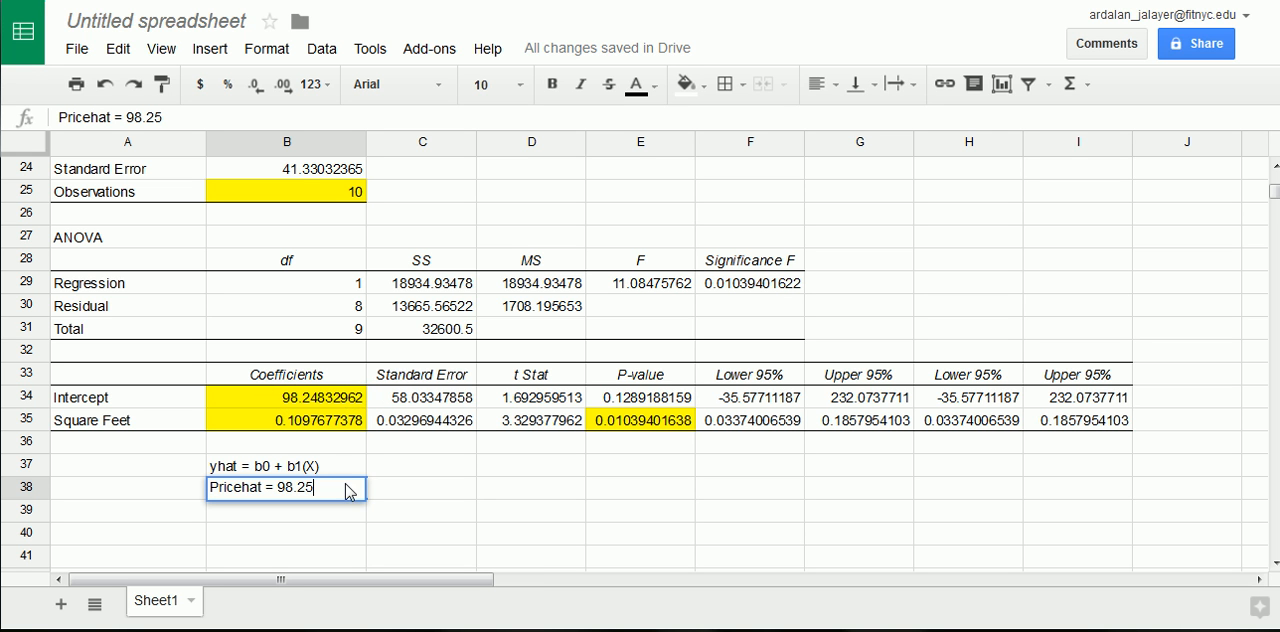
{"action": "type", "text": "+"}
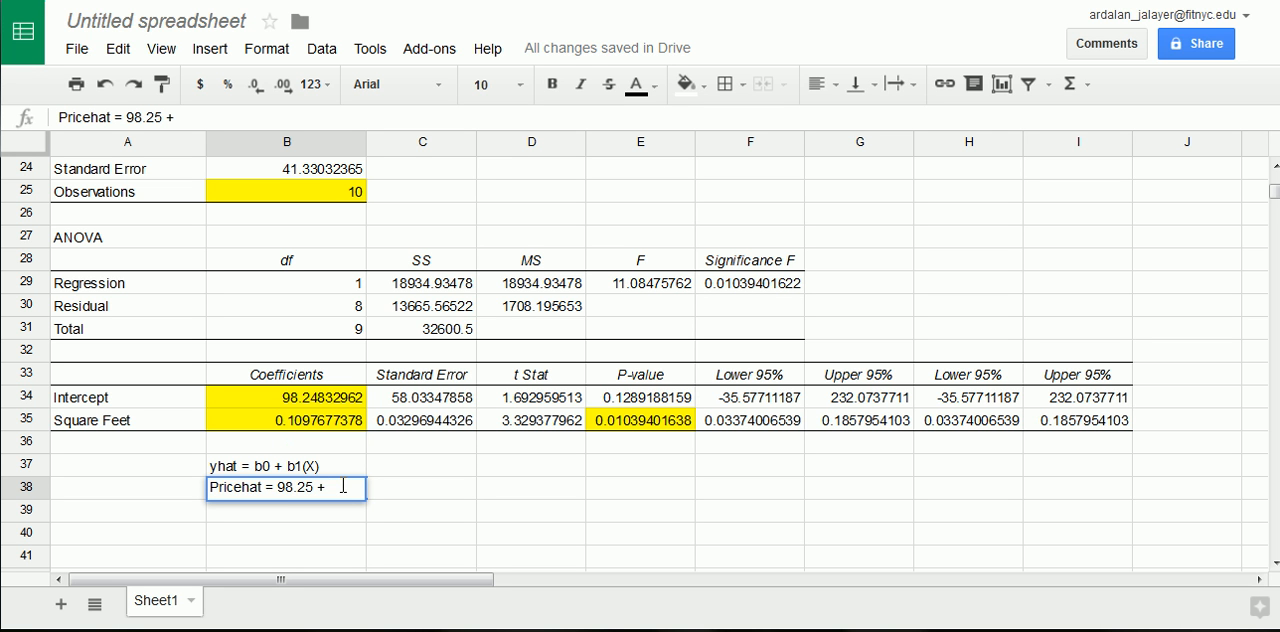
{"action": "type", "text": "0."}
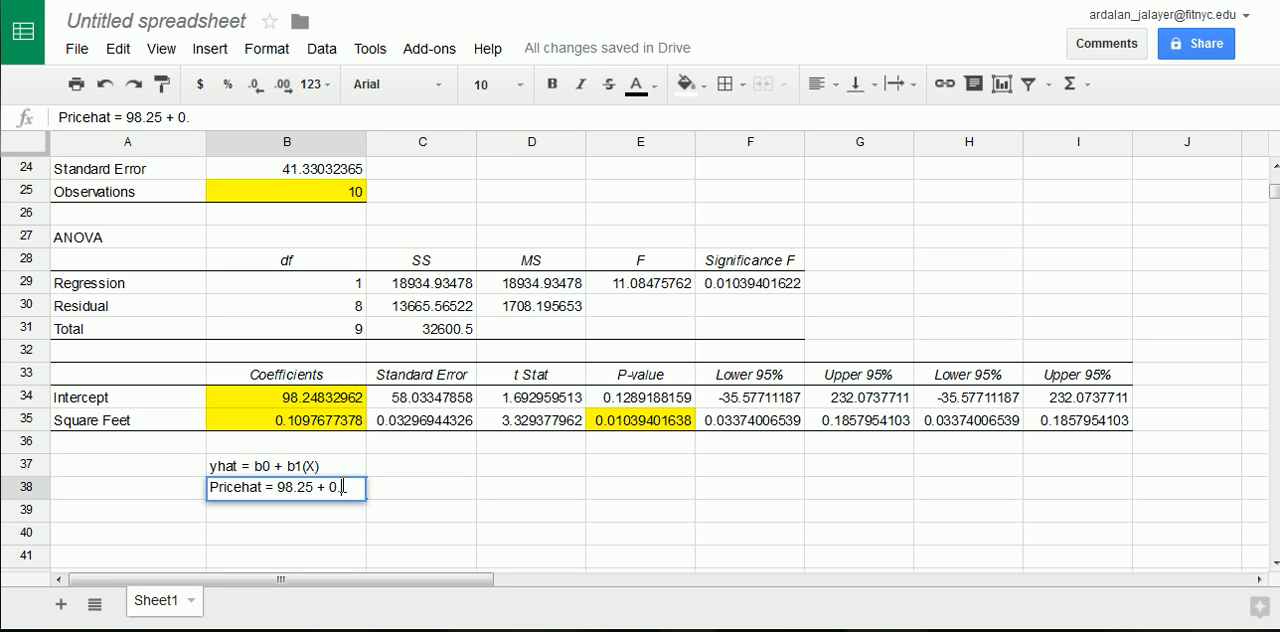
{"action": "type", "text": "1"}
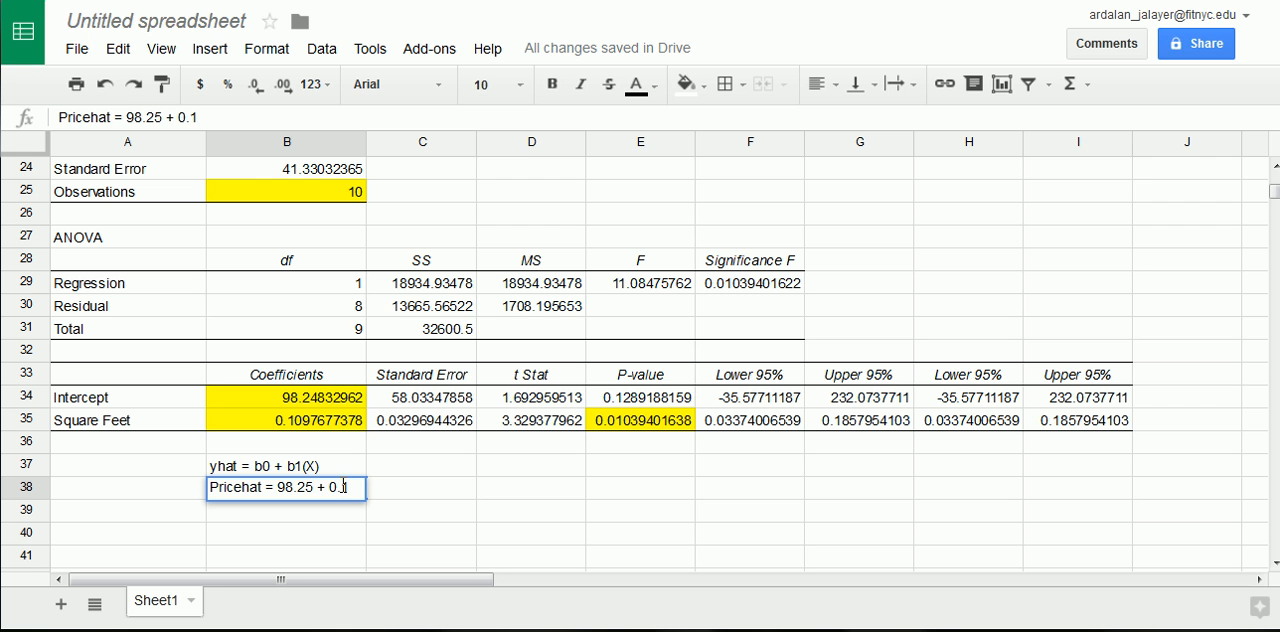
{"action": "type", "text": "1"}
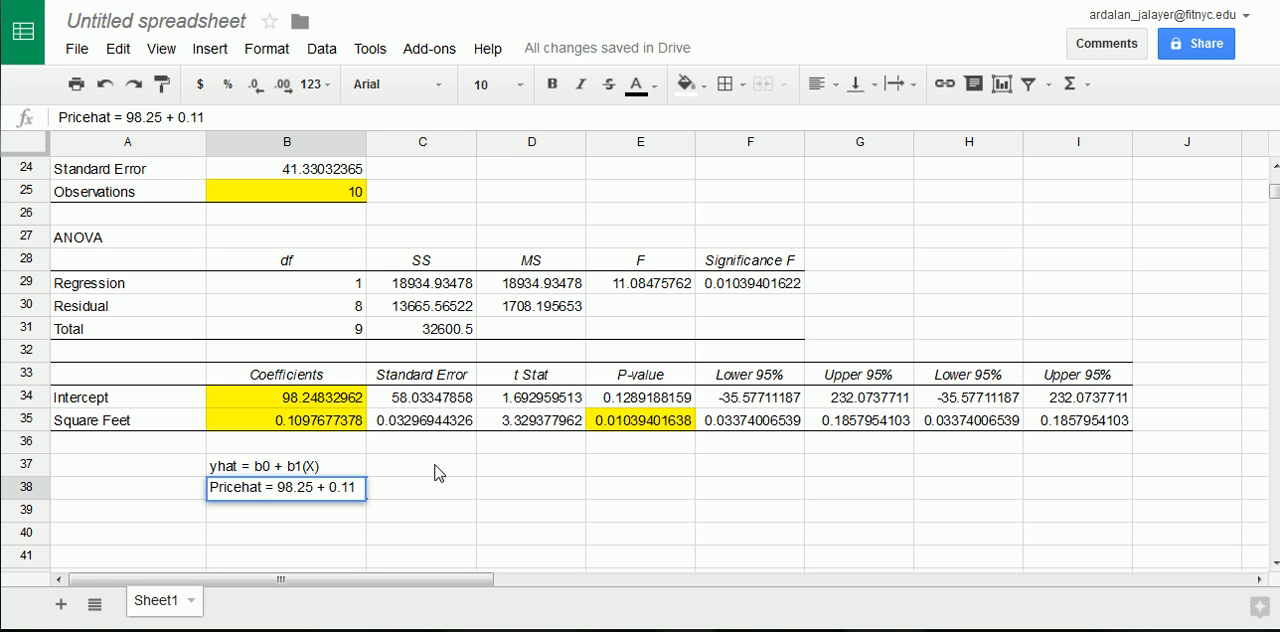
{"action": "mouse_move", "coordinate": [444, 477]}
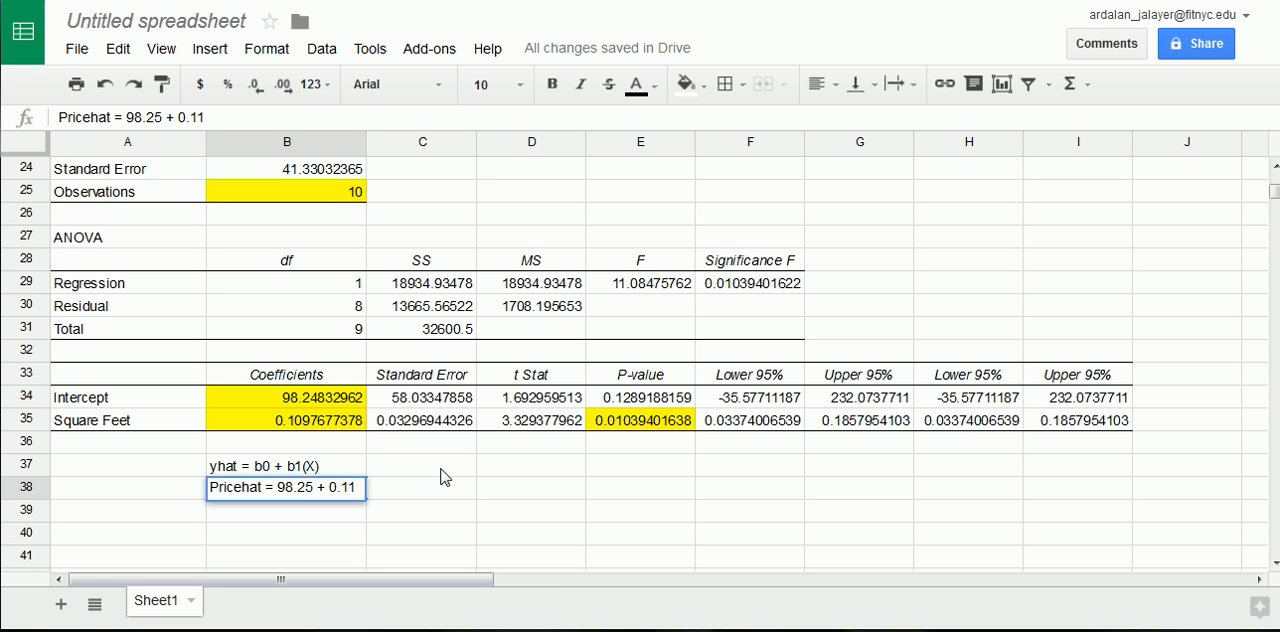
{"action": "type", "text": "("}
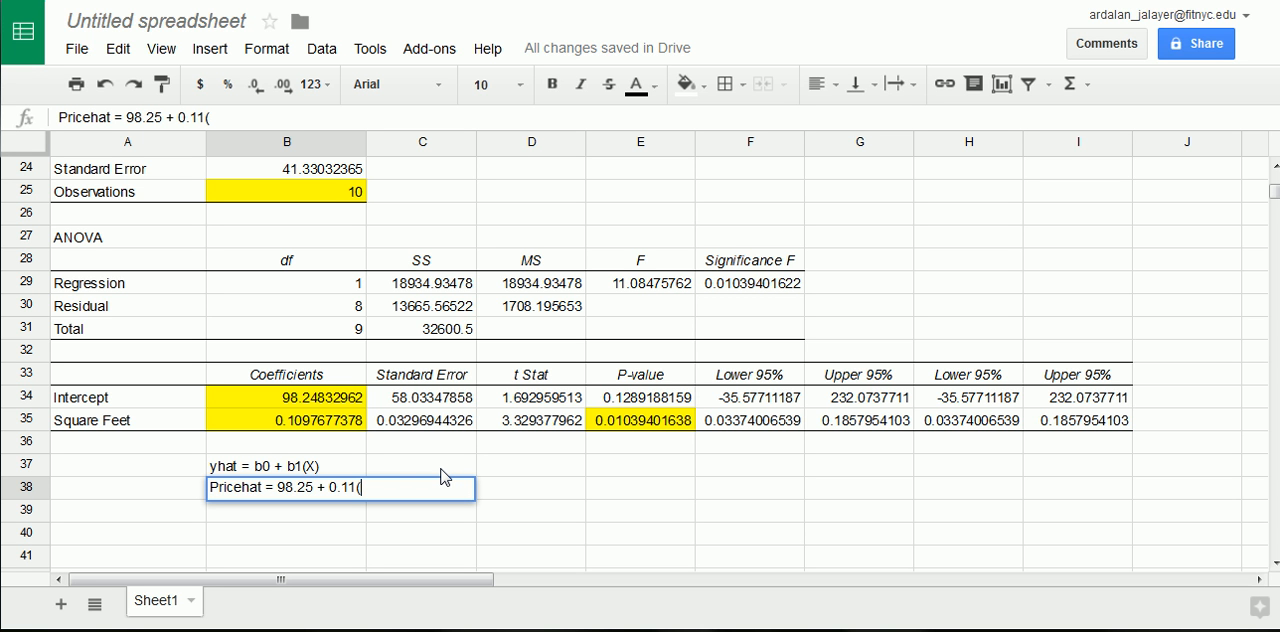
{"action": "type", "text": "Squa"}
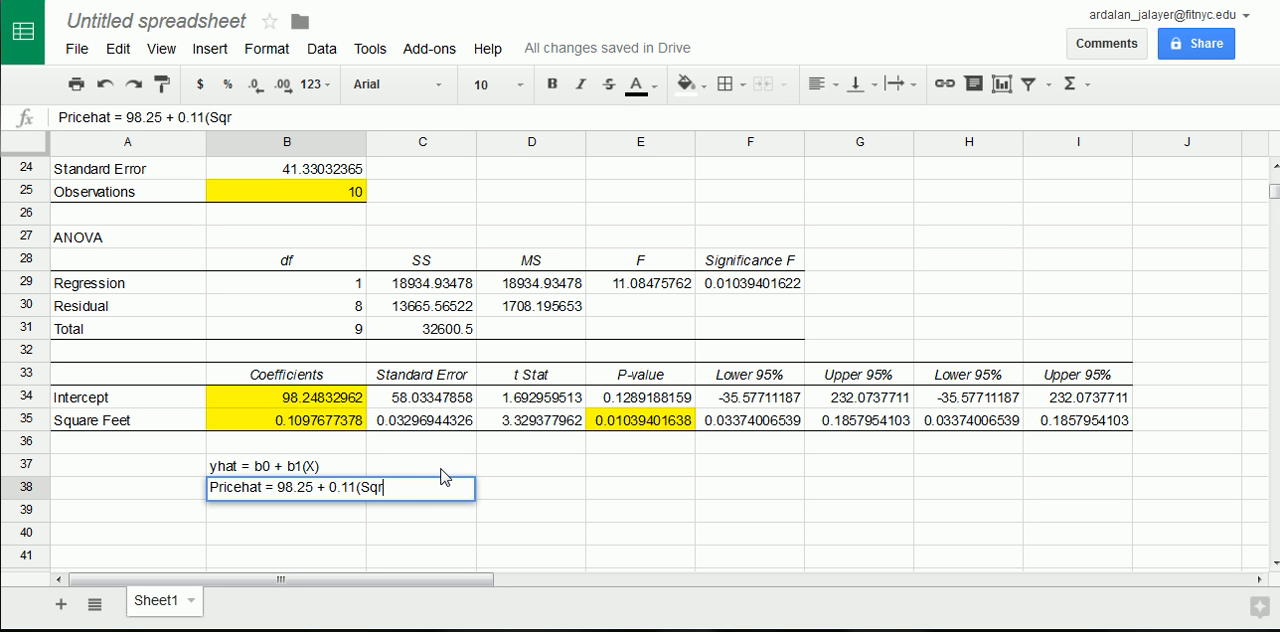
{"action": "type", "text": "Ft)"}
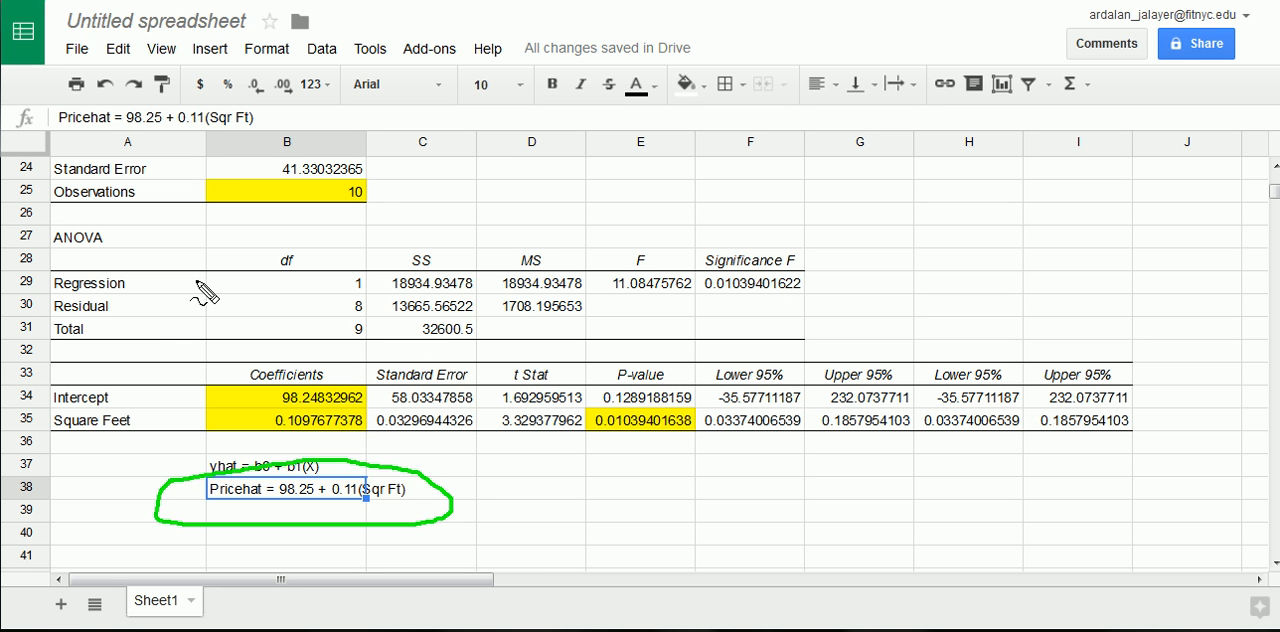
{"action": "mouse_move", "coordinate": [240, 397]}
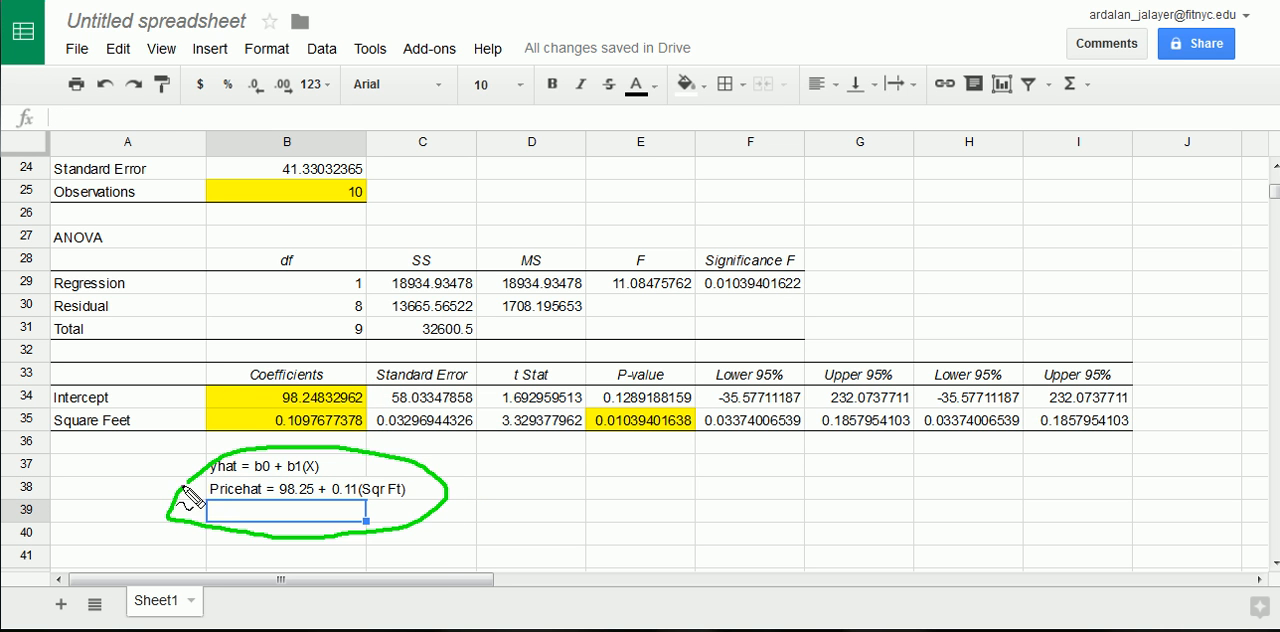
{"action": "mouse_move", "coordinate": [453, 570]}
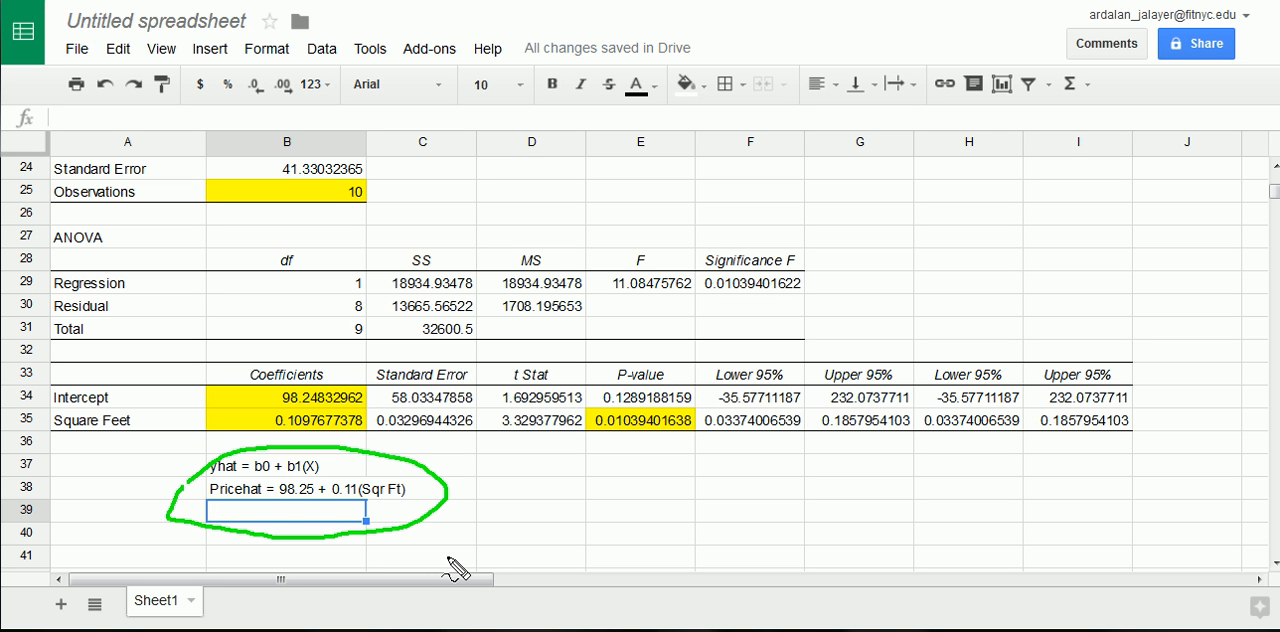
{"action": "mouse_move", "coordinate": [380, 510]}
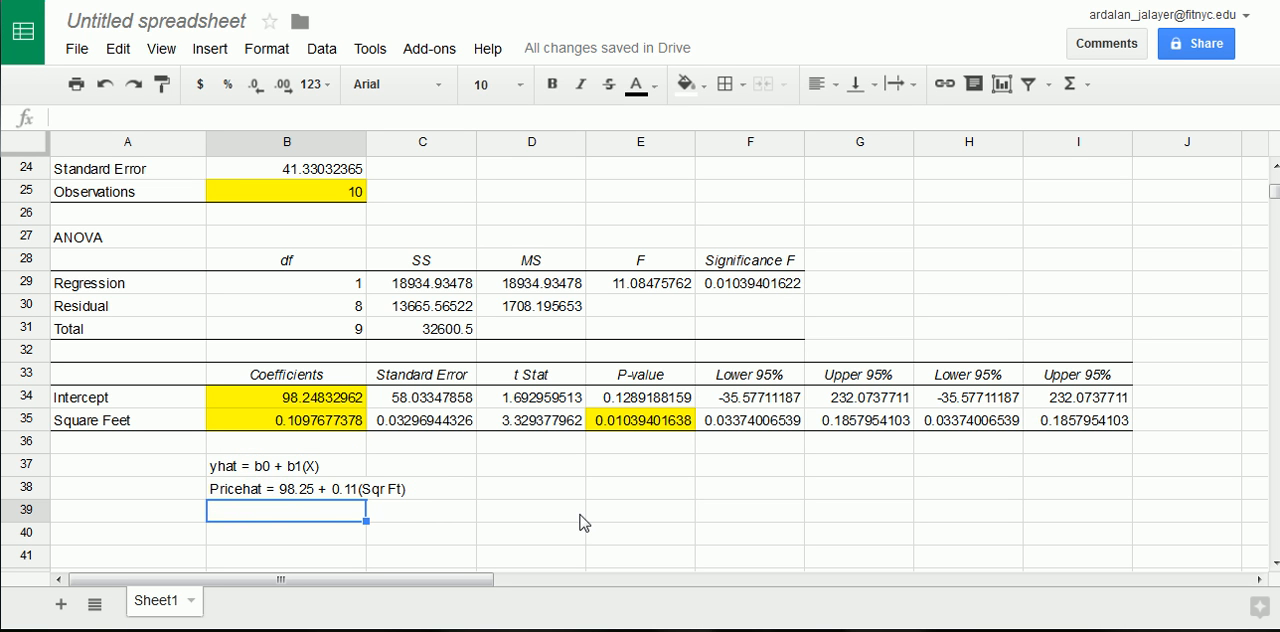
Bold the Pricehat equation in cell B38.
{"action": "left_click", "coordinate": [286, 489]}
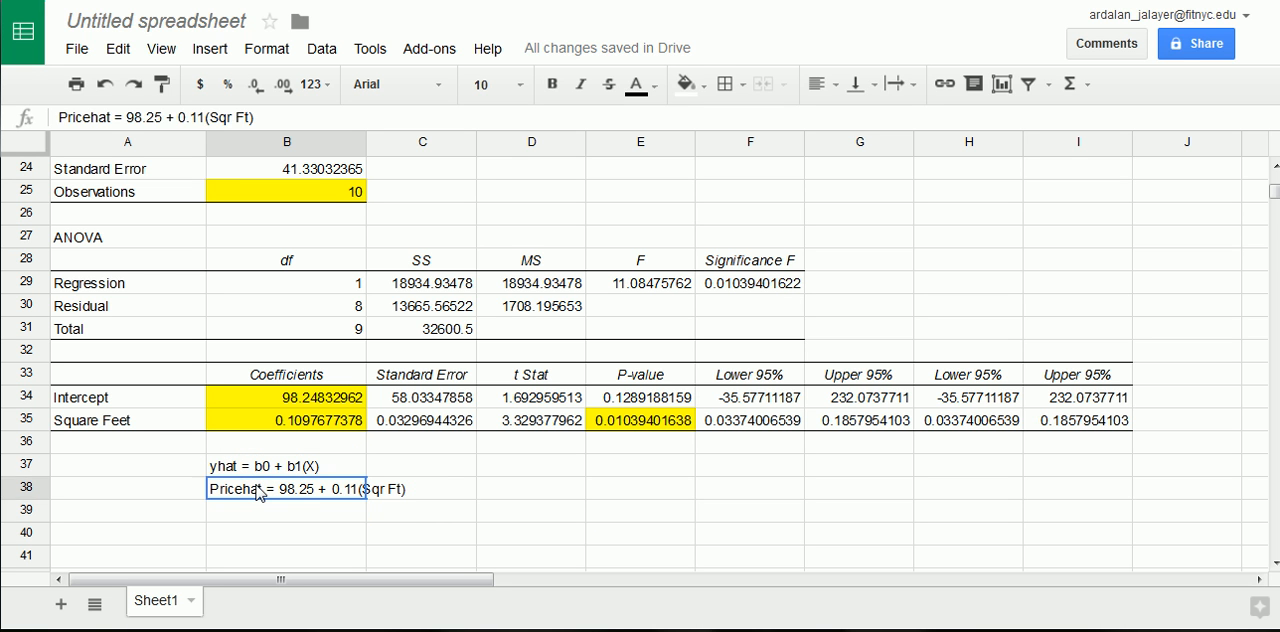
{"action": "left_click", "coordinate": [285, 532]}
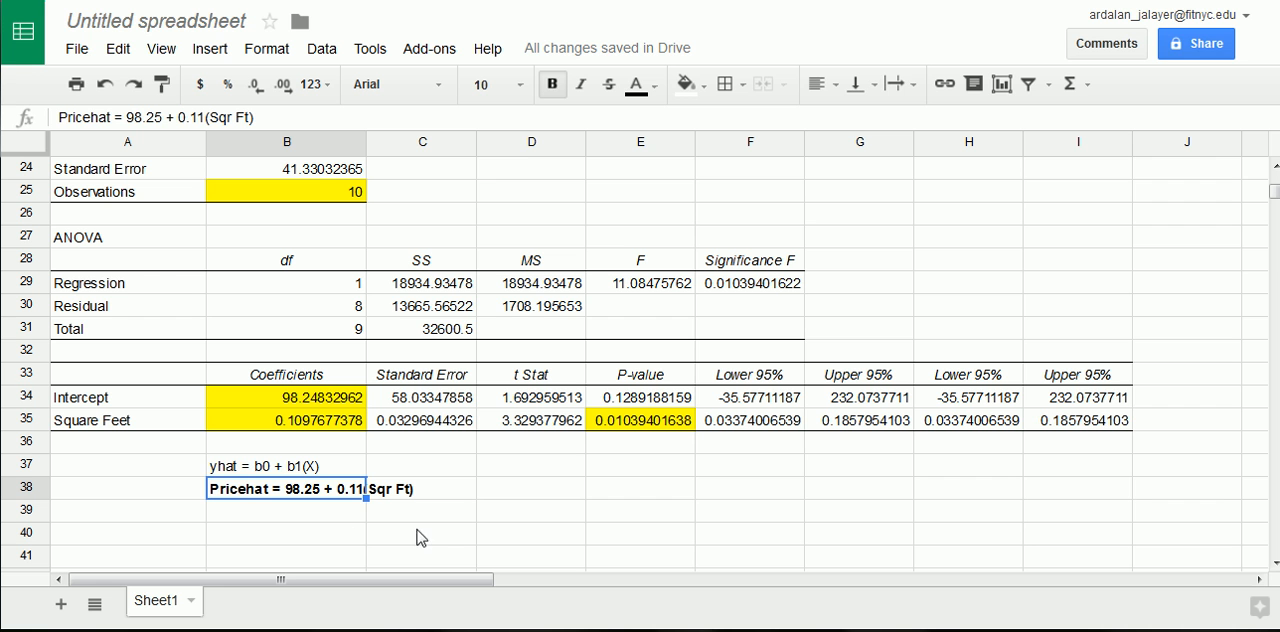
{"action": "mouse_move", "coordinate": [267, 505]}
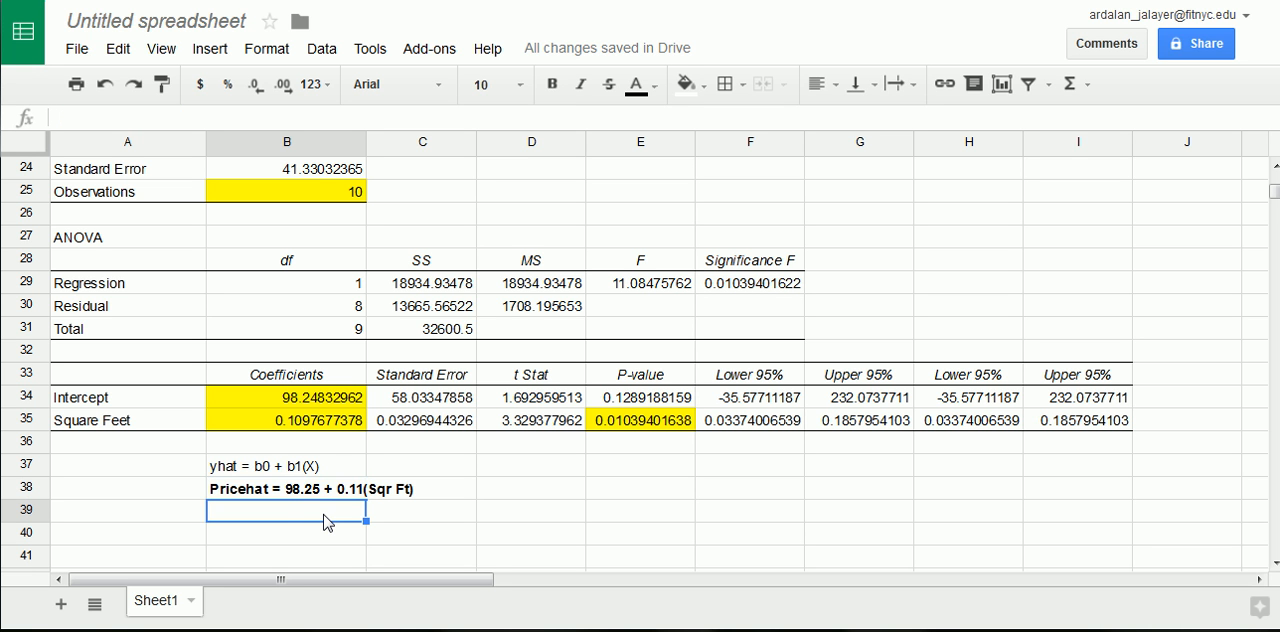
{"action": "mouse_move", "coordinate": [430, 535]}
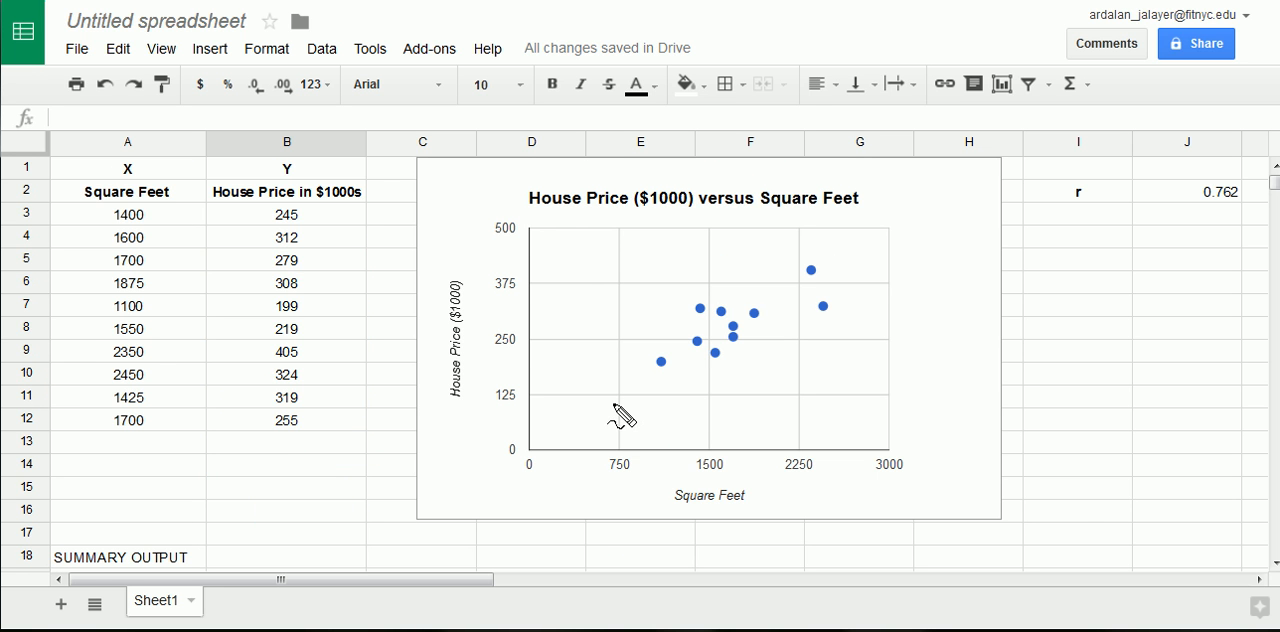
{"action": "mouse_move", "coordinate": [610, 382]}
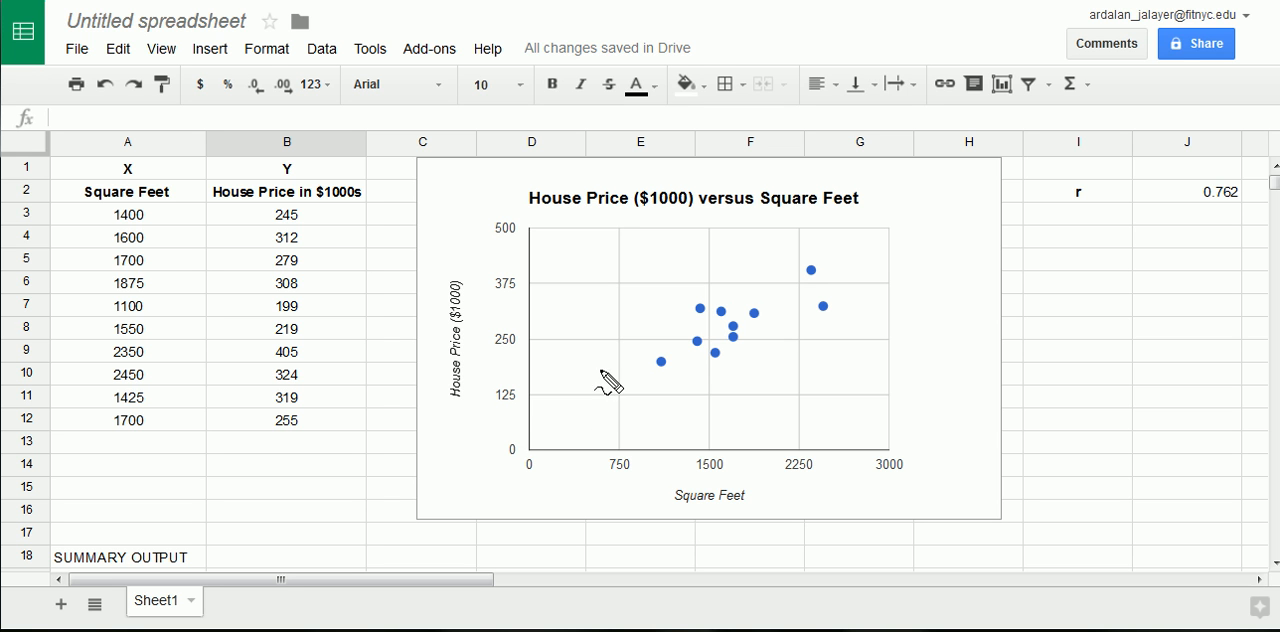
{"action": "mouse_move", "coordinate": [535, 440]}
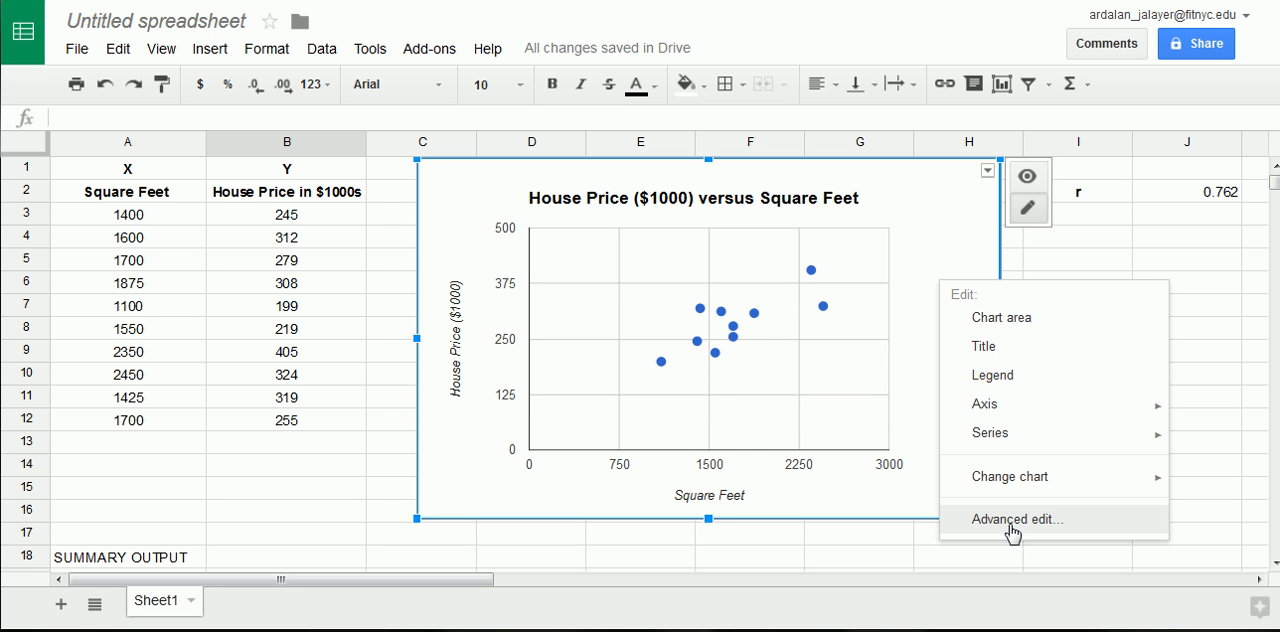
{"action": "mouse_move", "coordinate": [1013, 531]}
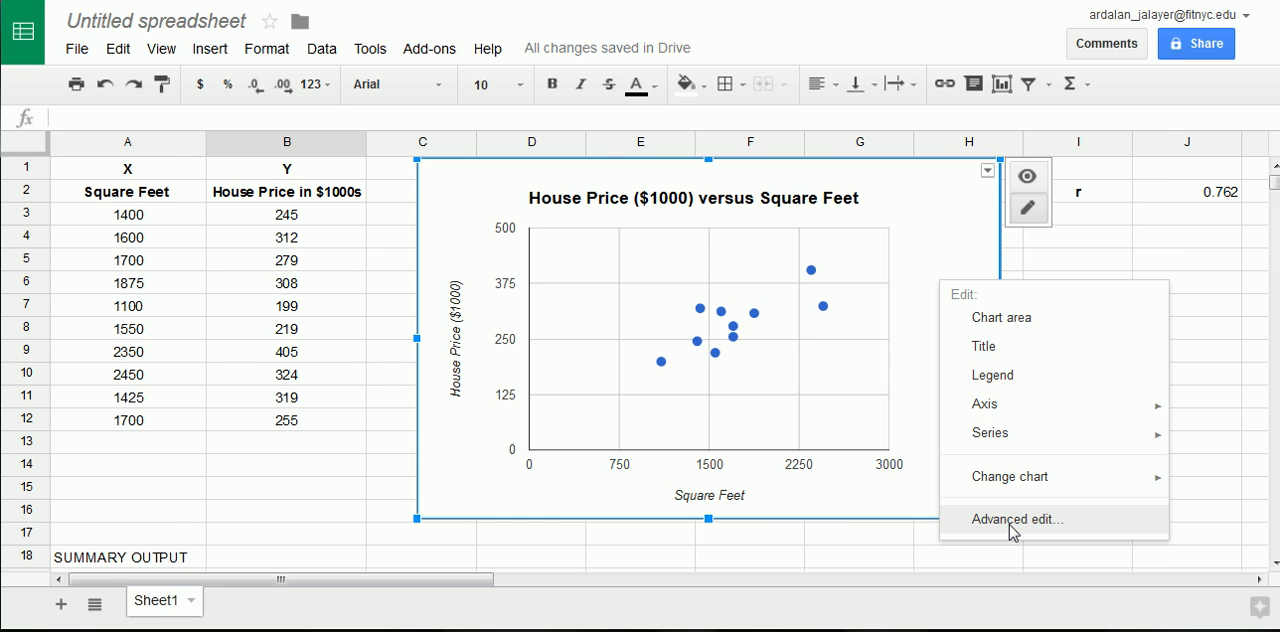
Set the scatter chart's series trendline to Linear in the chart editor's customization settings.
{"action": "left_click", "coordinate": [1016, 519]}
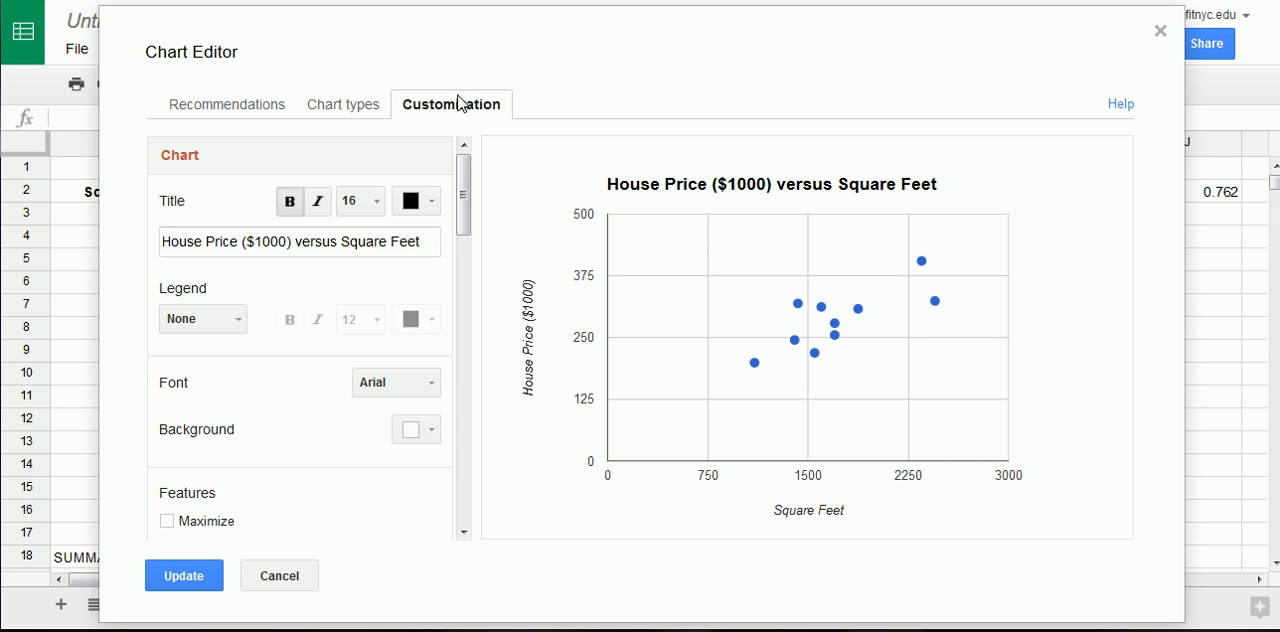
{"action": "left_click", "coordinate": [452, 104]}
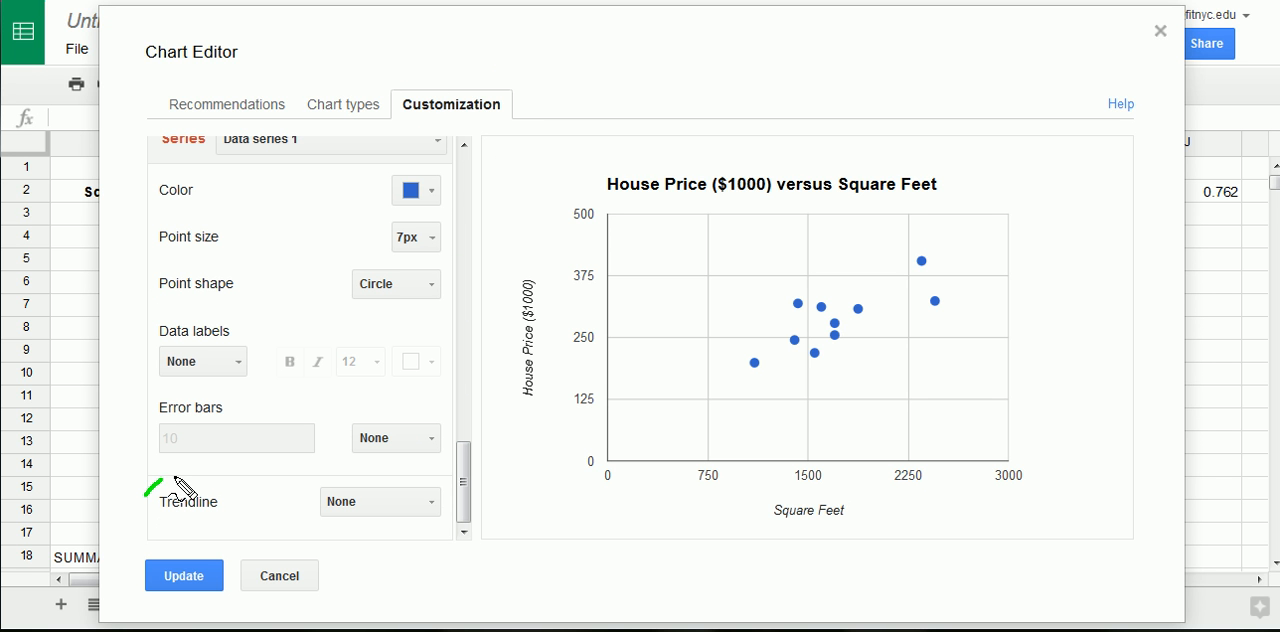
{"action": "left_click", "coordinate": [380, 501]}
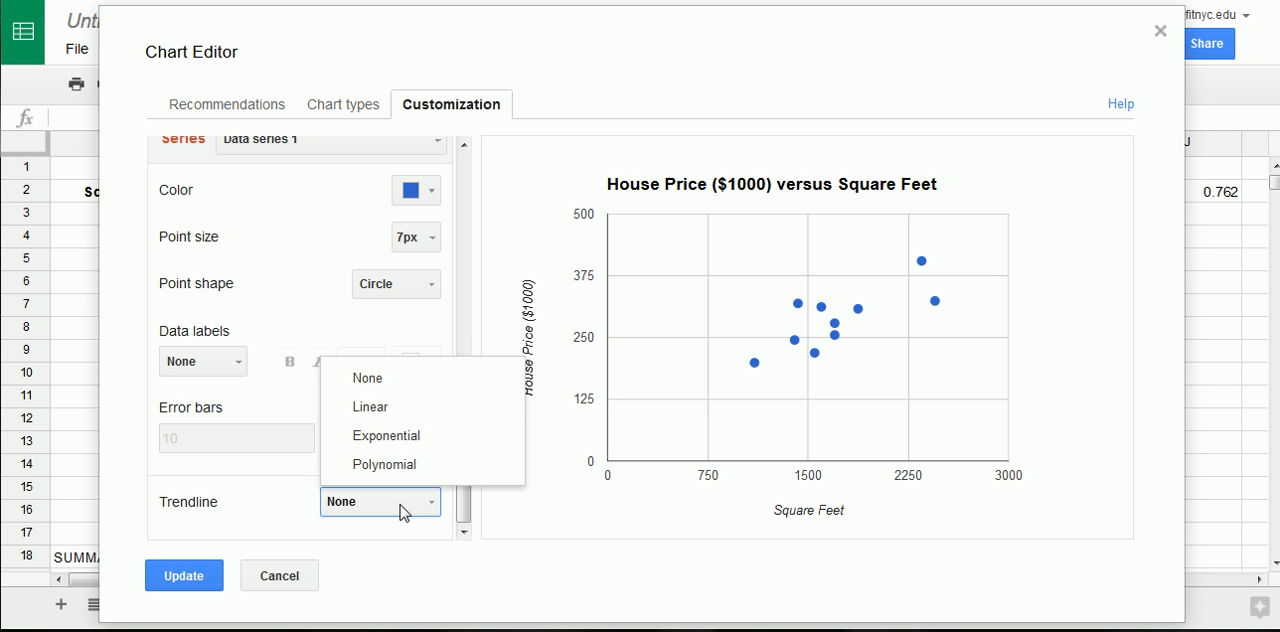
{"action": "left_click", "coordinate": [369, 406]}
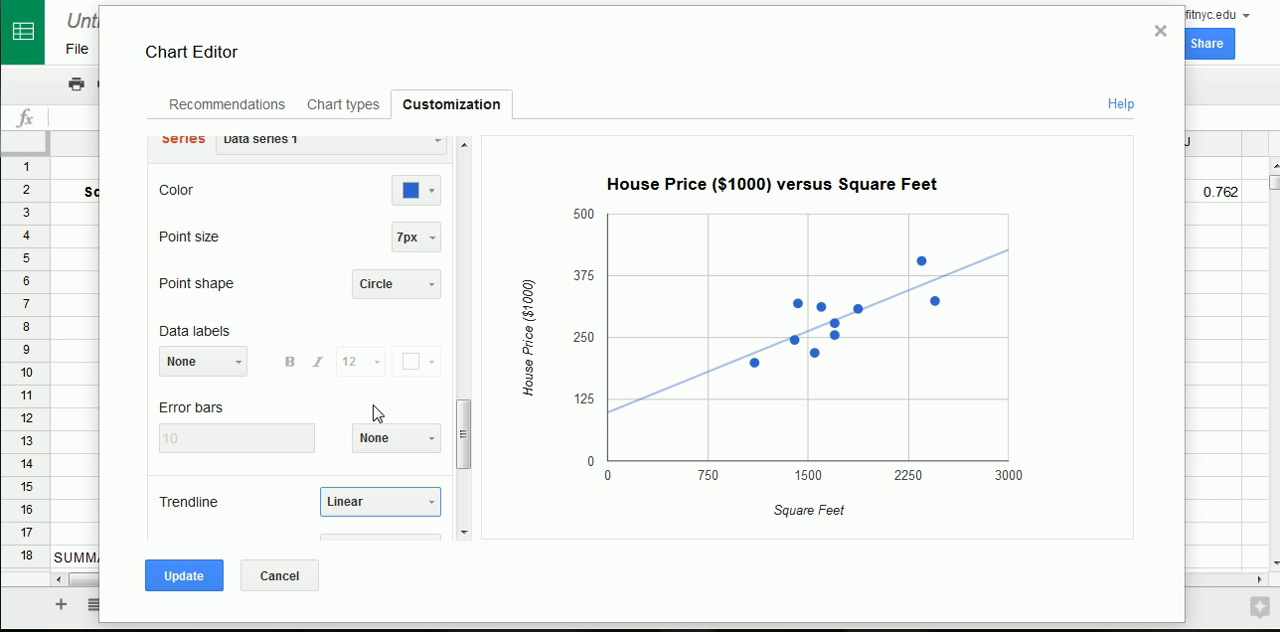
{"action": "mouse_move", "coordinate": [757, 408]}
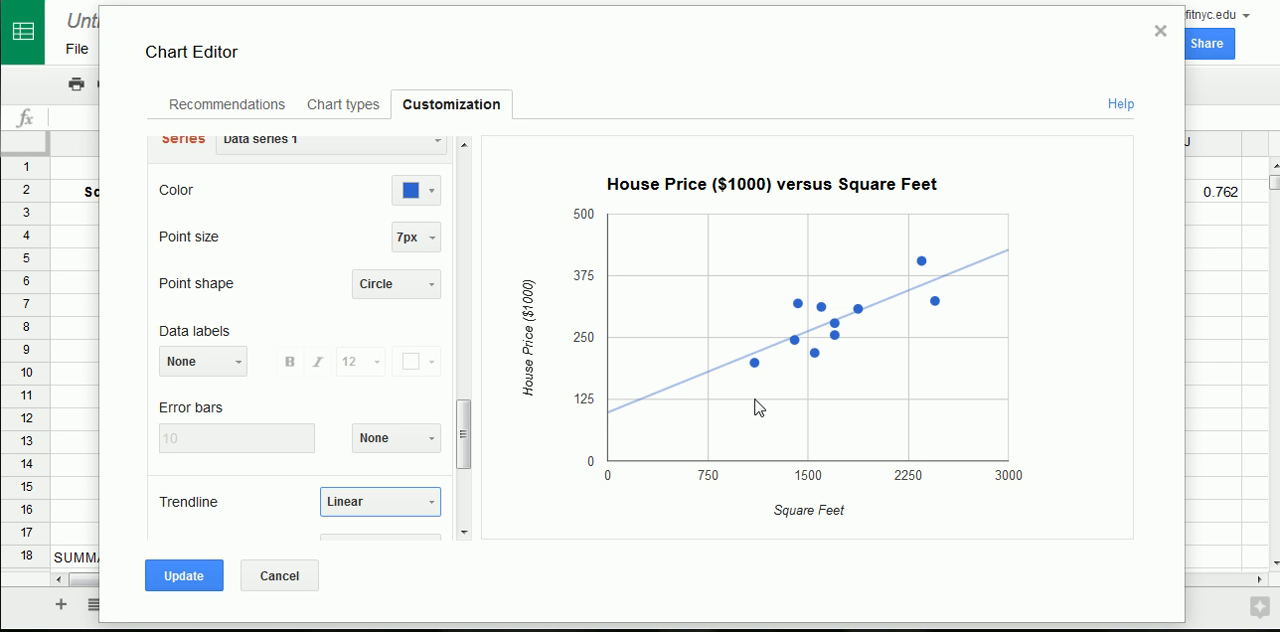
{"action": "mouse_move", "coordinate": [858, 308]}
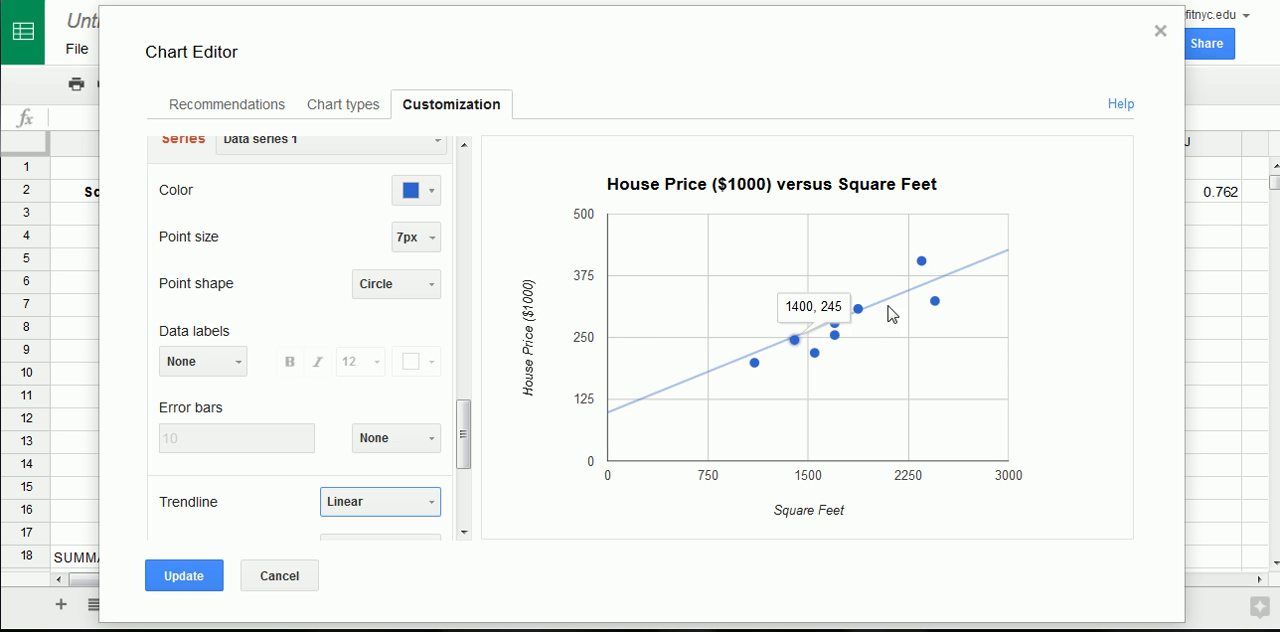
{"action": "mouse_move", "coordinate": [445, 518]}
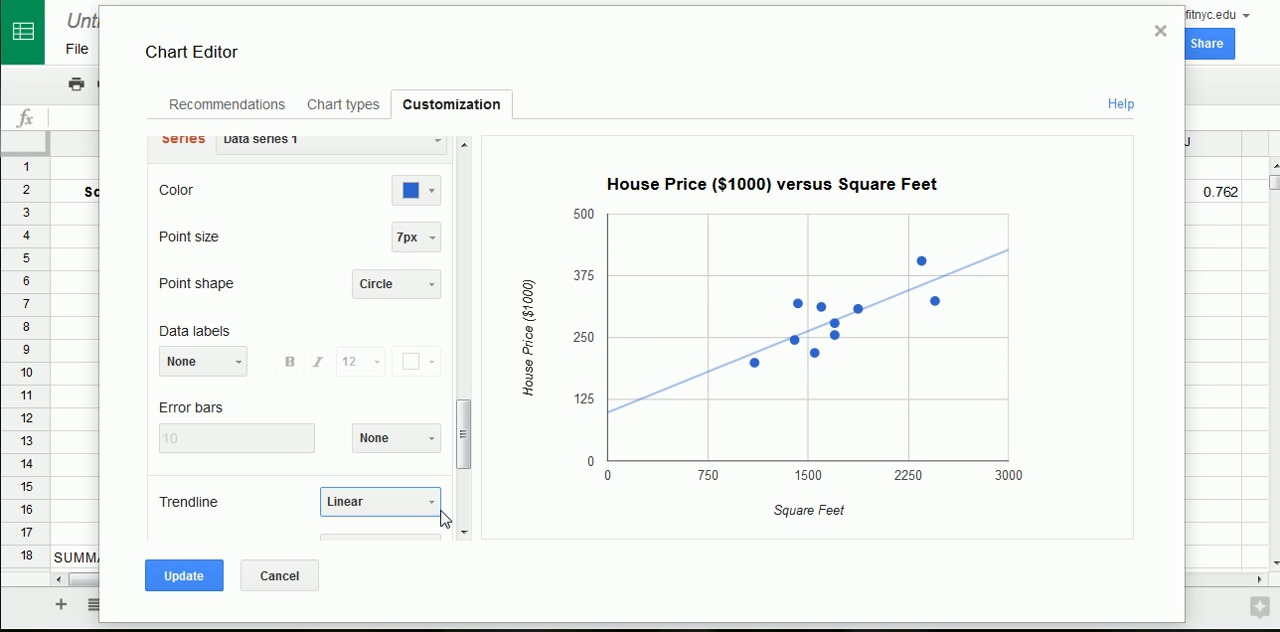
{"action": "left_click", "coordinate": [184, 575]}
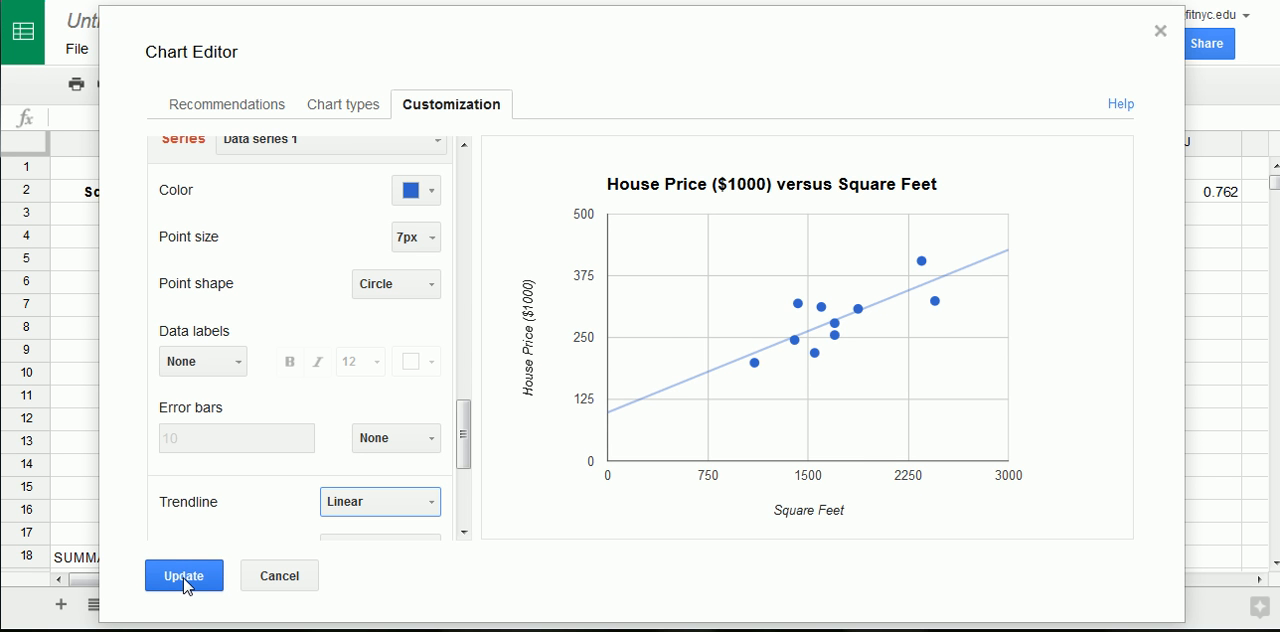
{"action": "left_click", "coordinate": [184, 575]}
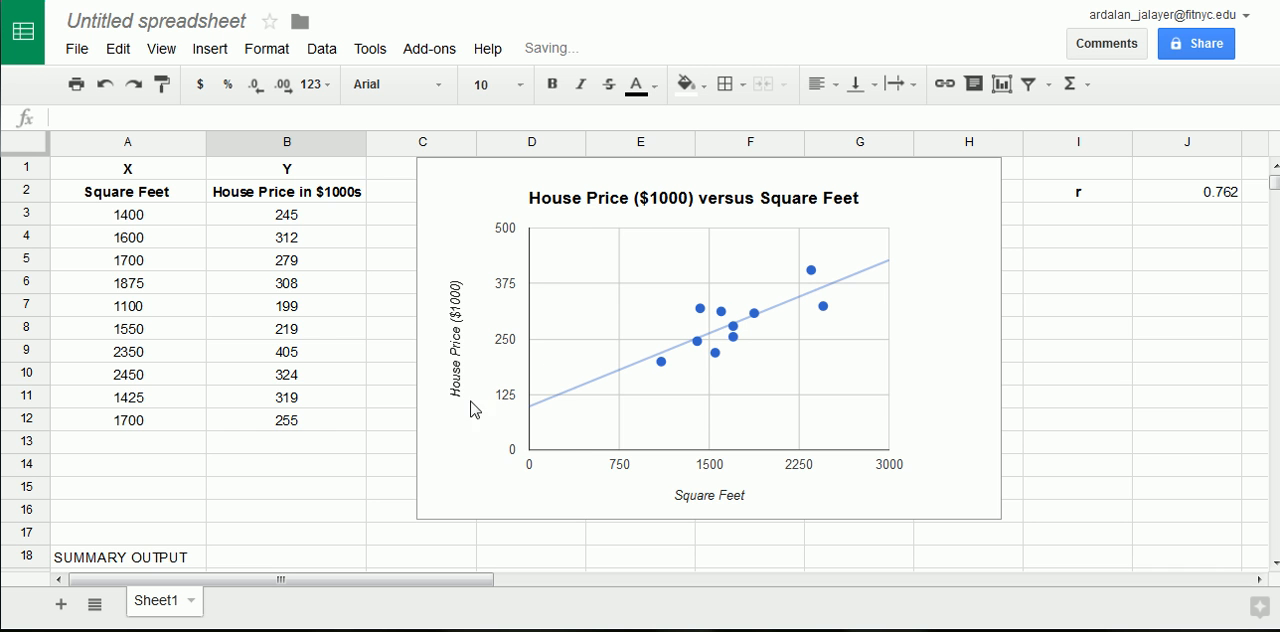
{"action": "scroll", "scroll_direction": "down", "scroll_amount": 3}
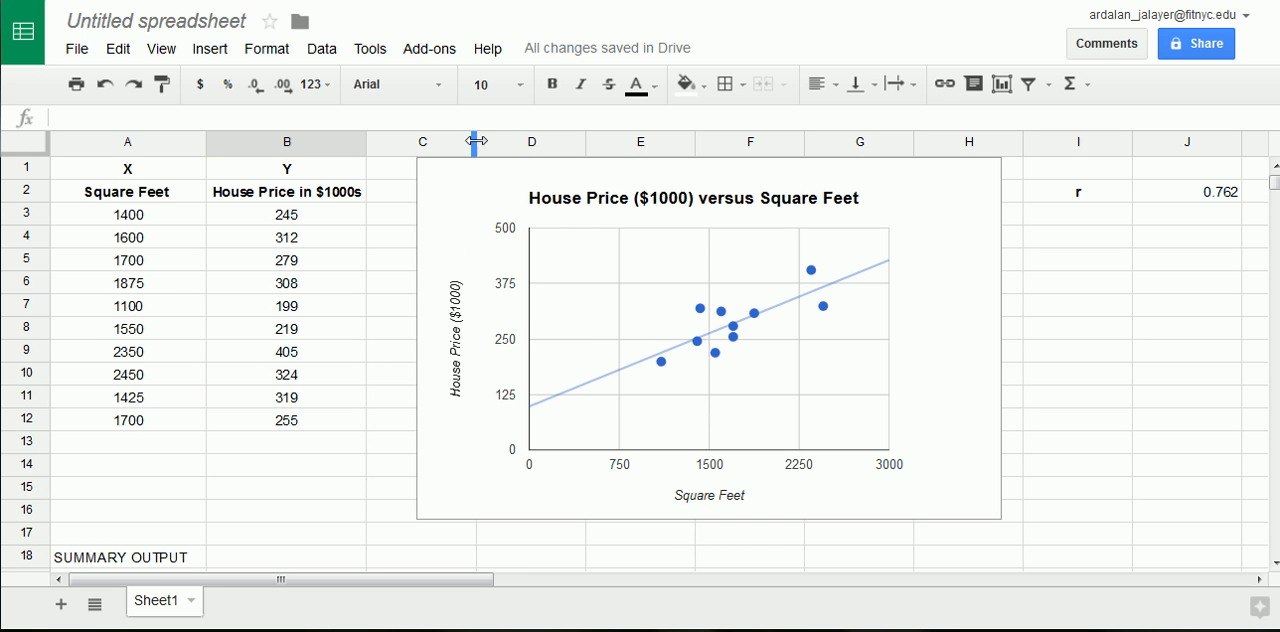
{"action": "mouse_move", "coordinate": [740, 333]}
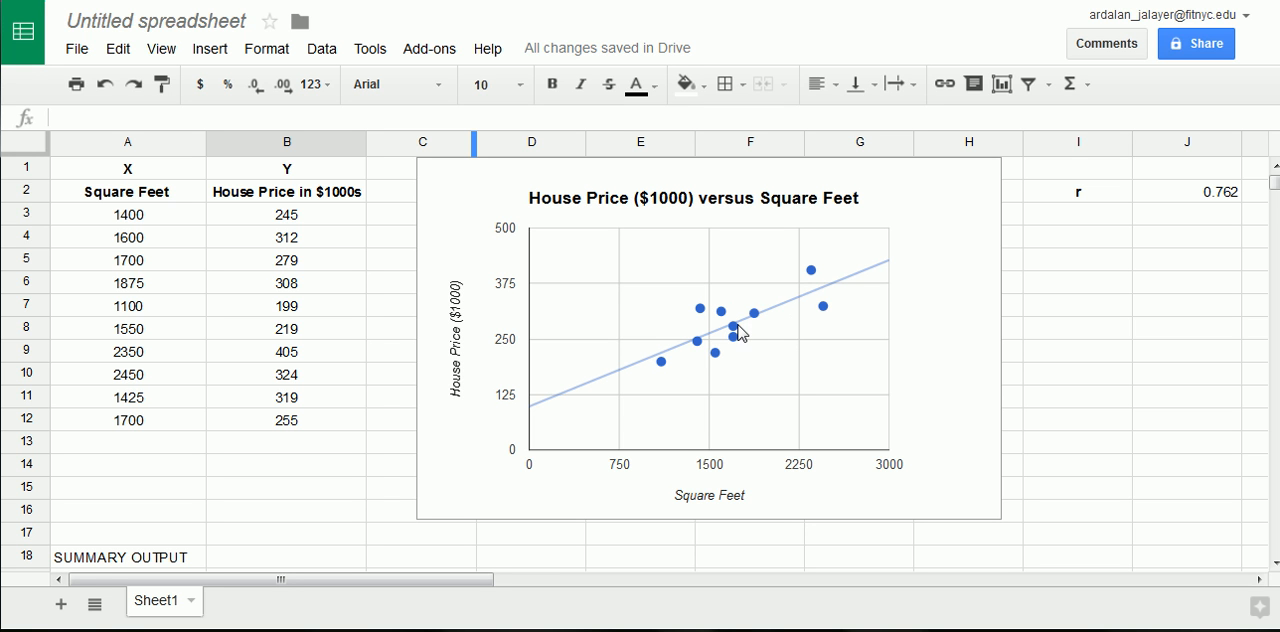
{"action": "mouse_move", "coordinate": [252, 291]}
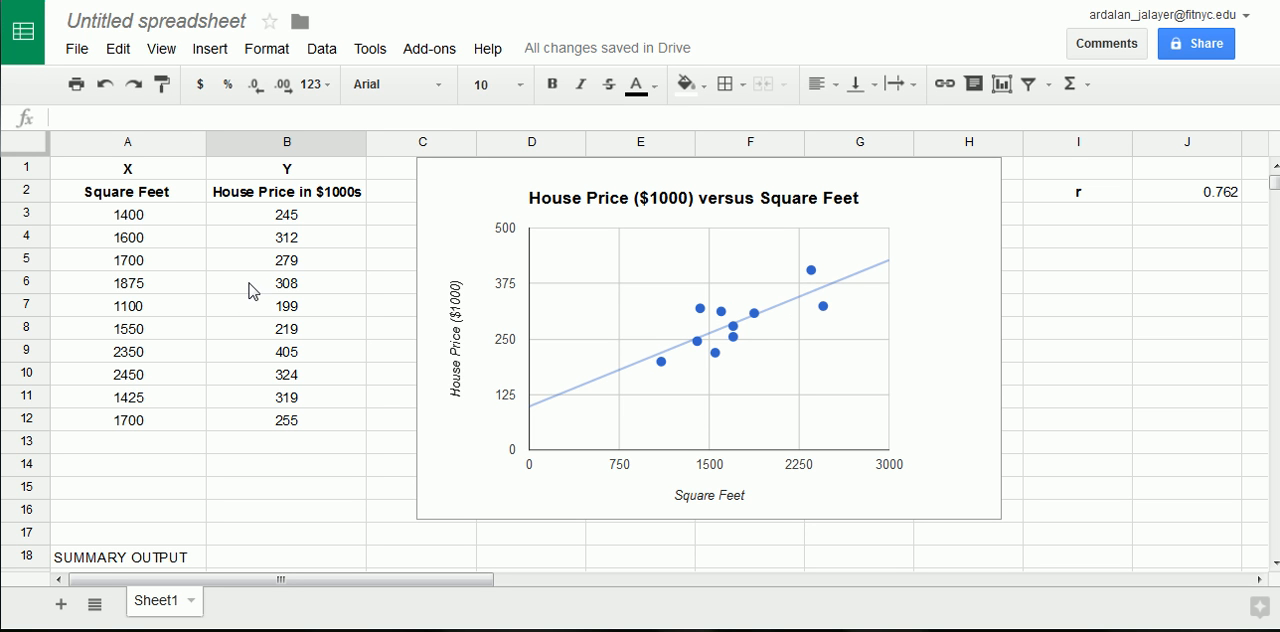
{"action": "mouse_move", "coordinate": [258, 298]}
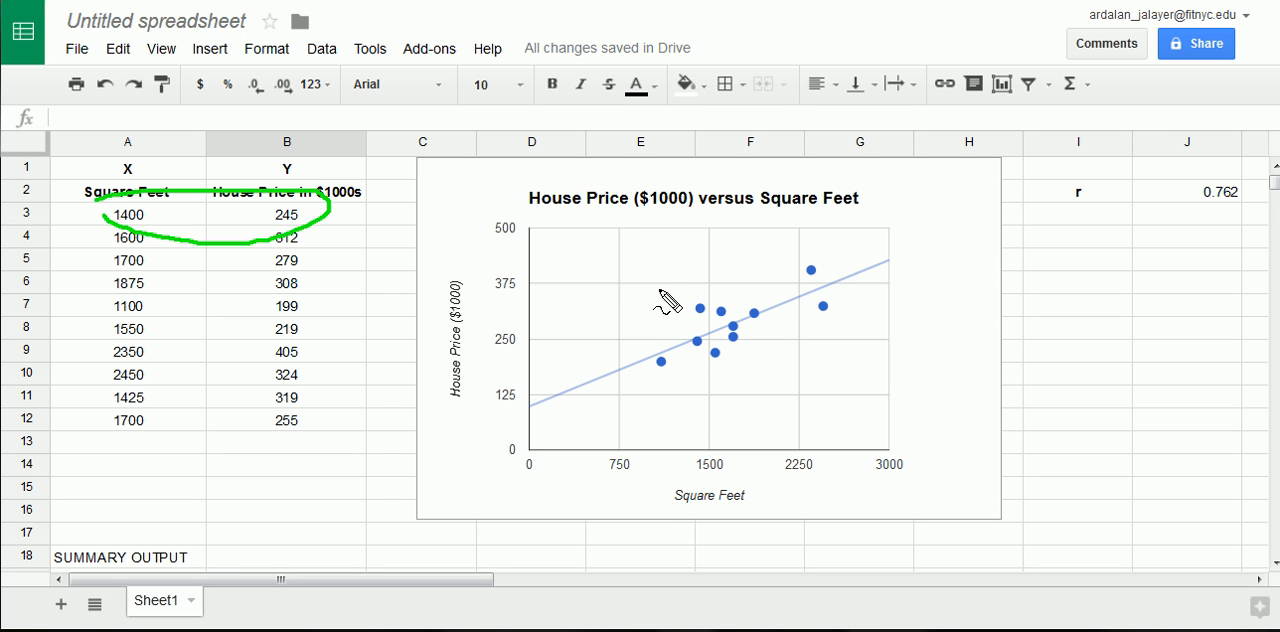
{"action": "left_click_drag", "start_coordinate": [665, 310], "coordinate": [700, 305]}
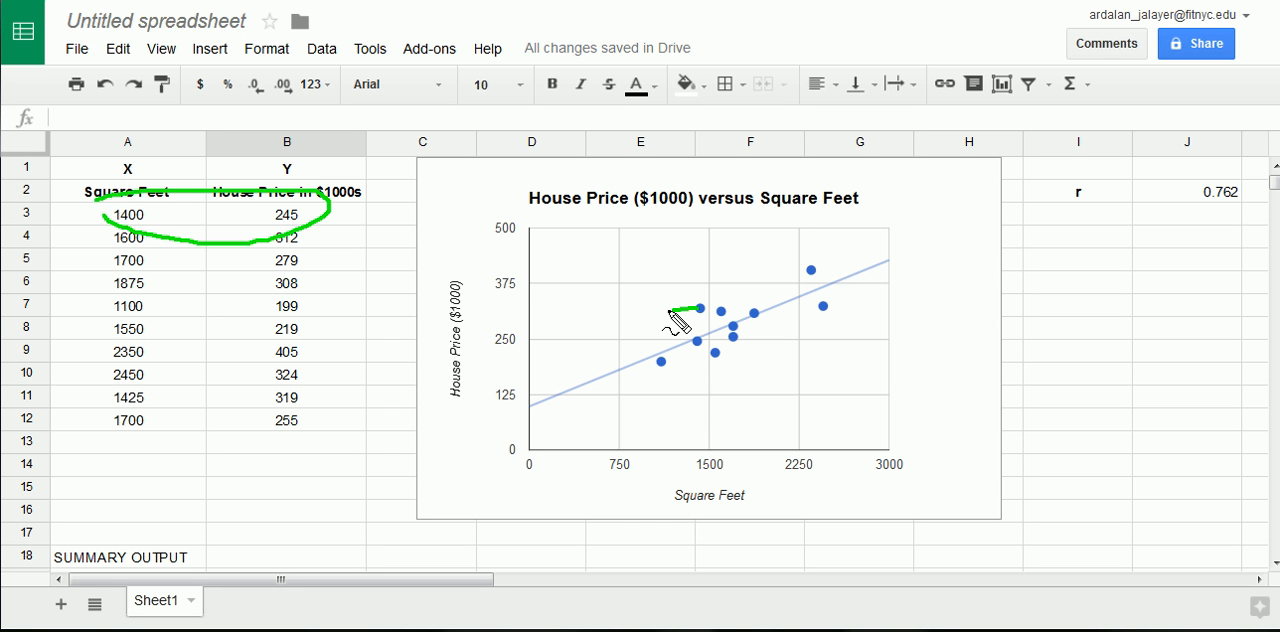
{"action": "left_click_drag", "start_coordinate": [698, 308], "coordinate": [525, 307]}
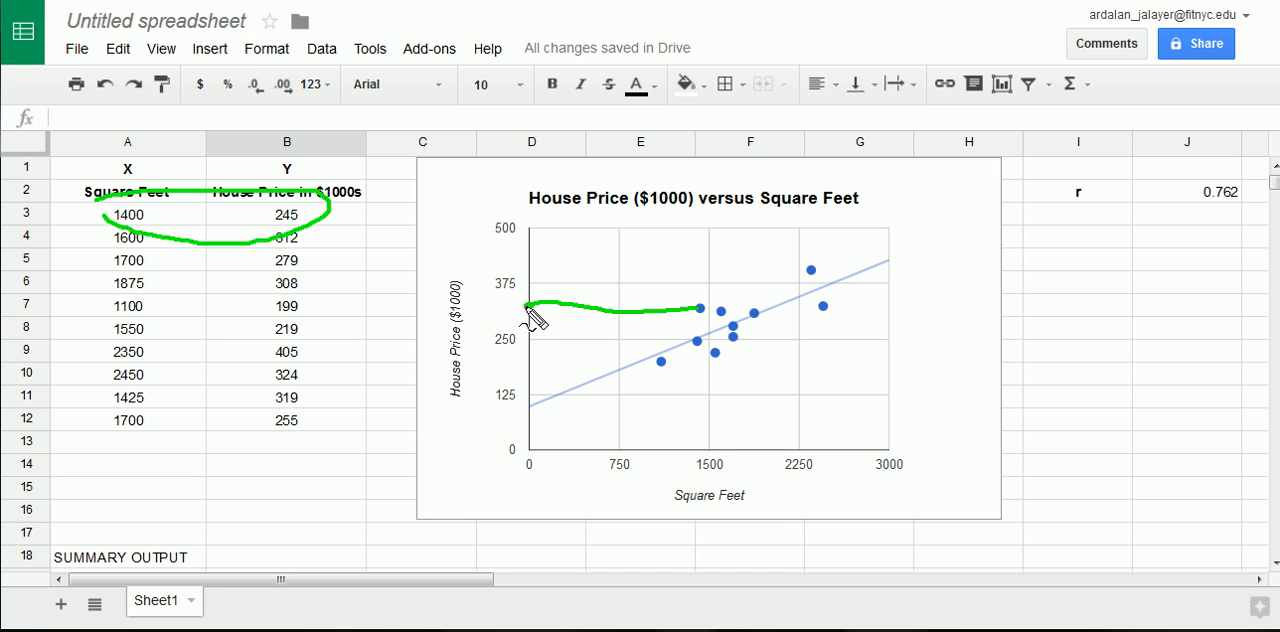
{"action": "mouse_move", "coordinate": [708, 462]}
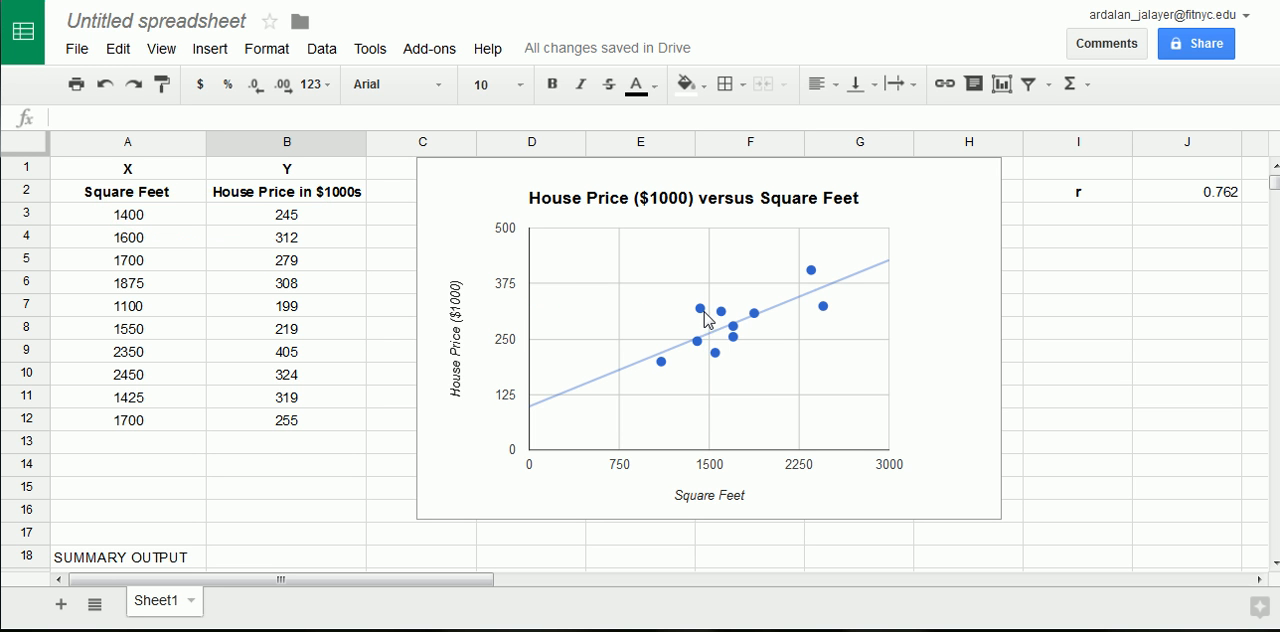
{"action": "mouse_move", "coordinate": [668, 340]}
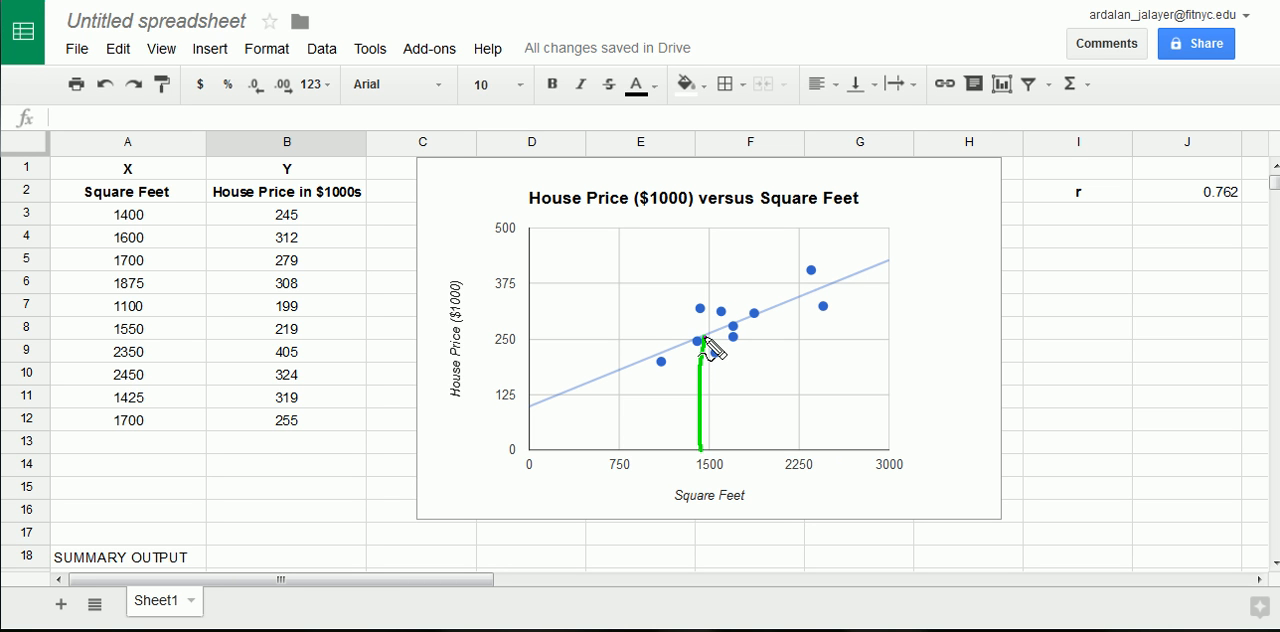
{"action": "left_click_drag", "start_coordinate": [700, 335], "coordinate": [590, 335]}
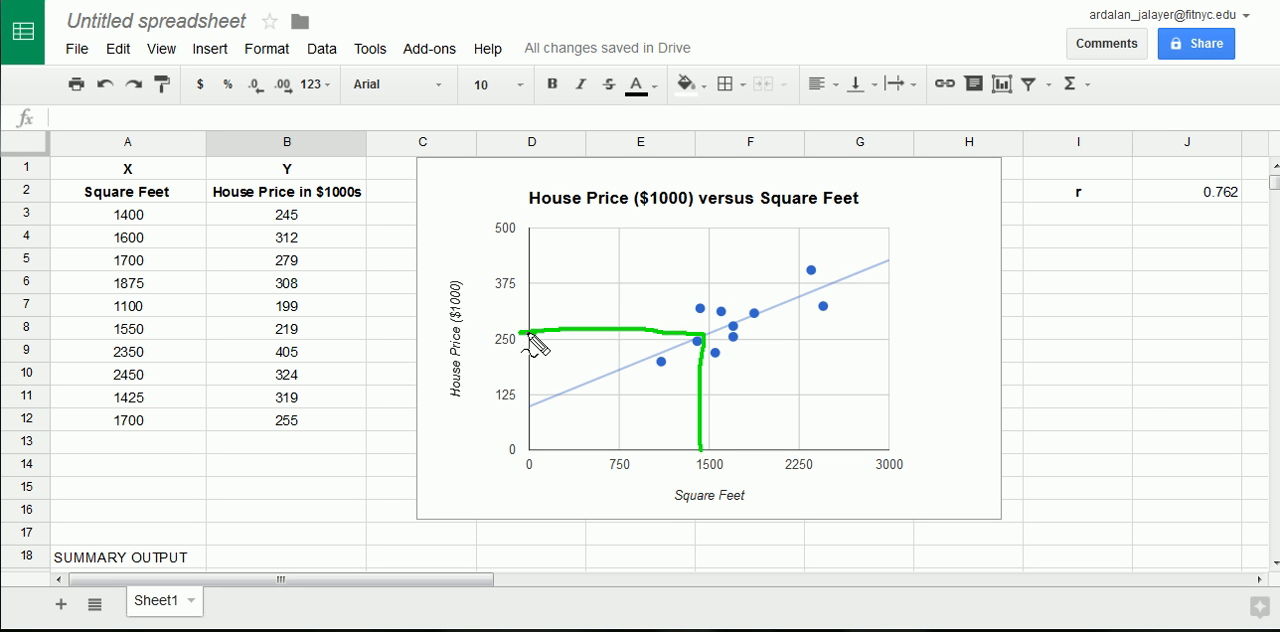
{"action": "mouse_move", "coordinate": [520, 348]}
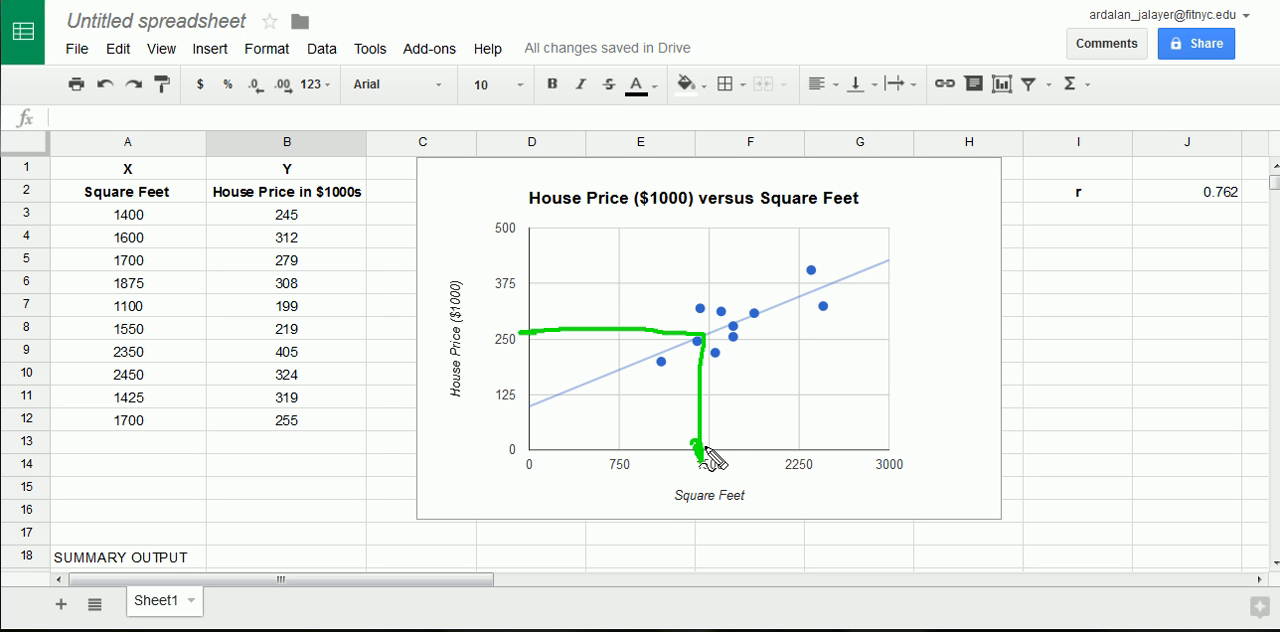
{"action": "mouse_move", "coordinate": [705, 320]}
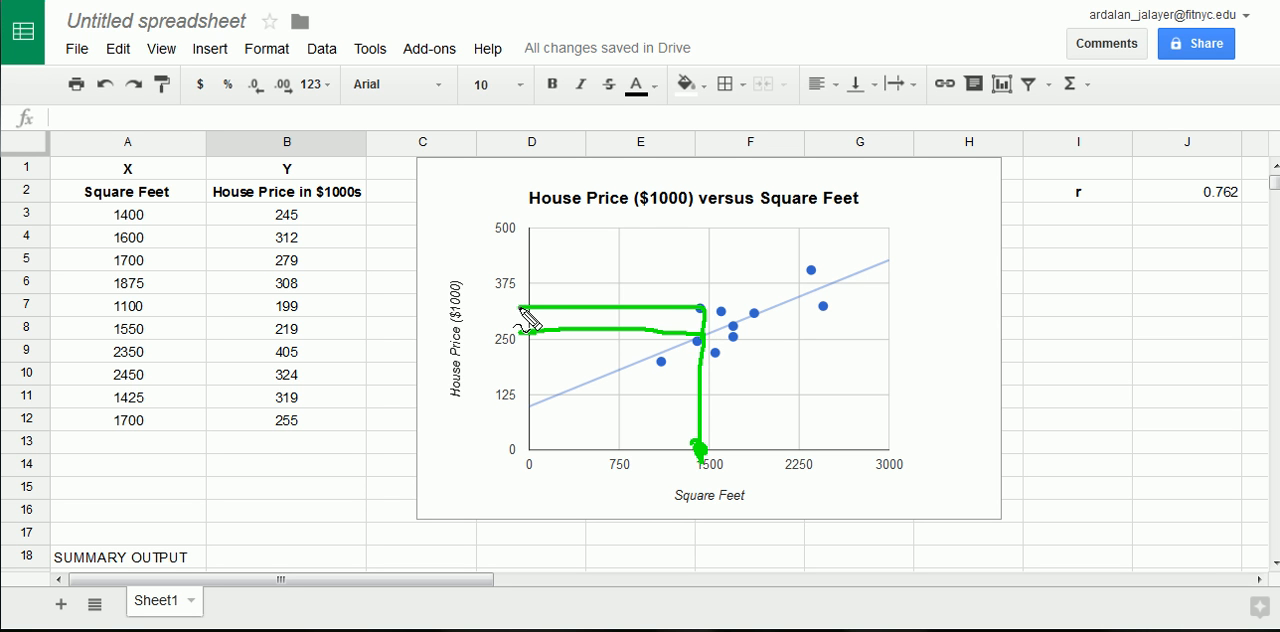
{"action": "mouse_move", "coordinate": [510, 308]}
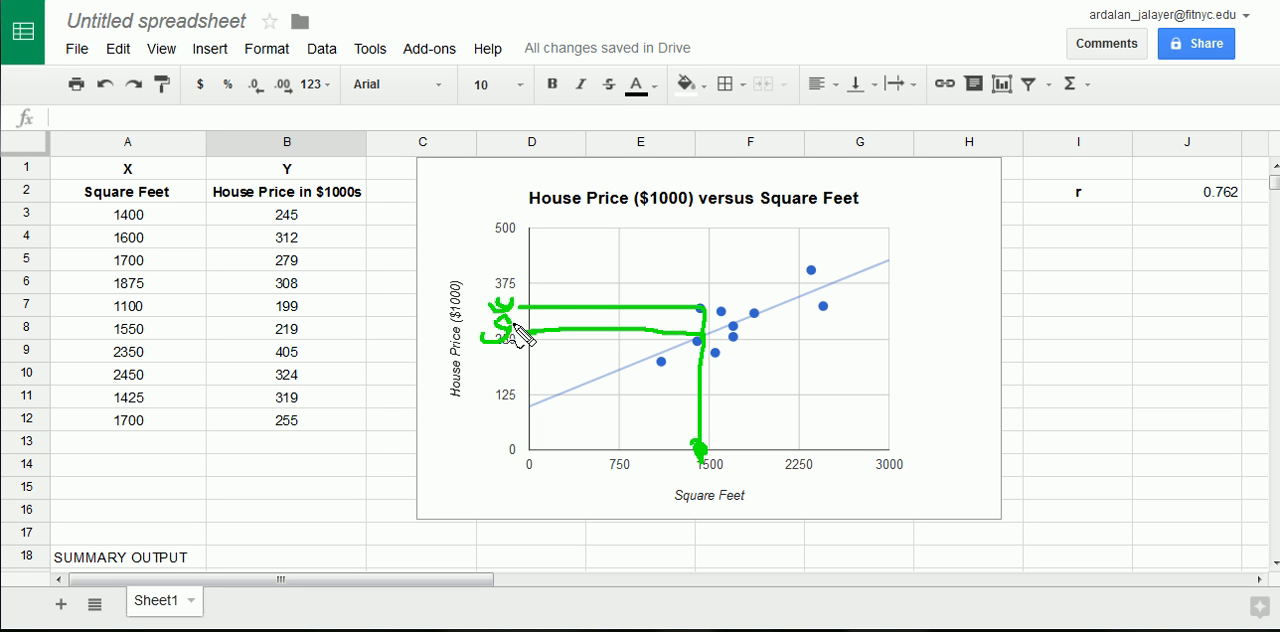
{"action": "mouse_move", "coordinate": [543, 413]}
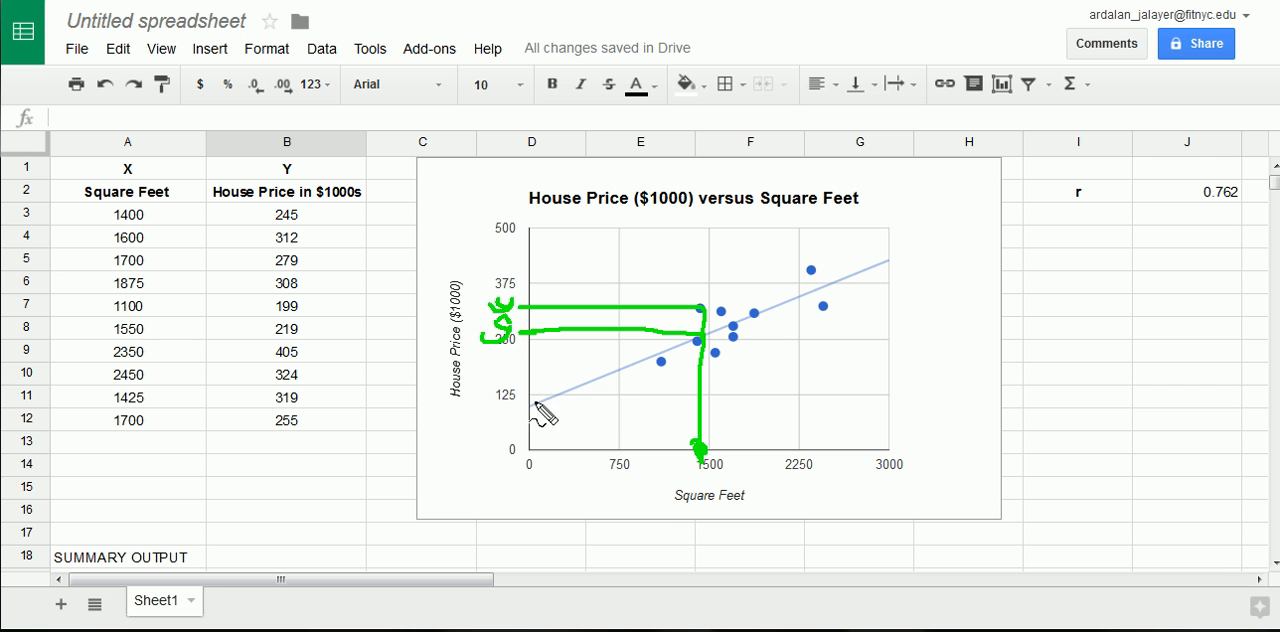
{"action": "left_click_drag", "start_coordinate": [537, 406], "coordinate": [700, 344]}
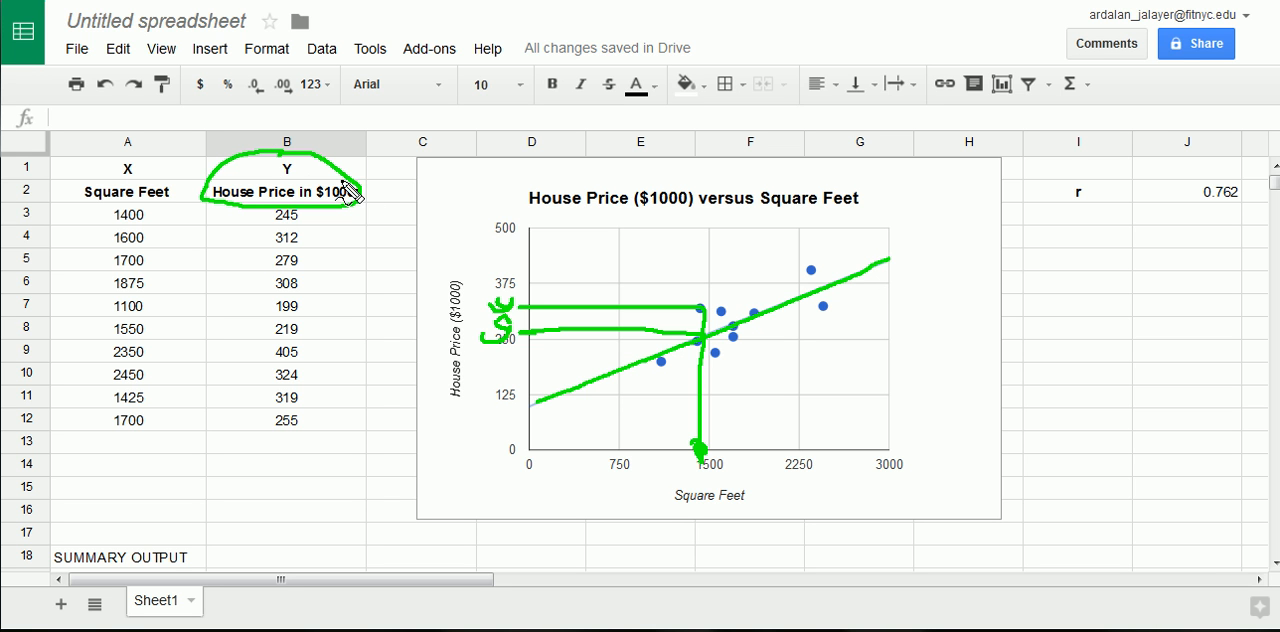
{"action": "mouse_move", "coordinate": [770, 310]}
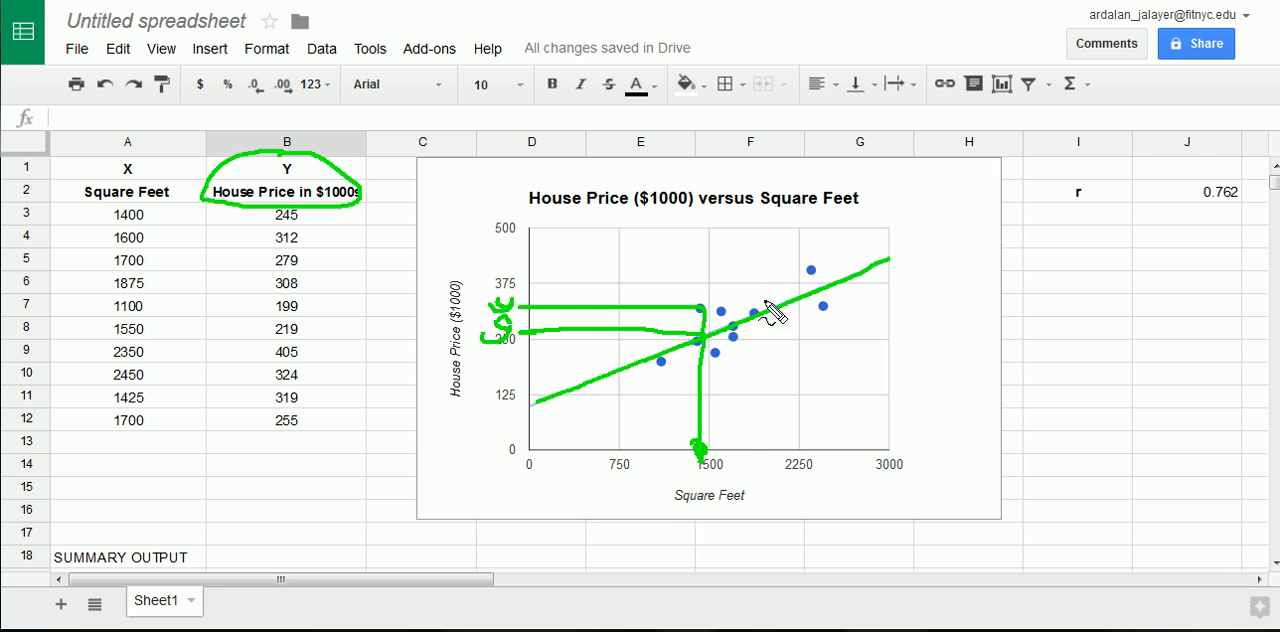
{"action": "mouse_move", "coordinate": [665, 388]}
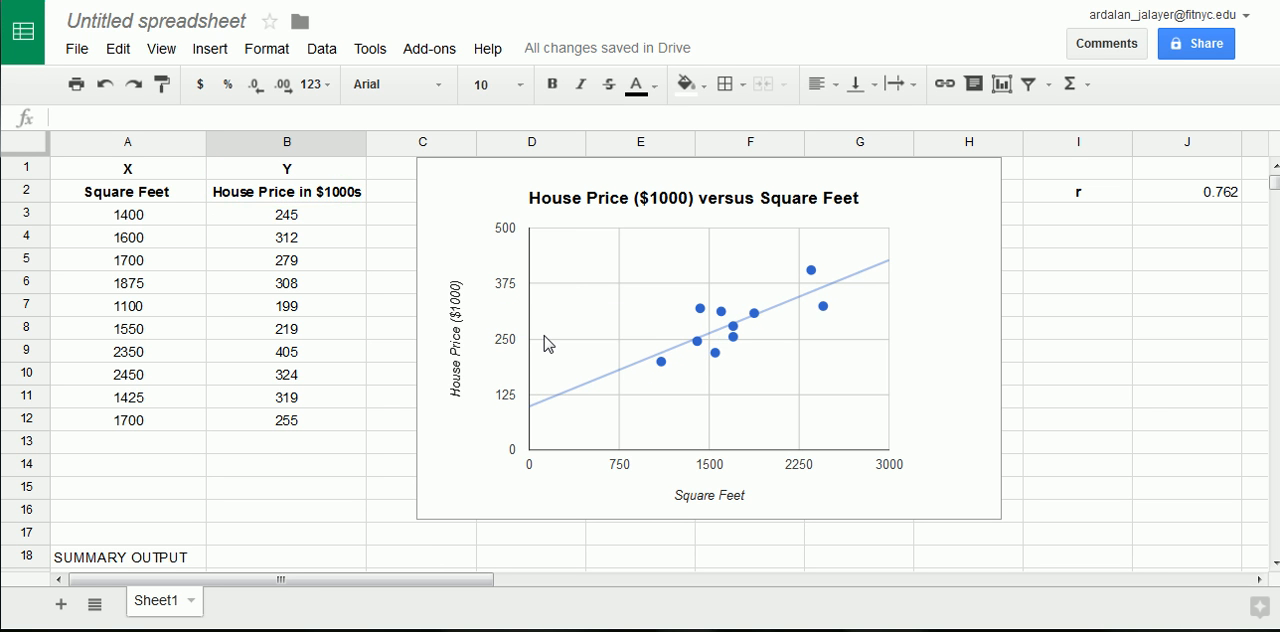
Enter the new square-footage value 1650 in cell A13.
{"action": "left_click", "coordinate": [390, 419]}
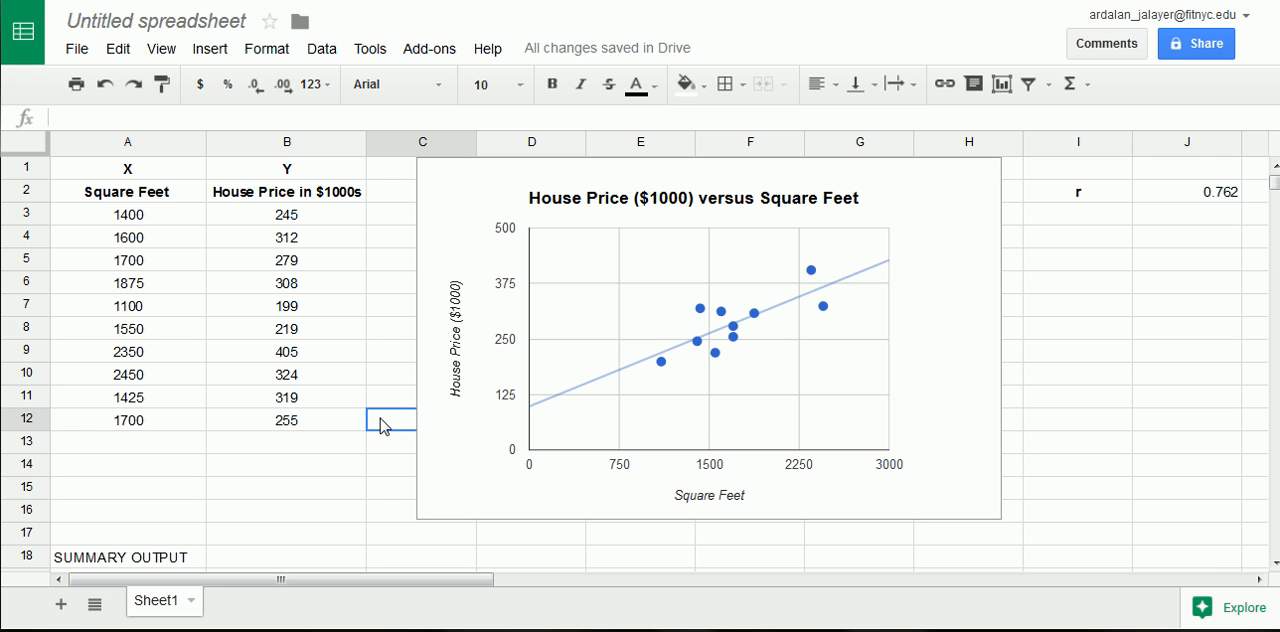
{"action": "mouse_move", "coordinate": [388, 413]}
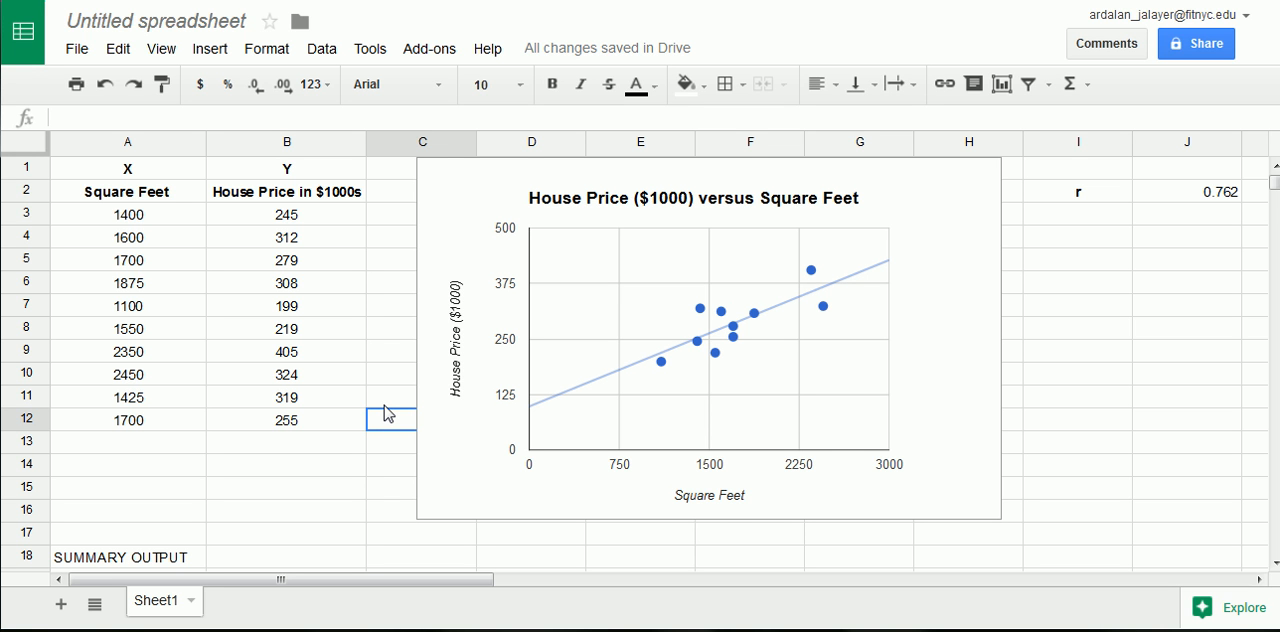
{"action": "mouse_move", "coordinate": [528, 415]}
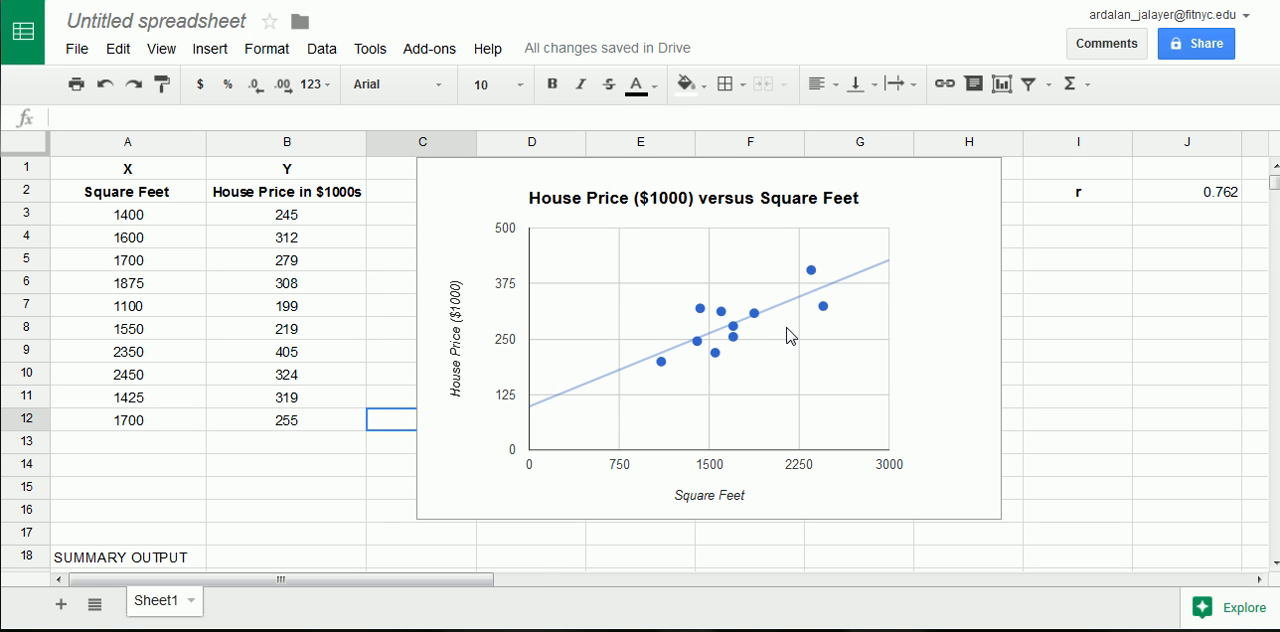
{"action": "left_click", "coordinate": [286, 441]}
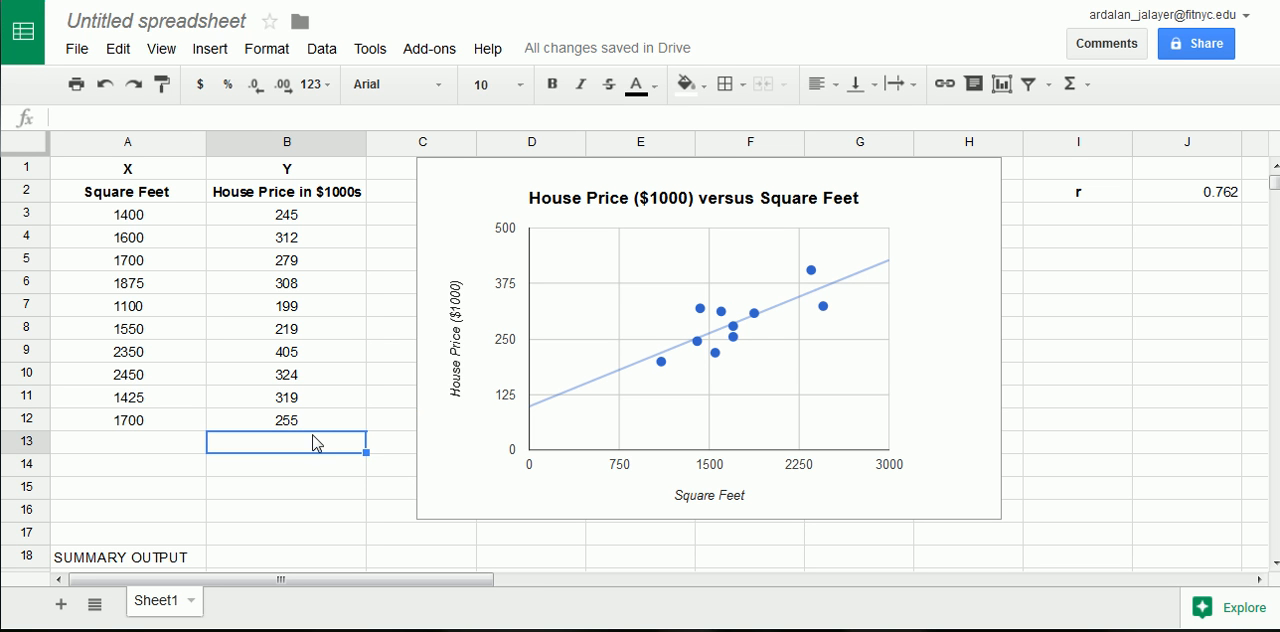
{"action": "left_click", "coordinate": [128, 441]}
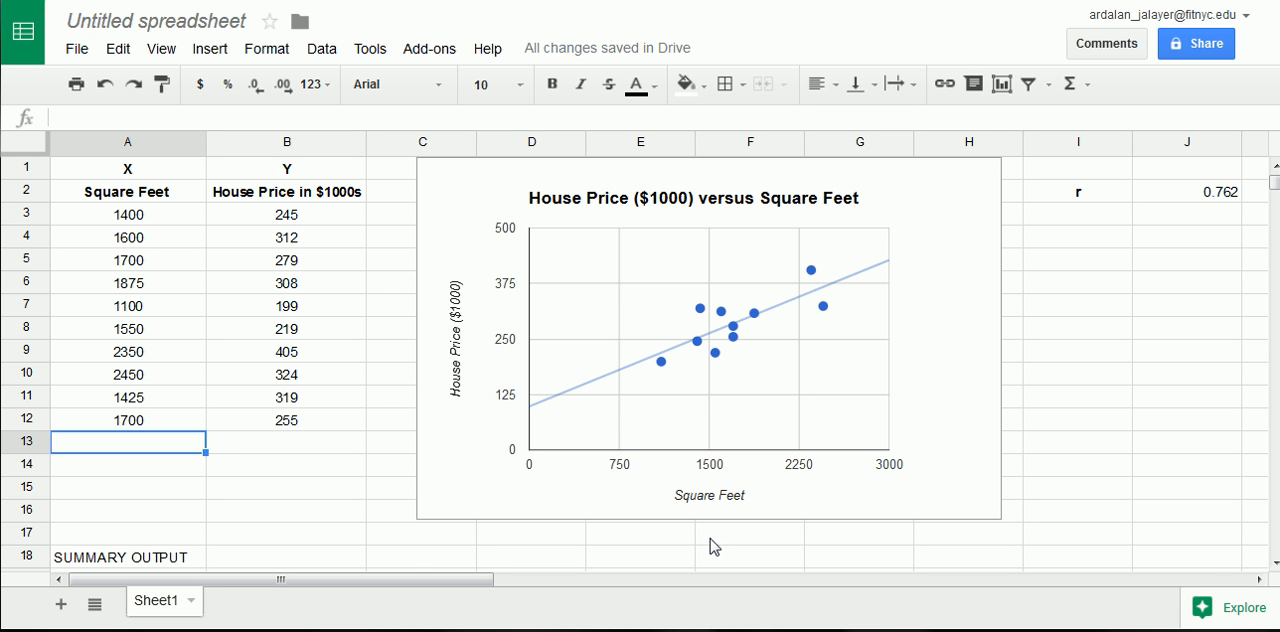
{"action": "type", "text": "165"}
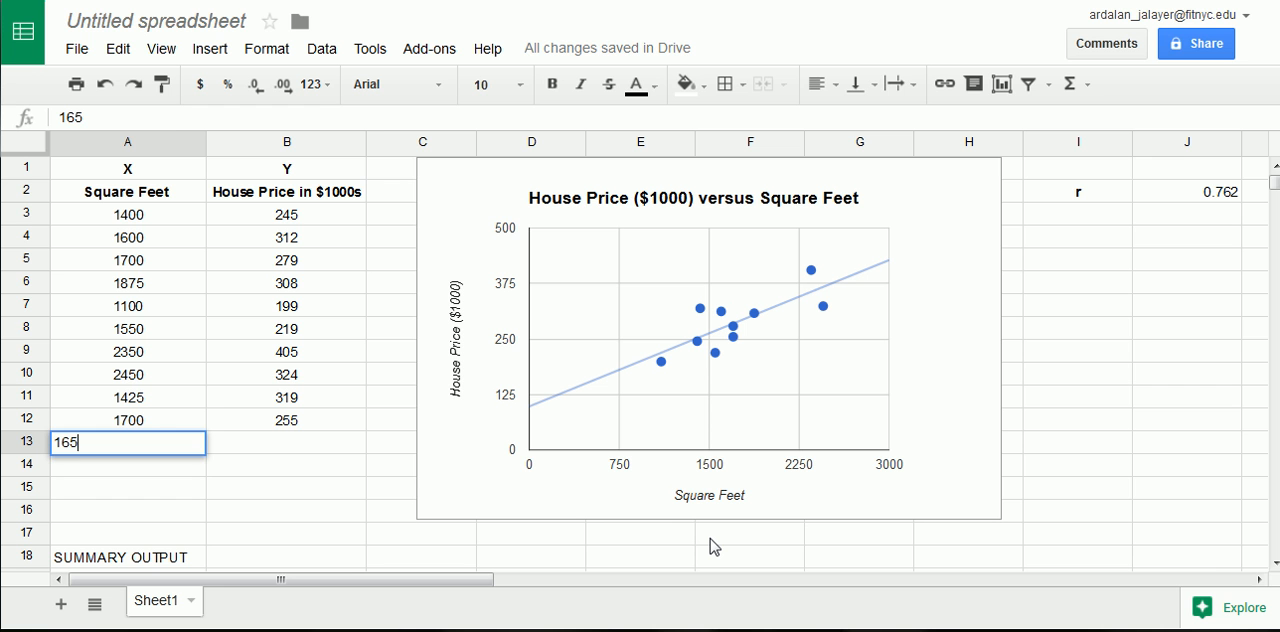
{"action": "key", "text": "Tab"}
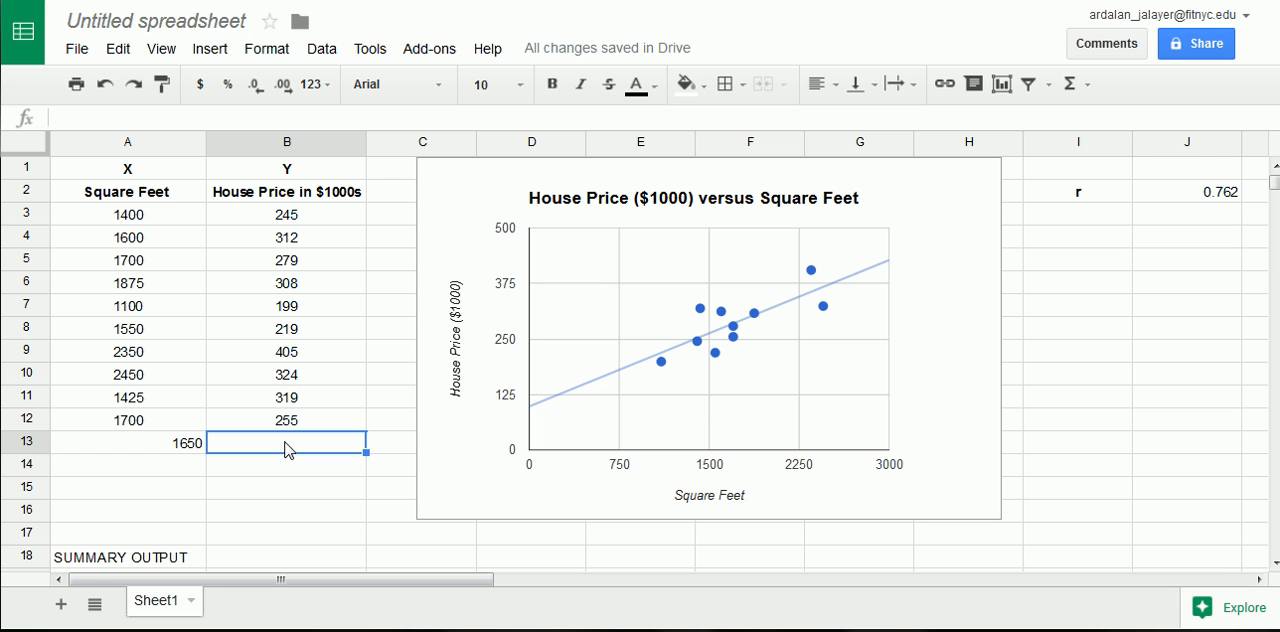
{"action": "mouse_move", "coordinate": [285, 453]}
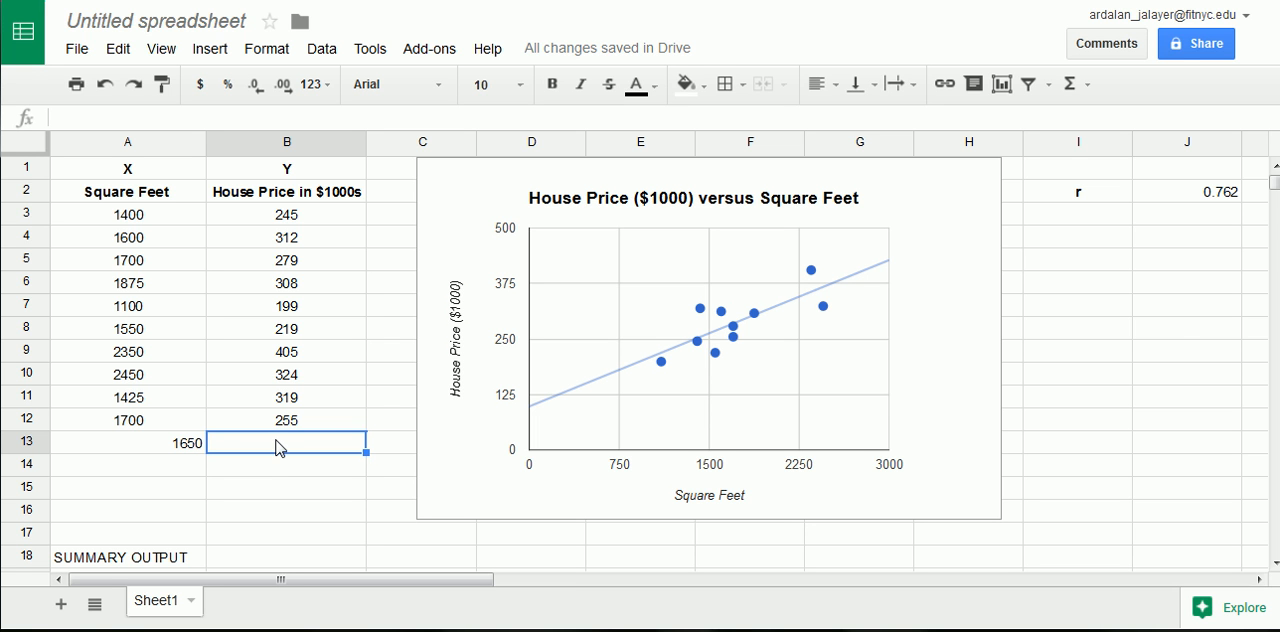
{"action": "mouse_move", "coordinate": [686, 378]}
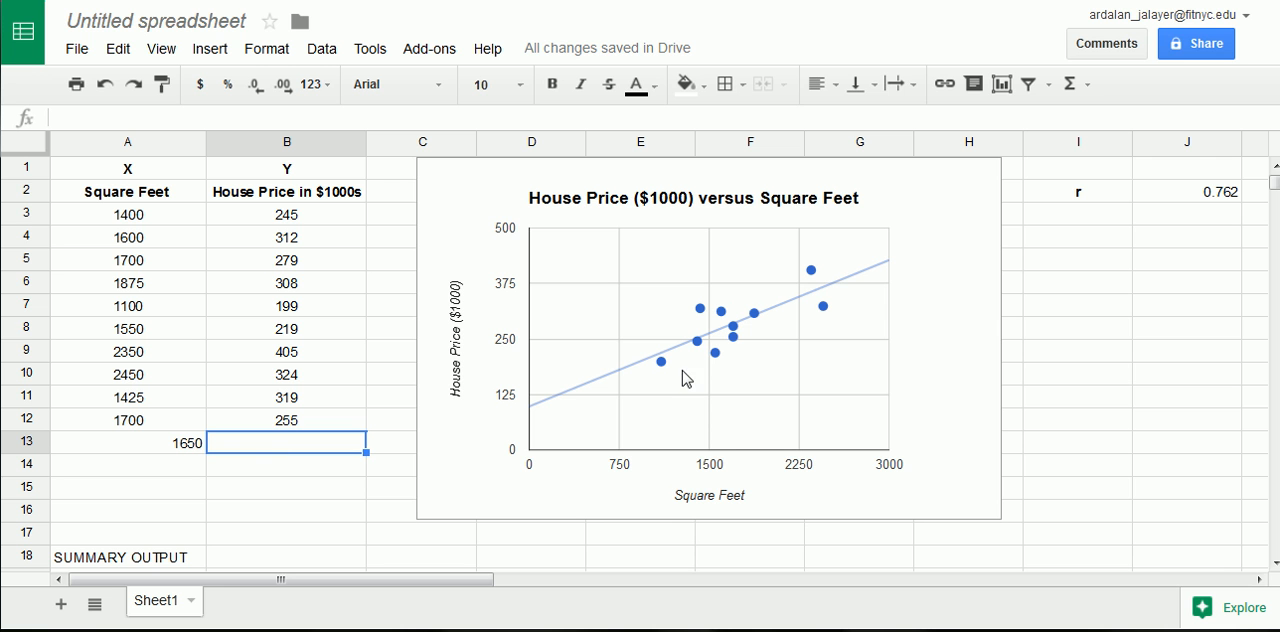
{"action": "left_click_drag", "start_coordinate": [530, 405], "coordinate": [790, 320]}
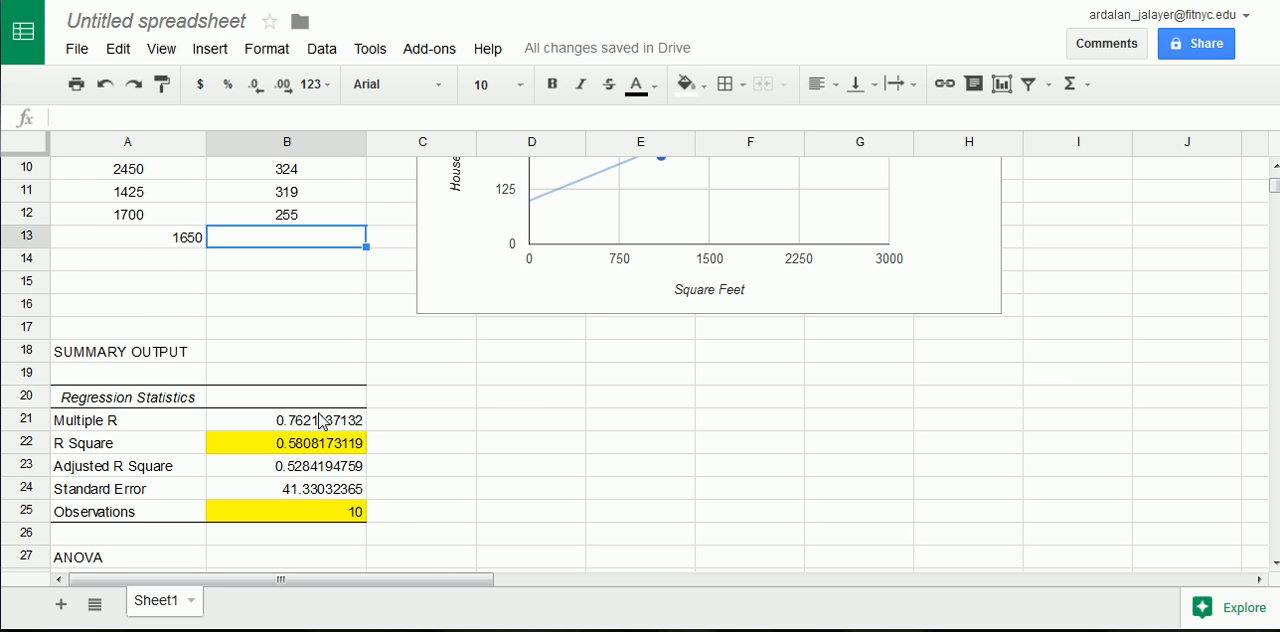
{"action": "scroll", "scroll_direction": "down", "scroll_amount": 3}
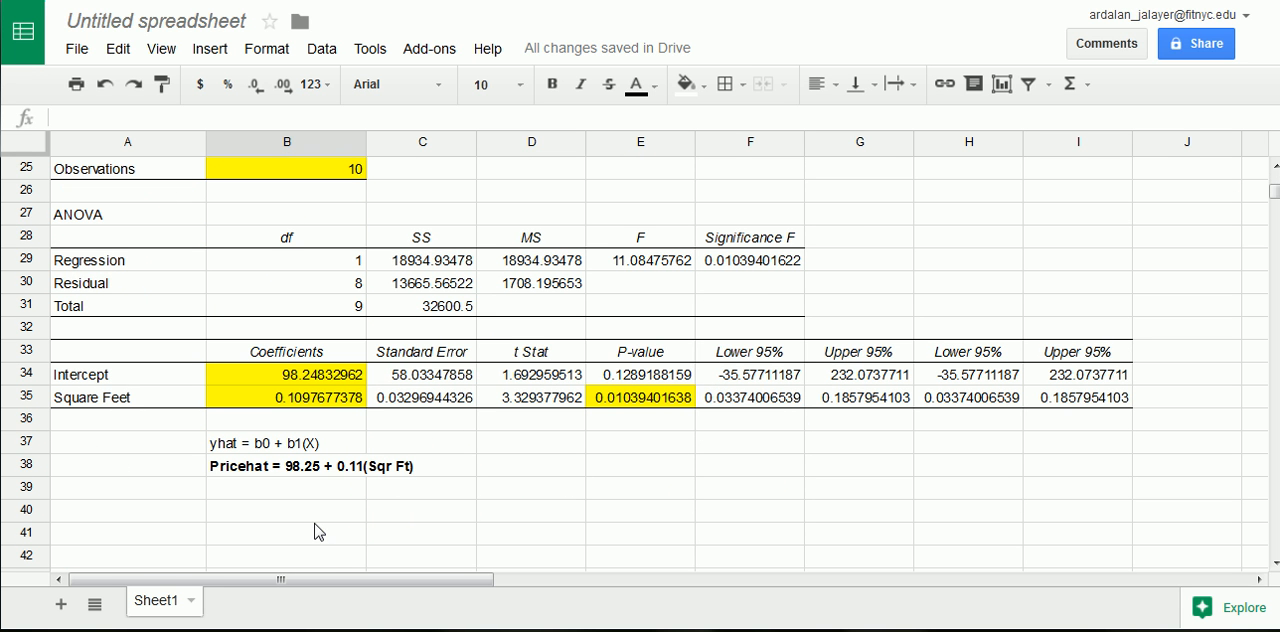
{"action": "left_click_drag", "start_coordinate": [190, 448], "coordinate": [432, 443]}
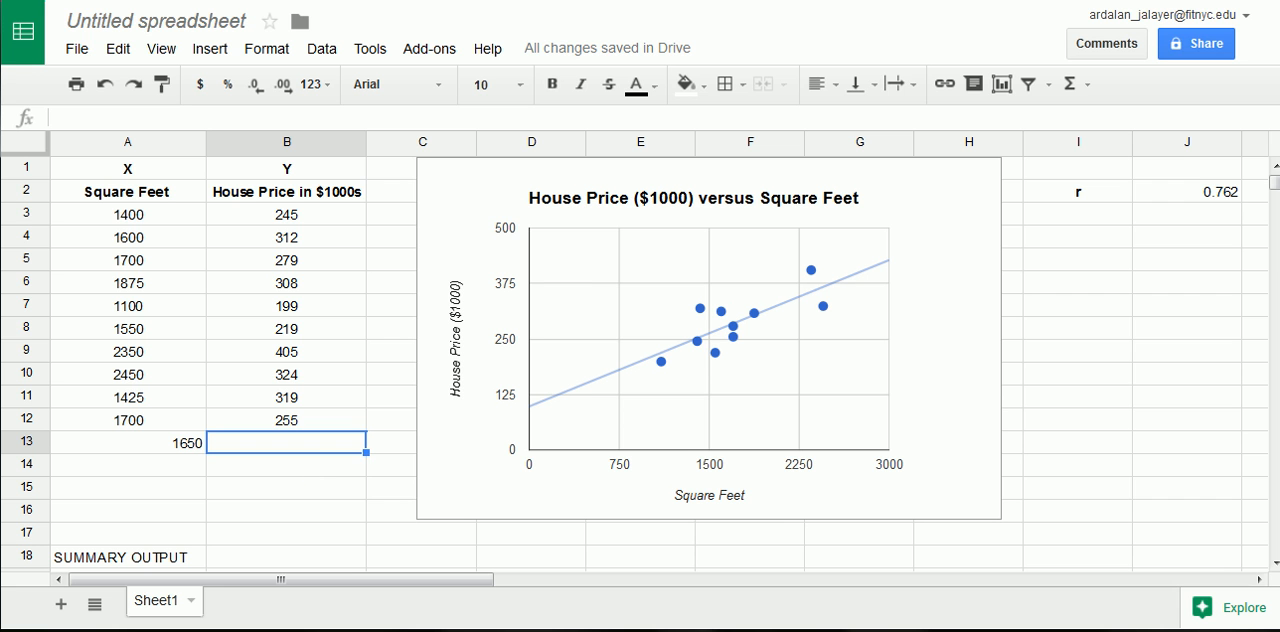
{"action": "mouse_move", "coordinate": [1246, 143]}
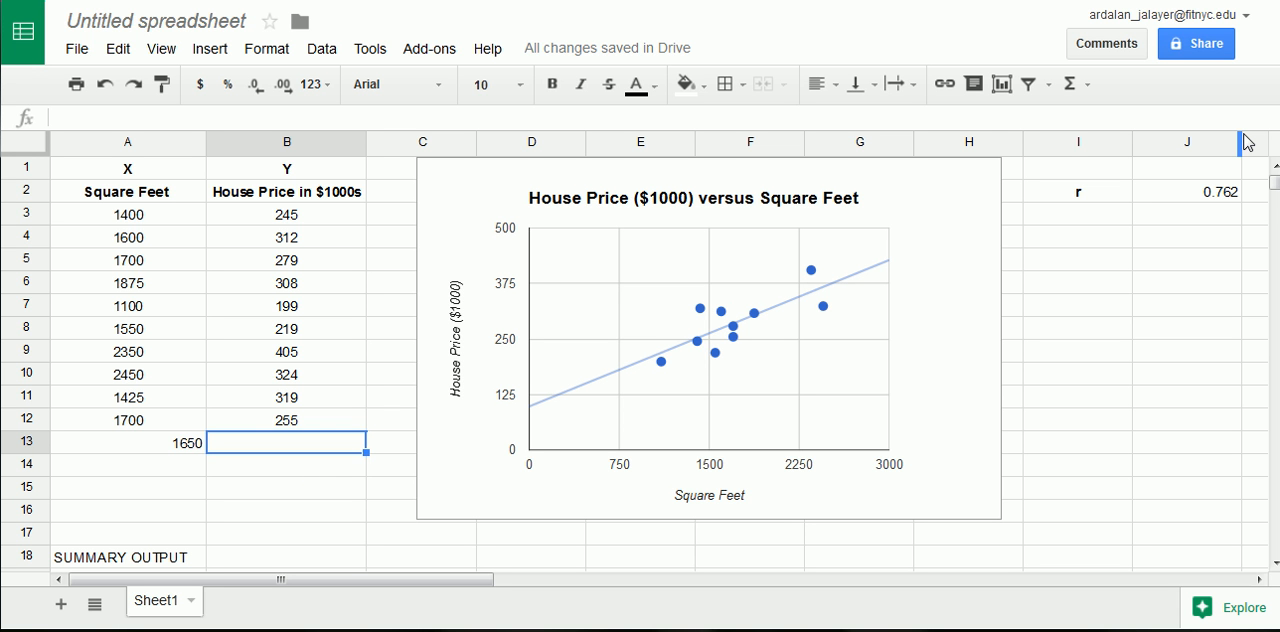